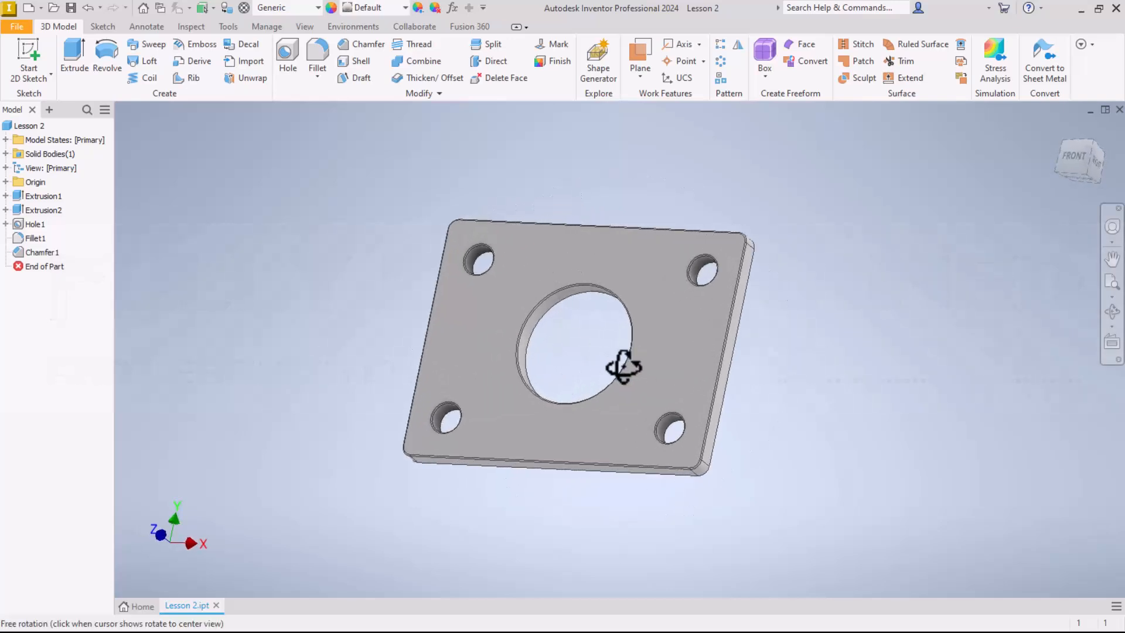
# Orbit the finished plate to show its holes and edges from other angles.
pyautogui.moveTo(622, 367); pyautogui.dragTo(626, 327)
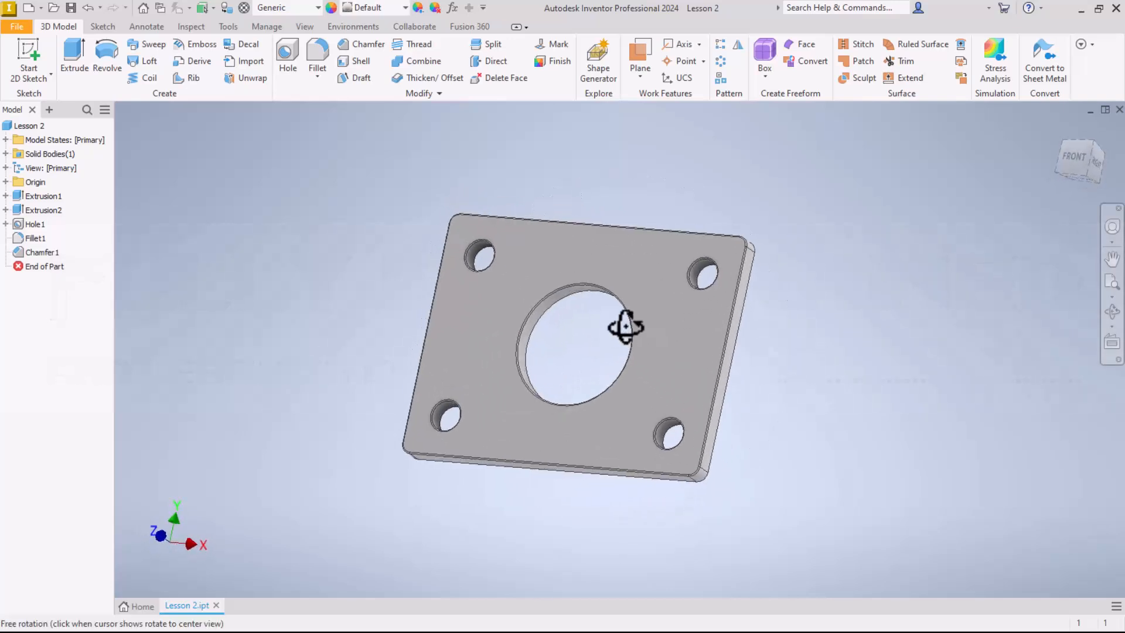
pyautogui.moveTo(625, 327); pyautogui.dragTo(619, 356)
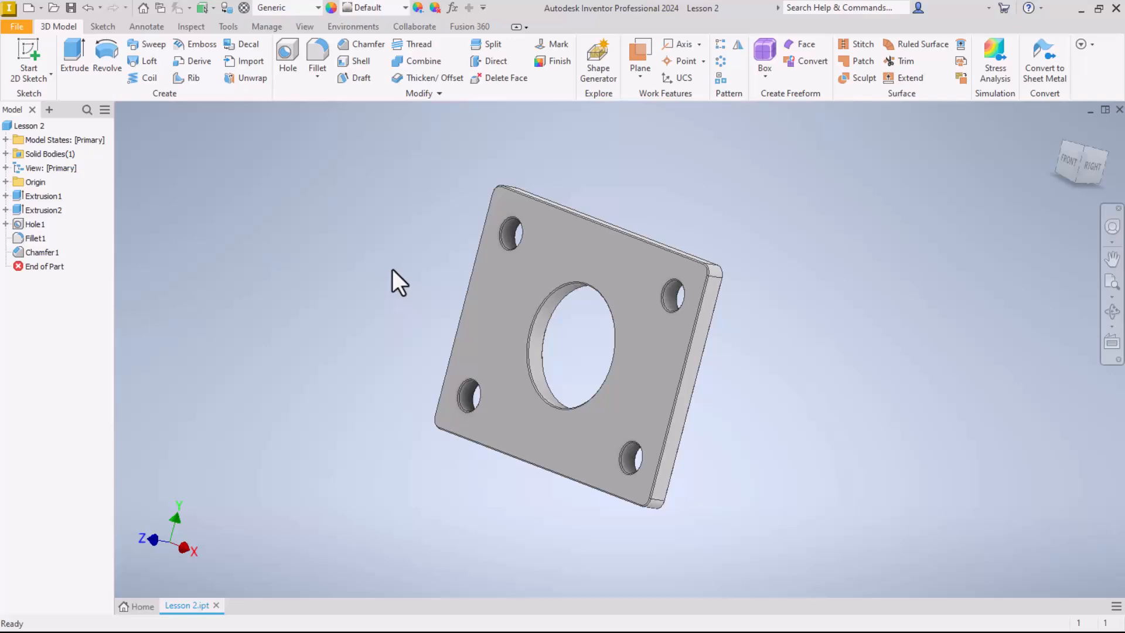
pyautogui.moveTo(401, 300)
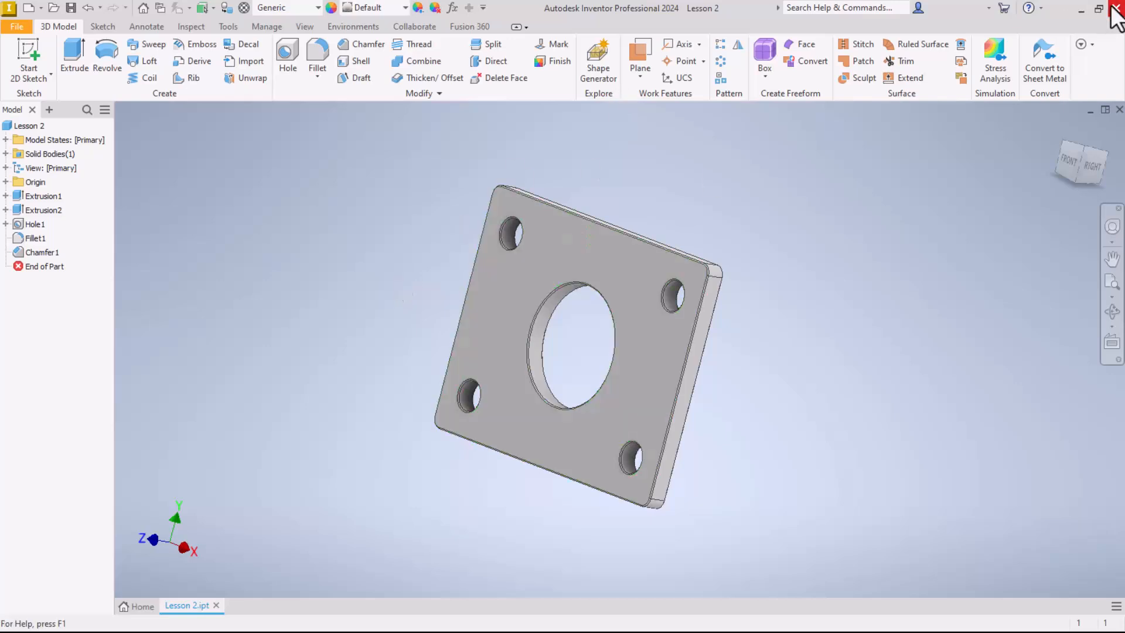
pyautogui.moveTo(1089, 21)
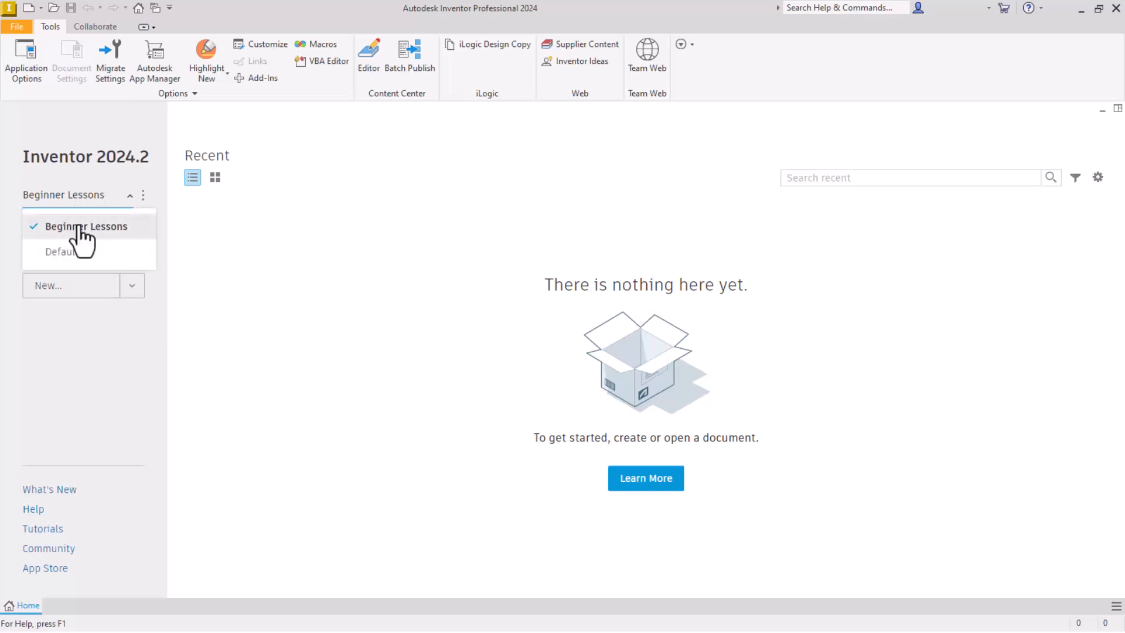
# Keep Beginner Lessons as the active project on the Home screen.
pyautogui.click(87, 226)
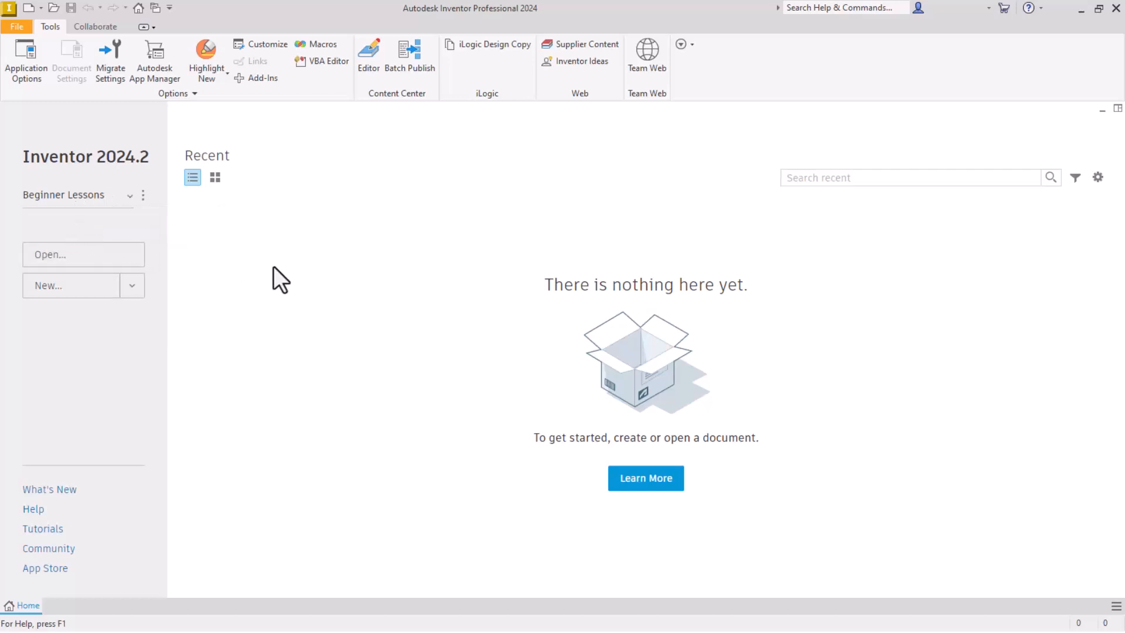
pyautogui.moveTo(68, 299)
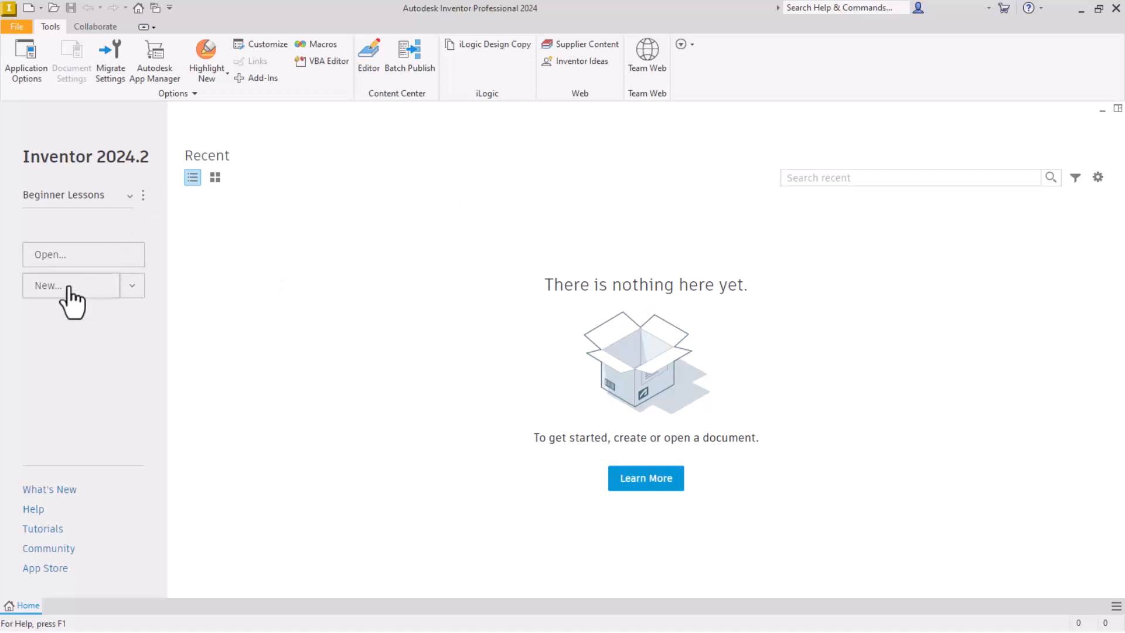
# Create a new part from the English Standard (in).ipt template after browsing the other template sets.
pyautogui.click(71, 285)
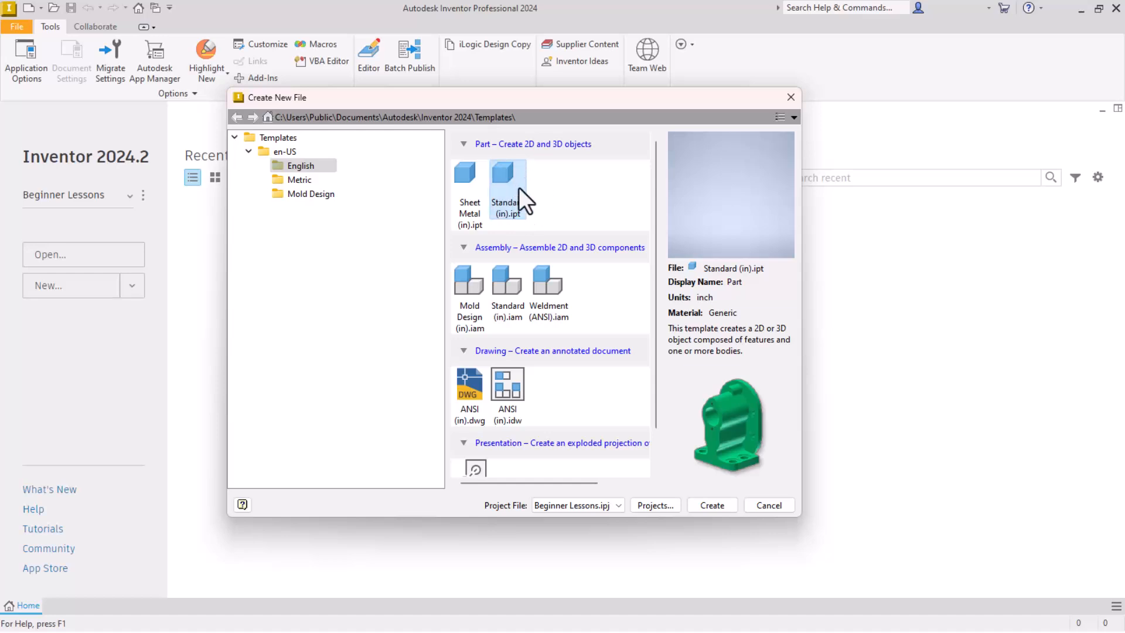
pyautogui.moveTo(286, 187)
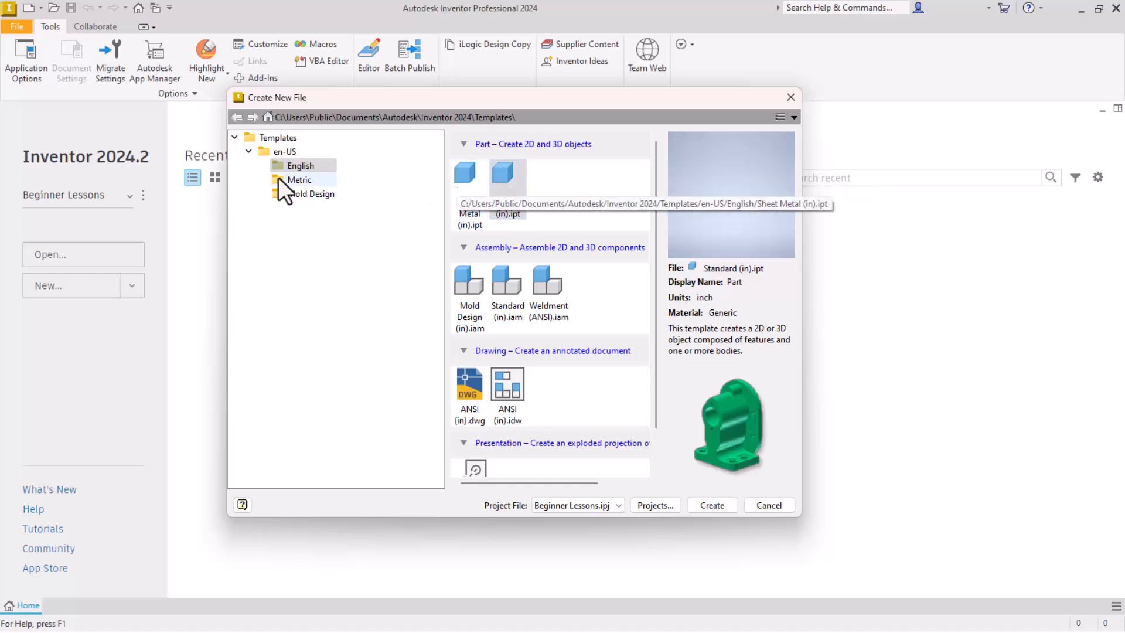
pyautogui.click(299, 179)
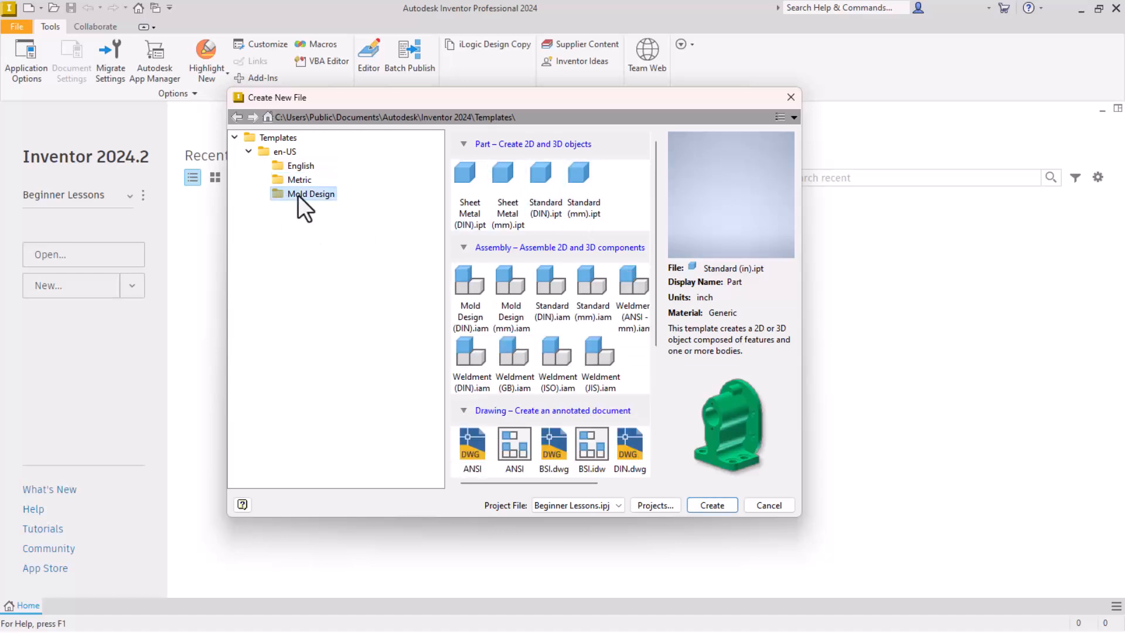
pyautogui.click(301, 165)
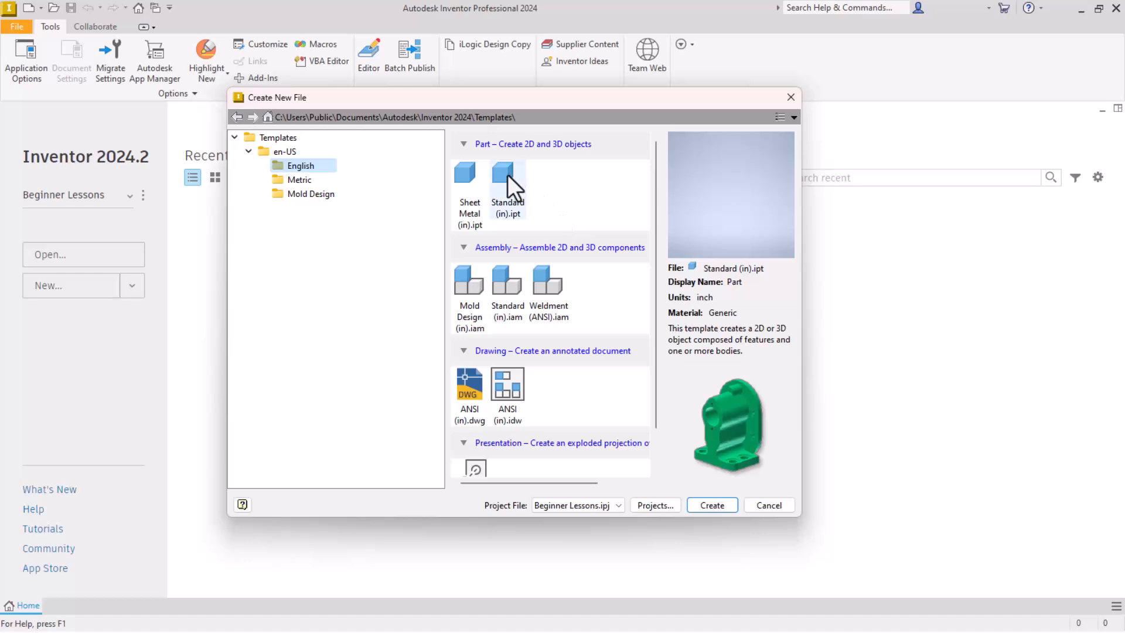
pyautogui.moveTo(507, 178)
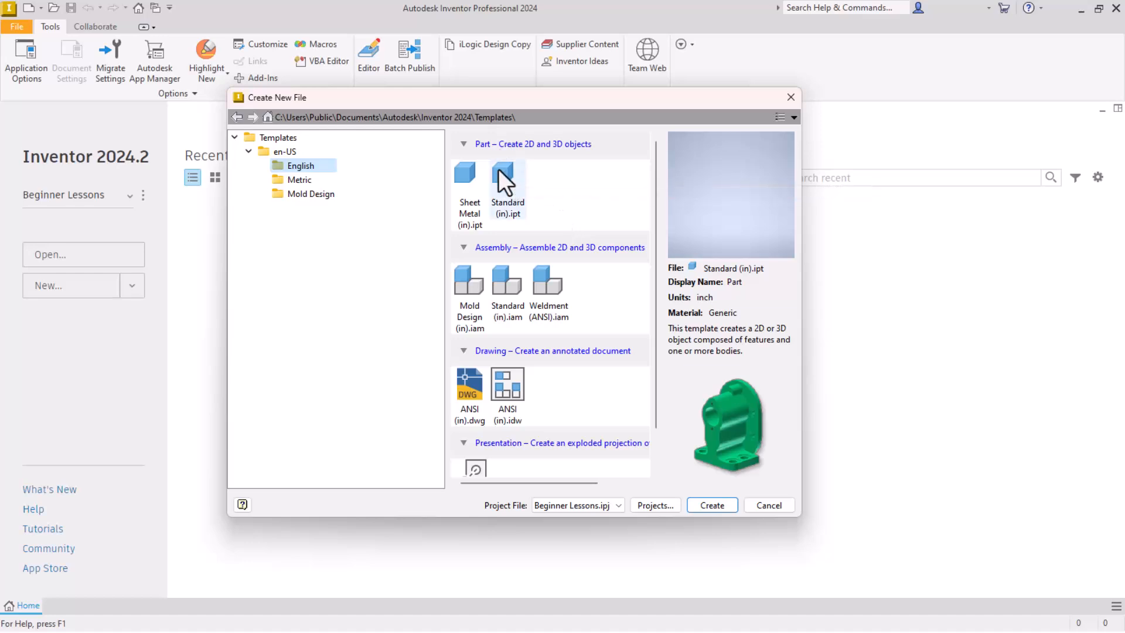
pyautogui.moveTo(505, 187)
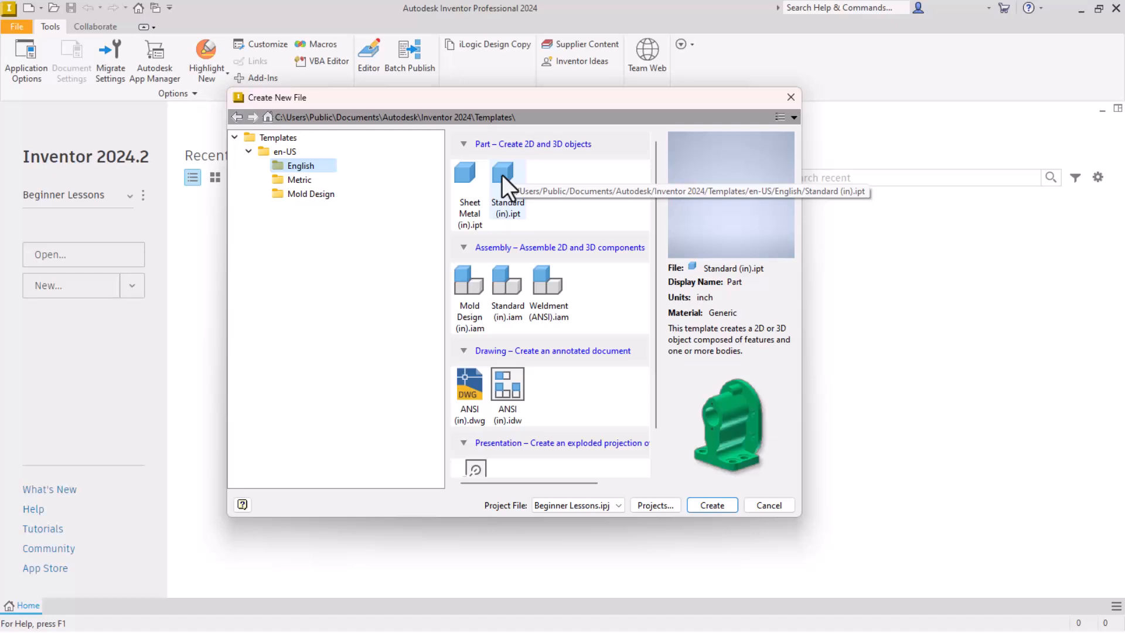
pyautogui.moveTo(639, 325)
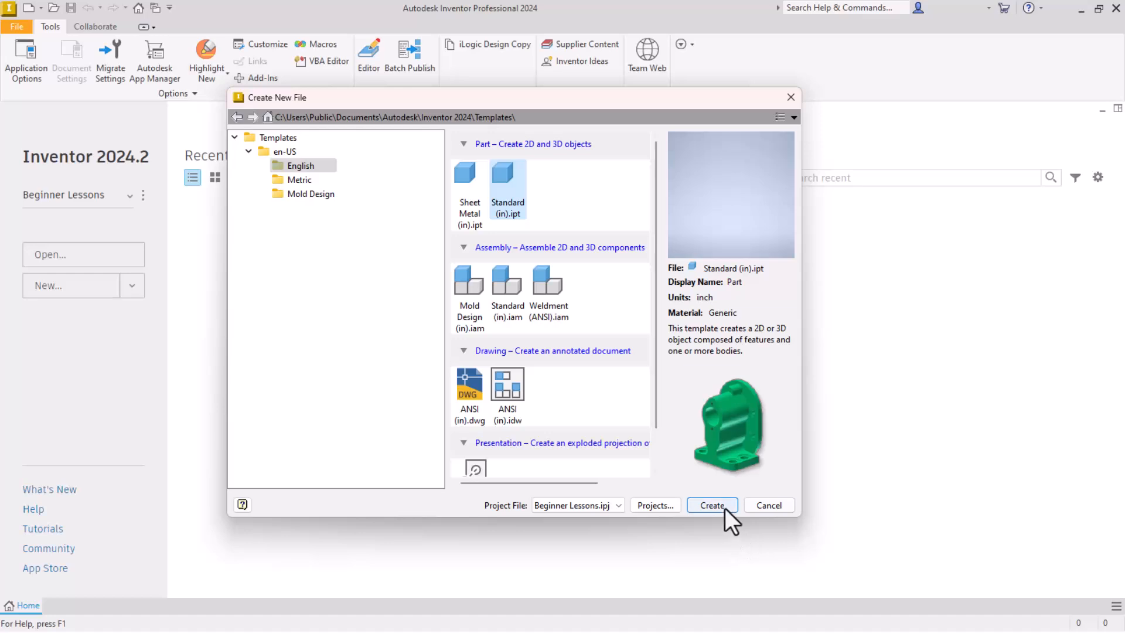
pyautogui.click(712, 505)
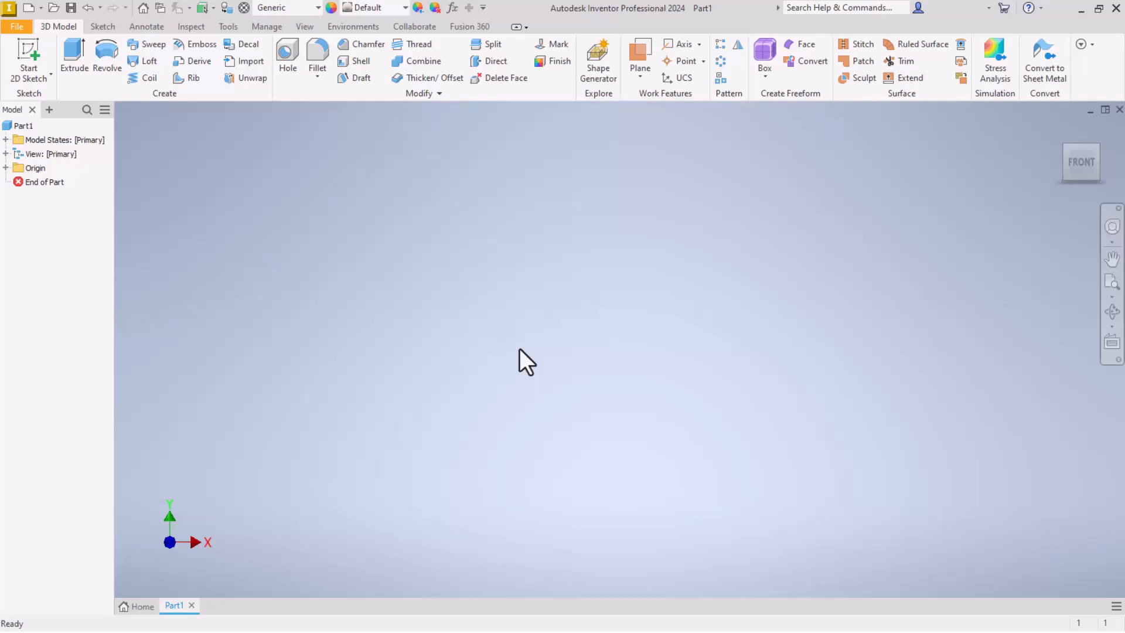
pyautogui.moveTo(223, 181)
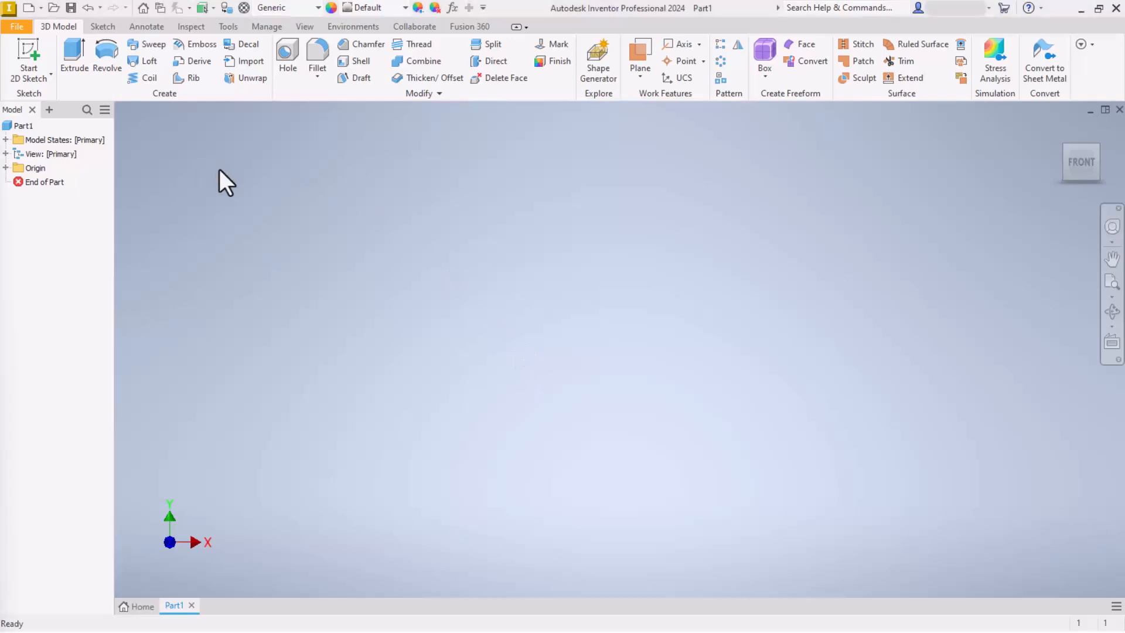
pyautogui.moveTo(213, 159)
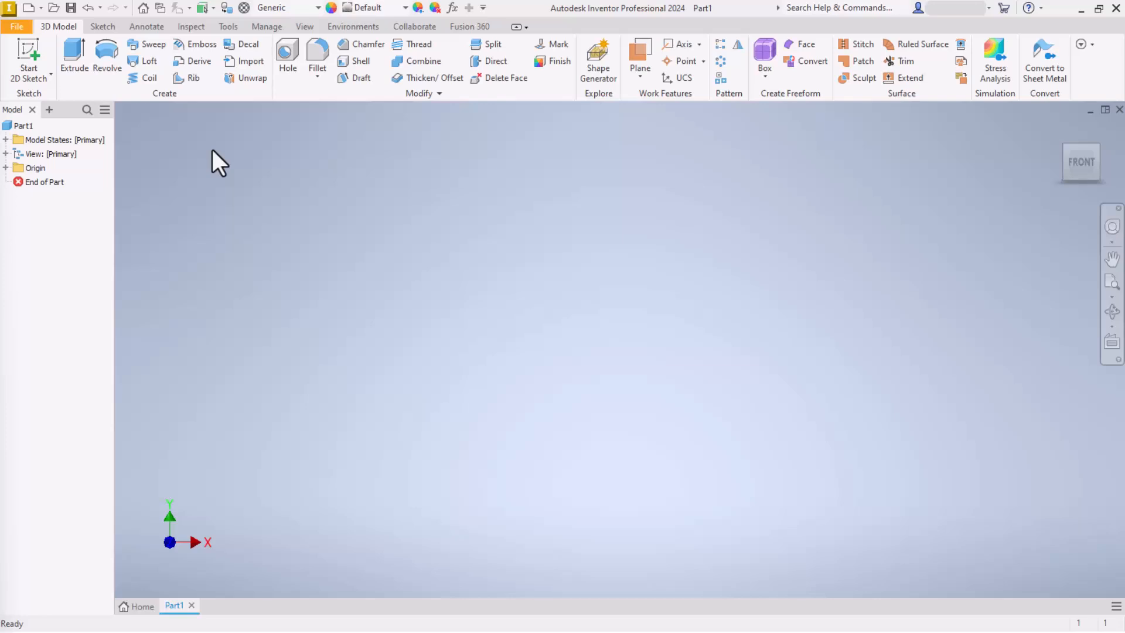
pyautogui.moveTo(244, 175)
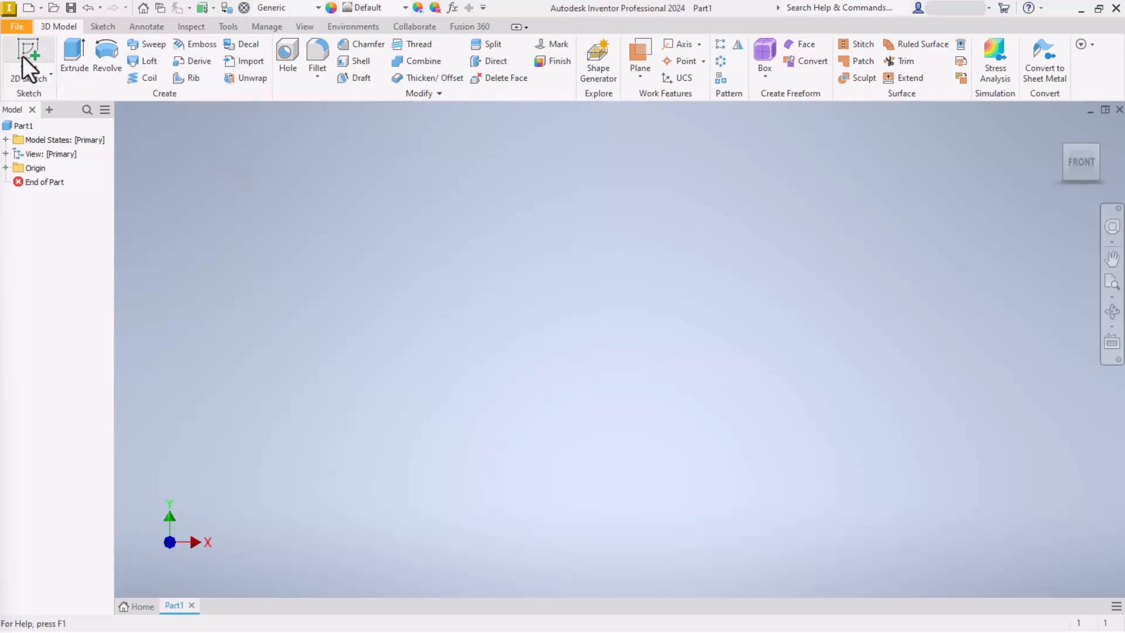
# Show the choices of 2D and 3D sketch types.
pyautogui.click(28, 55)
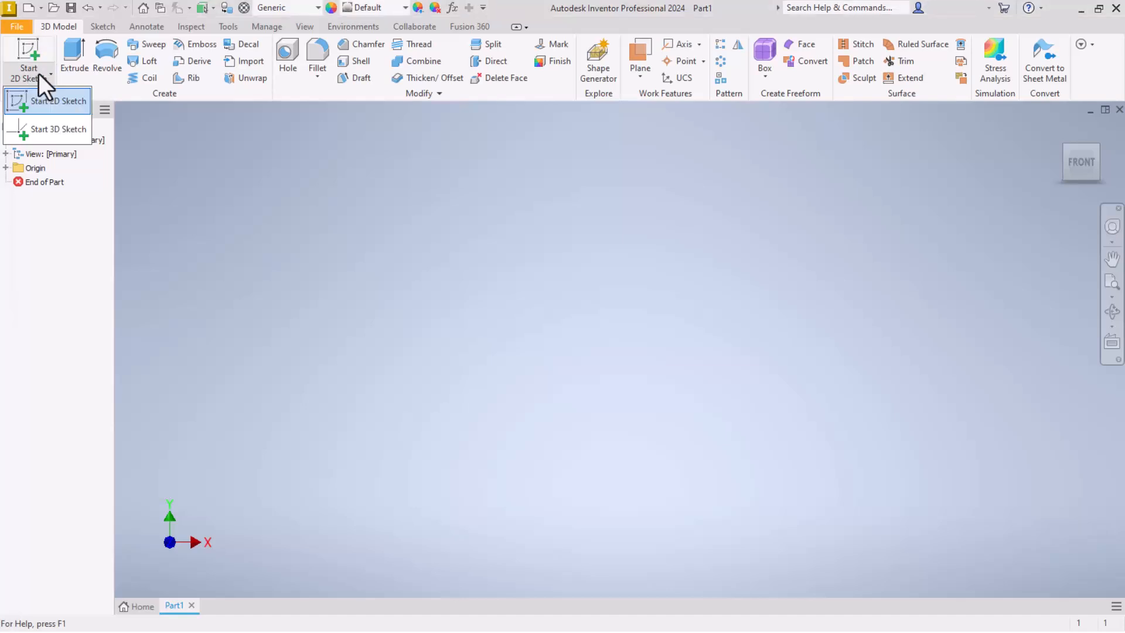
pyautogui.moveTo(56, 138)
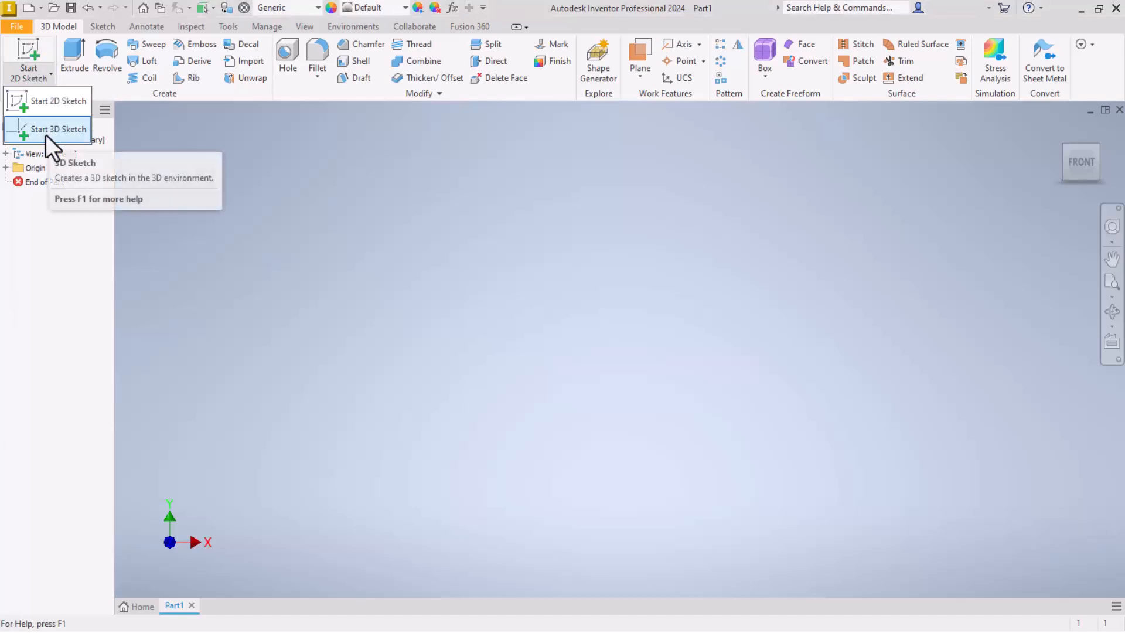
pyautogui.moveTo(56, 111)
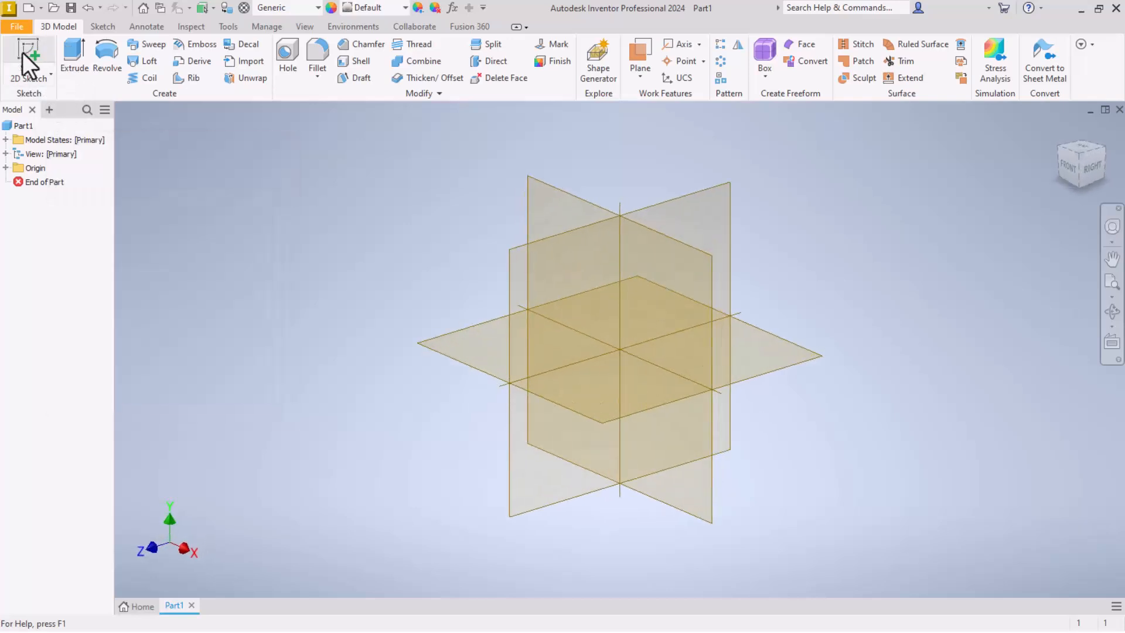
# Start a new 2D sketch so the origin planes appear for selection.
pyautogui.click(28, 50)
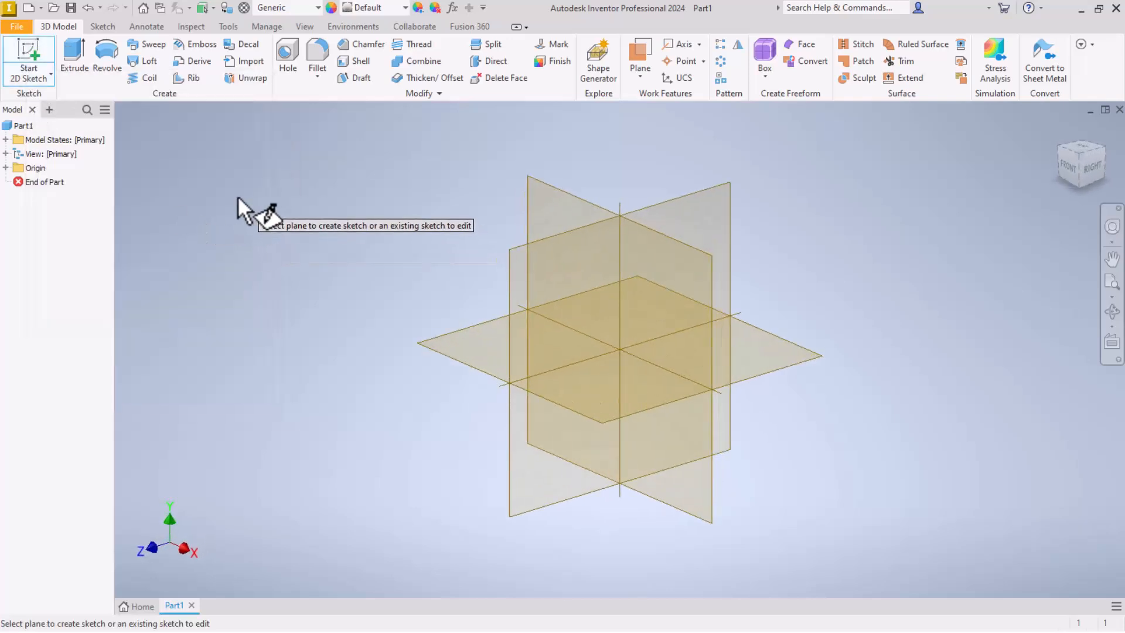
pyautogui.moveTo(576, 164)
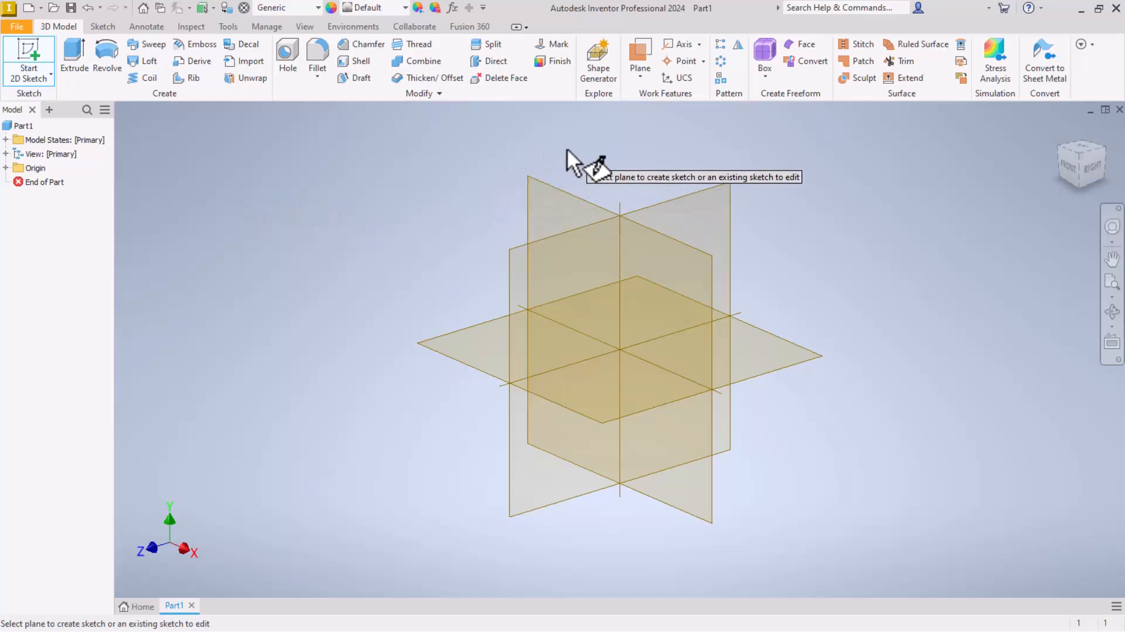
pyautogui.moveTo(586, 174)
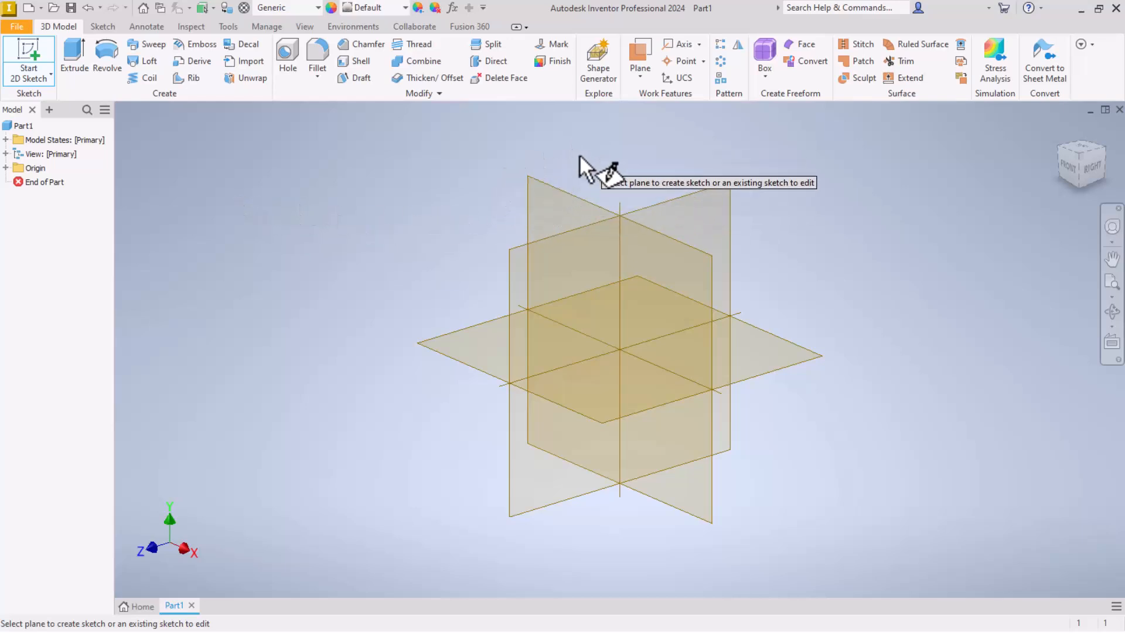
pyautogui.moveTo(588, 205)
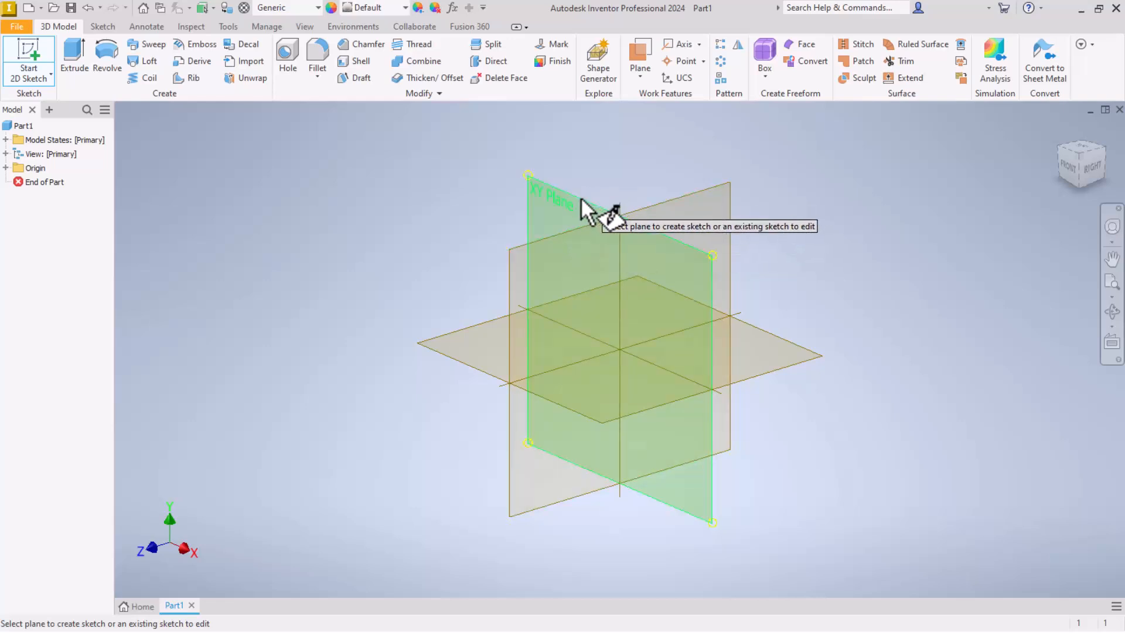
pyautogui.moveTo(569, 251)
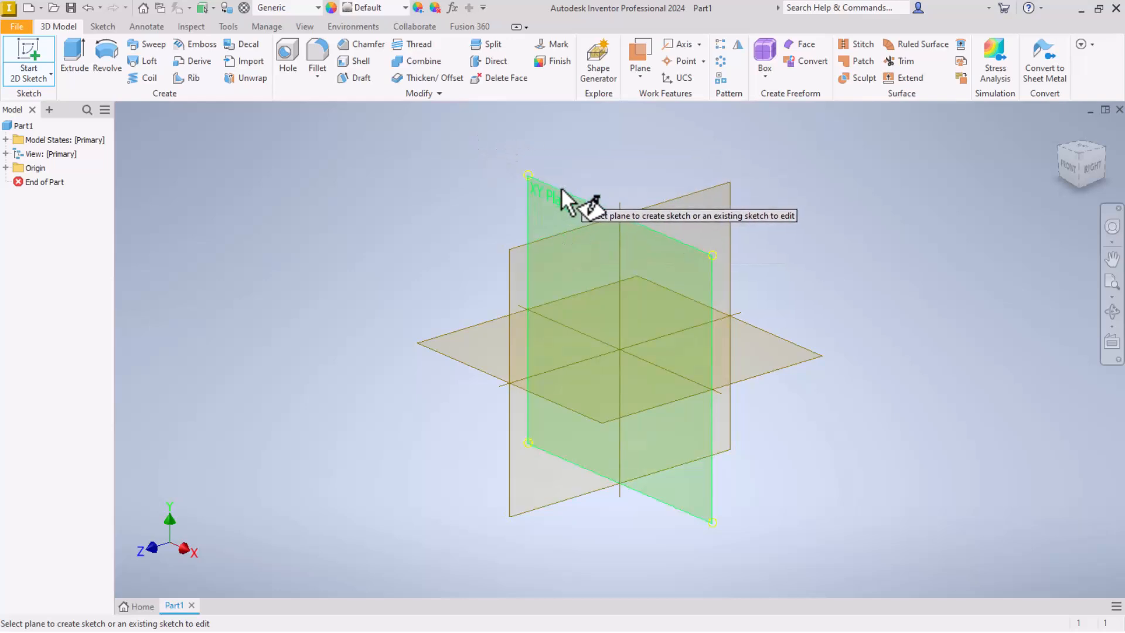
pyautogui.moveTo(564, 251)
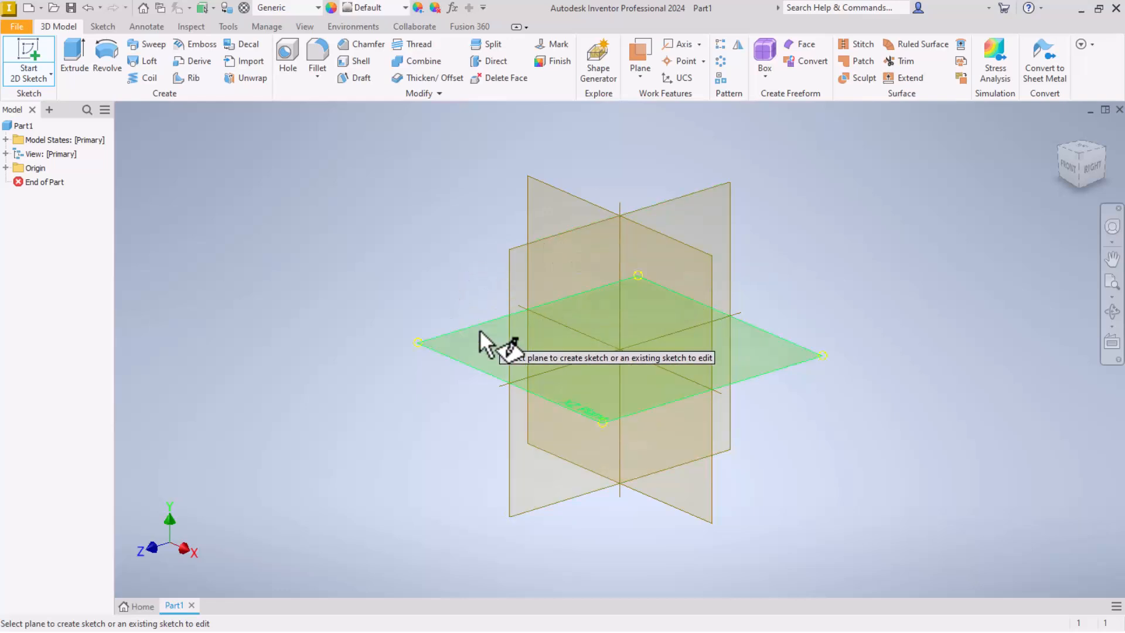
pyautogui.moveTo(598, 427)
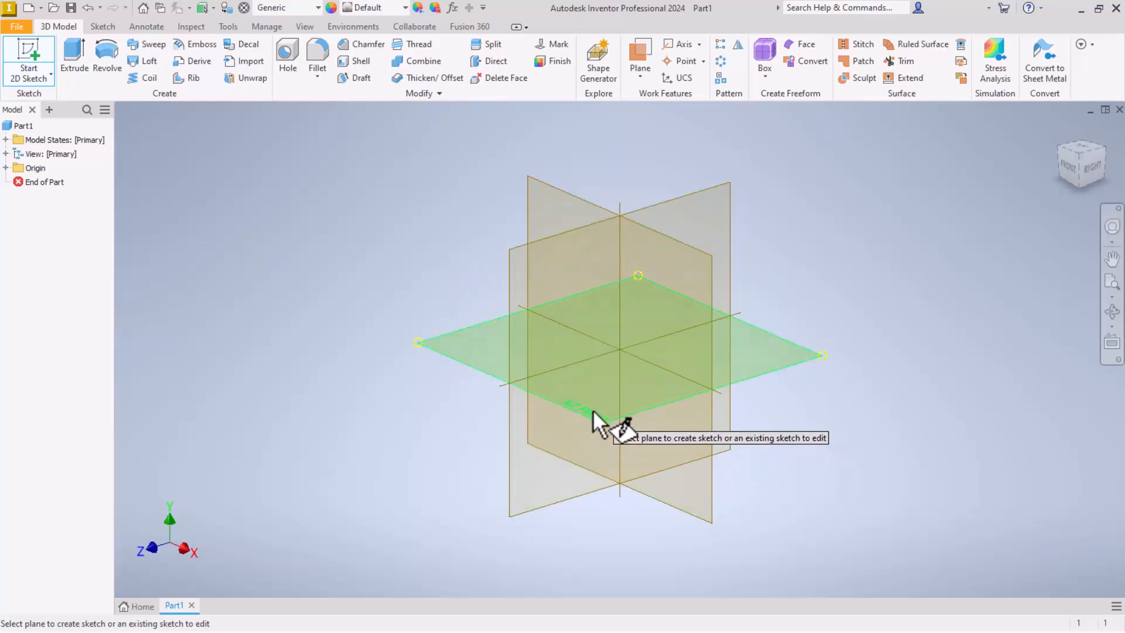
pyautogui.moveTo(564, 201)
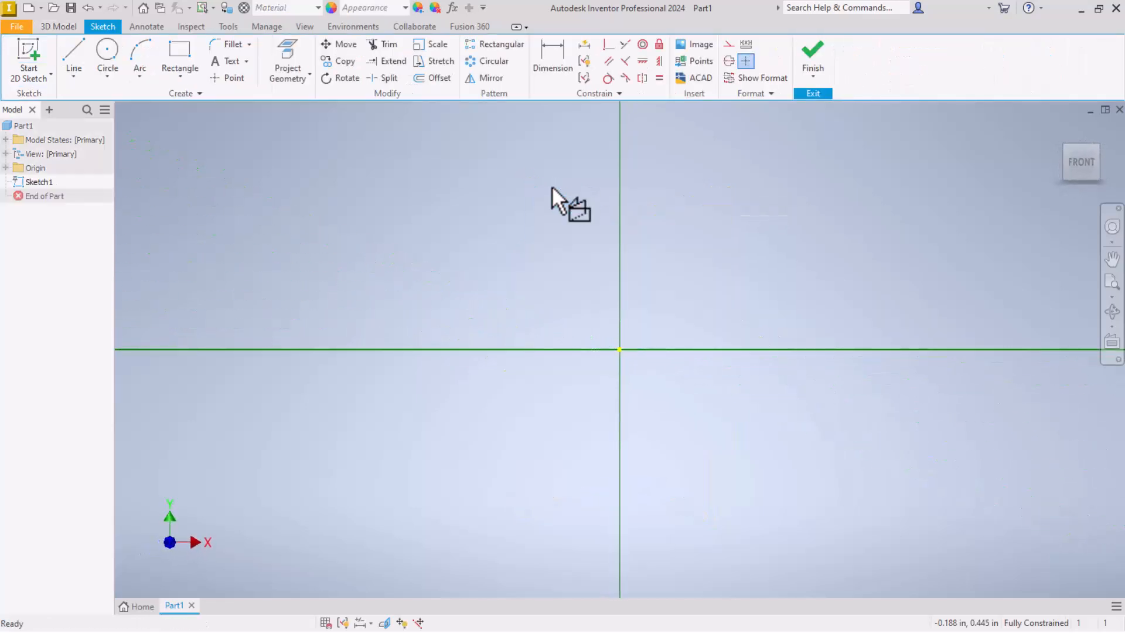
pyautogui.moveTo(570, 232)
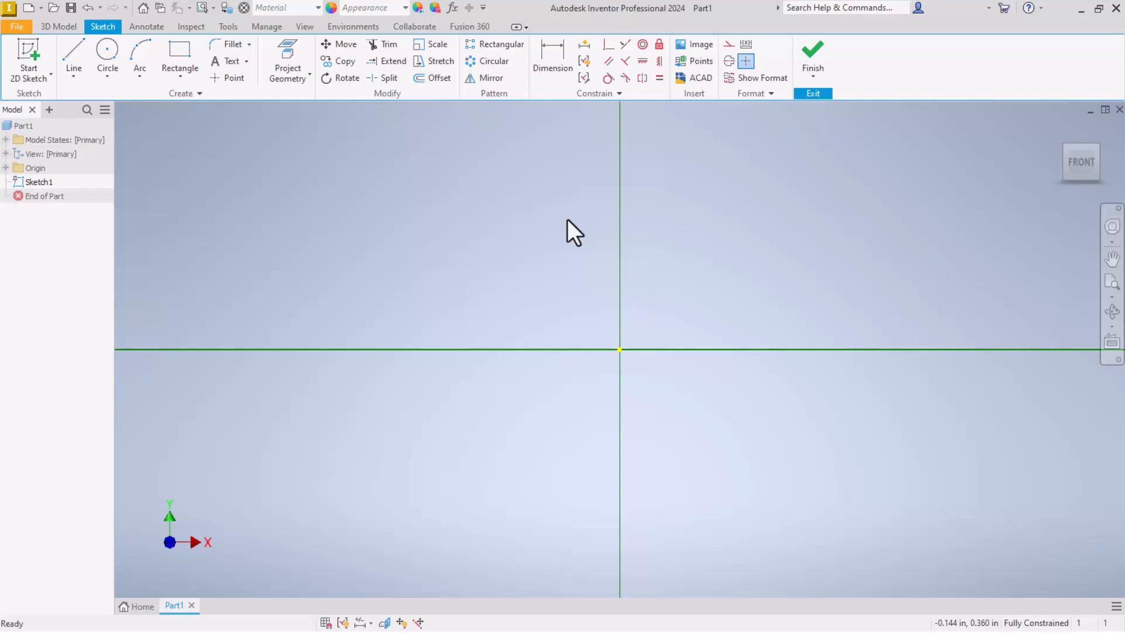
pyautogui.moveTo(622, 366)
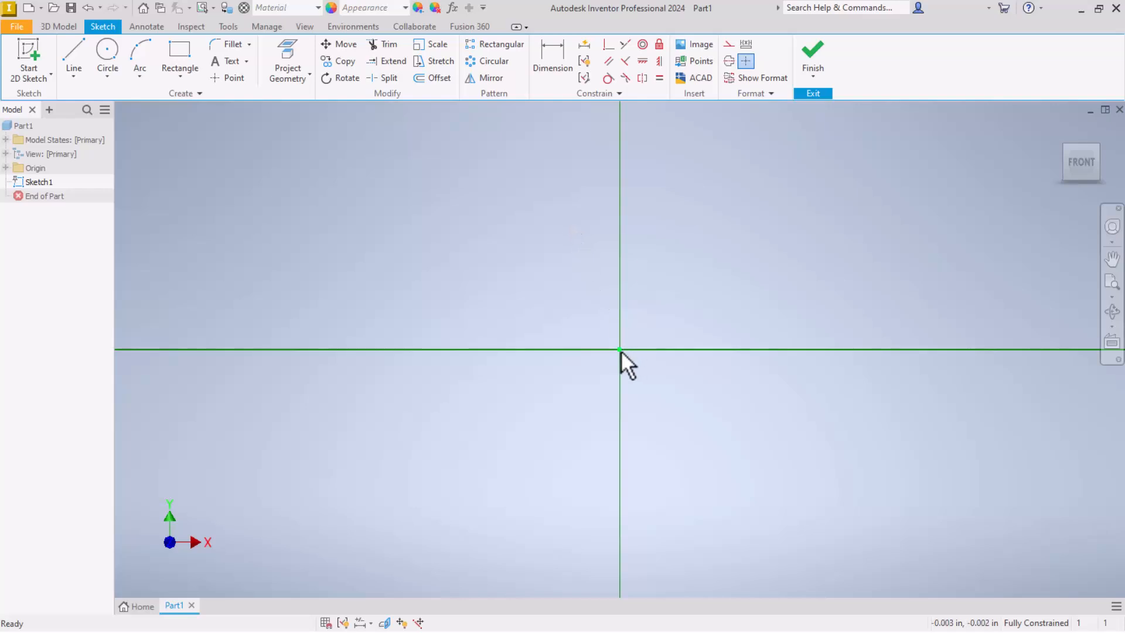
pyautogui.moveTo(251, 237)
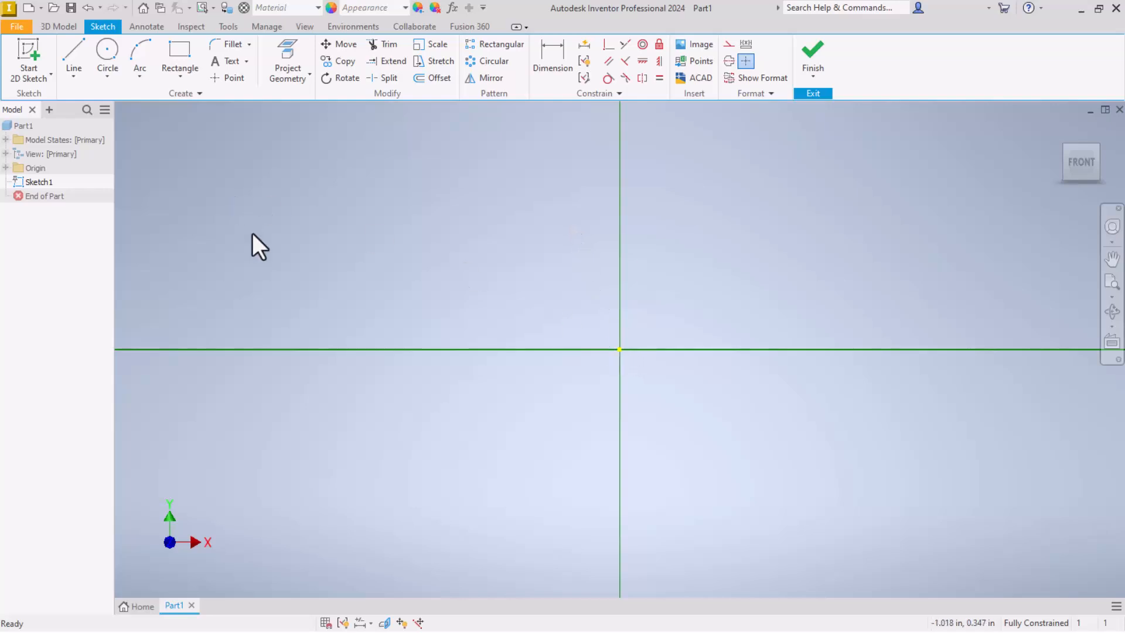
pyautogui.moveTo(180, 55)
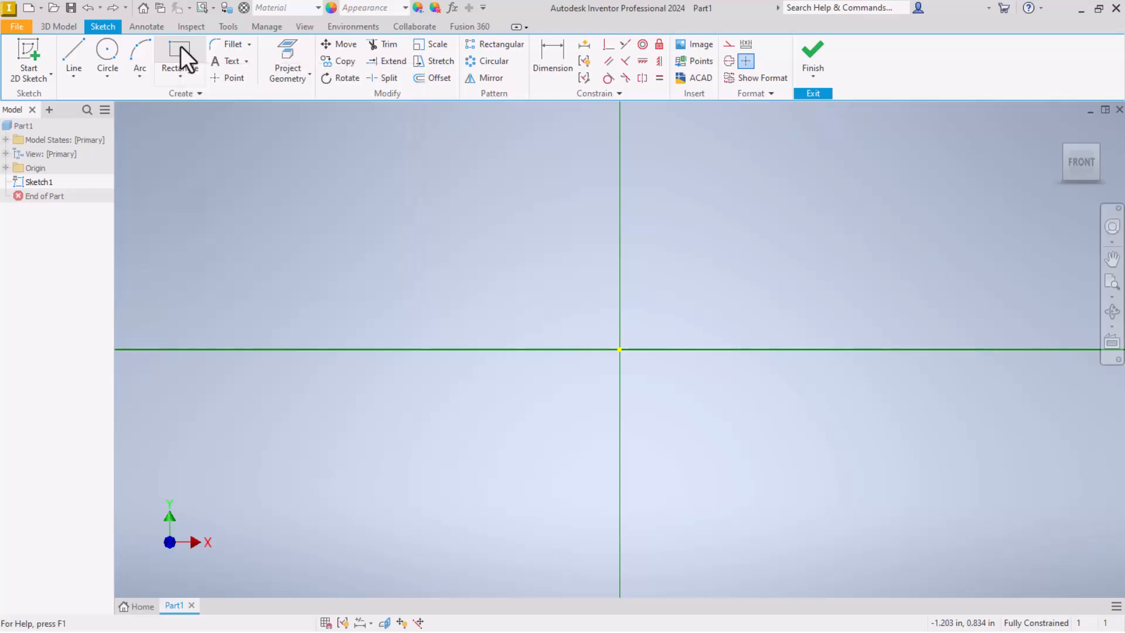
# Draw a two-point rectangle from the origin down and to the right.
pyautogui.click(179, 51)
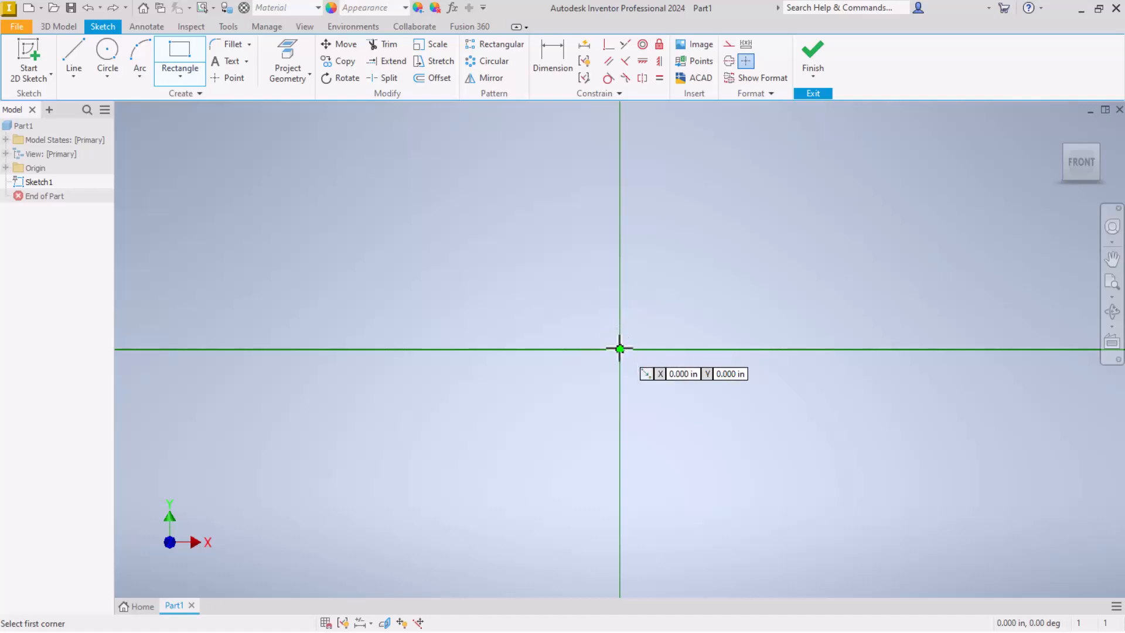
pyautogui.moveTo(460, 260)
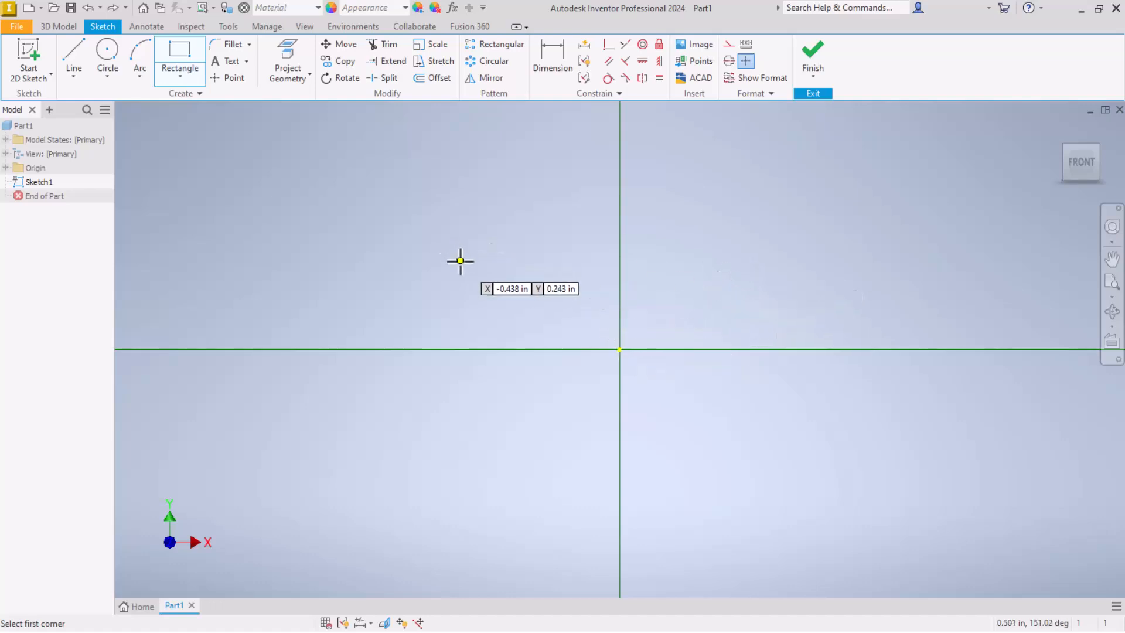
pyautogui.moveTo(717, 339)
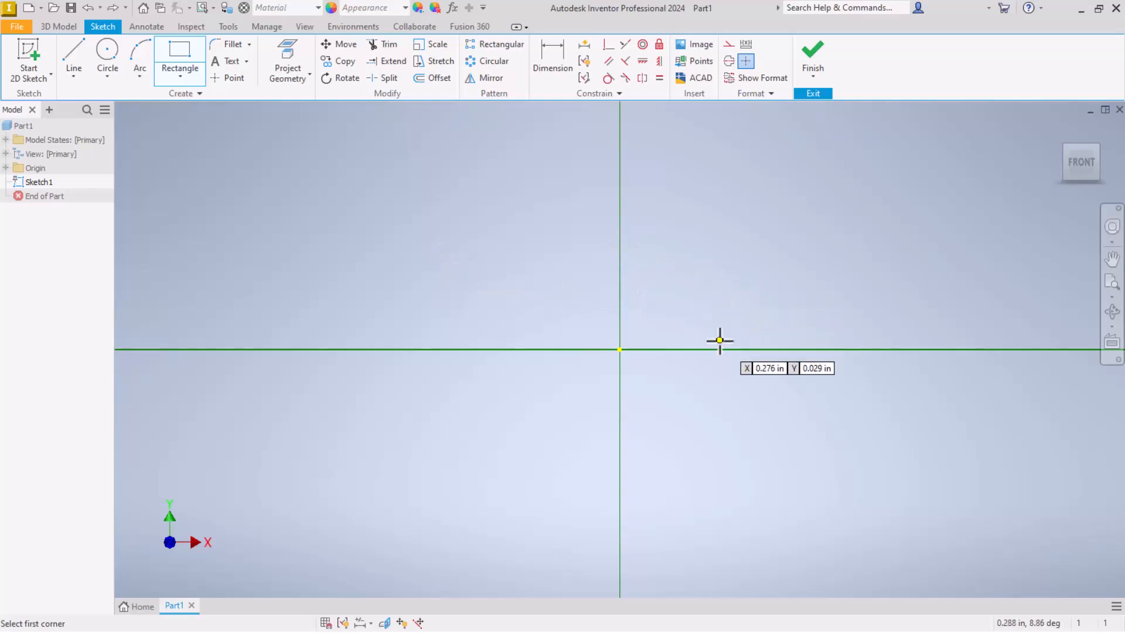
pyautogui.moveTo(621, 363)
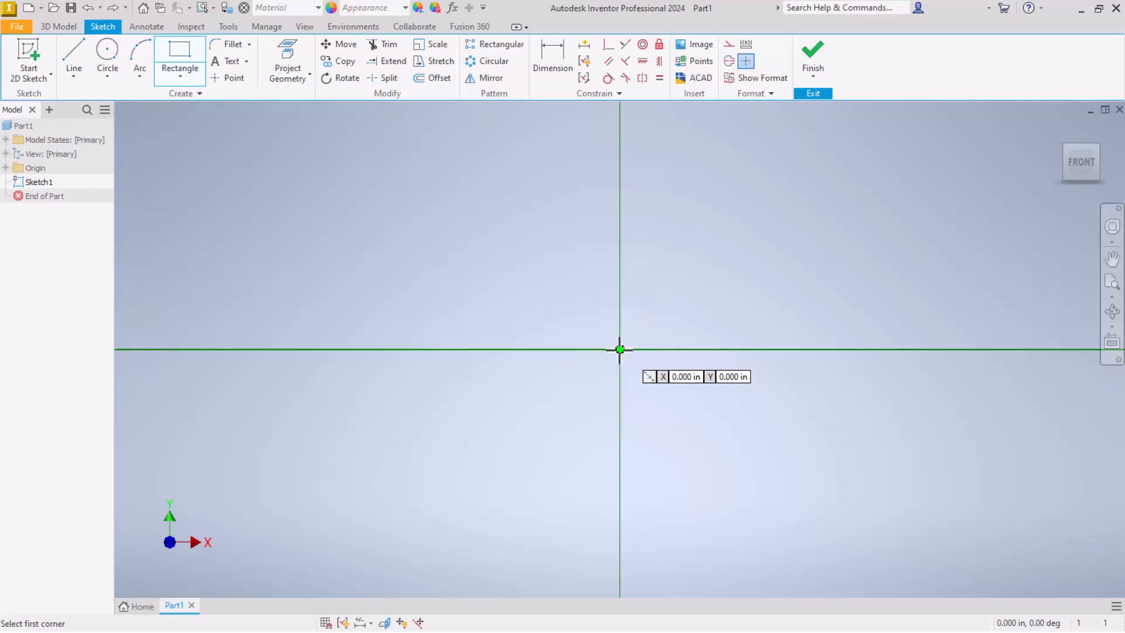
pyautogui.click(618, 349)
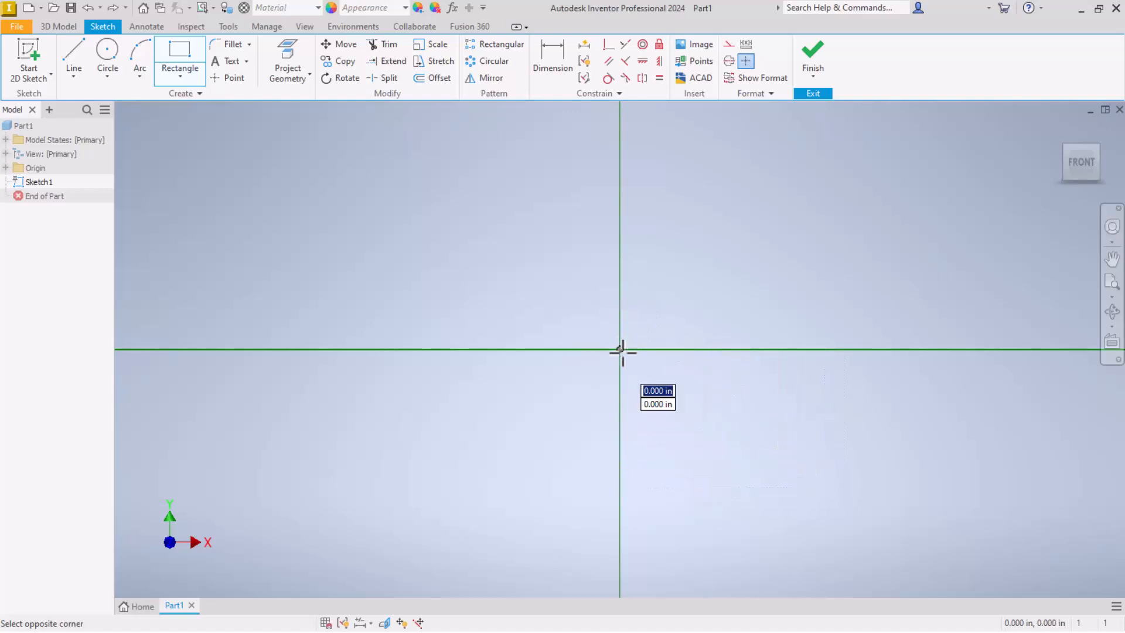
pyautogui.moveTo(618, 351); pyautogui.dragTo(935, 530)
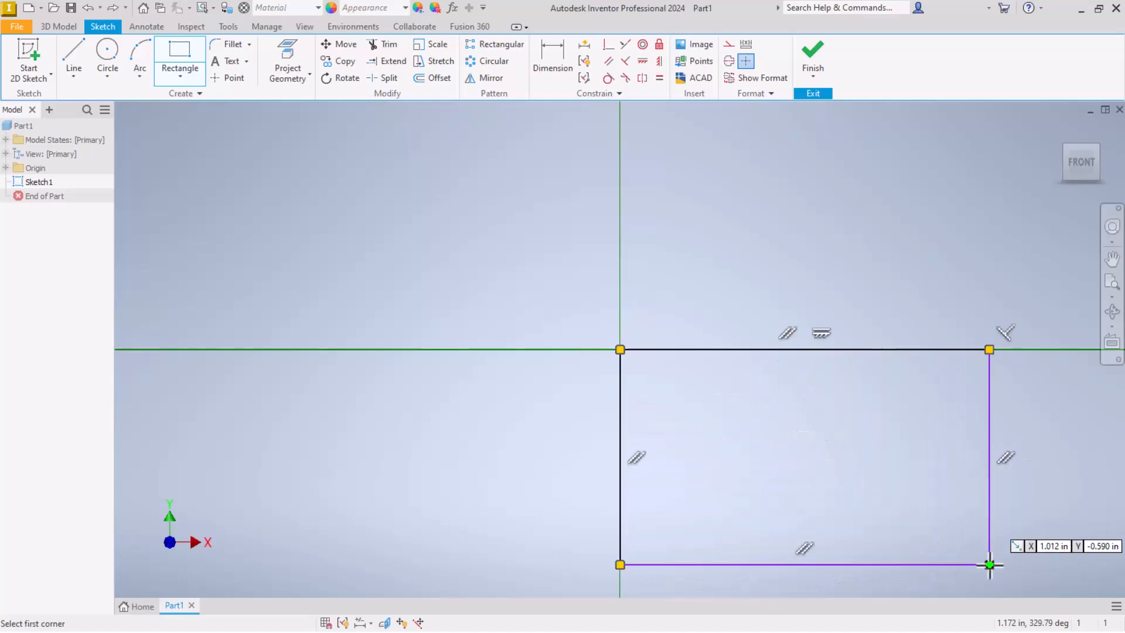
pyautogui.moveTo(419, 265)
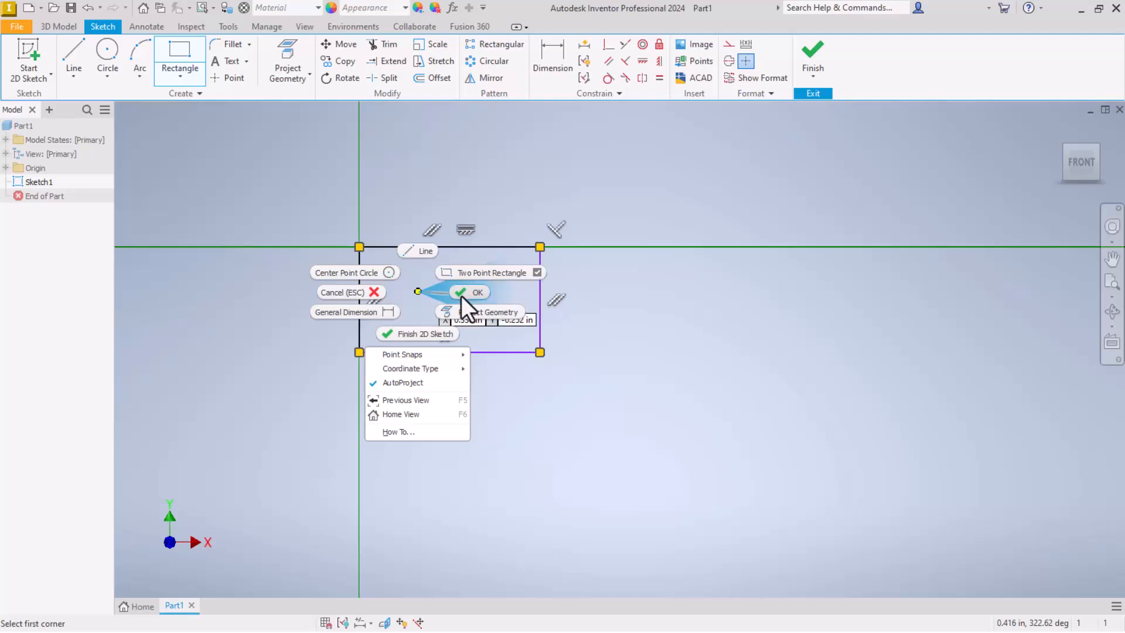
# Dimension the rectangle's left edge to a 3 in height.
pyautogui.click(472, 292)
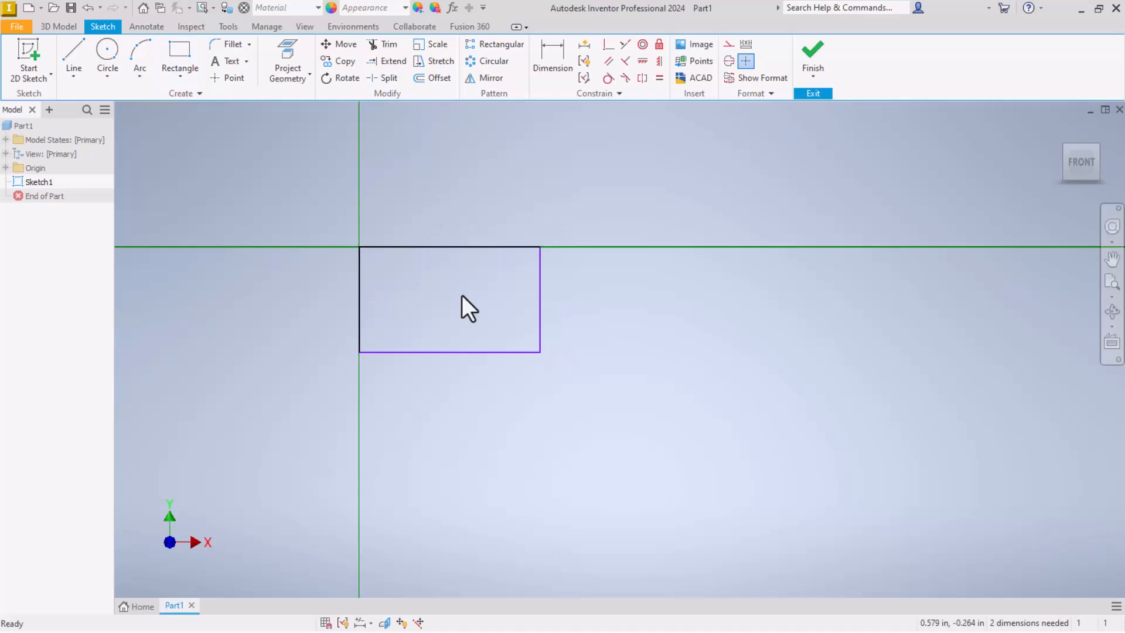
pyautogui.moveTo(448, 331)
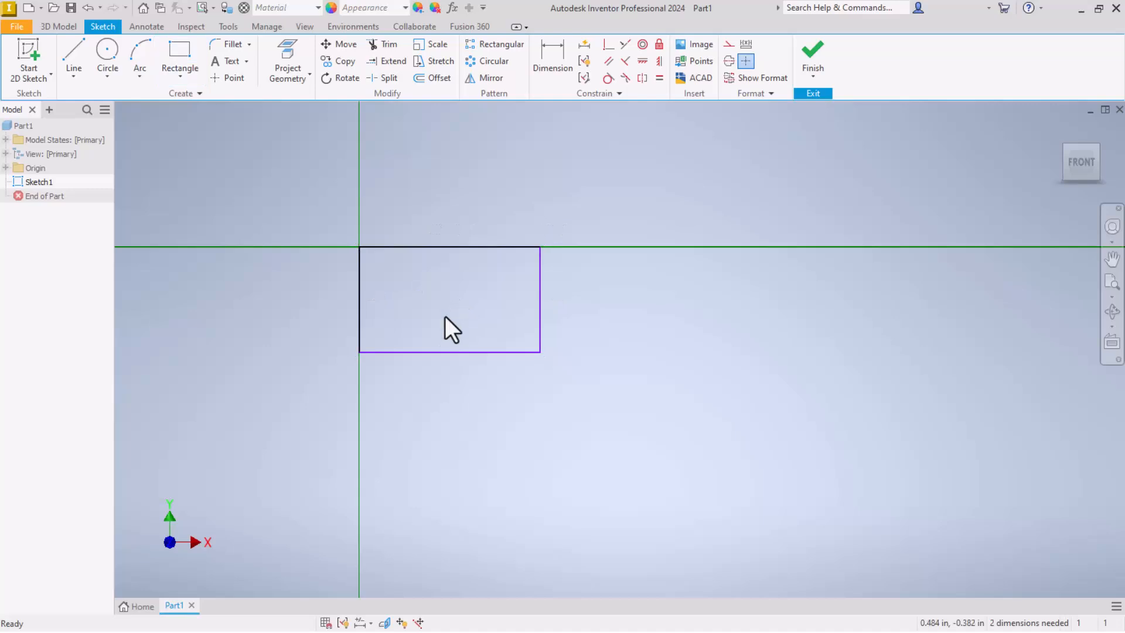
pyautogui.moveTo(763, 252)
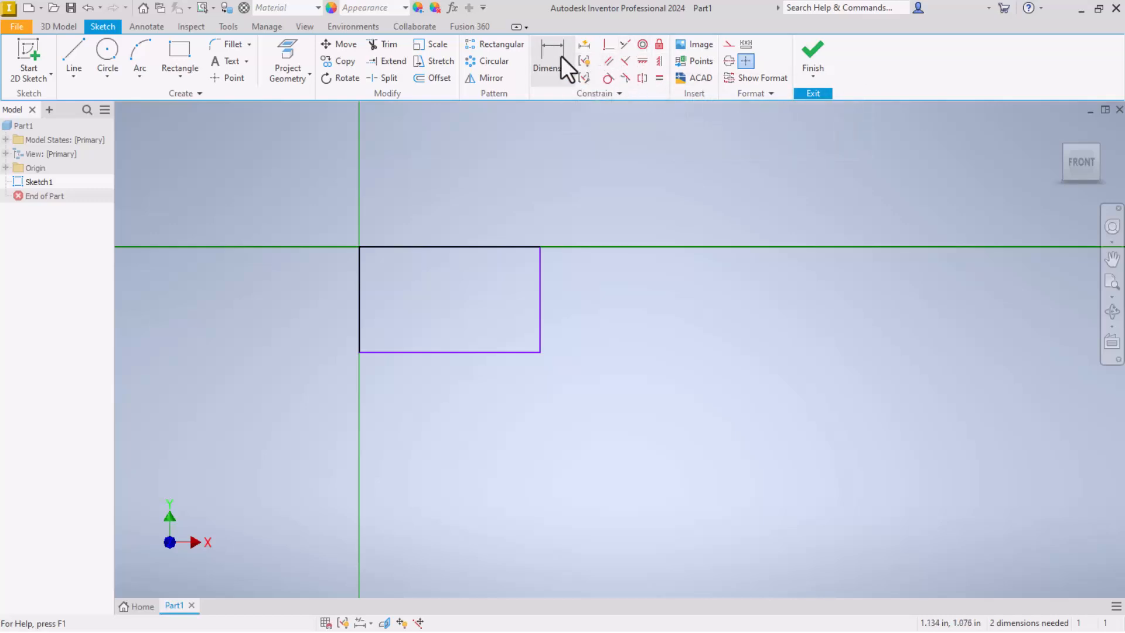
pyautogui.moveTo(551, 53)
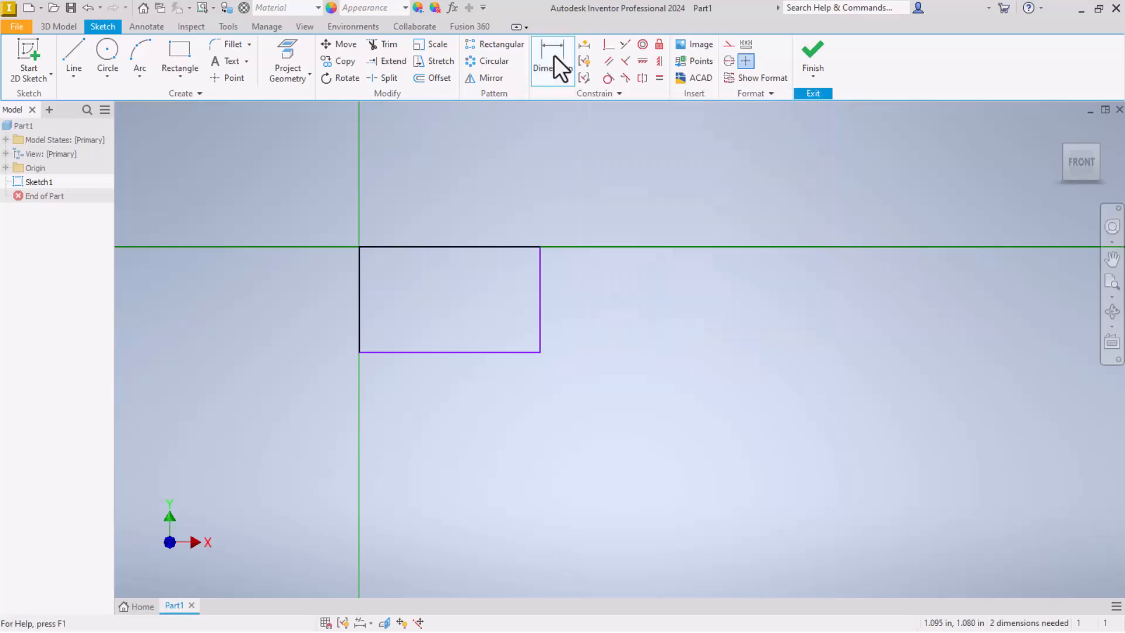
pyautogui.click(552, 55)
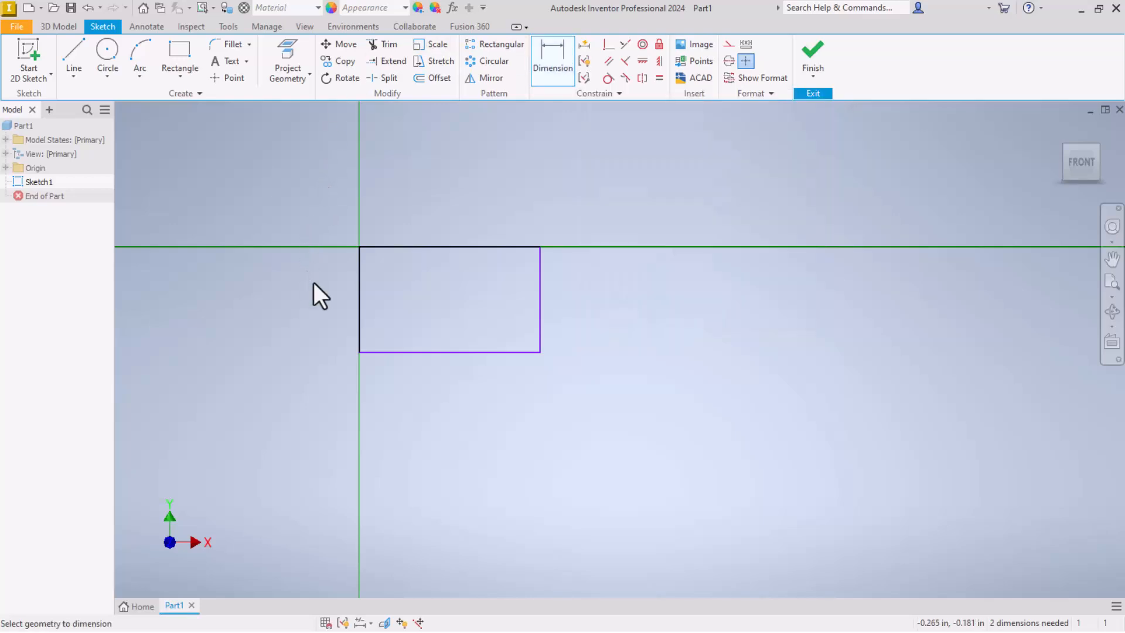
pyautogui.click(360, 299)
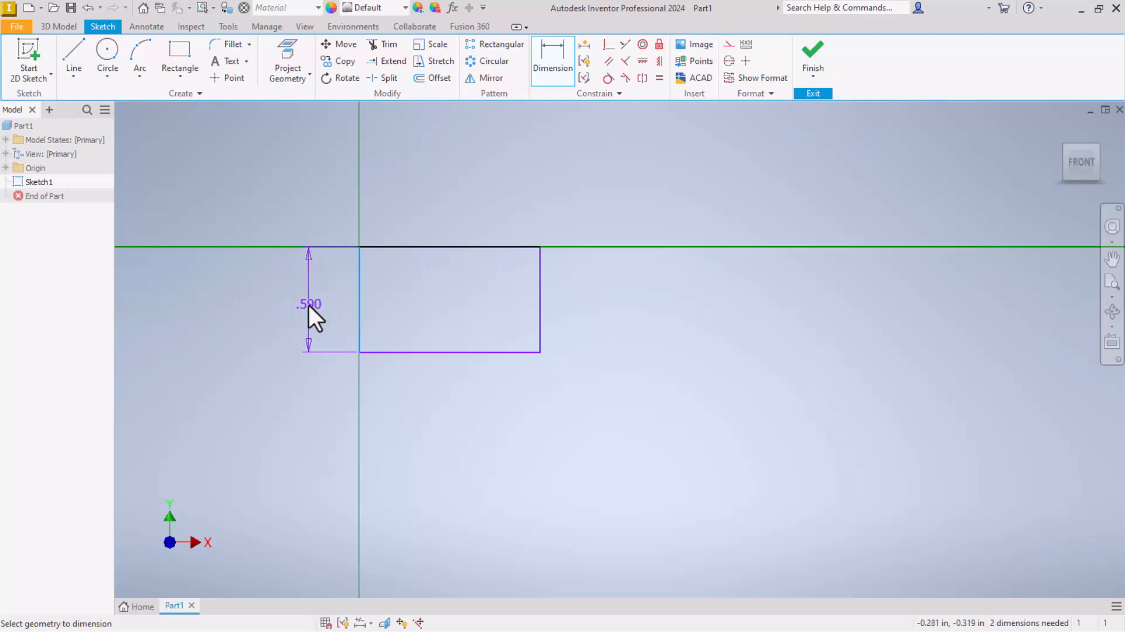
pyautogui.click(310, 309)
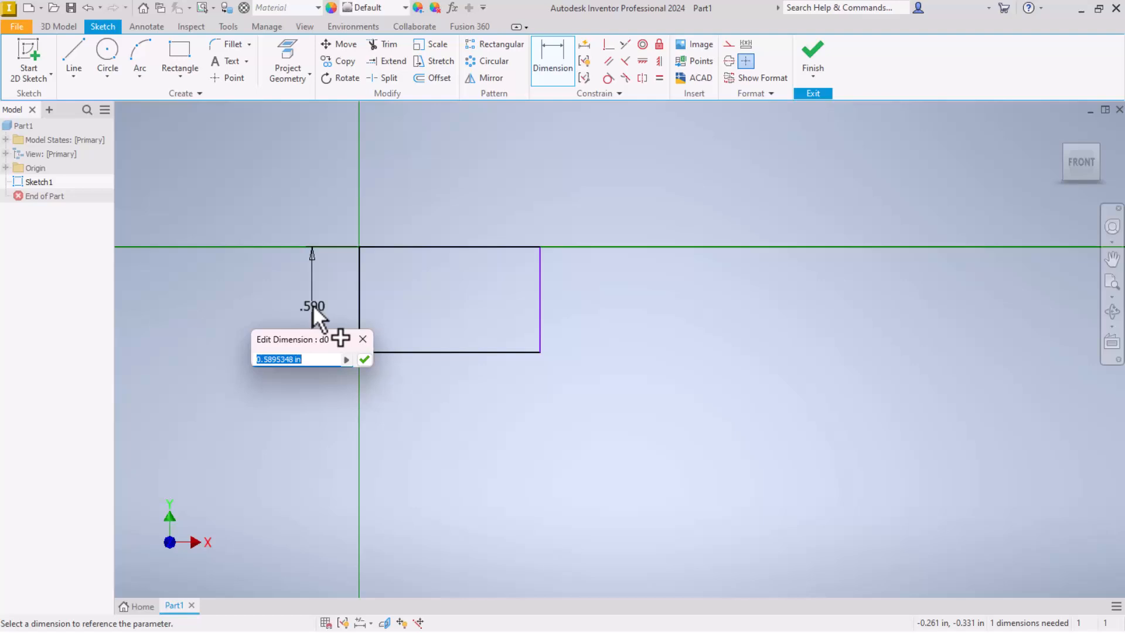
pyautogui.write('3')
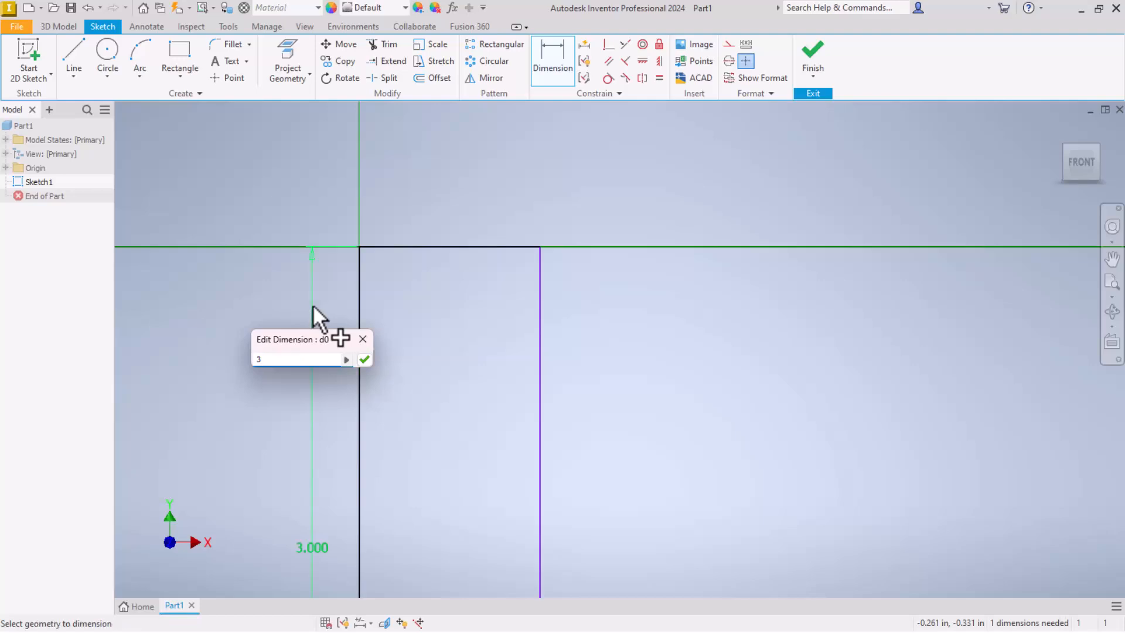
pyautogui.click(365, 359)
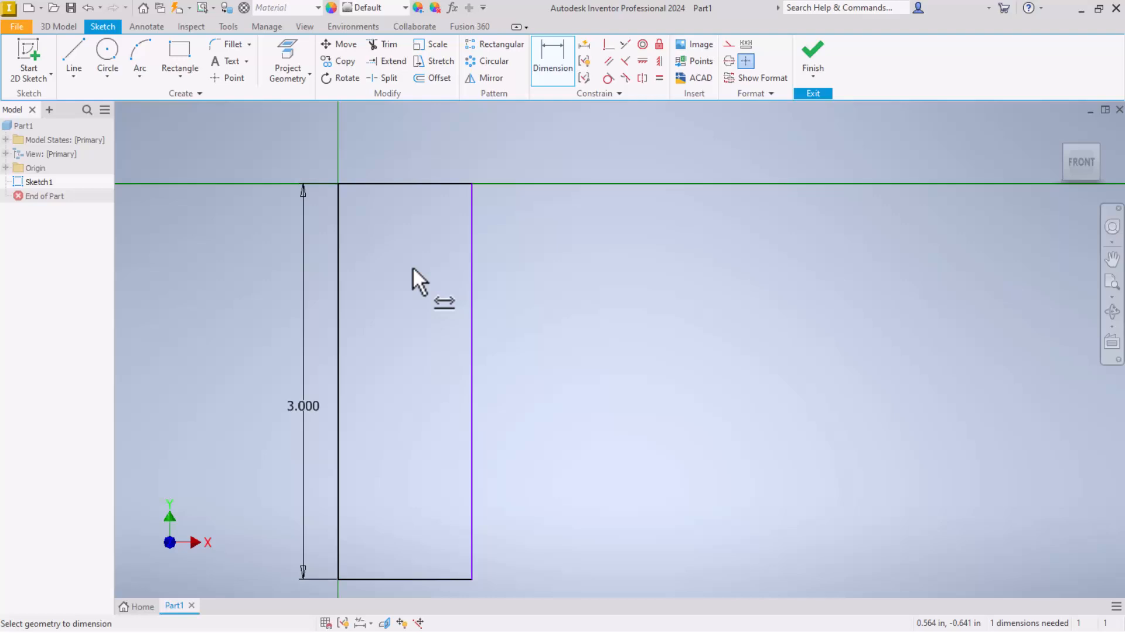
pyautogui.moveTo(436, 248)
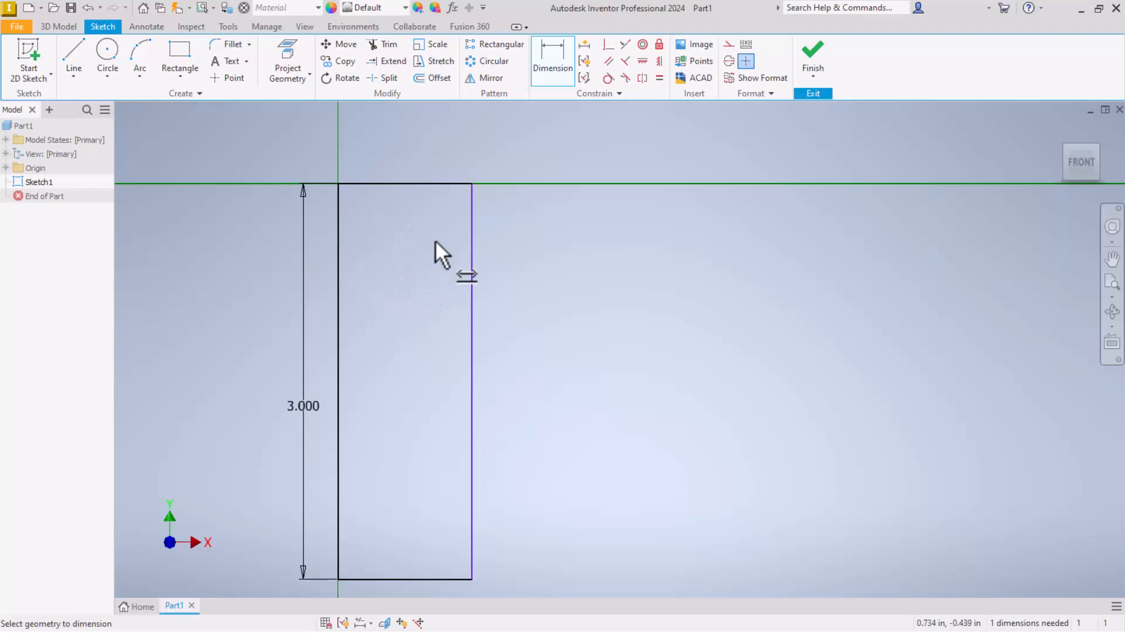
pyautogui.moveTo(387, 198)
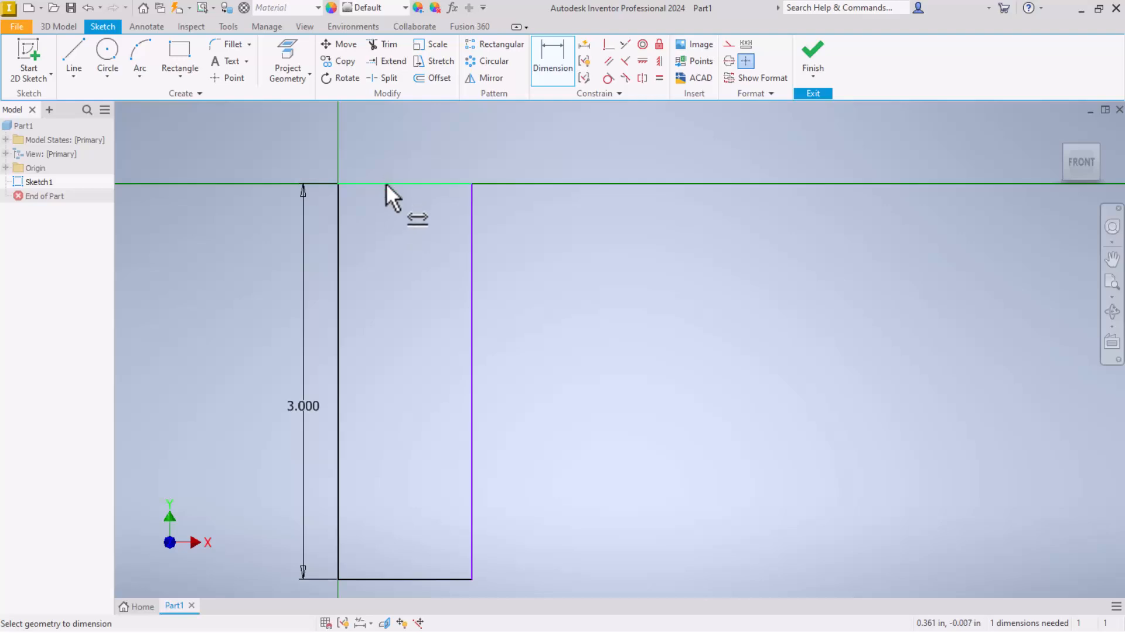
# Dimension the rectangle's top edge to a 4 in width, fully constraining the sketch.
pyautogui.click(391, 170)
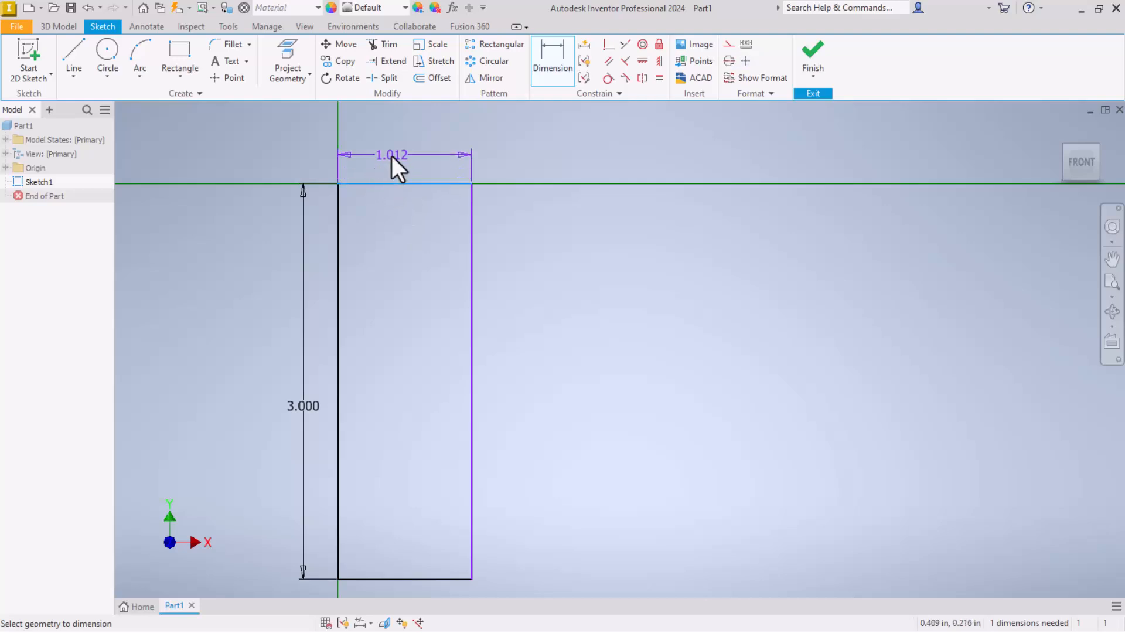
pyautogui.click(392, 154)
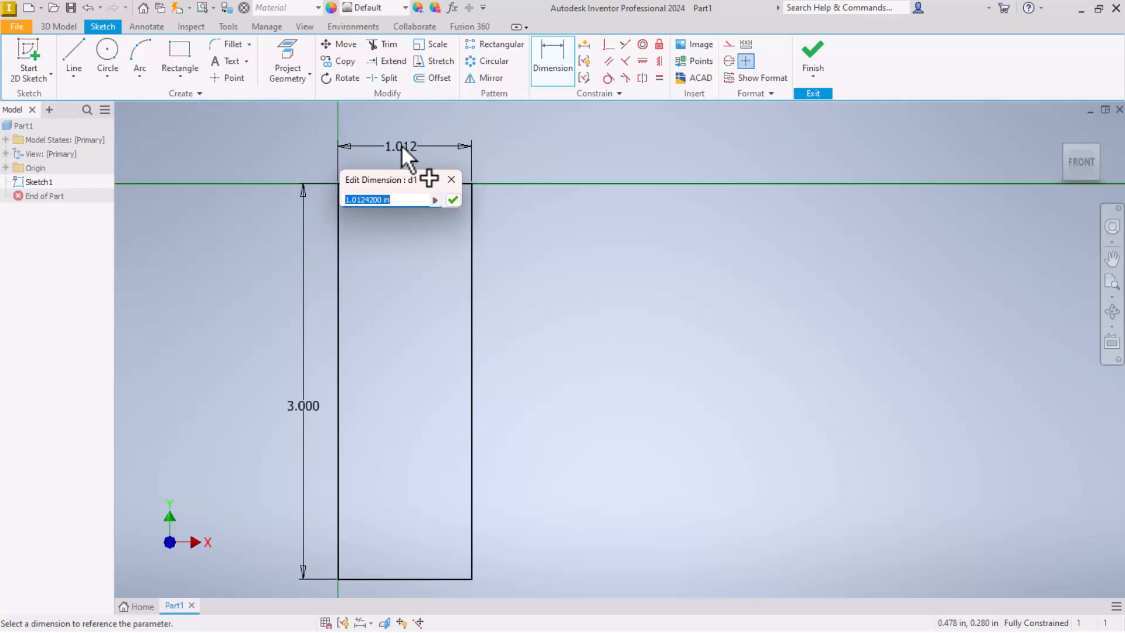
pyautogui.write('4')
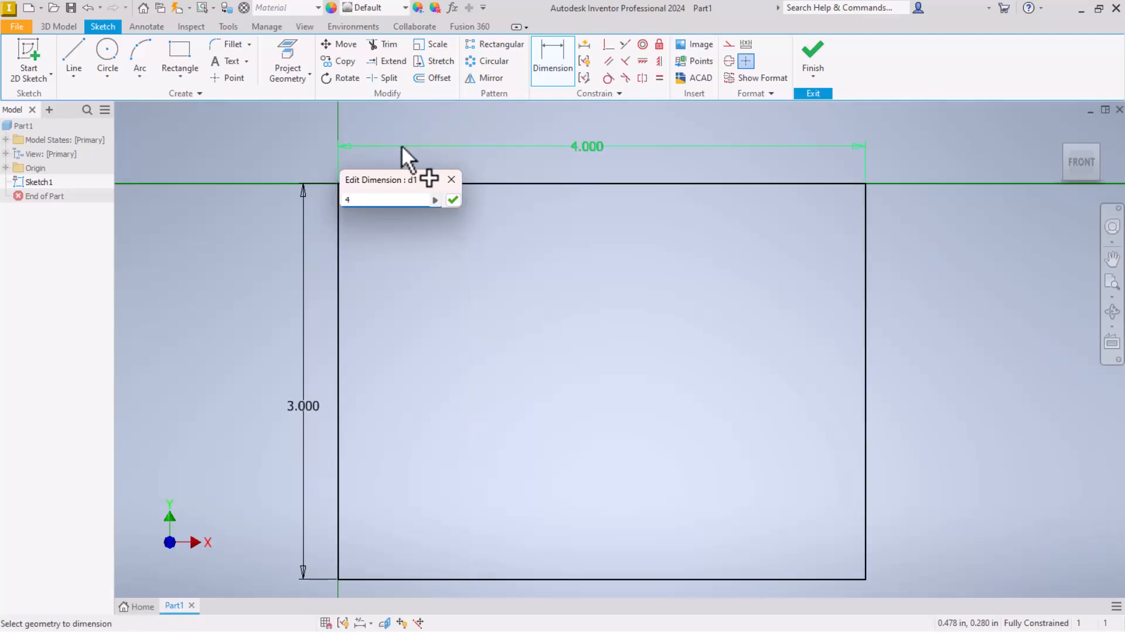
pyautogui.click(452, 199)
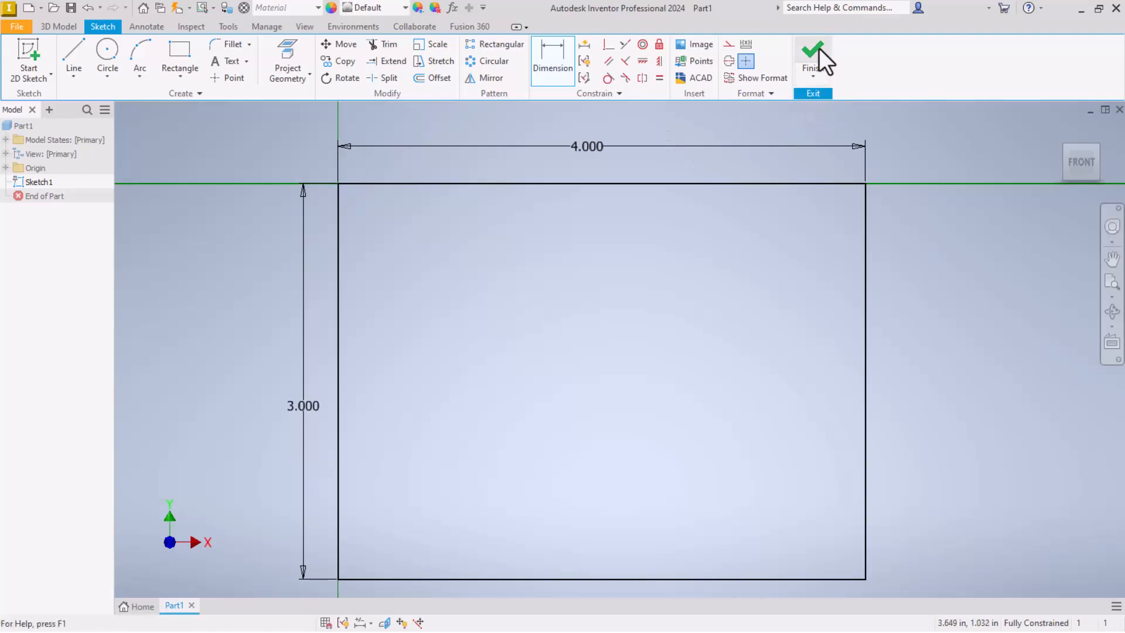
# Finish Sketch1 and return to the 3D Model environment.
pyautogui.click(812, 49)
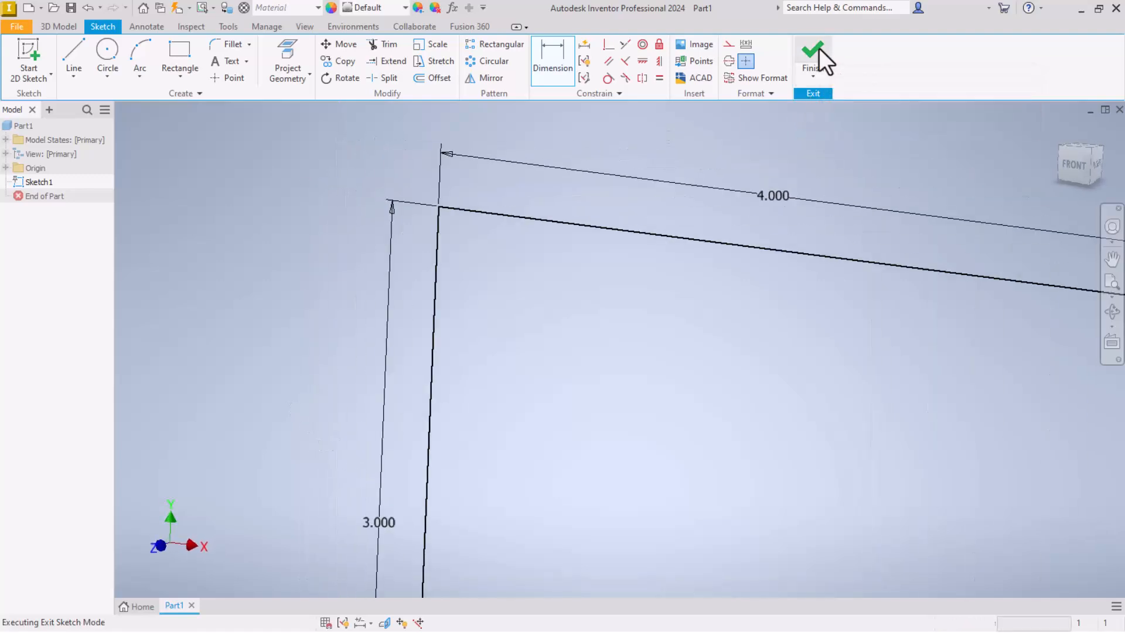
pyautogui.click(813, 50)
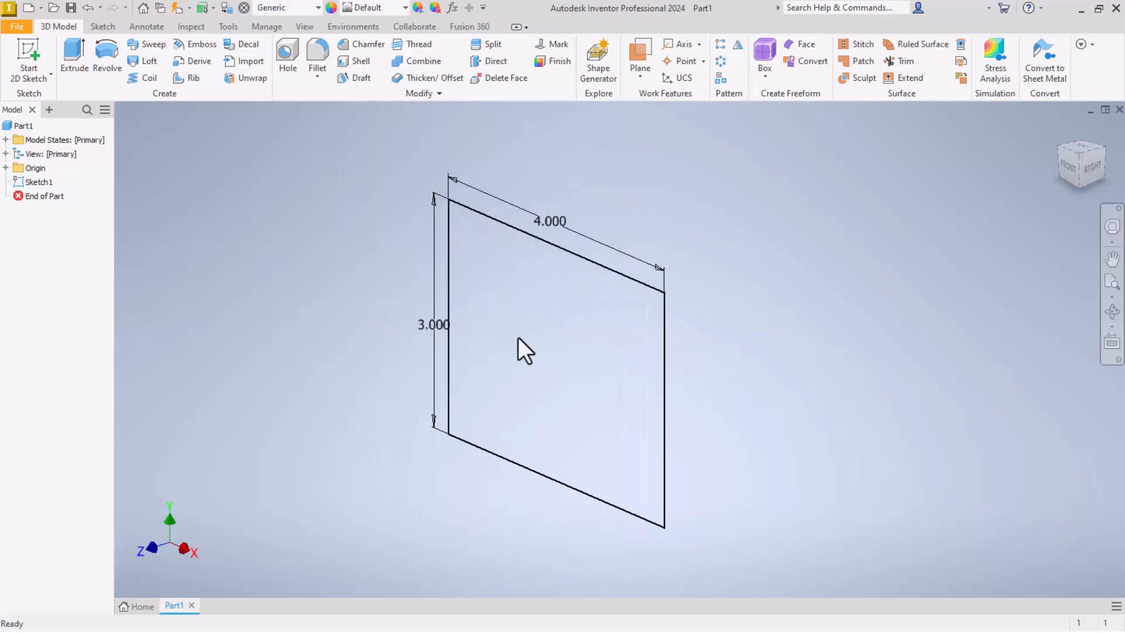
pyautogui.moveTo(534, 335)
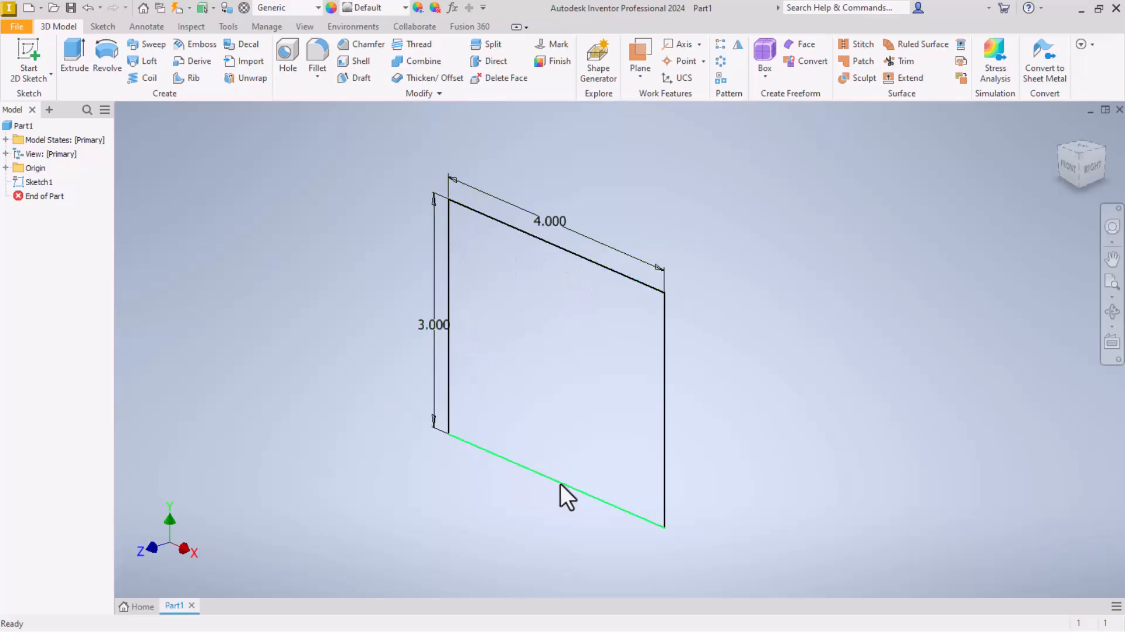
pyautogui.moveTo(426, 279)
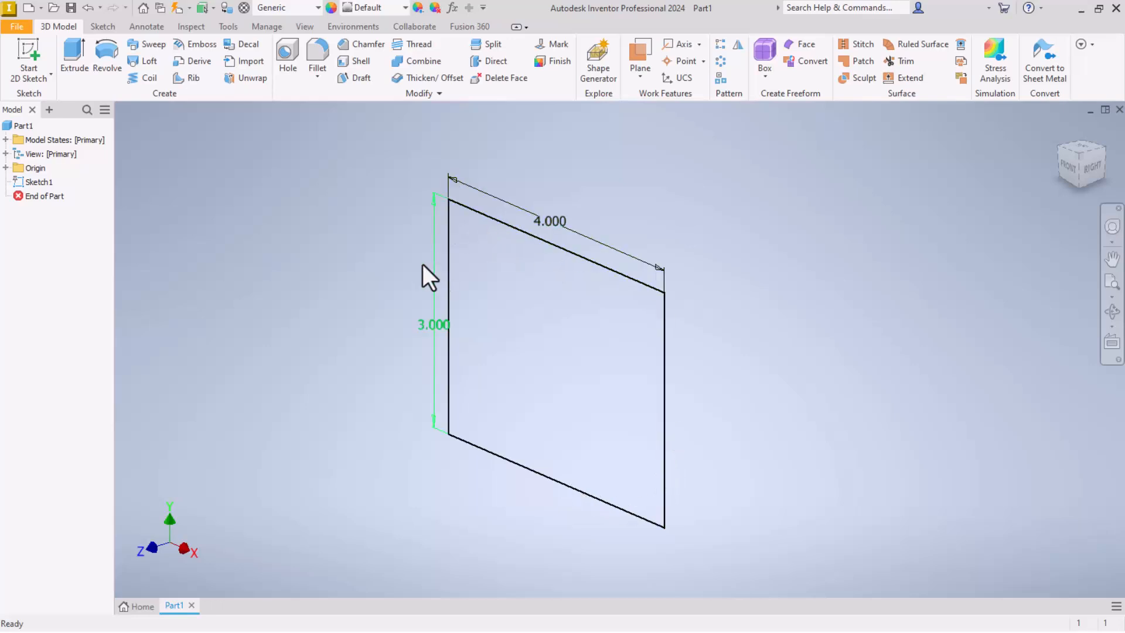
pyautogui.moveTo(340, 276)
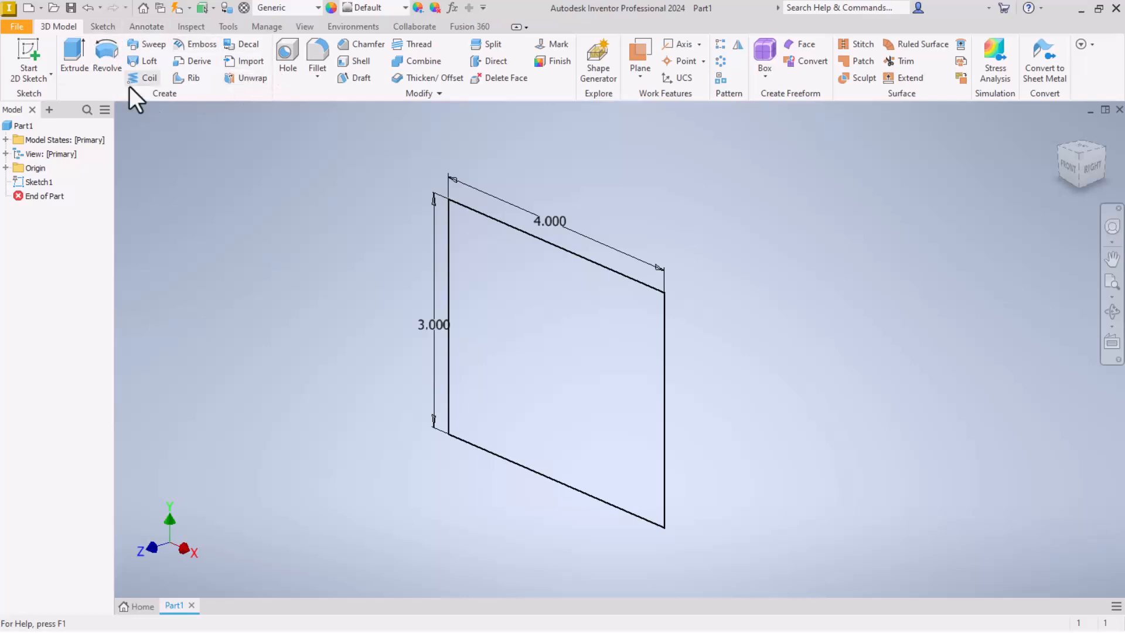
pyautogui.moveTo(28, 55)
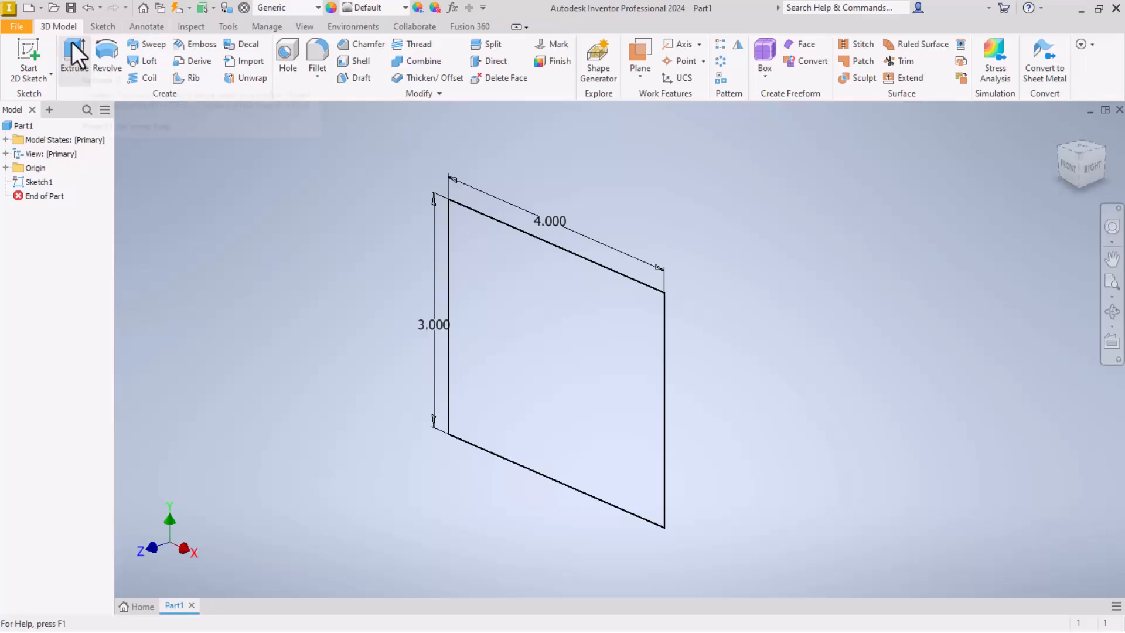
pyautogui.moveTo(75, 55)
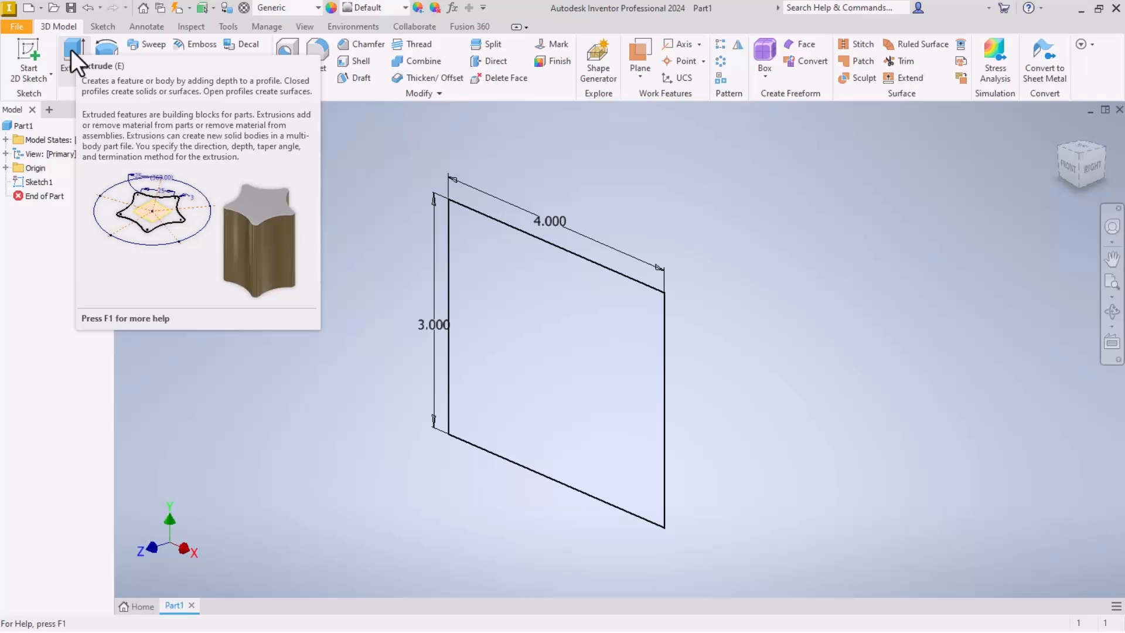
# Extrude the rectangle .25 in to create the solid plate as Extrusion1.
pyautogui.click(72, 53)
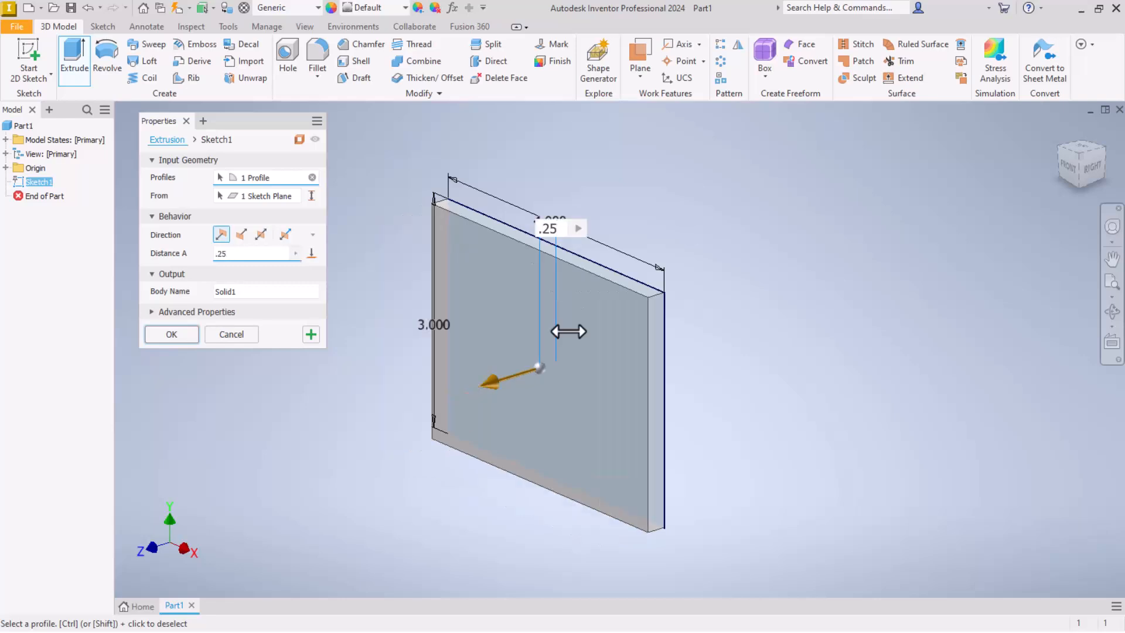
pyautogui.moveTo(630, 389)
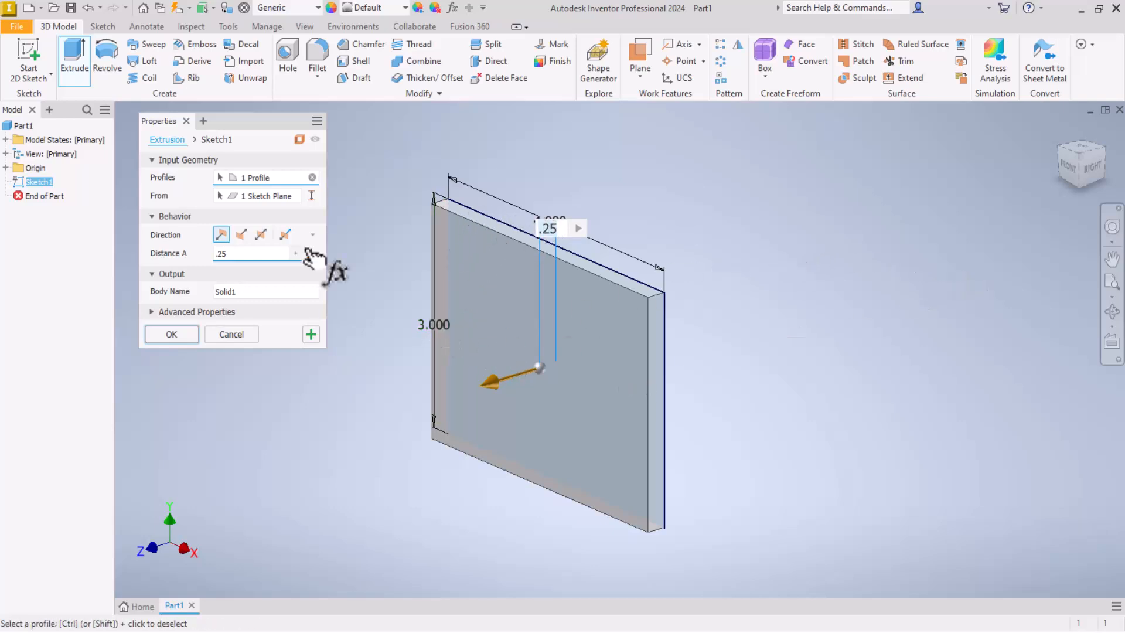
pyautogui.click(171, 334)
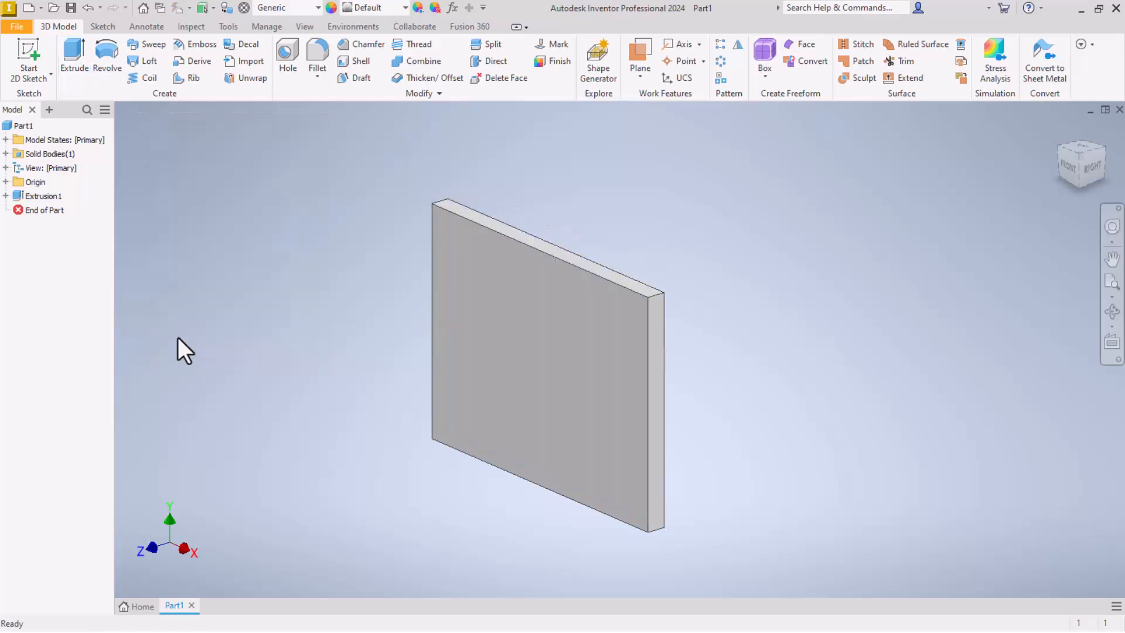
pyautogui.click(572, 288)
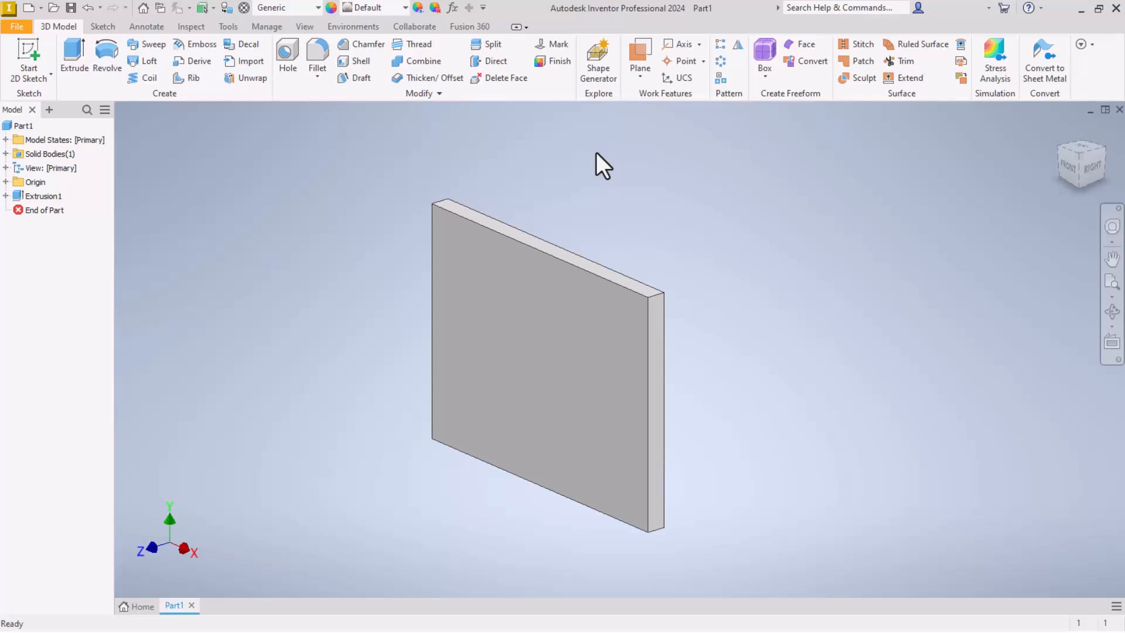
pyautogui.moveTo(697, 216)
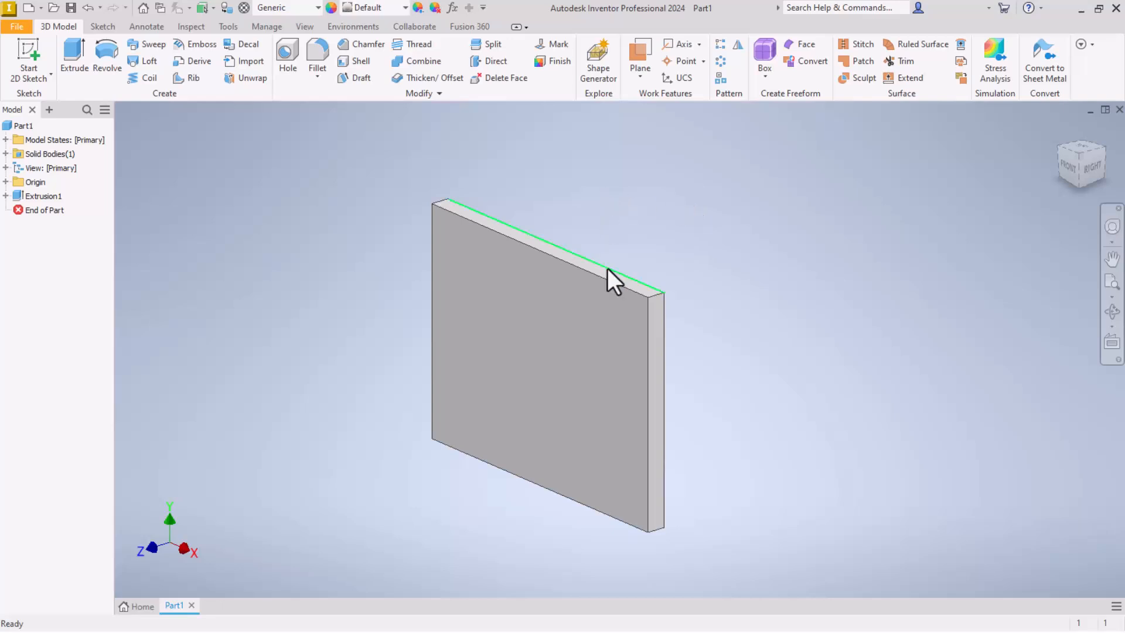
pyautogui.moveTo(659, 239)
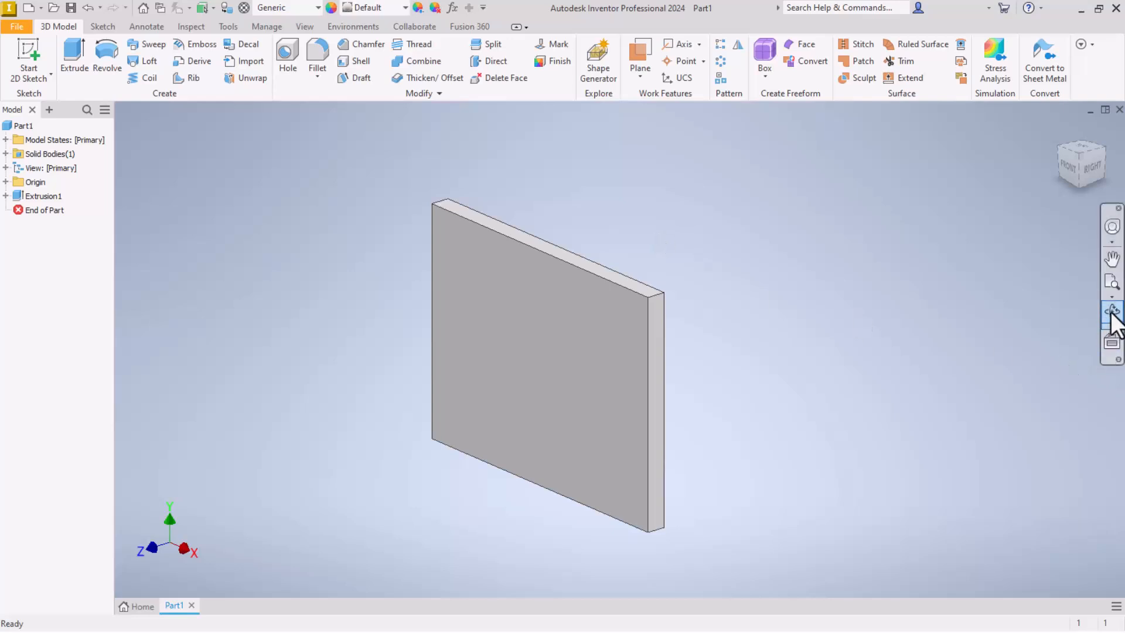
pyautogui.click(1113, 323)
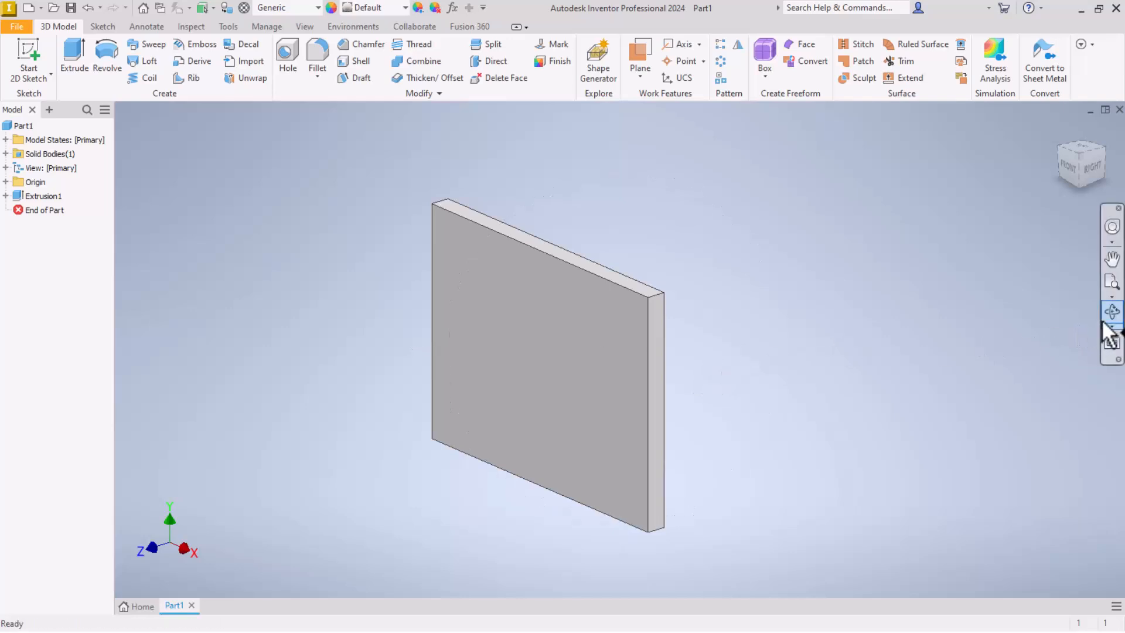
pyautogui.click(1113, 325)
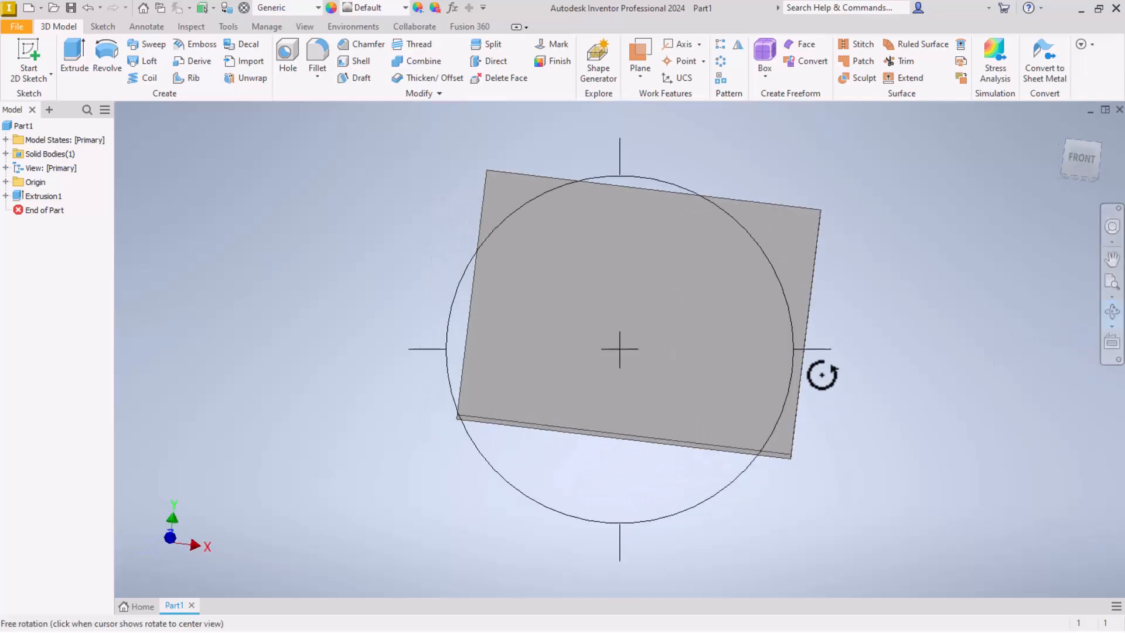
pyautogui.moveTo(823, 374); pyautogui.dragTo(569, 327)
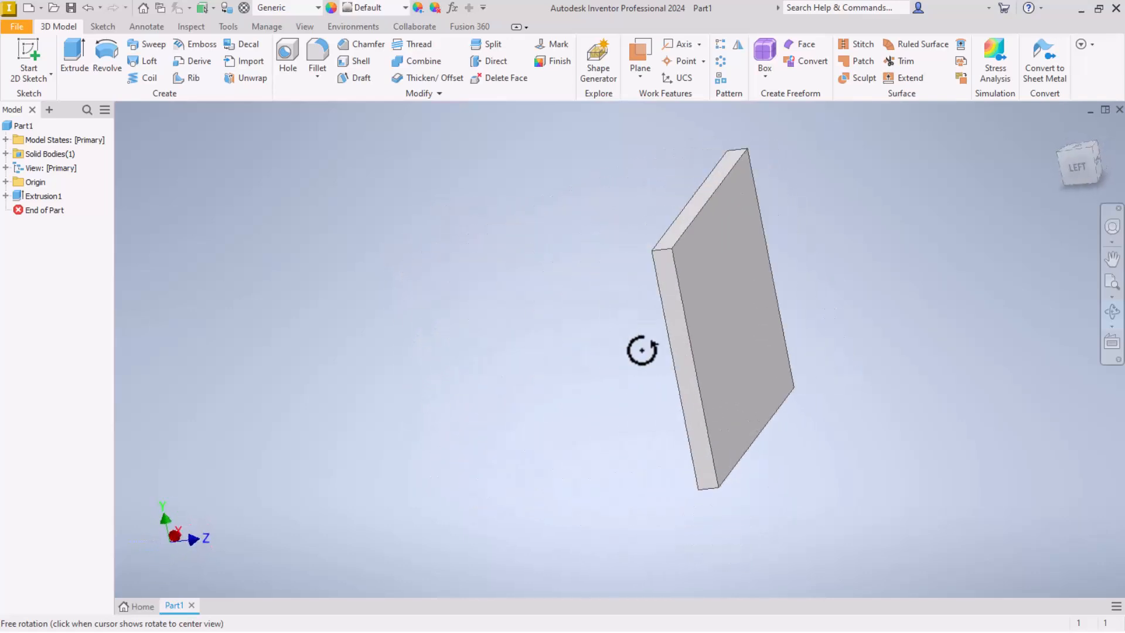
pyautogui.moveTo(642, 350); pyautogui.dragTo(474, 355)
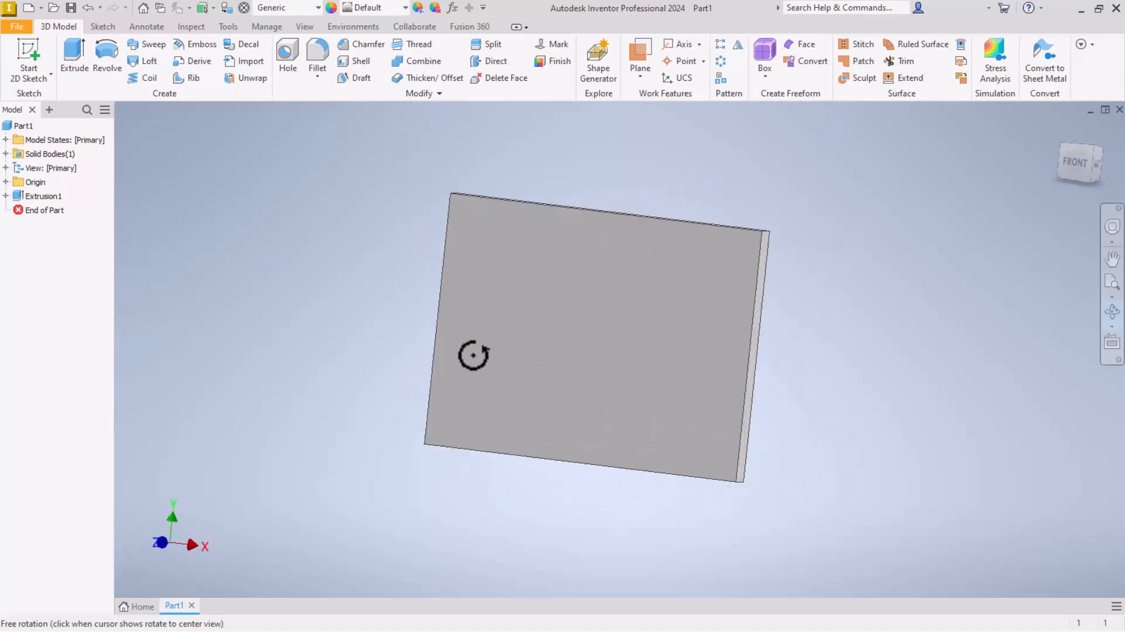
pyautogui.moveTo(473, 354); pyautogui.dragTo(622, 344)
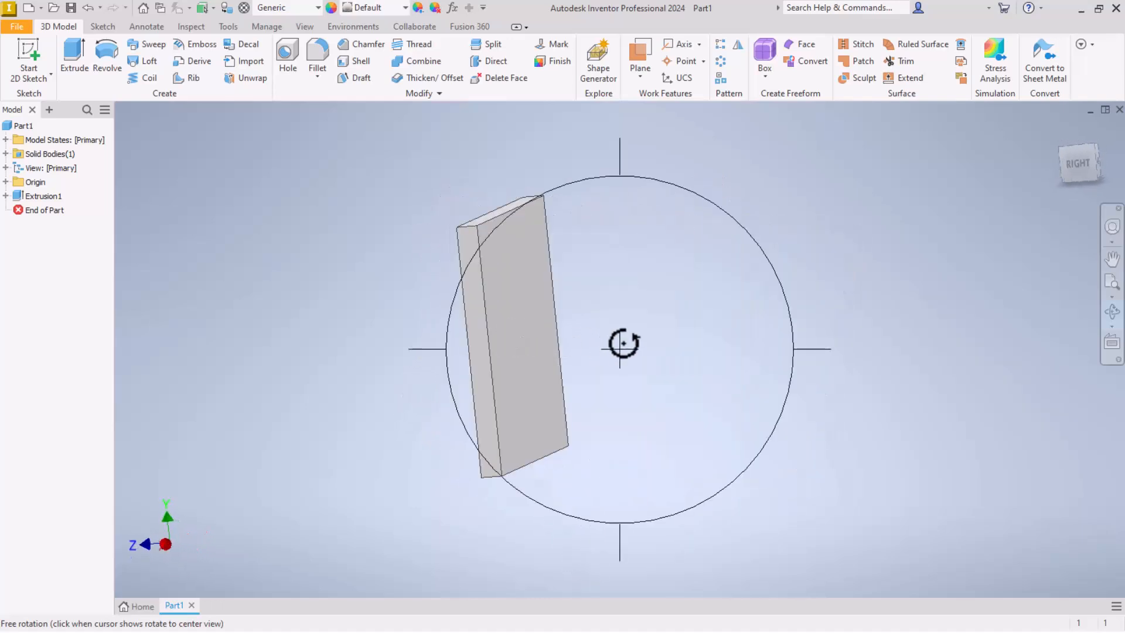
pyautogui.moveTo(622, 344); pyautogui.dragTo(504, 348)
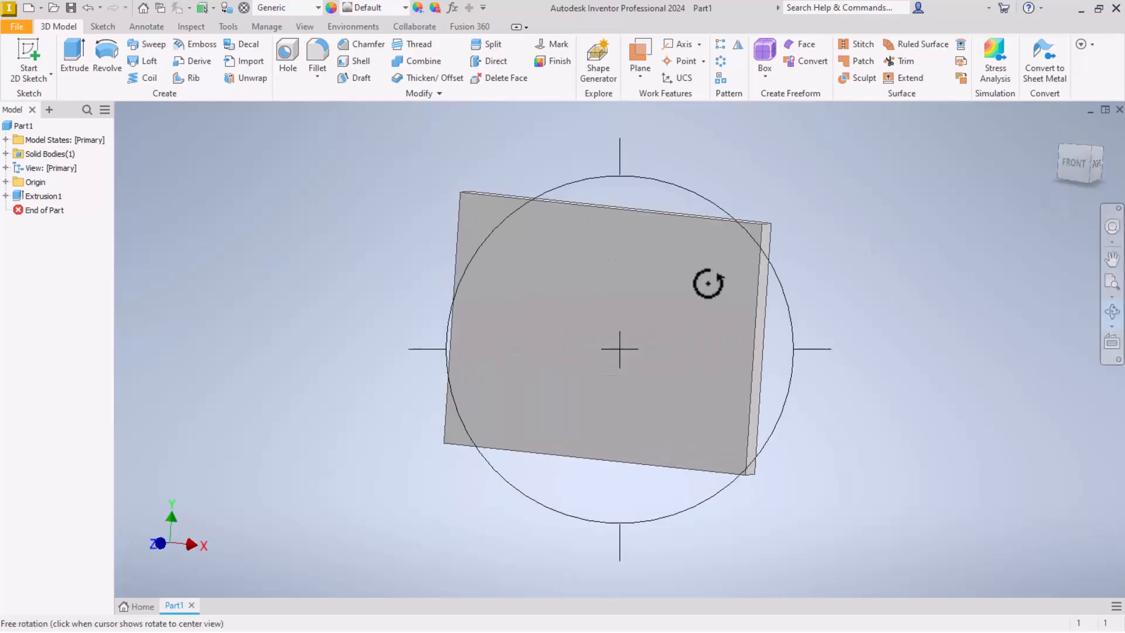
pyautogui.click(1096, 162)
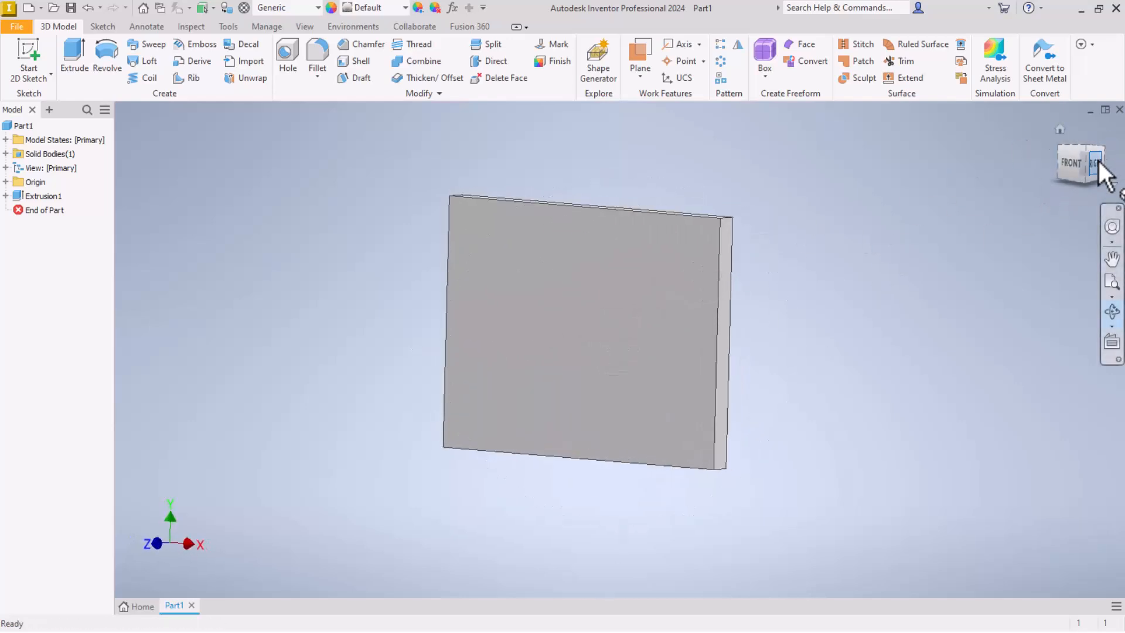
pyautogui.click(1095, 161)
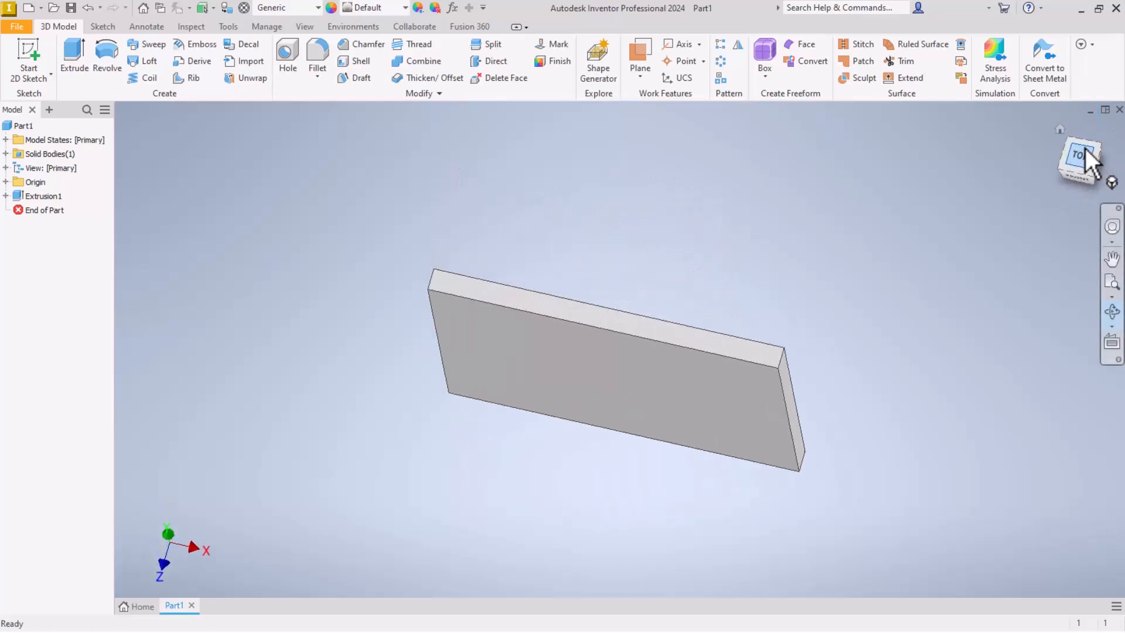
pyautogui.click(1079, 160)
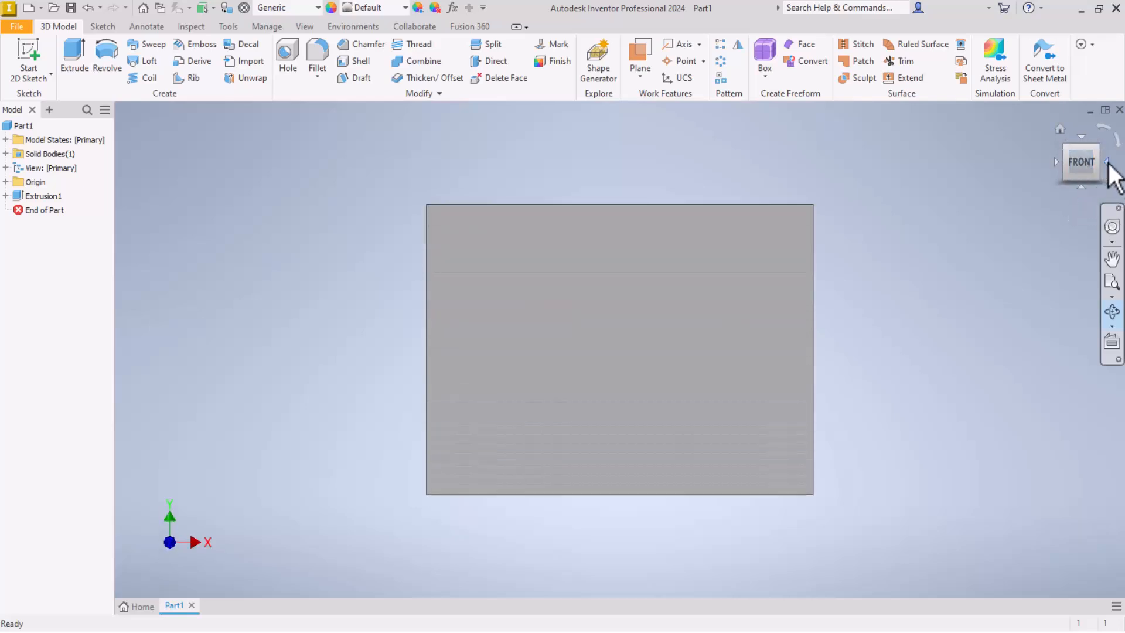
pyautogui.click(1103, 162)
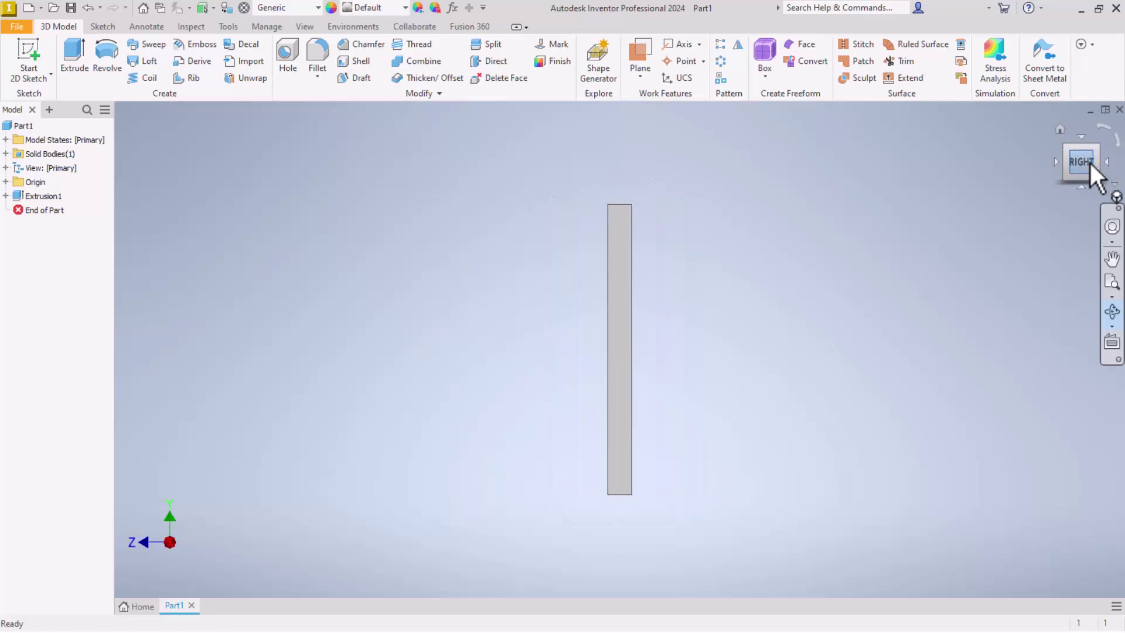
pyautogui.click(1108, 162)
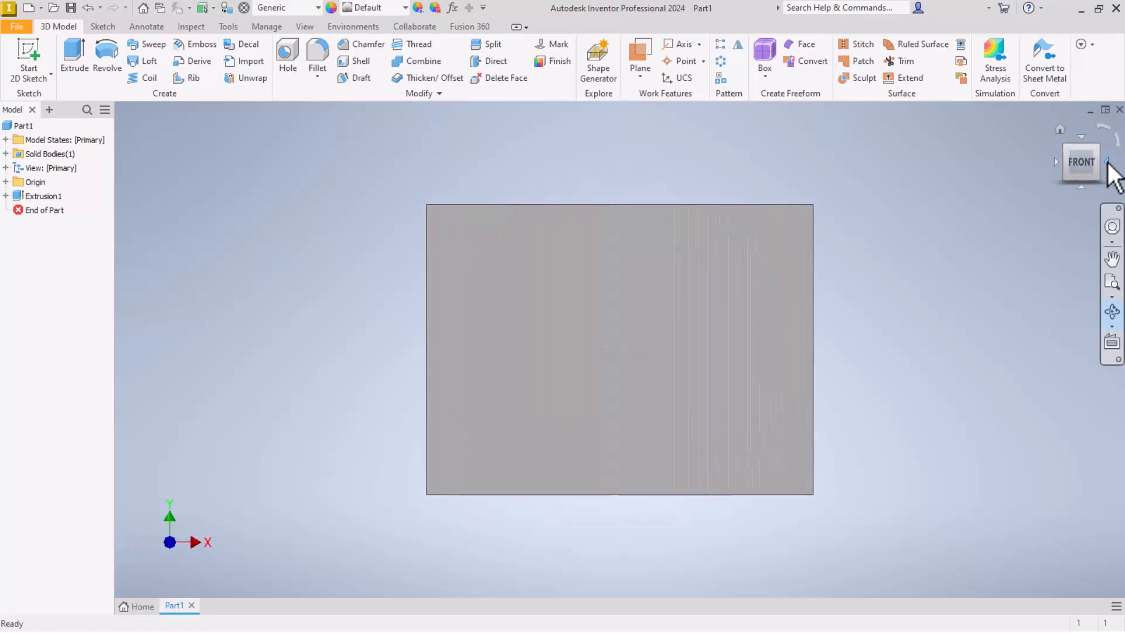
pyautogui.click(1108, 162)
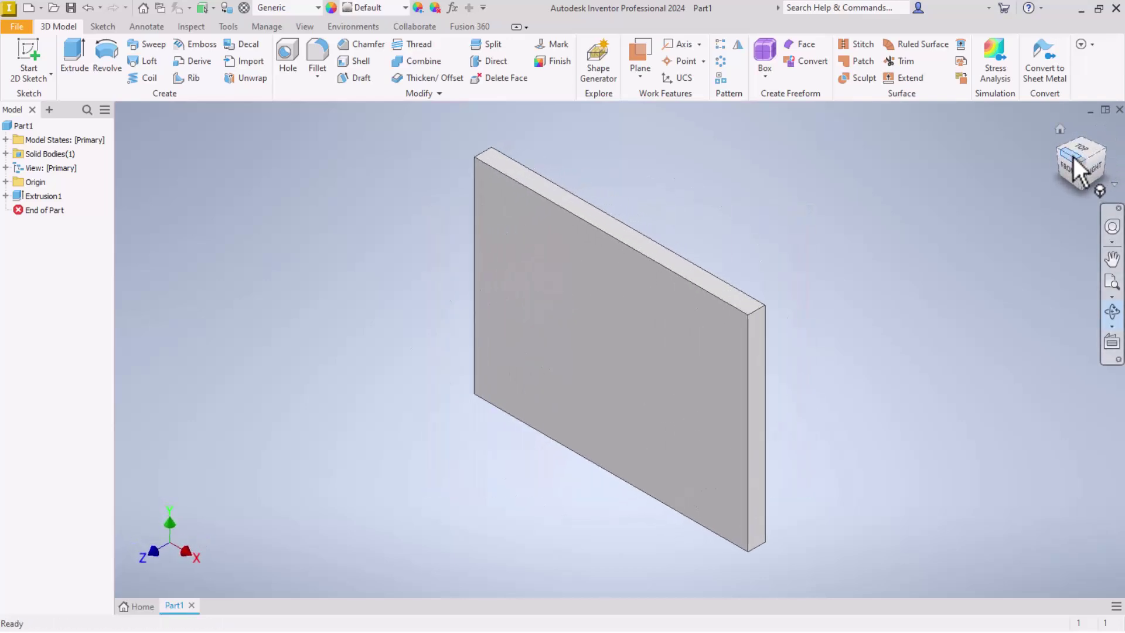
pyautogui.click(1085, 151)
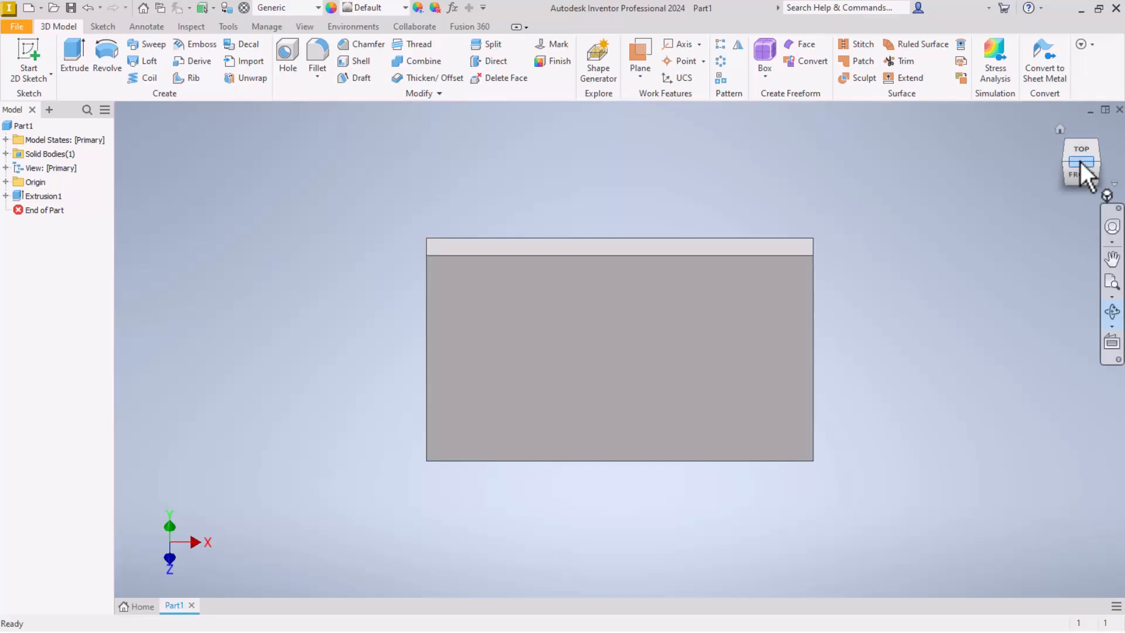
pyautogui.click(1081, 162)
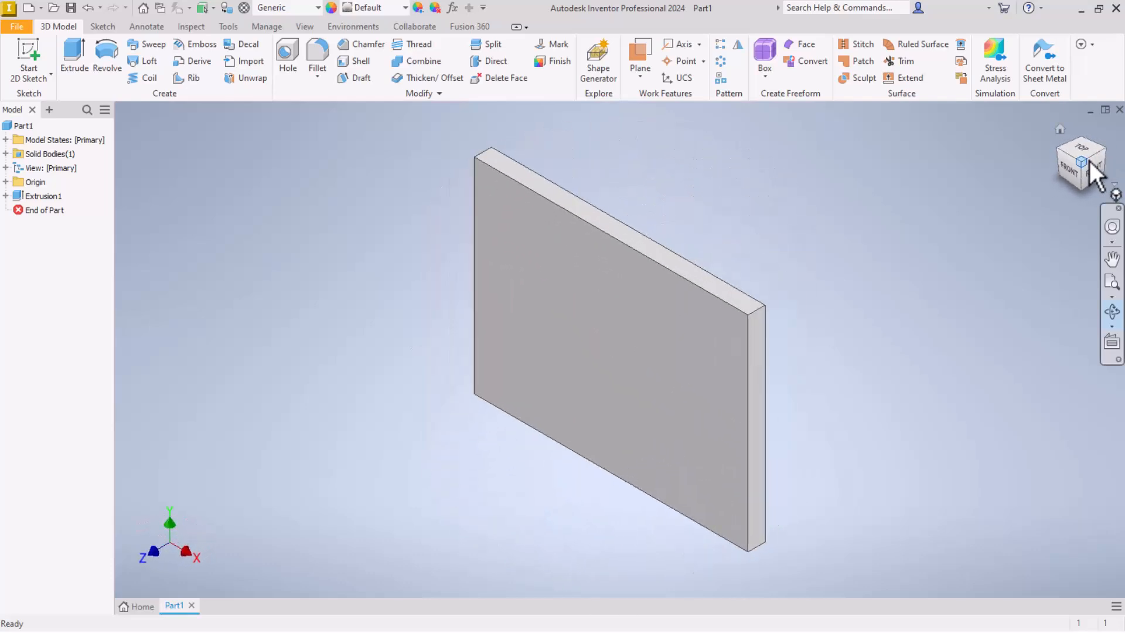
pyautogui.click(1069, 170)
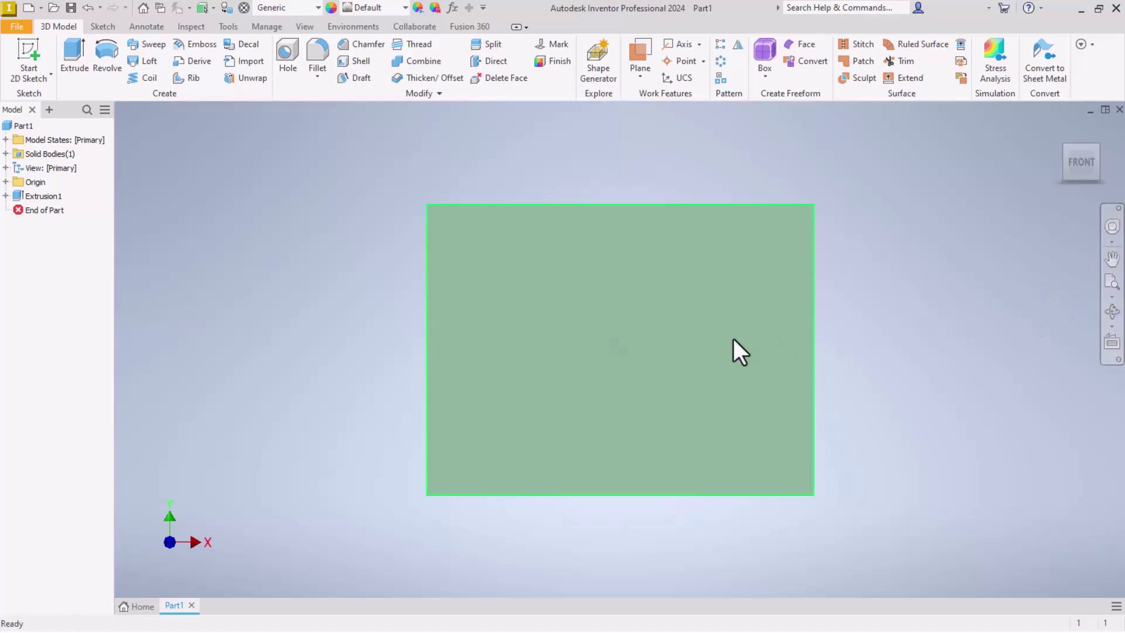
# Orbit the plate around its underside and back, then return to the angled home view.
pyautogui.moveTo(739, 352); pyautogui.dragTo(610, 309)
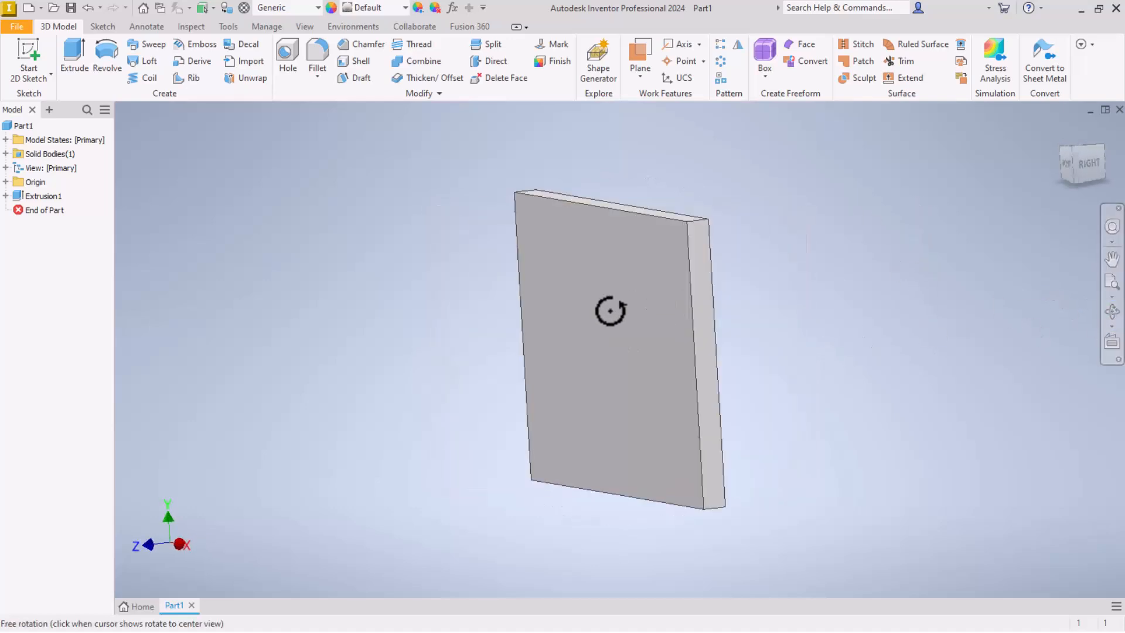
pyautogui.moveTo(610, 309); pyautogui.dragTo(548, 331)
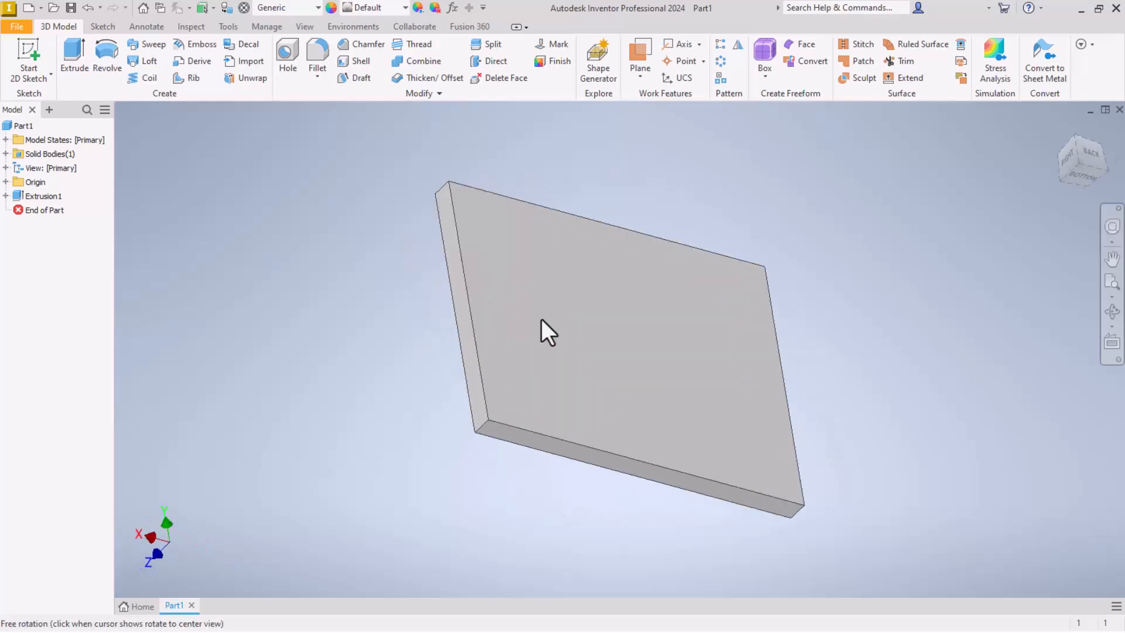
pyautogui.moveTo(545, 334); pyautogui.dragTo(581, 463)
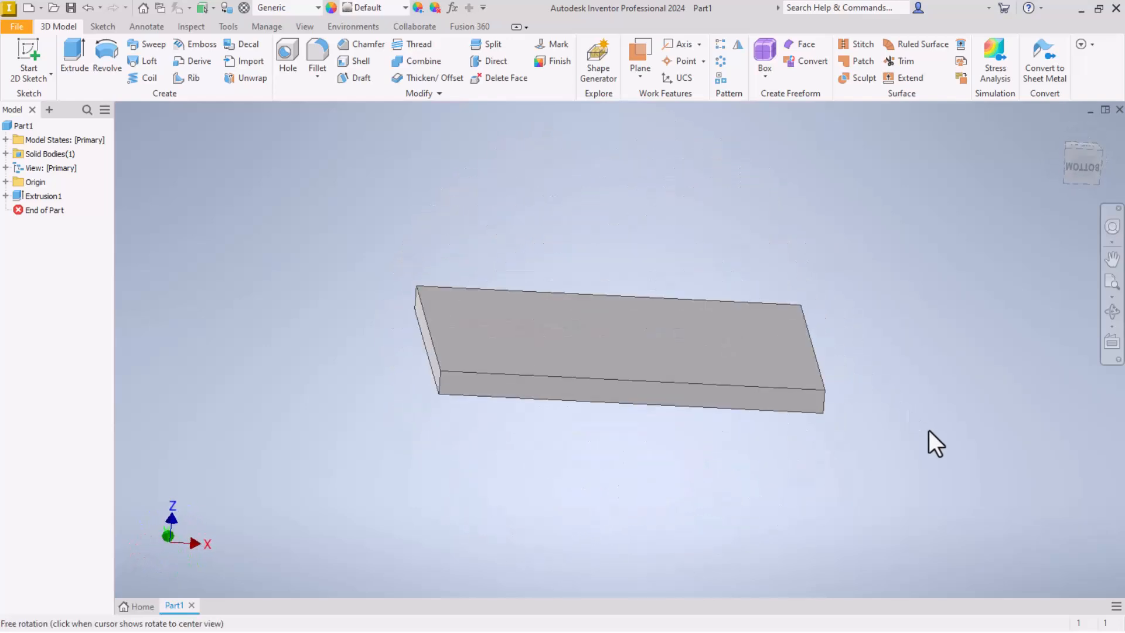
pyautogui.moveTo(932, 442); pyautogui.dragTo(707, 351)
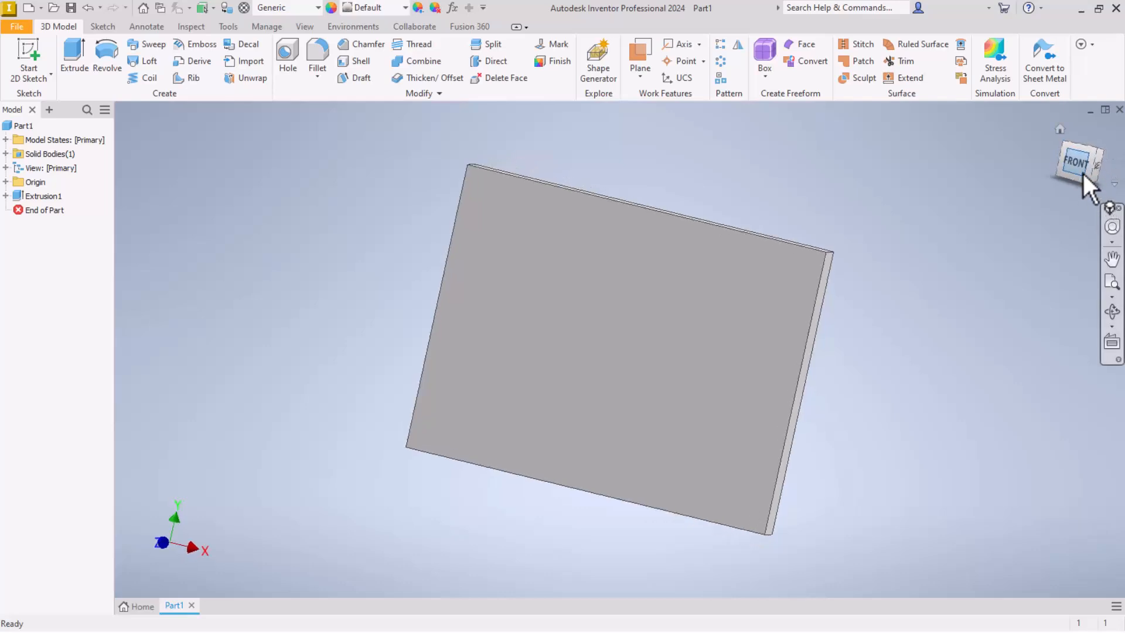
pyautogui.click(1082, 169)
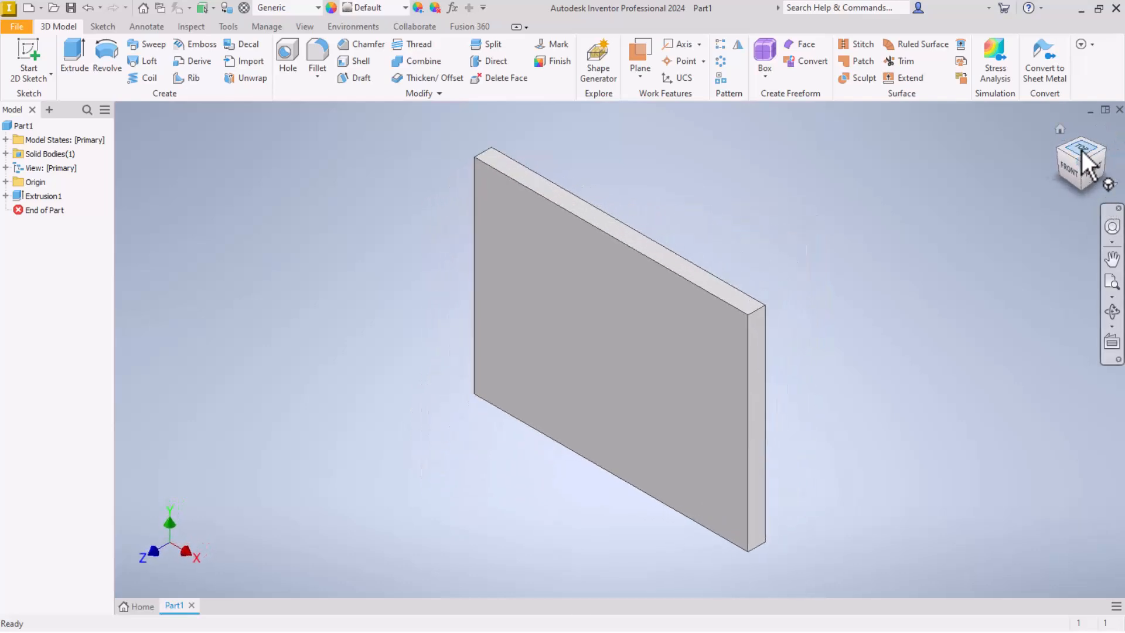
pyautogui.moveTo(1077, 135)
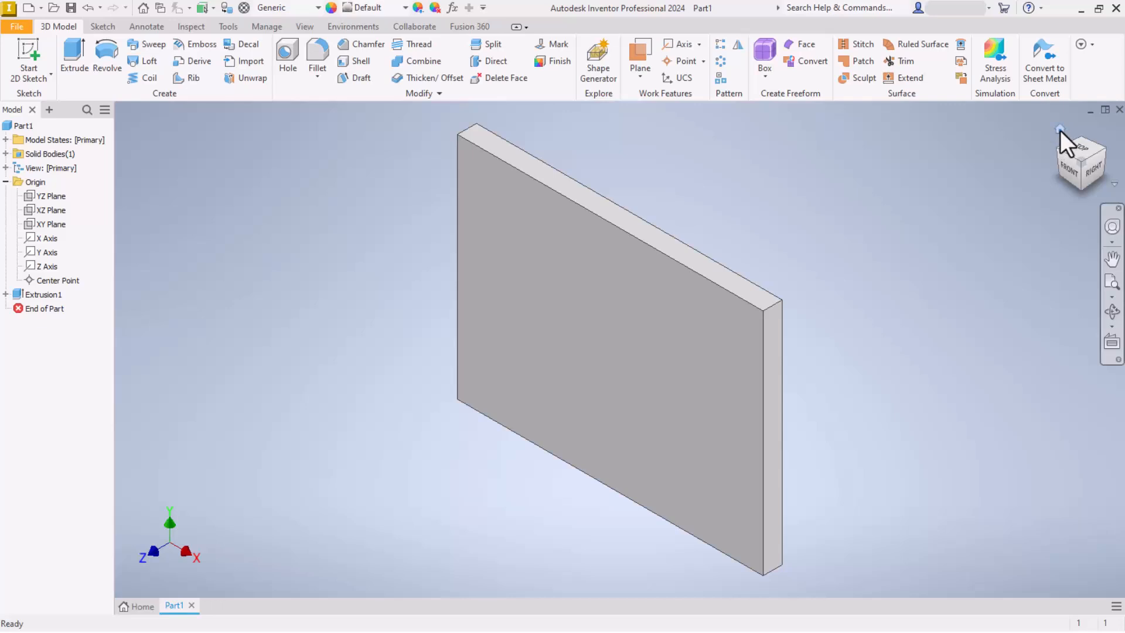
pyautogui.moveTo(895, 298)
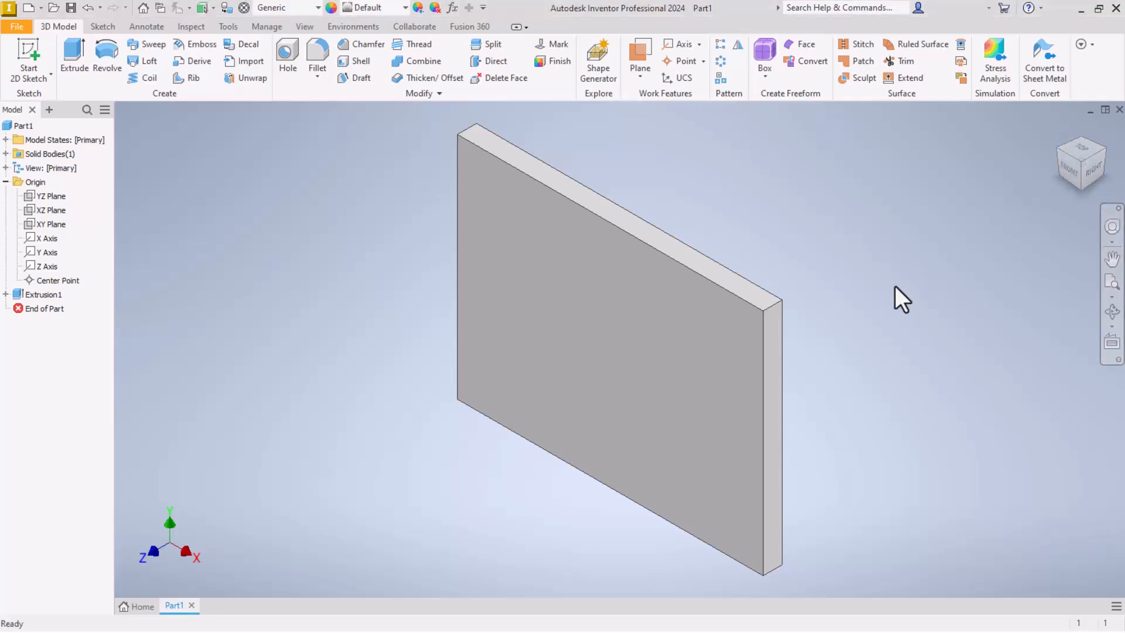
pyautogui.moveTo(902, 300); pyautogui.dragTo(746, 267)
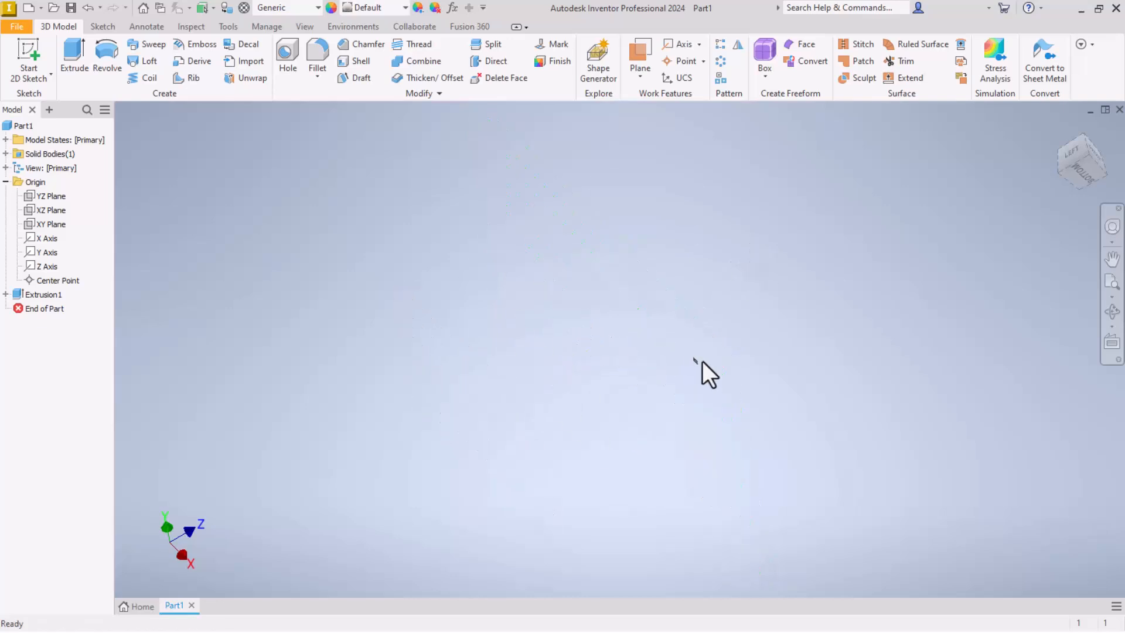
pyautogui.moveTo(709, 381)
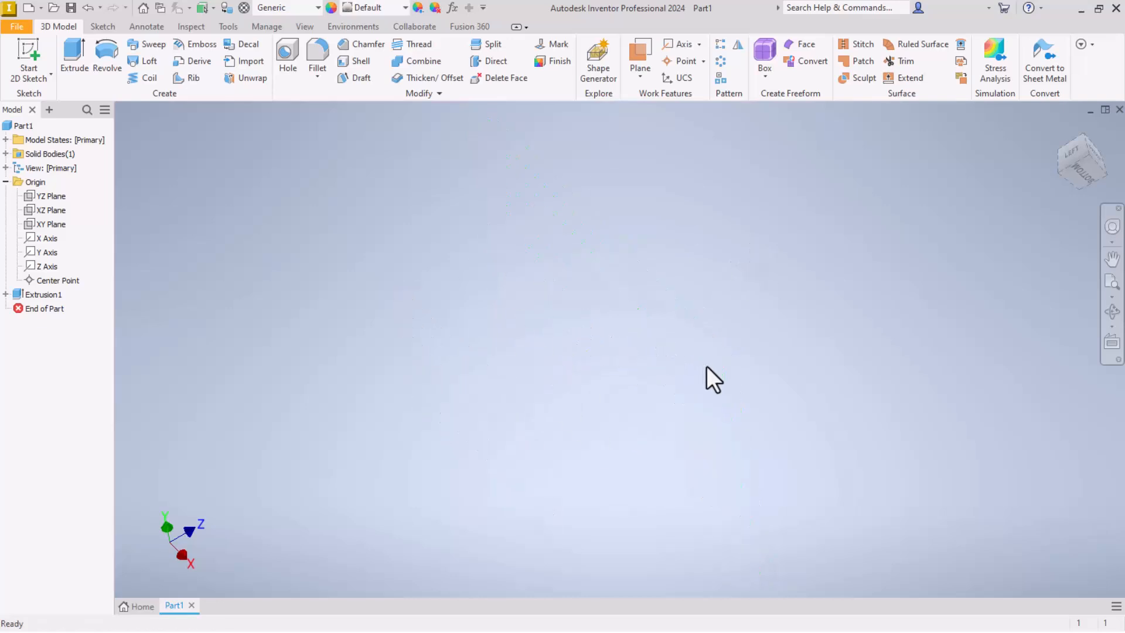
pyautogui.moveTo(1077, 150)
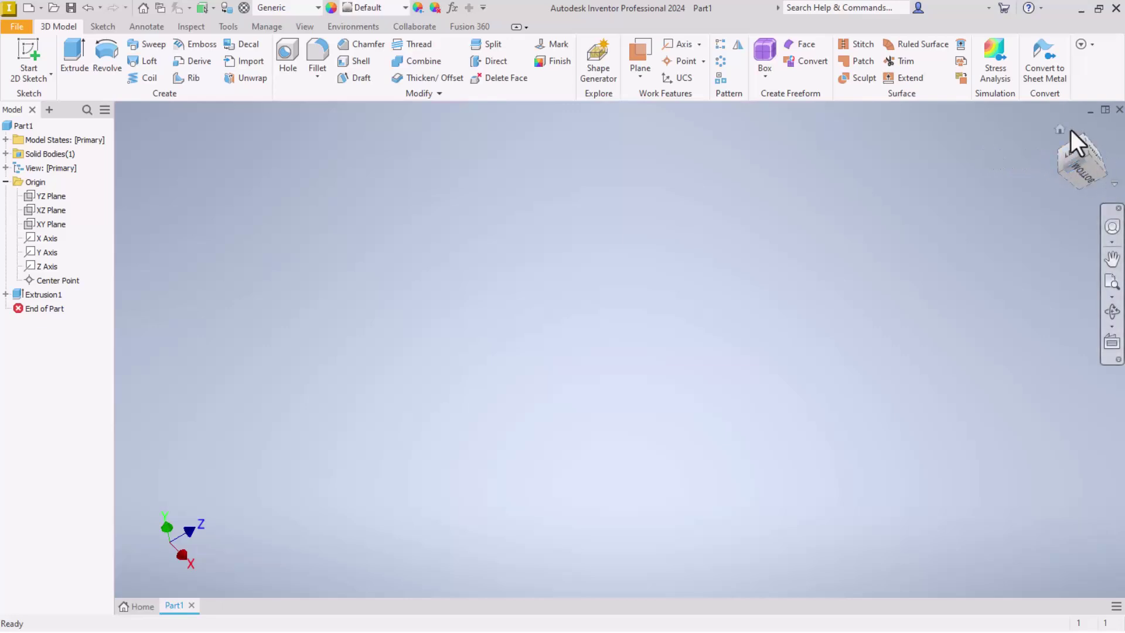
pyautogui.moveTo(1060, 134)
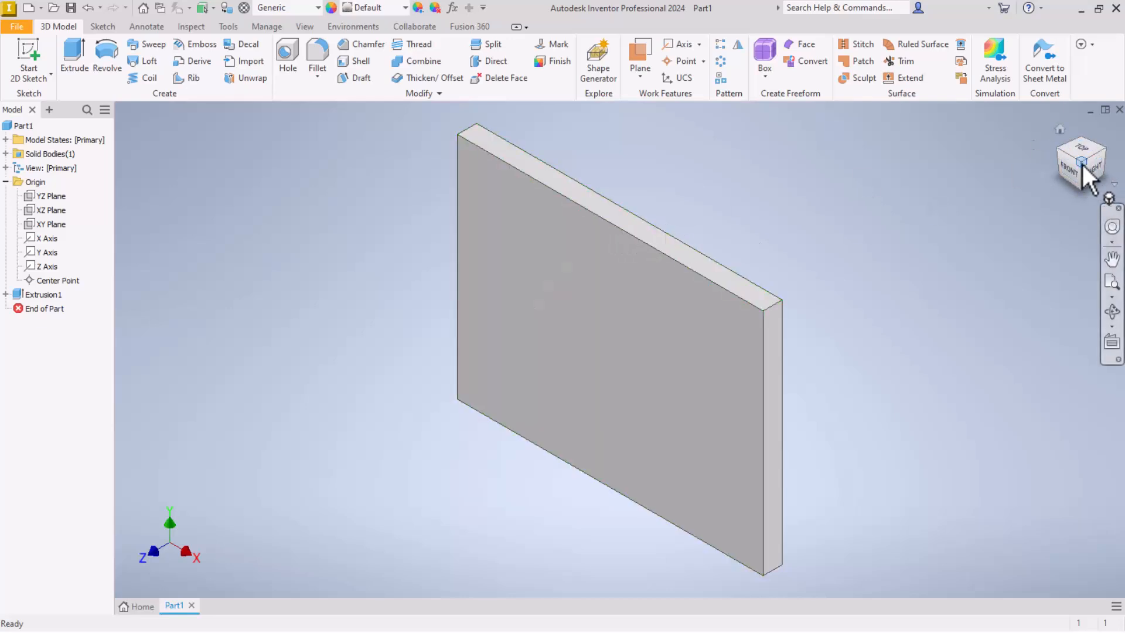
pyautogui.moveTo(669, 193)
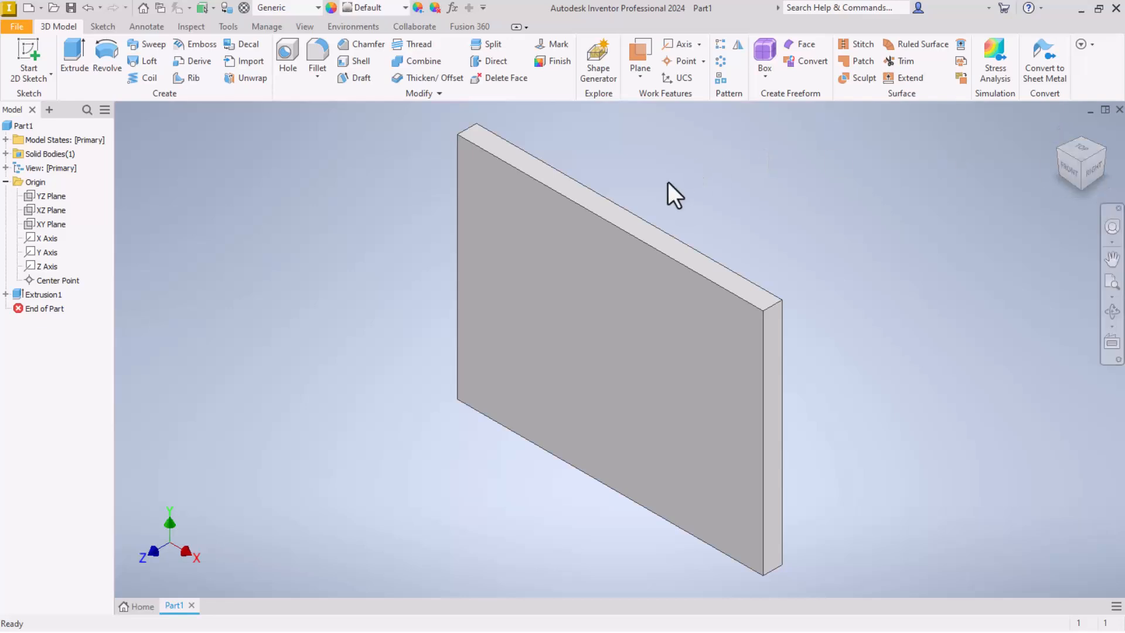
# Start a new 2D sketch on the plate's large front face.
pyautogui.click(602, 369)
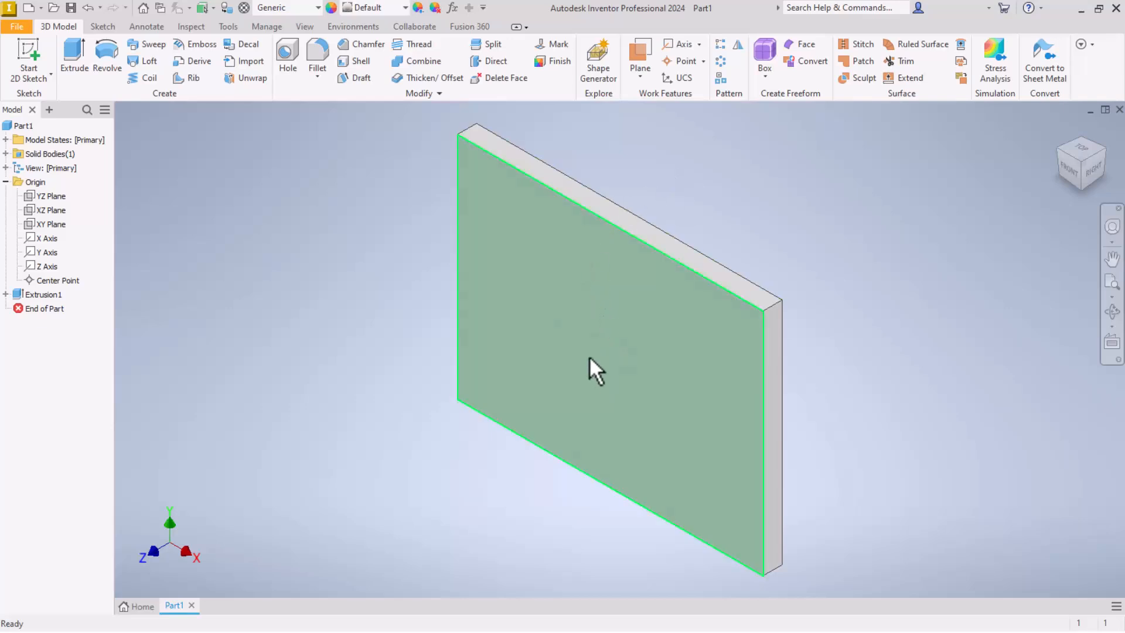
pyautogui.click(594, 373)
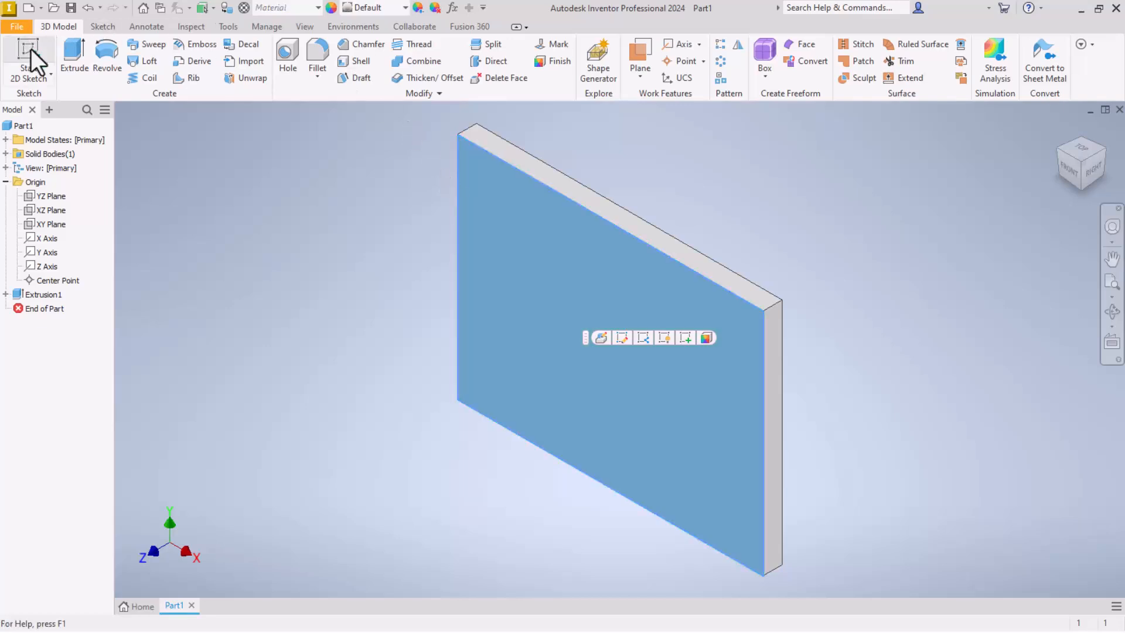
pyautogui.moveTo(29, 49)
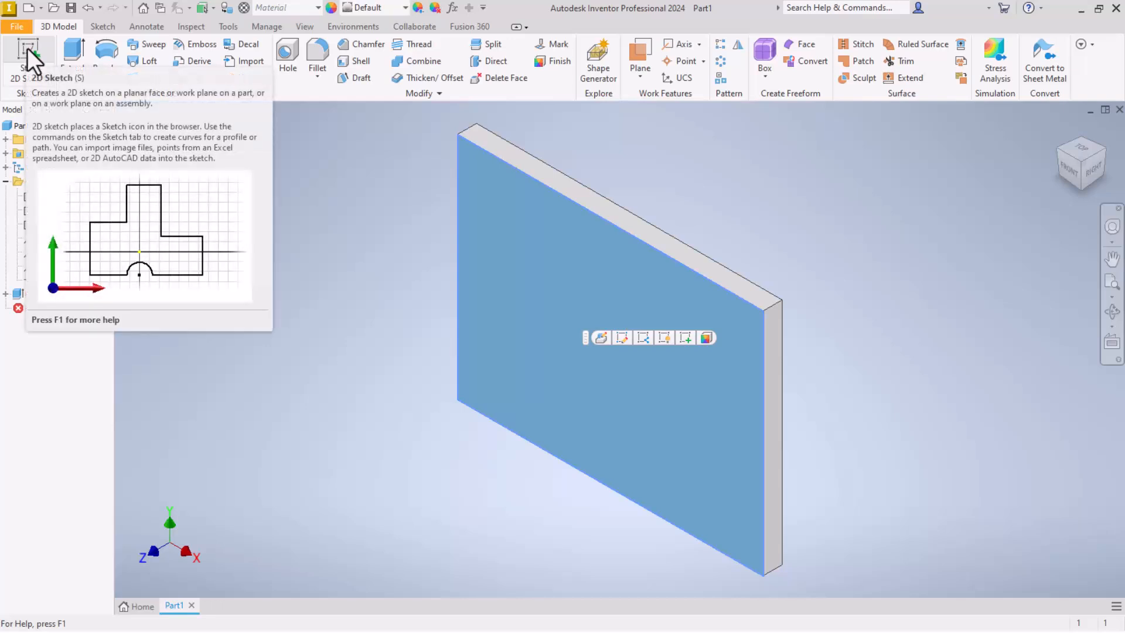
pyautogui.click(24, 50)
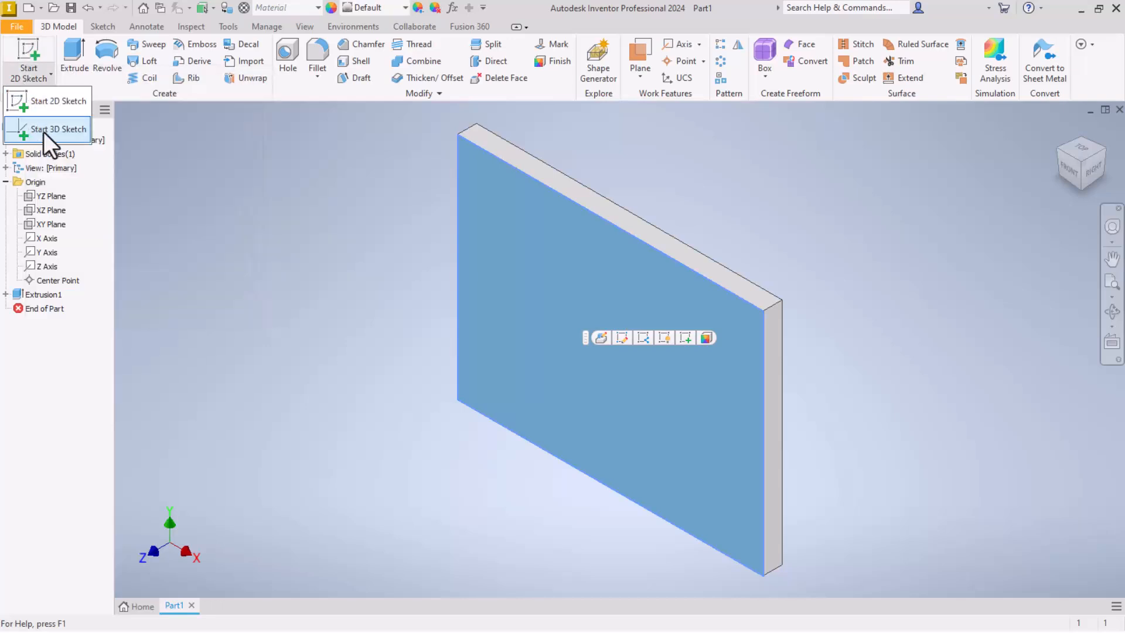
pyautogui.moveTo(53, 140)
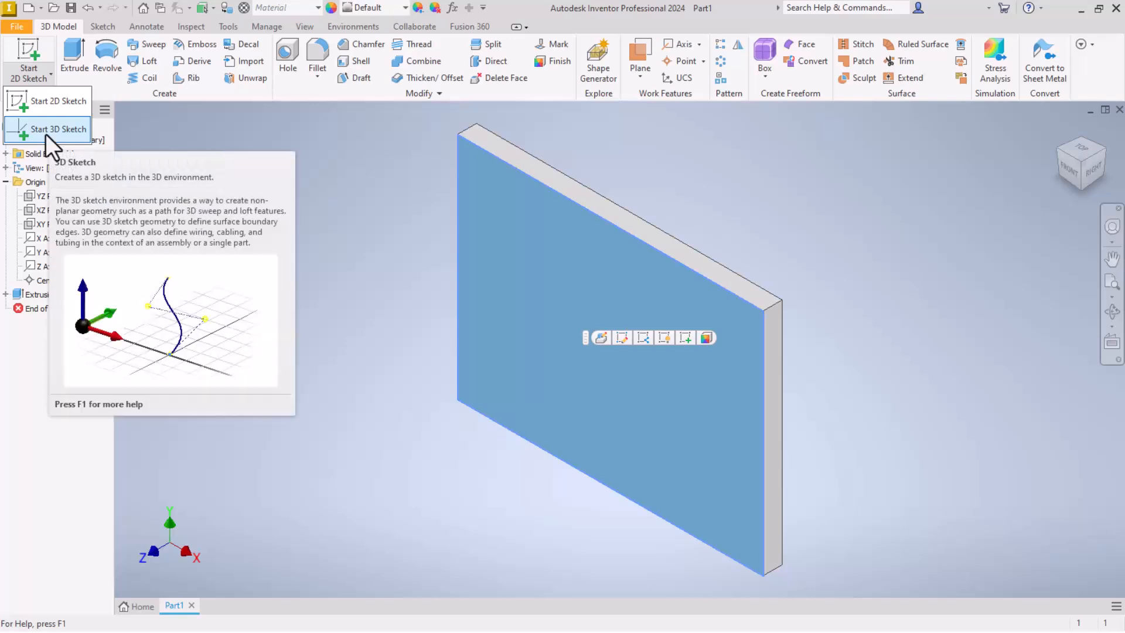
pyautogui.moveTo(46, 103)
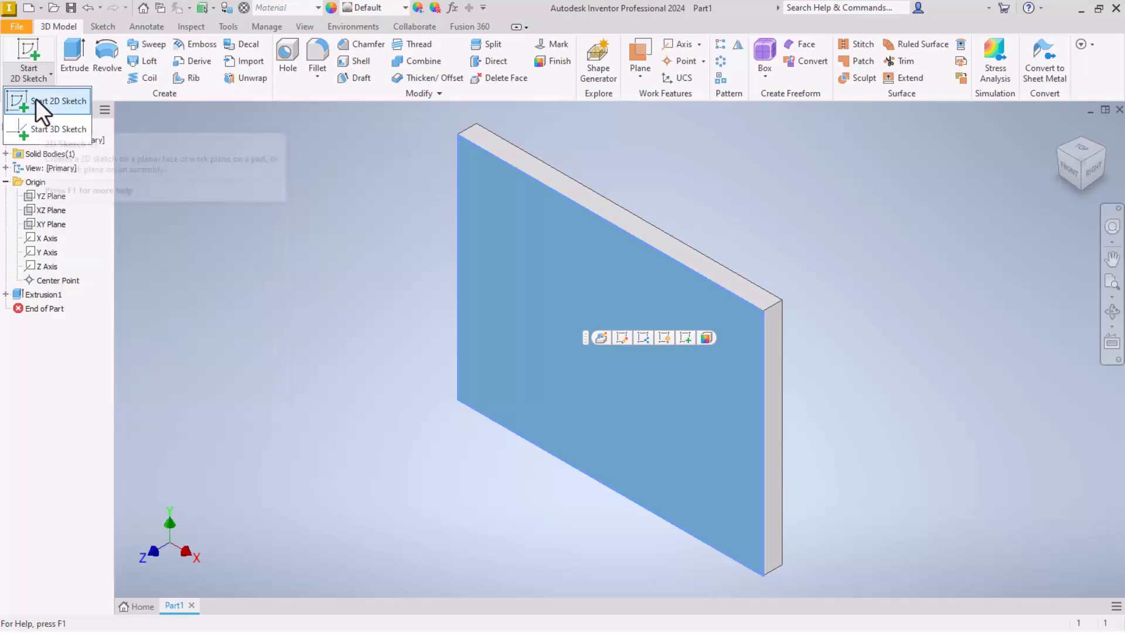
pyautogui.click(47, 101)
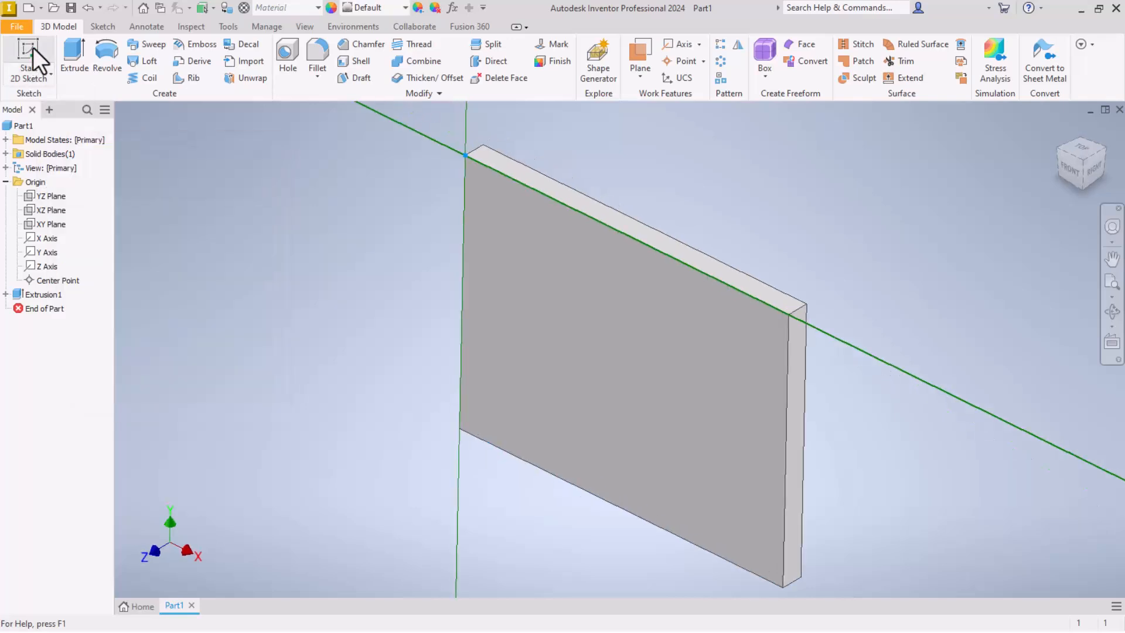
# Draw a center-point circle near the middle of the face, entering 1.5 for its size.
pyautogui.click(26, 53)
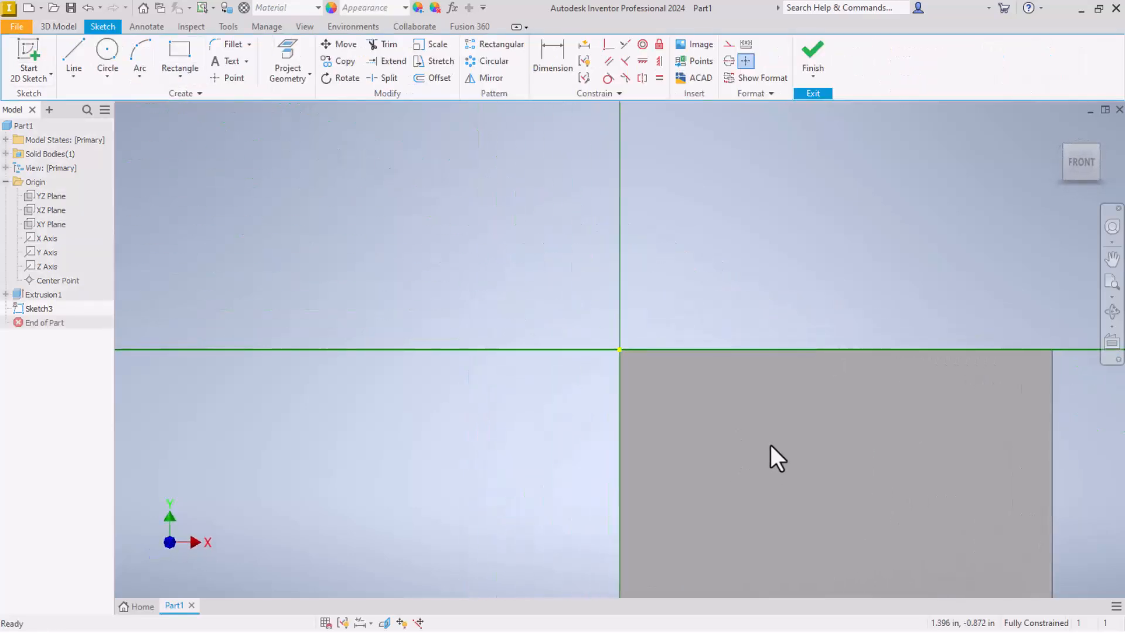
pyautogui.moveTo(412, 222)
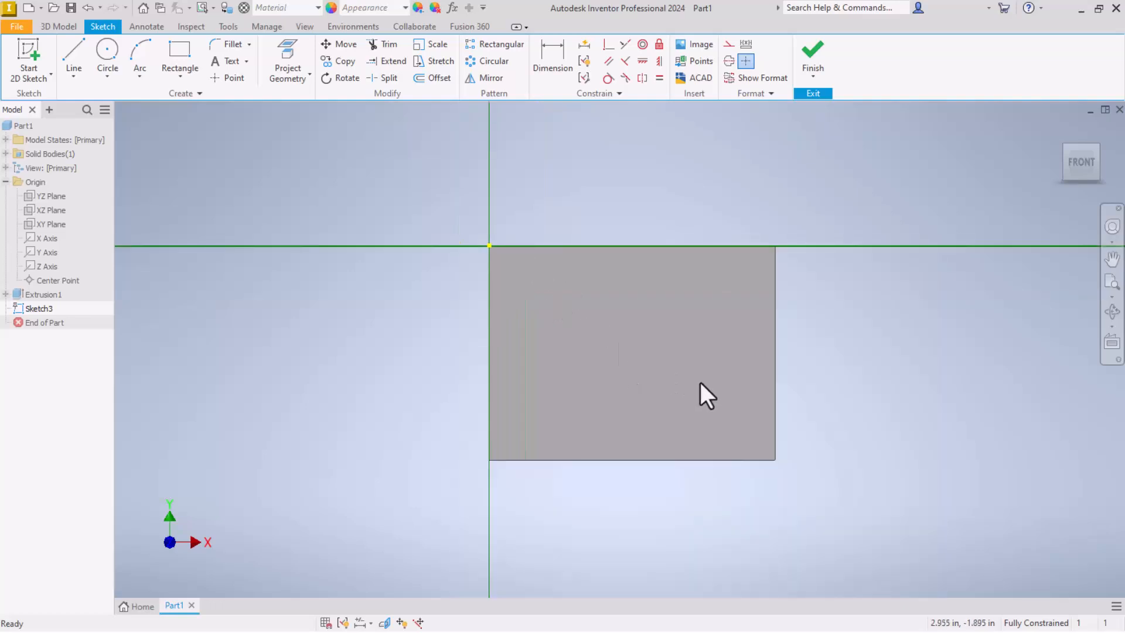
pyautogui.moveTo(635, 323)
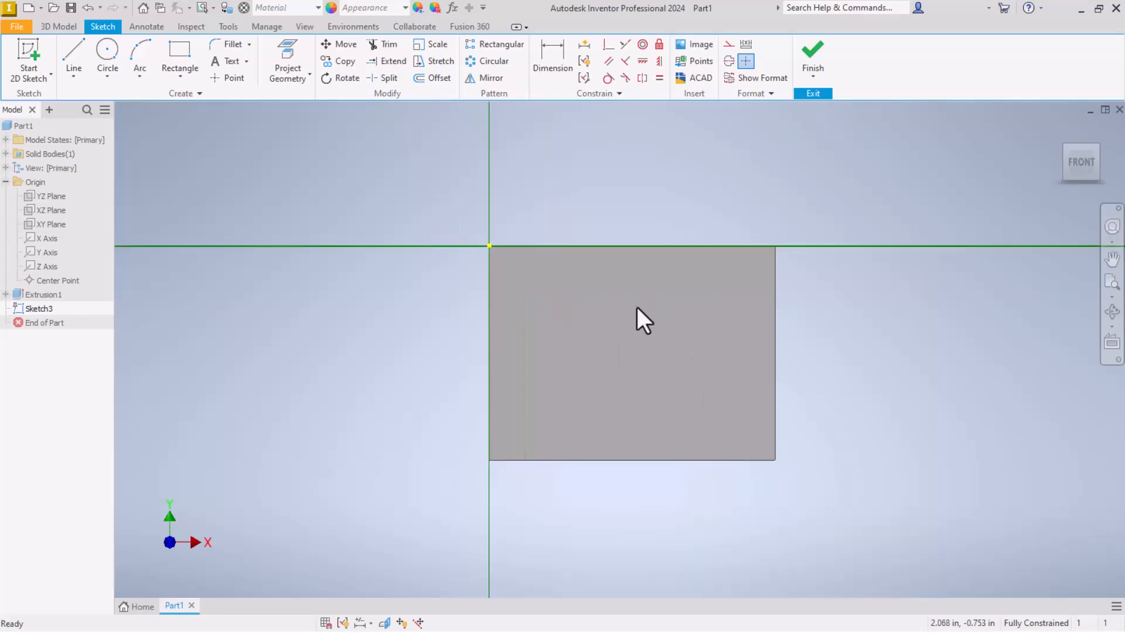
pyautogui.moveTo(691, 316)
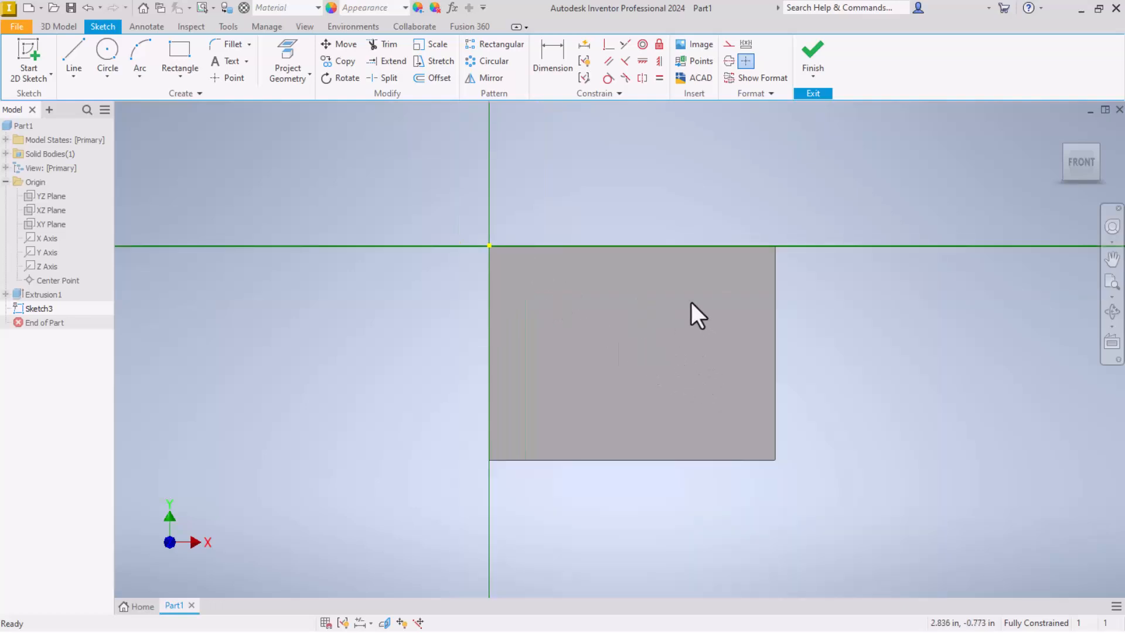
pyautogui.moveTo(107, 51)
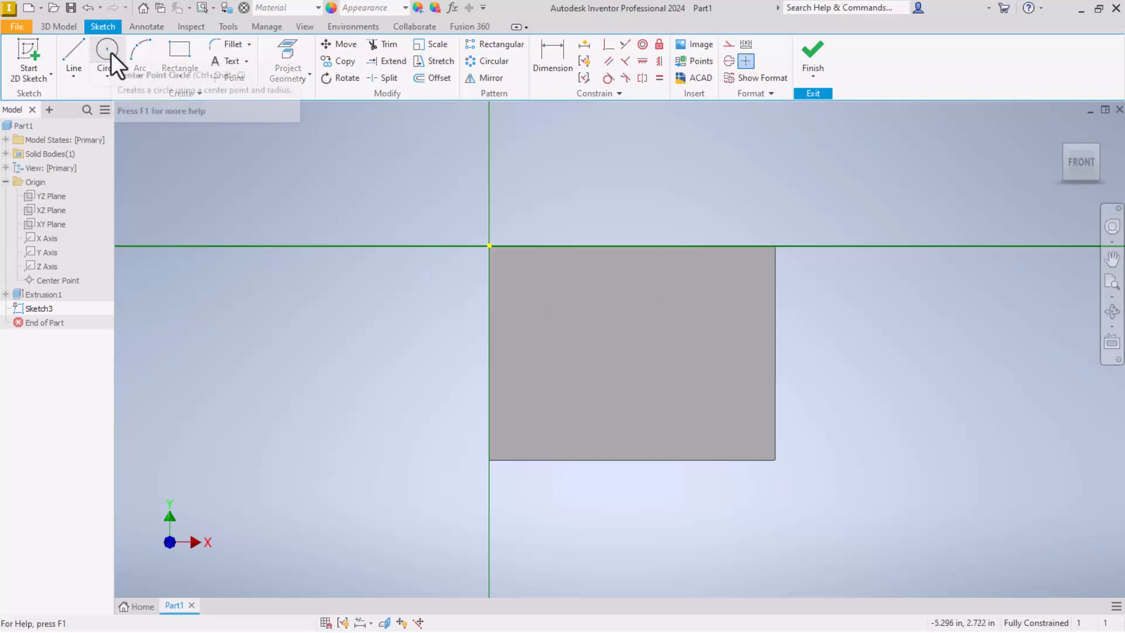
pyautogui.click(107, 52)
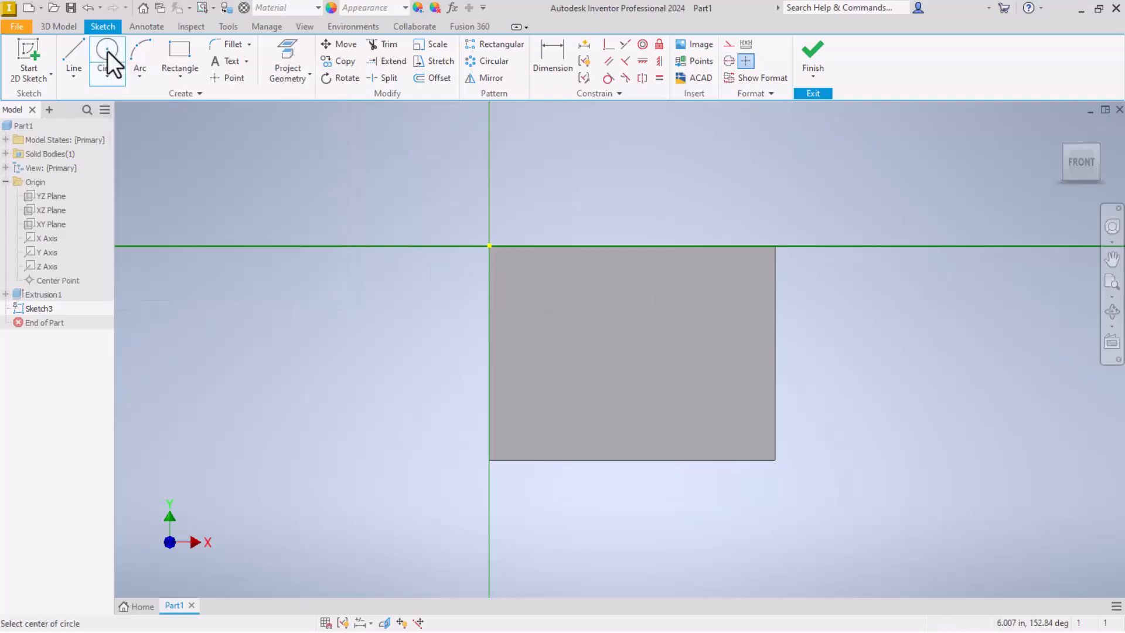
pyautogui.moveTo(118, 63)
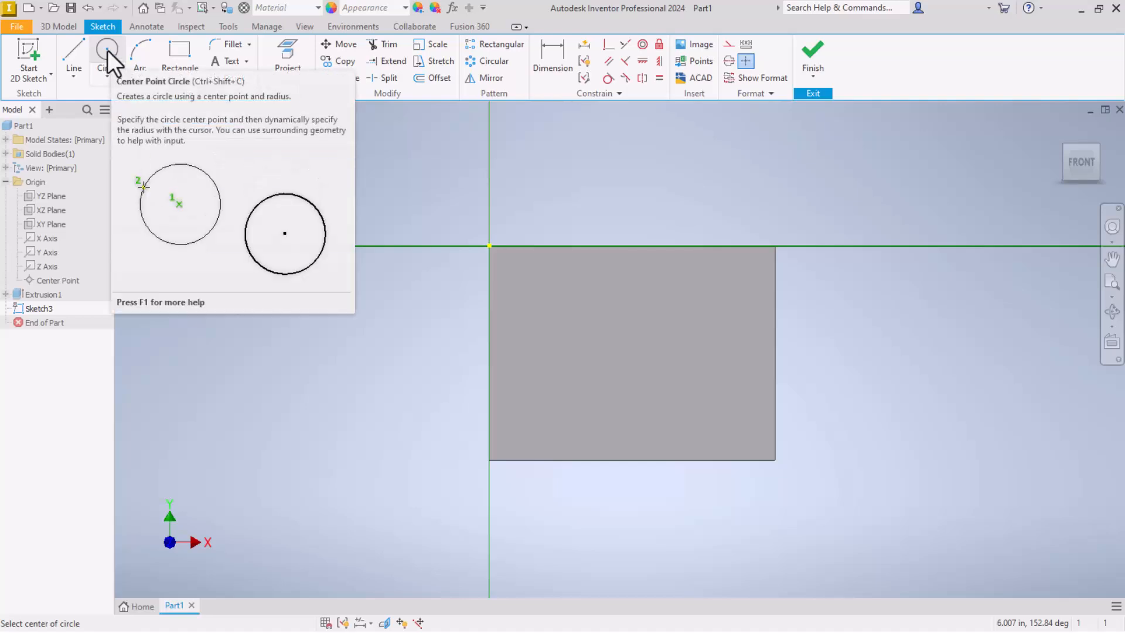
pyautogui.moveTo(126, 70)
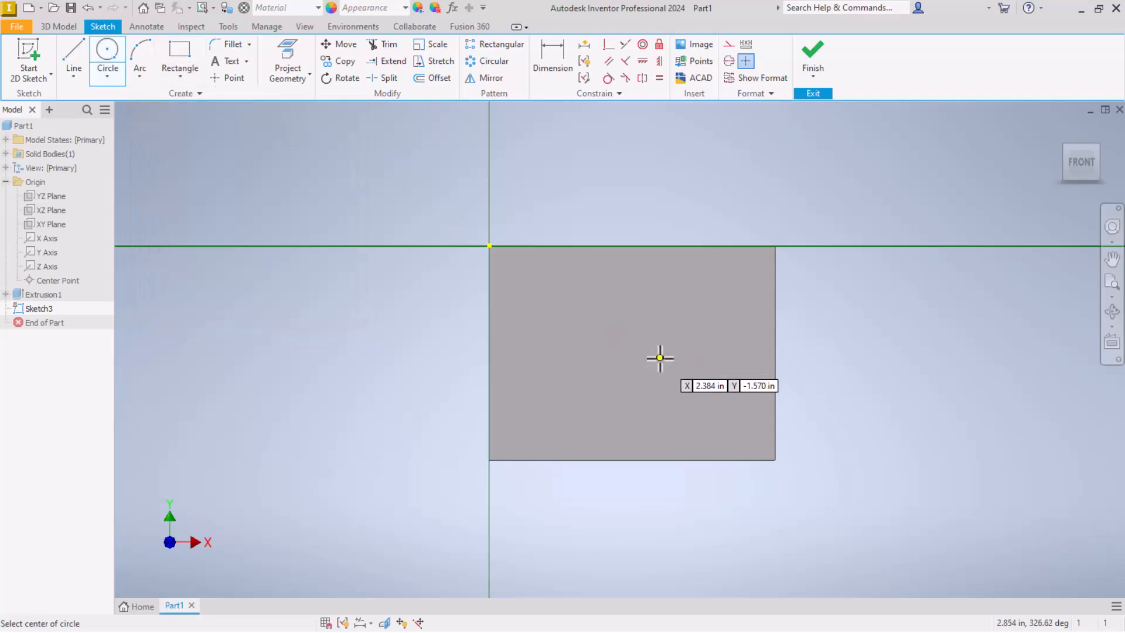
pyautogui.moveTo(629, 357)
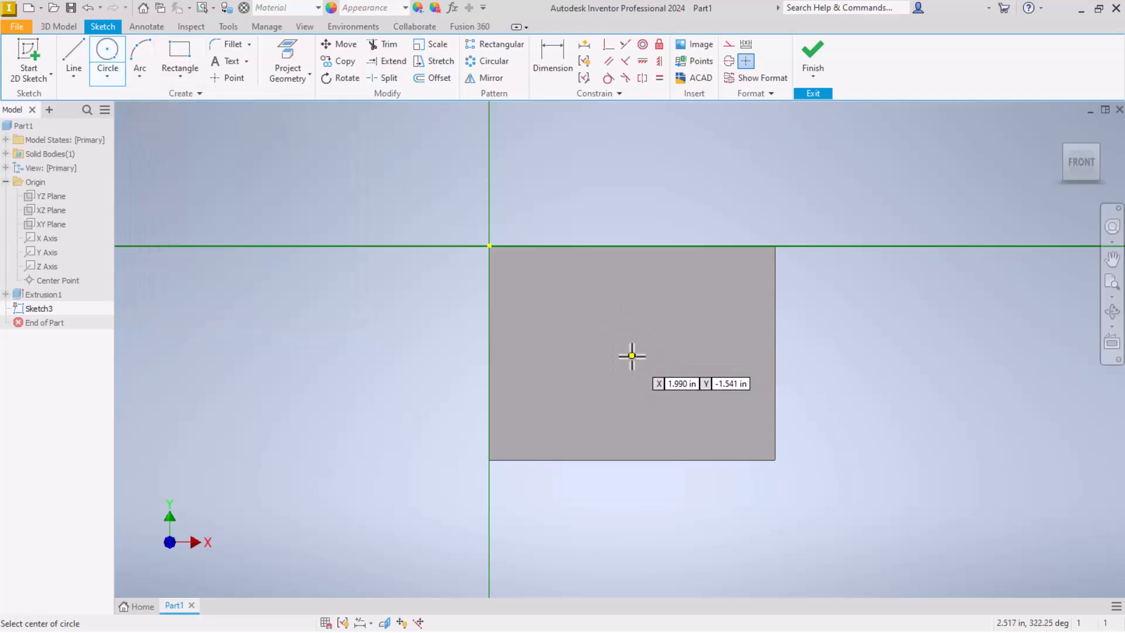
pyautogui.click(632, 356)
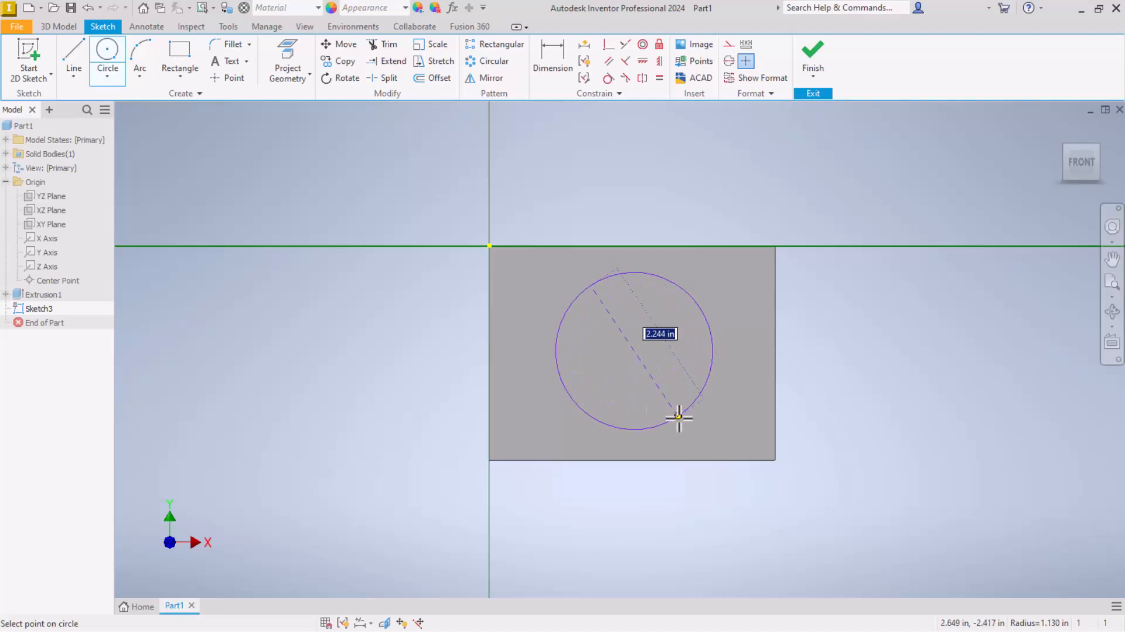
pyautogui.moveTo(678, 417); pyautogui.dragTo(690, 399)
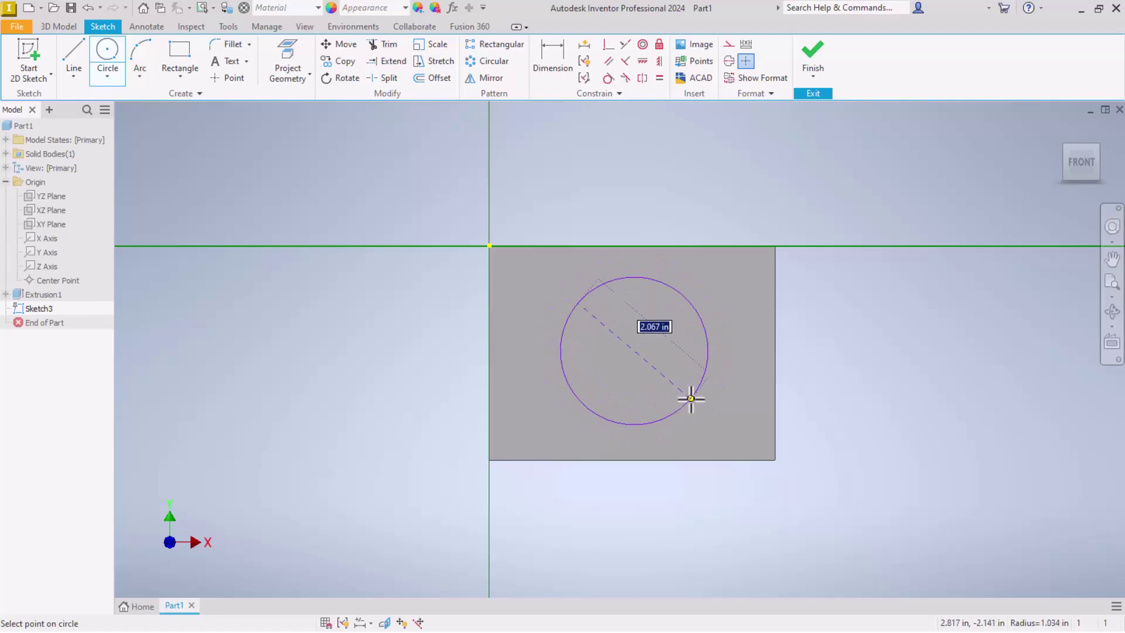
pyautogui.write('1.5')
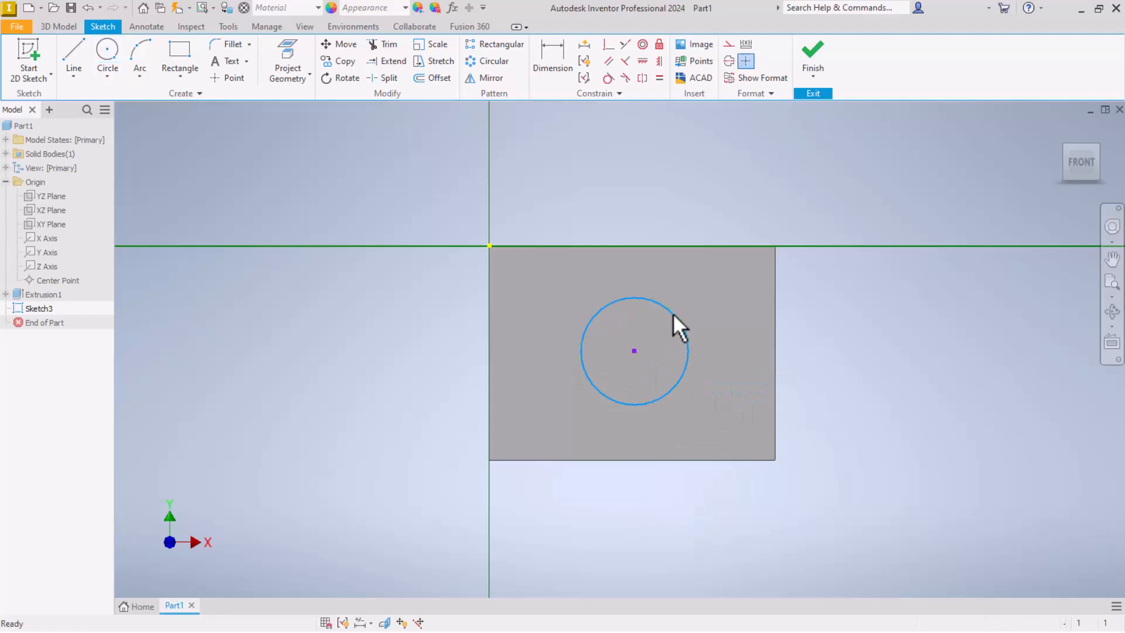
pyautogui.click(676, 312)
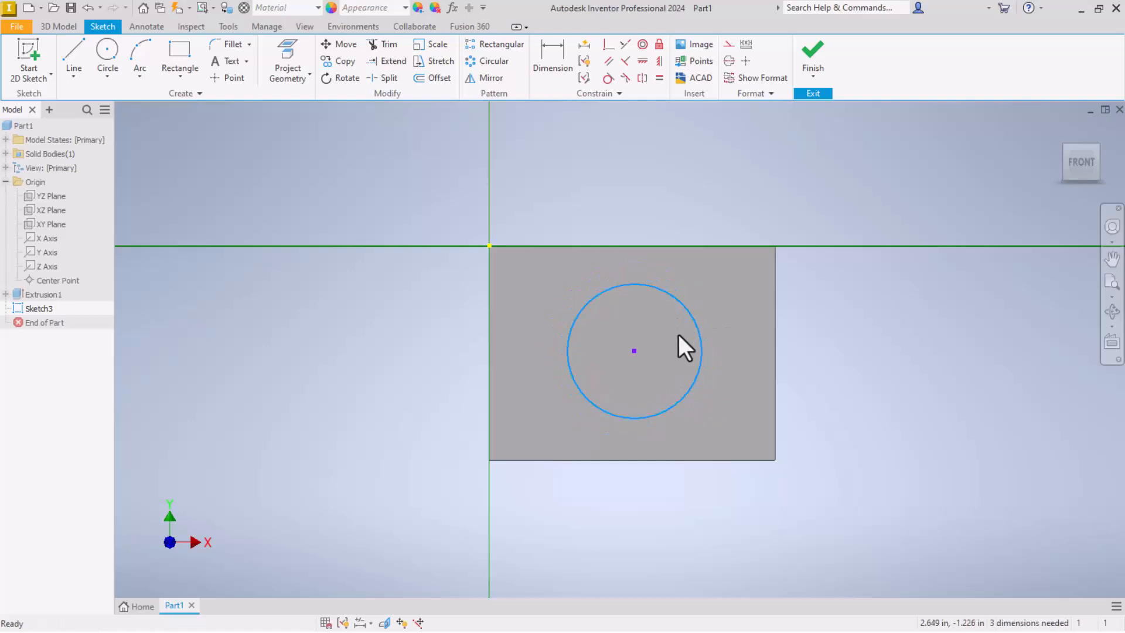
# Dimension the circle's diameter to 1.500 and finish dimensioning.
pyautogui.click(553, 55)
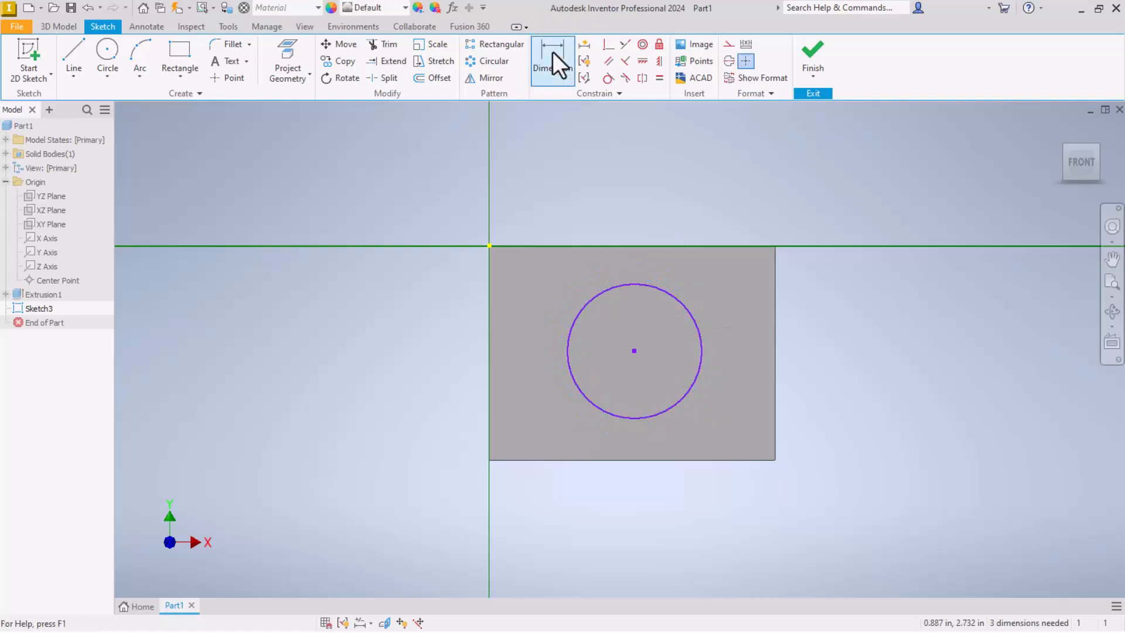
pyautogui.click(553, 55)
pyautogui.write('1.5')
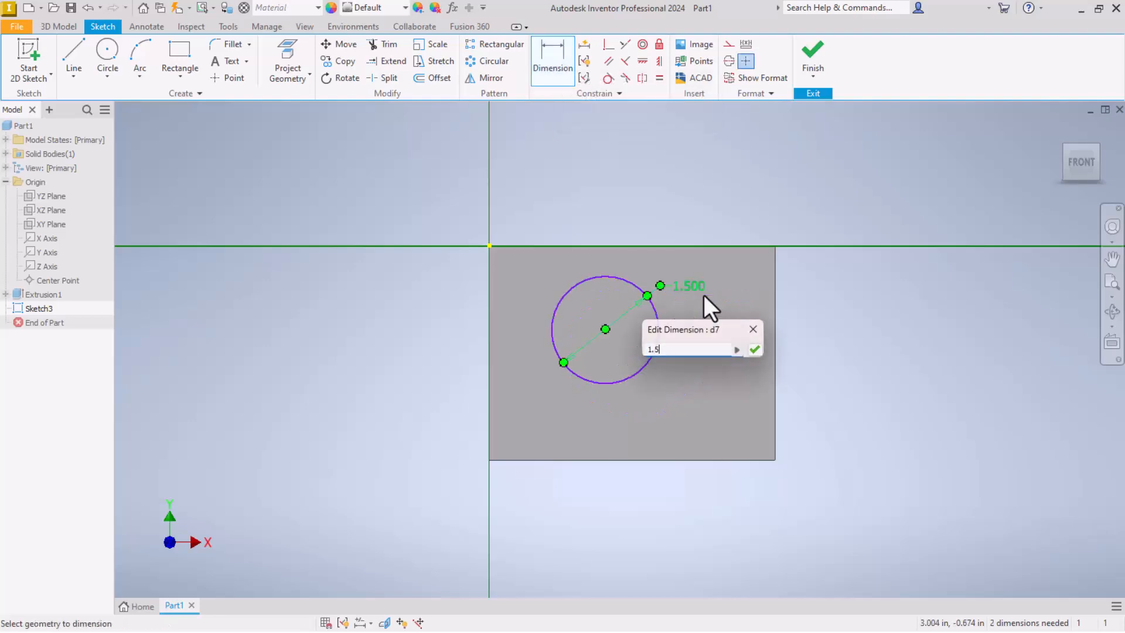
pyautogui.click(754, 349)
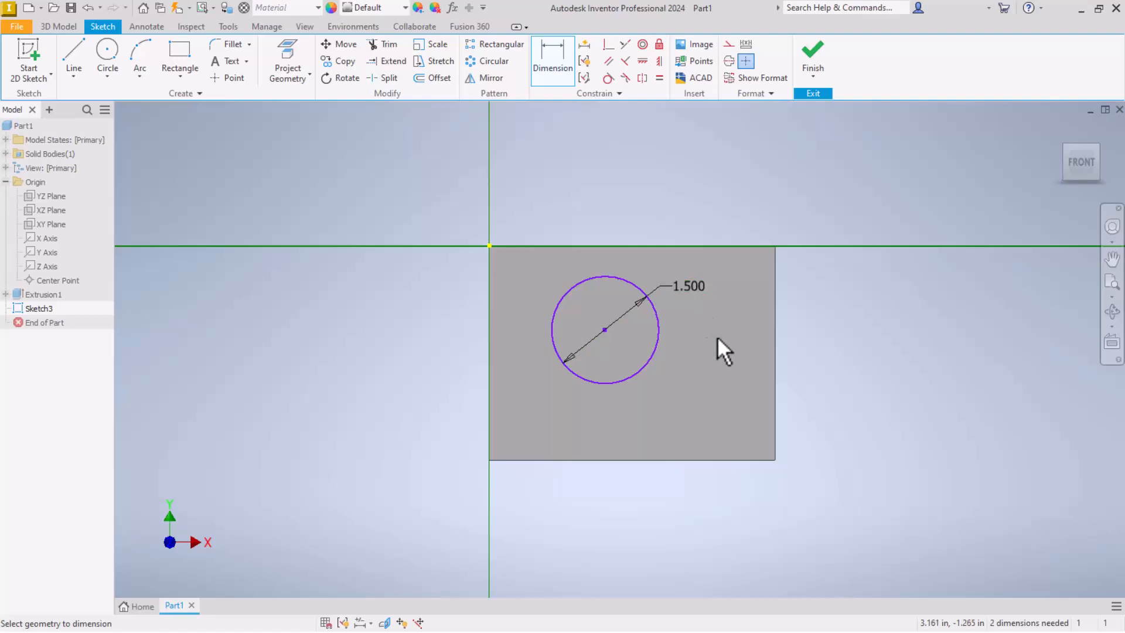
pyautogui.moveTo(605, 340)
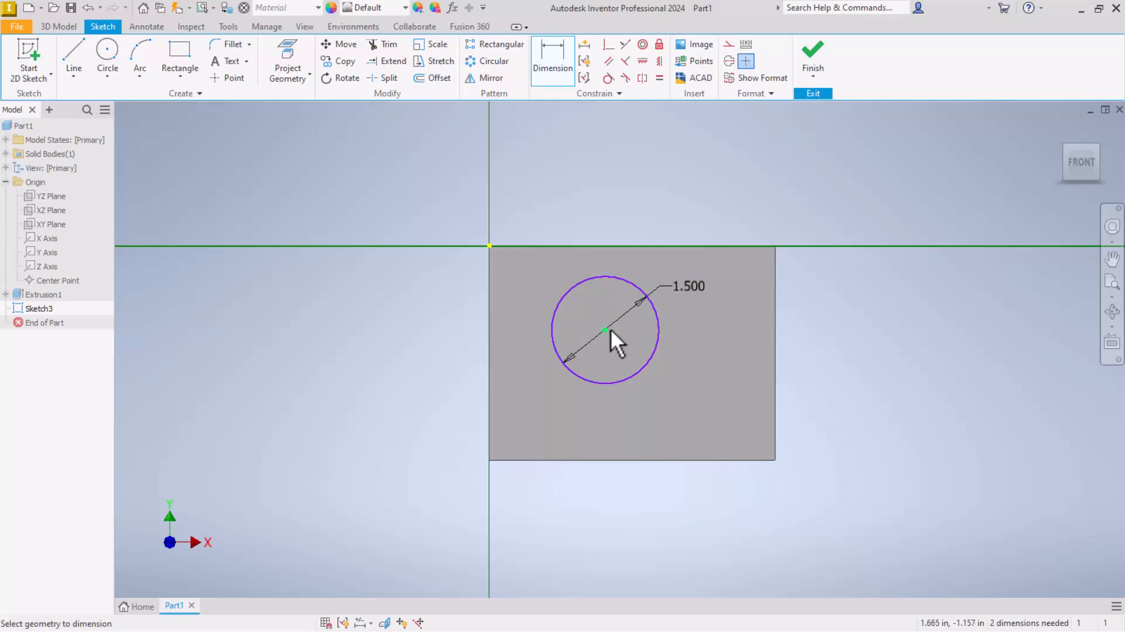
pyautogui.click(603, 330)
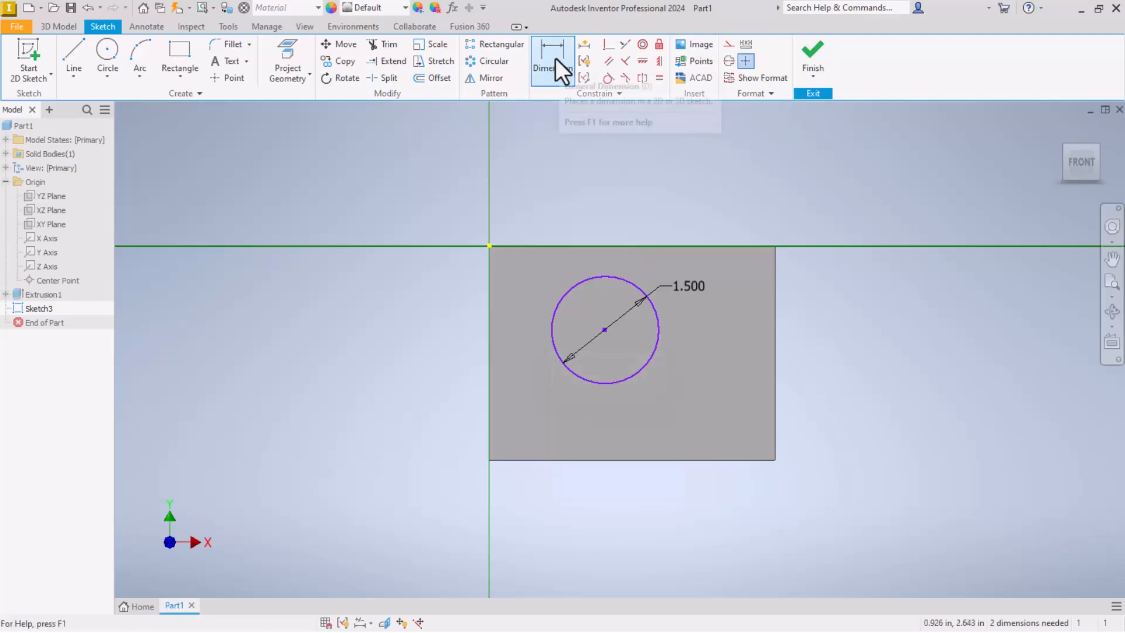
pyautogui.moveTo(807, 82)
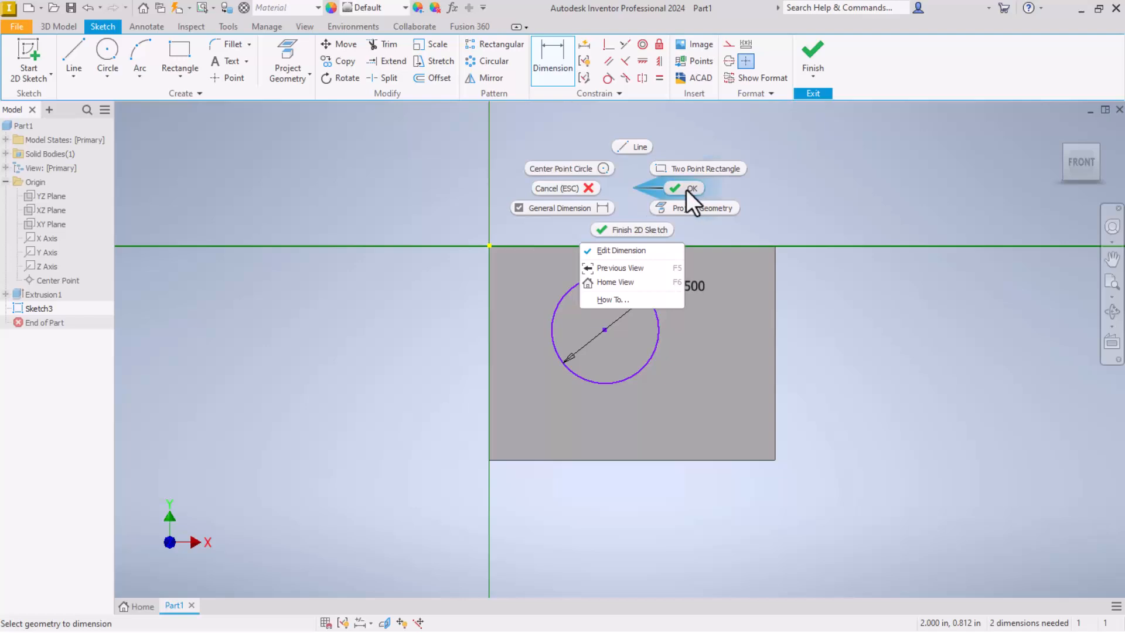
pyautogui.click(685, 188)
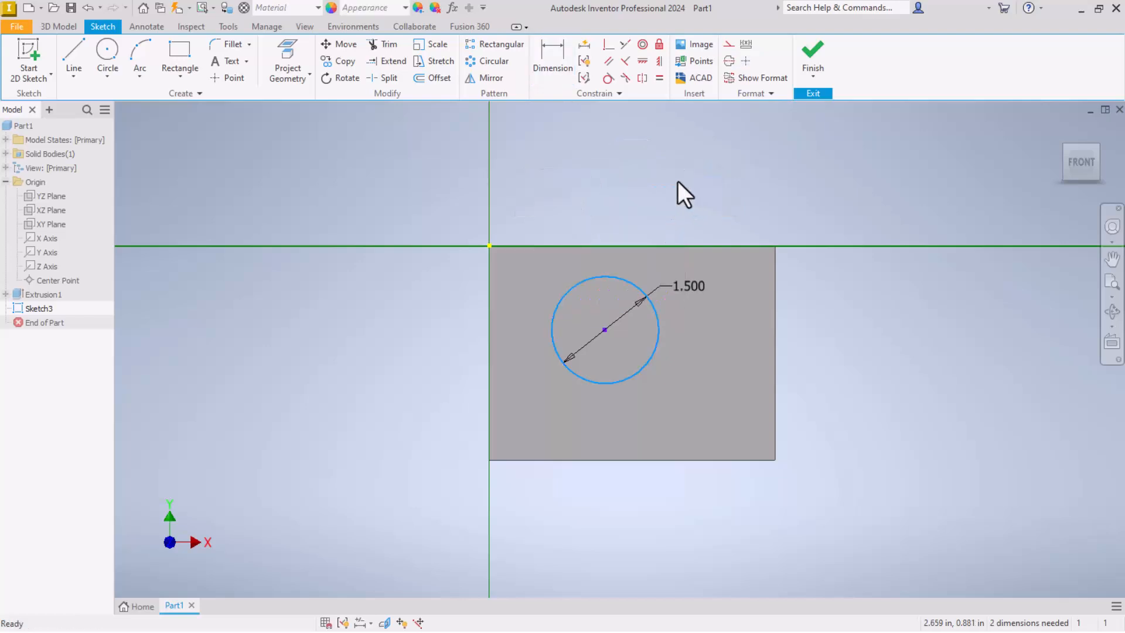
pyautogui.moveTo(604, 329); pyautogui.dragTo(652, 347)
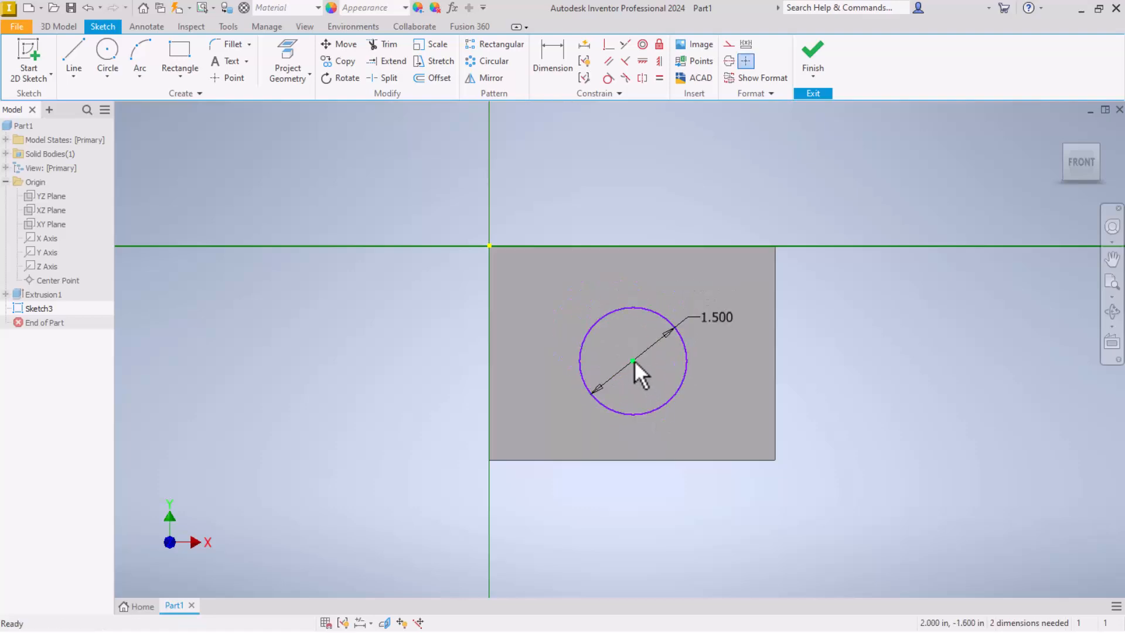
pyautogui.moveTo(638, 369); pyautogui.dragTo(639, 356)
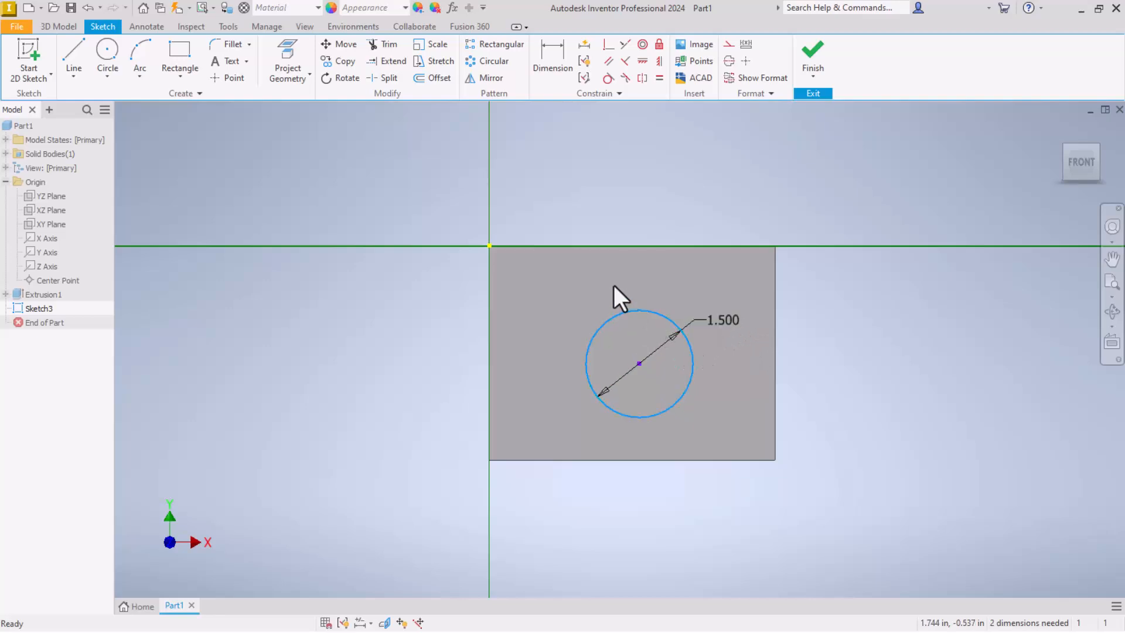
pyautogui.moveTo(553, 65)
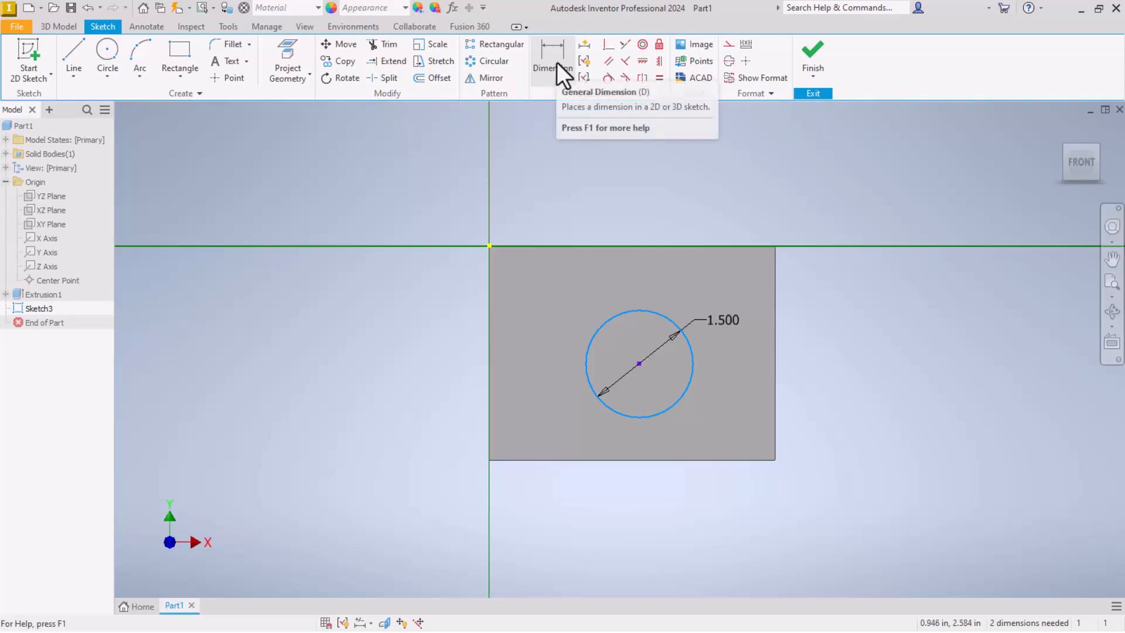
pyautogui.moveTo(1061, 618)
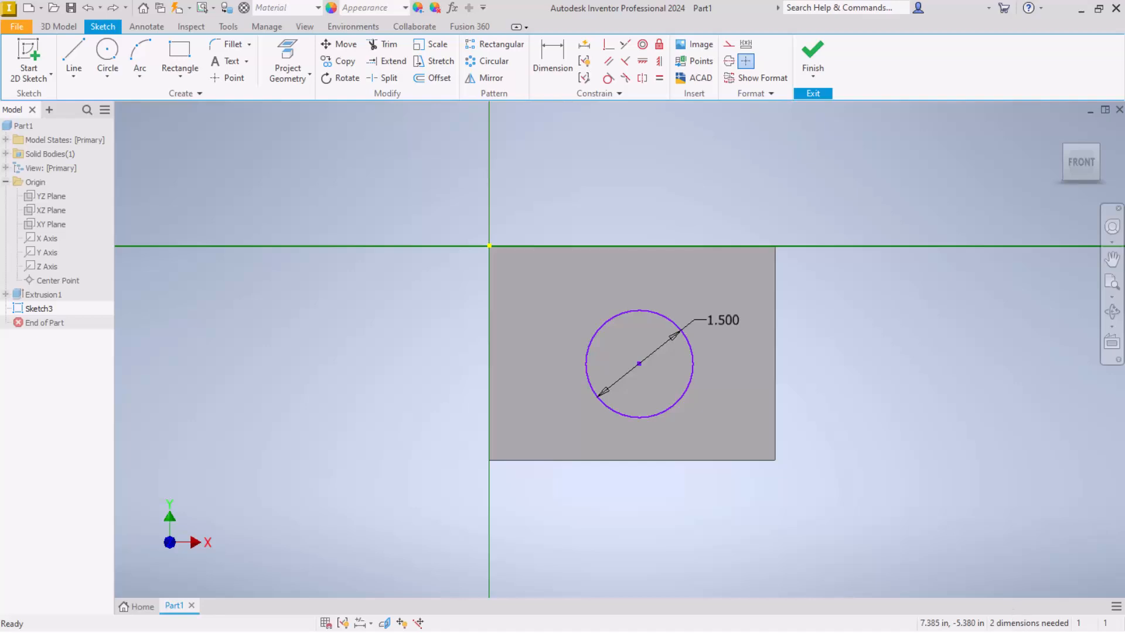
pyautogui.moveTo(569, 274)
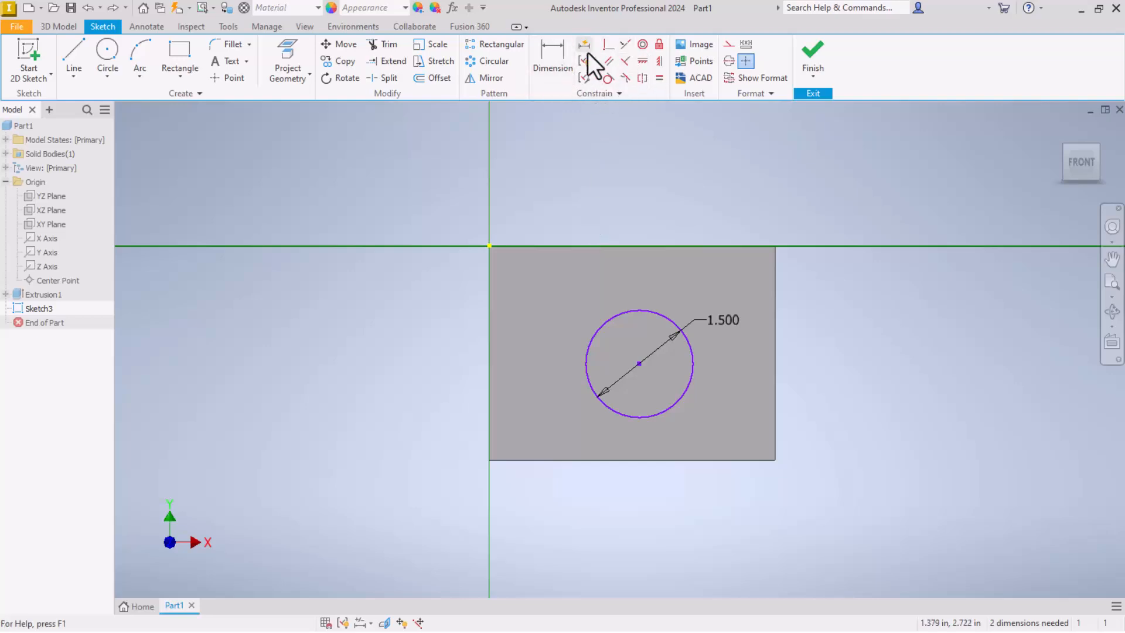
pyautogui.moveTo(553, 58)
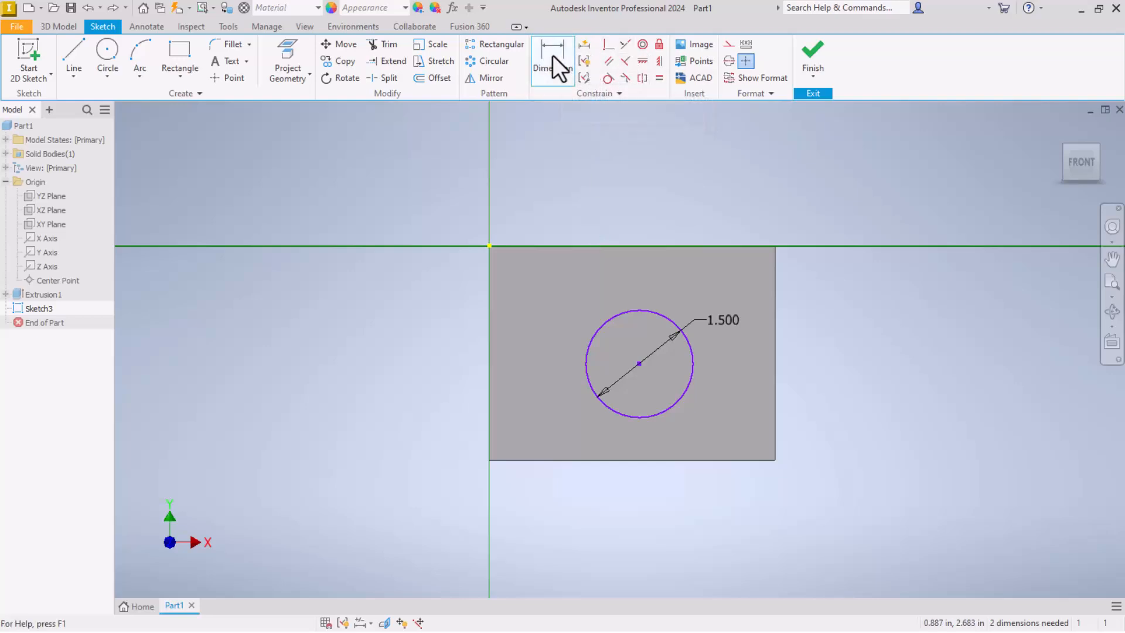
# Dimension the circle centre 2.000 from the plate's left edge and finish dimensioning.
pyautogui.click(553, 52)
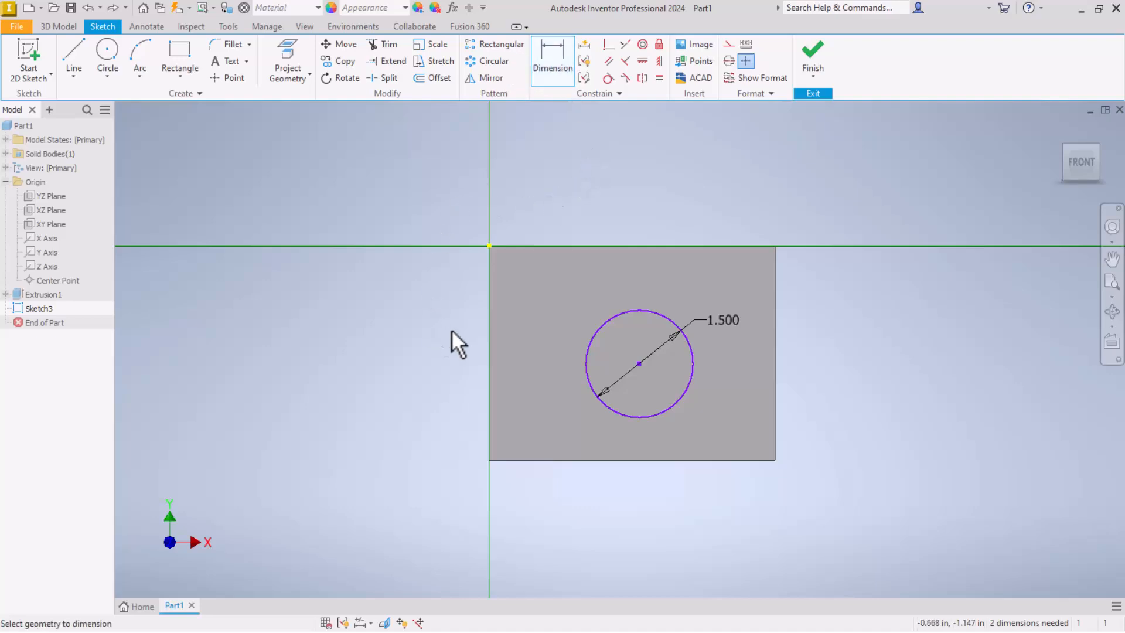
pyautogui.moveTo(497, 342)
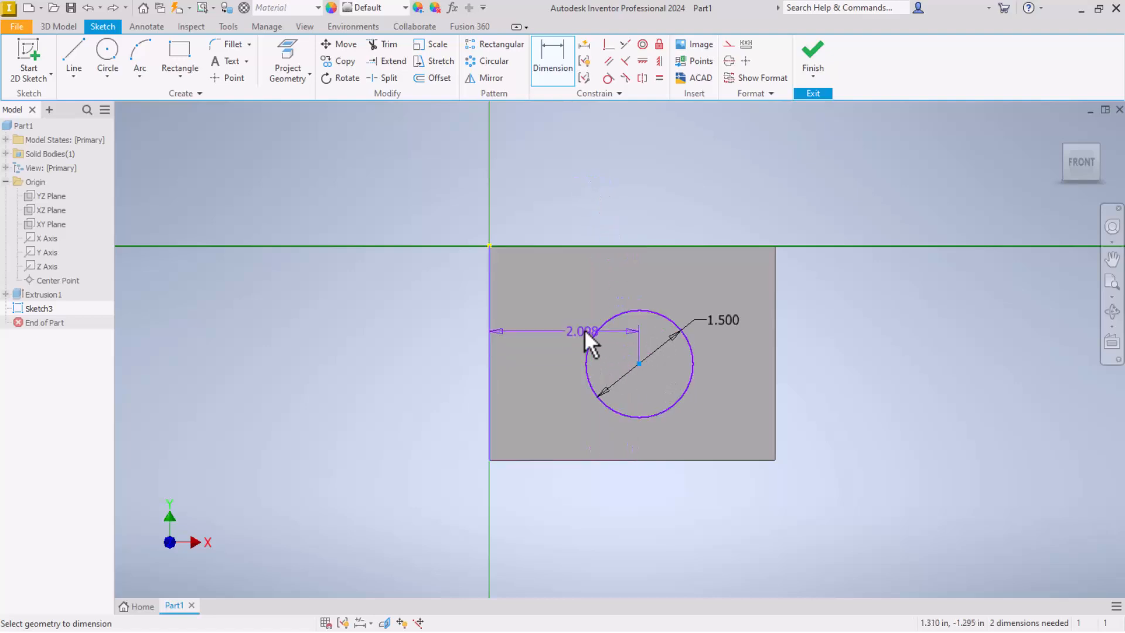
pyautogui.moveTo(585, 330); pyautogui.dragTo(558, 213)
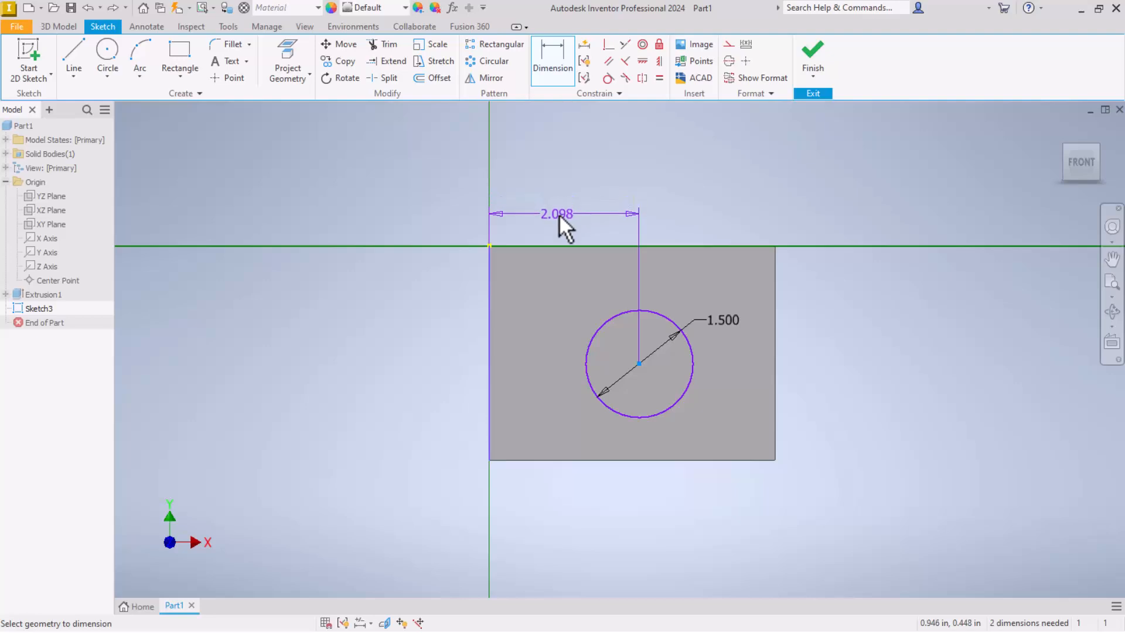
pyautogui.doubleClick(555, 213)
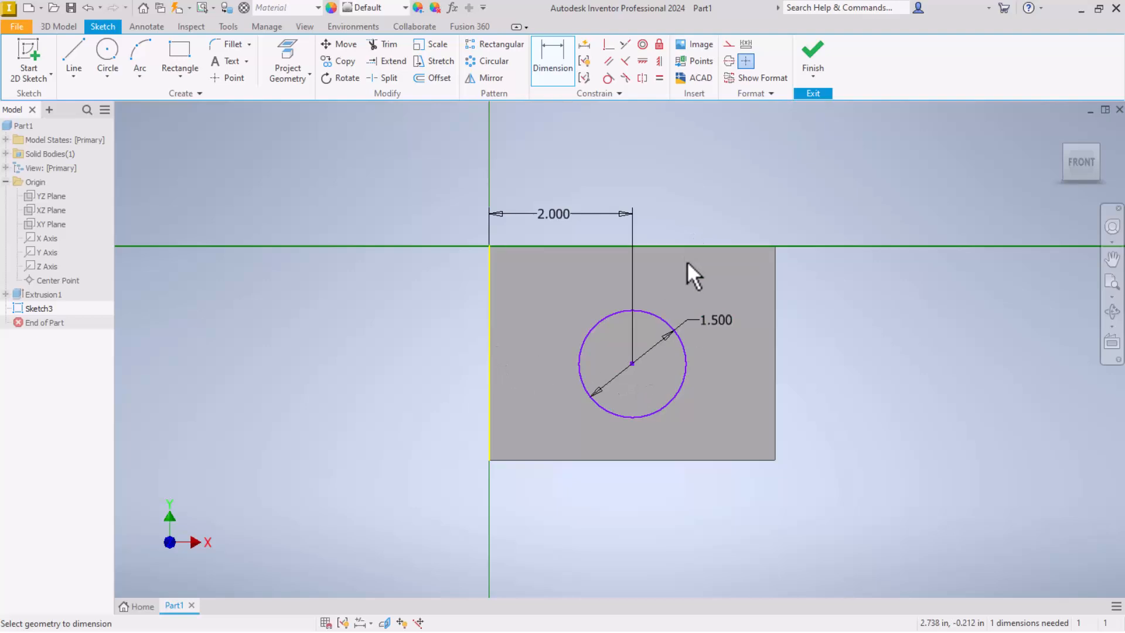
pyautogui.moveTo(674, 331)
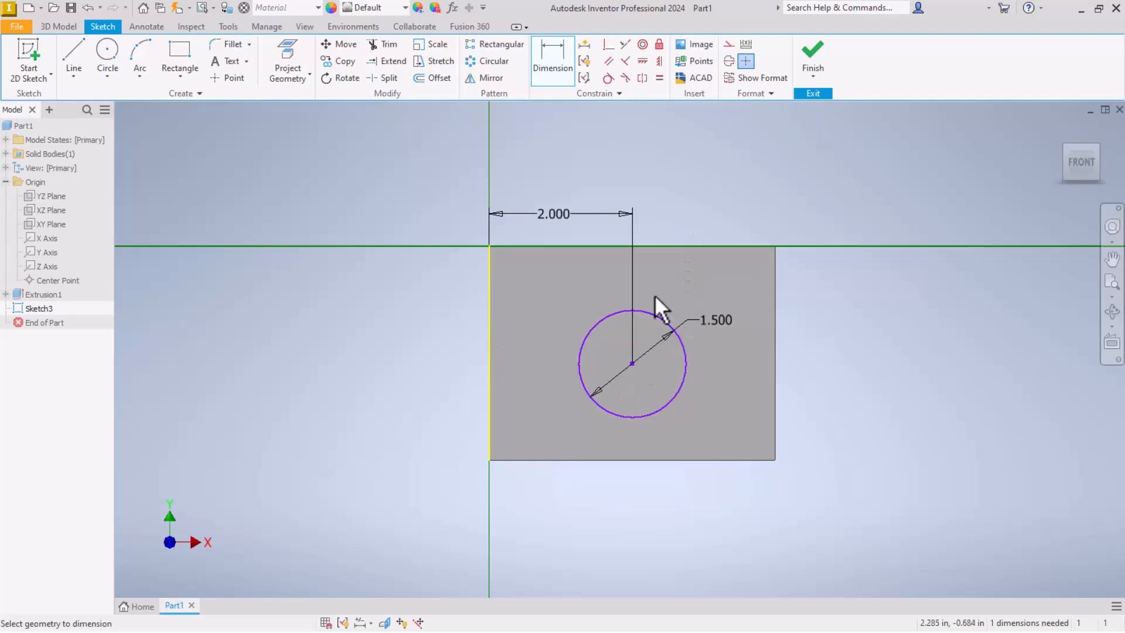
pyautogui.rightClick(658, 307)
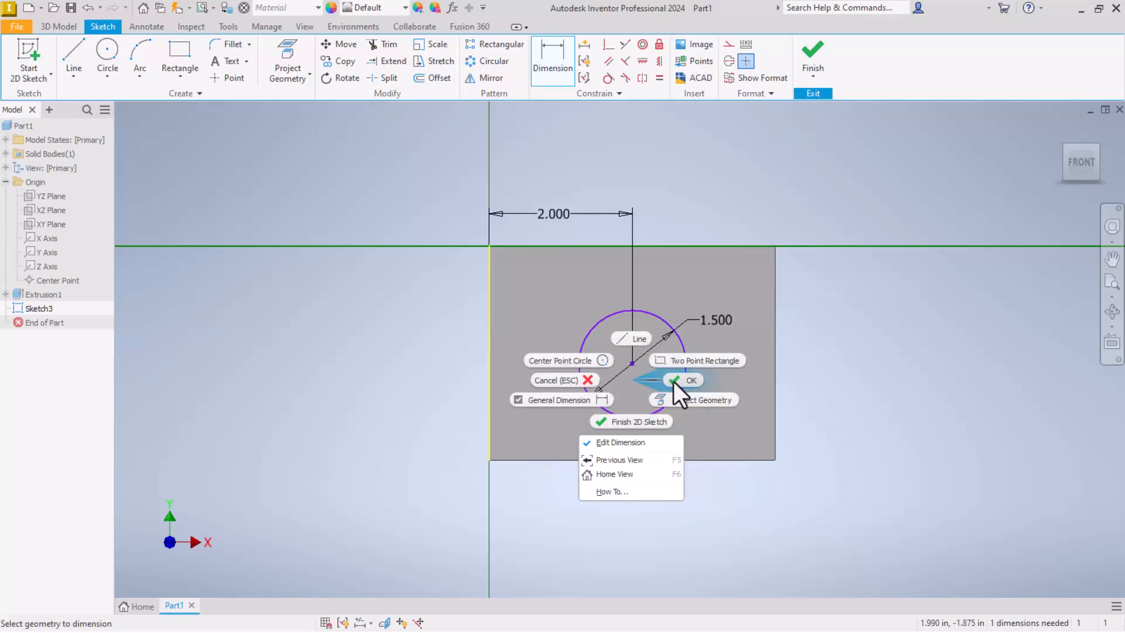
pyautogui.click(685, 380)
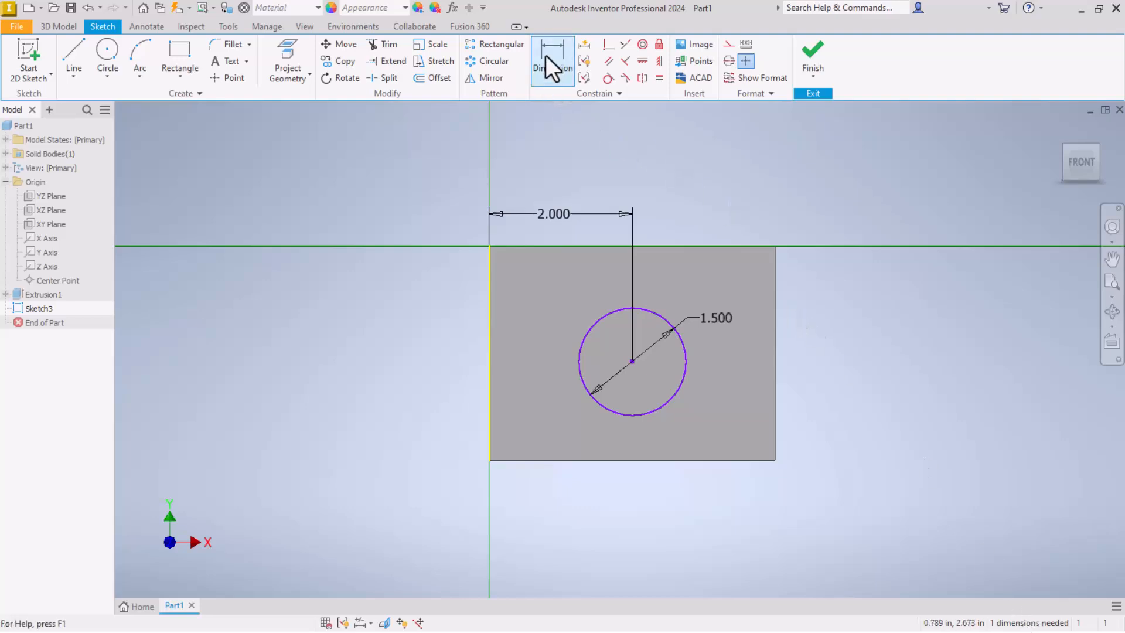
# Dimension the circle centre 1.5 below the plate's top edge, fully constraining Sketch3.
pyautogui.click(553, 59)
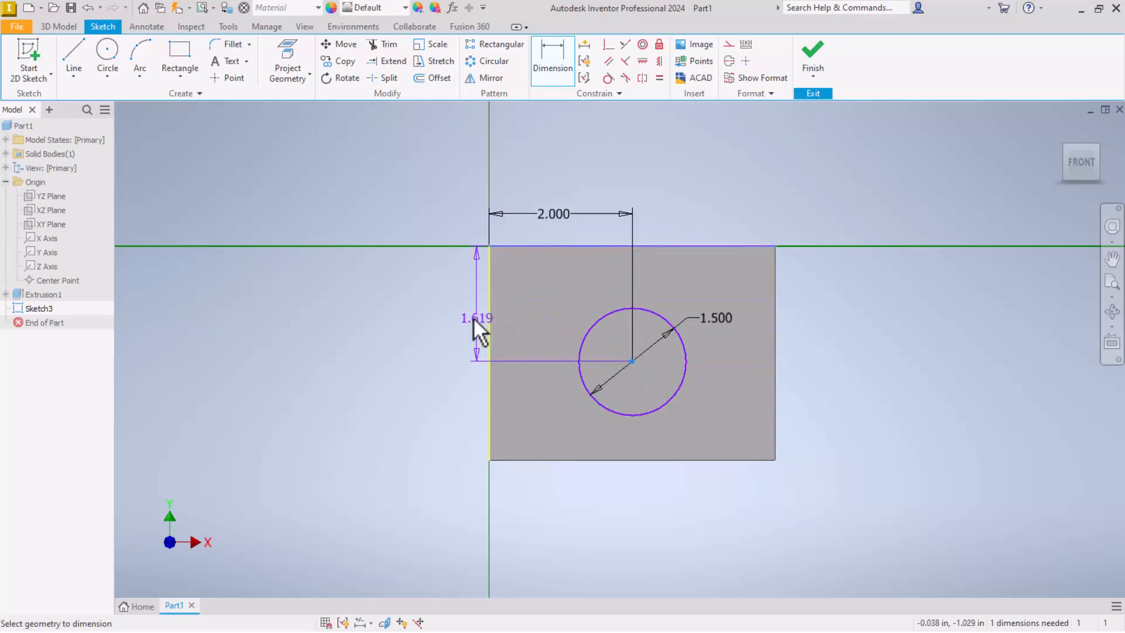
pyautogui.doubleClick(471, 319)
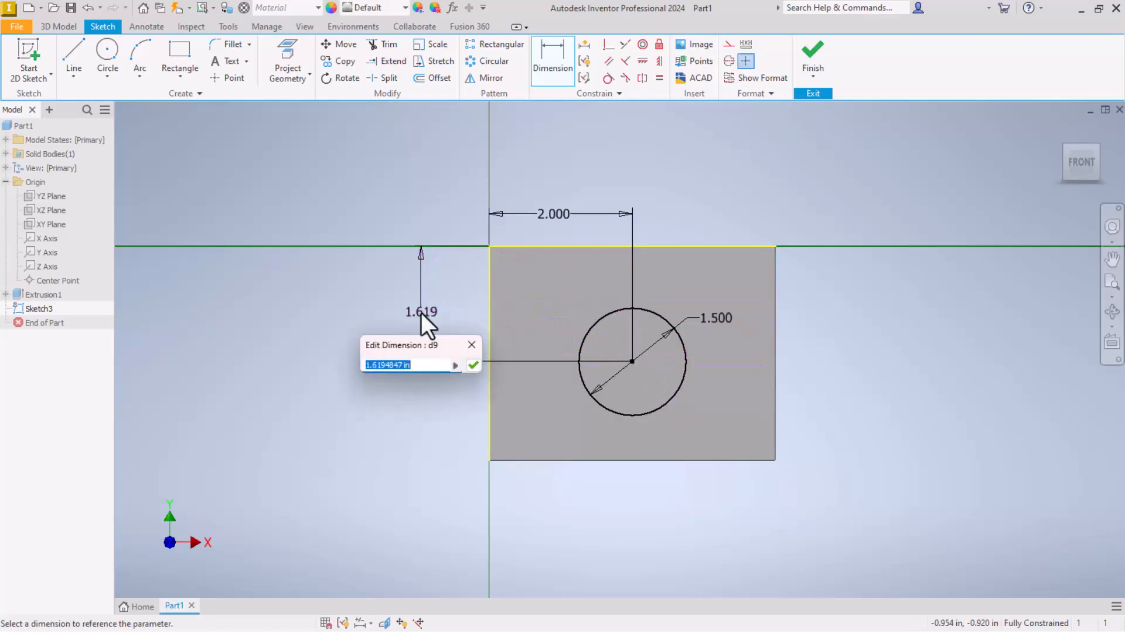
pyautogui.write('1.5')
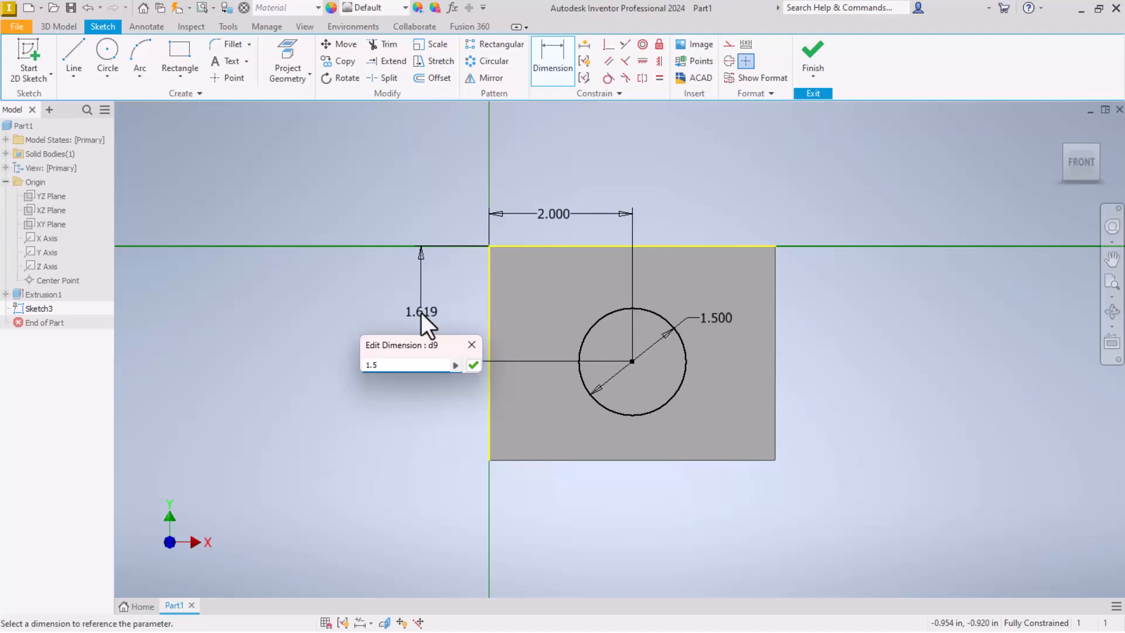
pyautogui.click(472, 364)
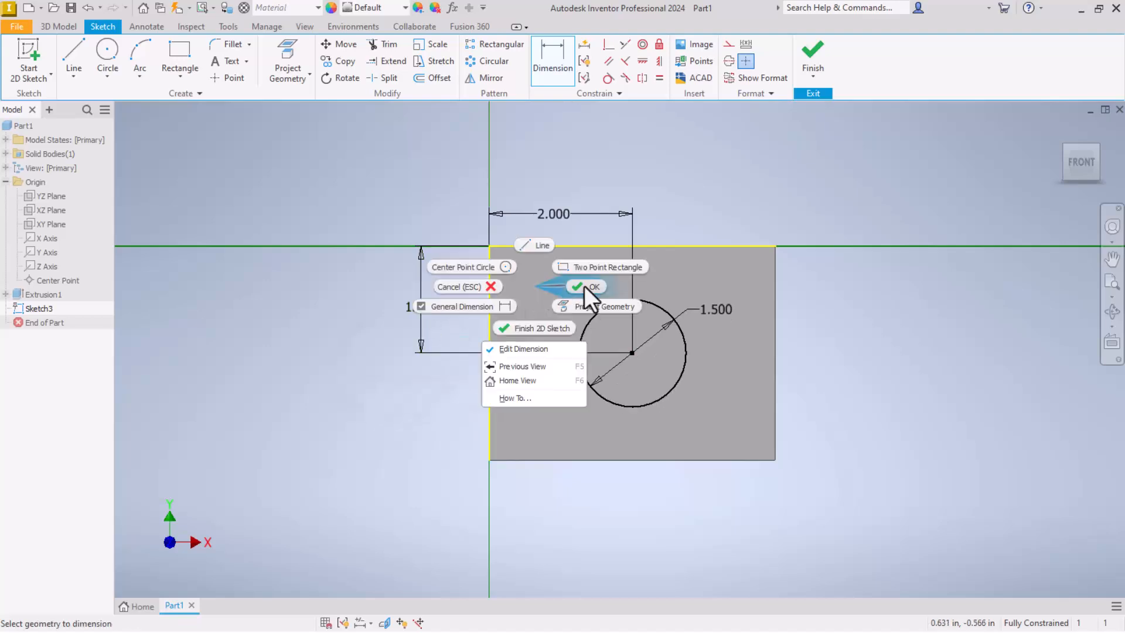
pyautogui.click(592, 286)
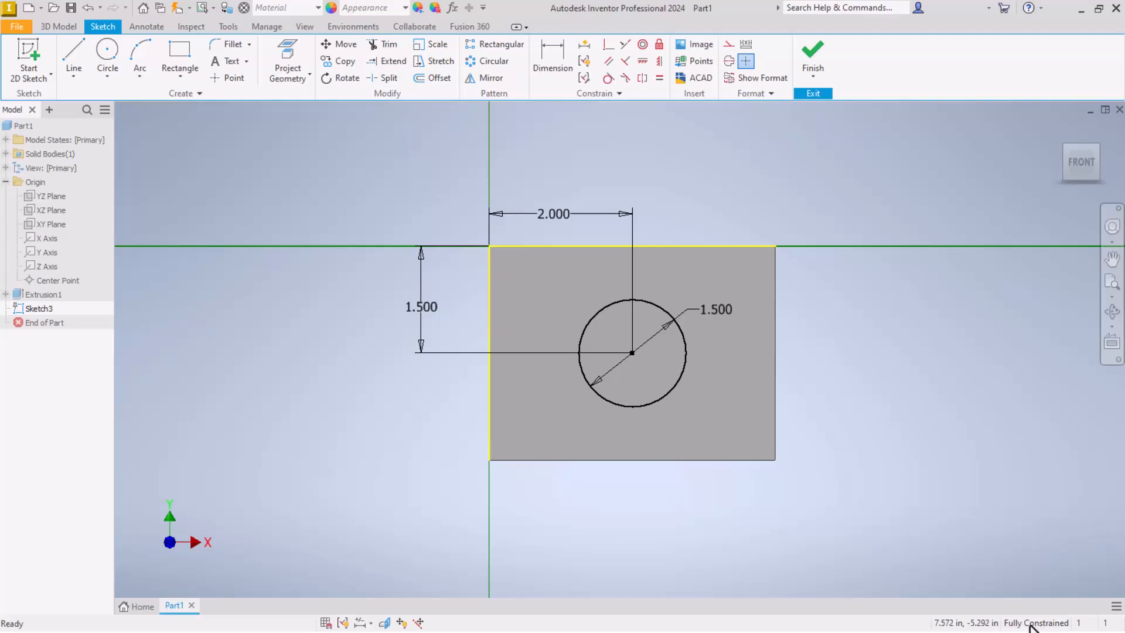
pyautogui.moveTo(764, 108)
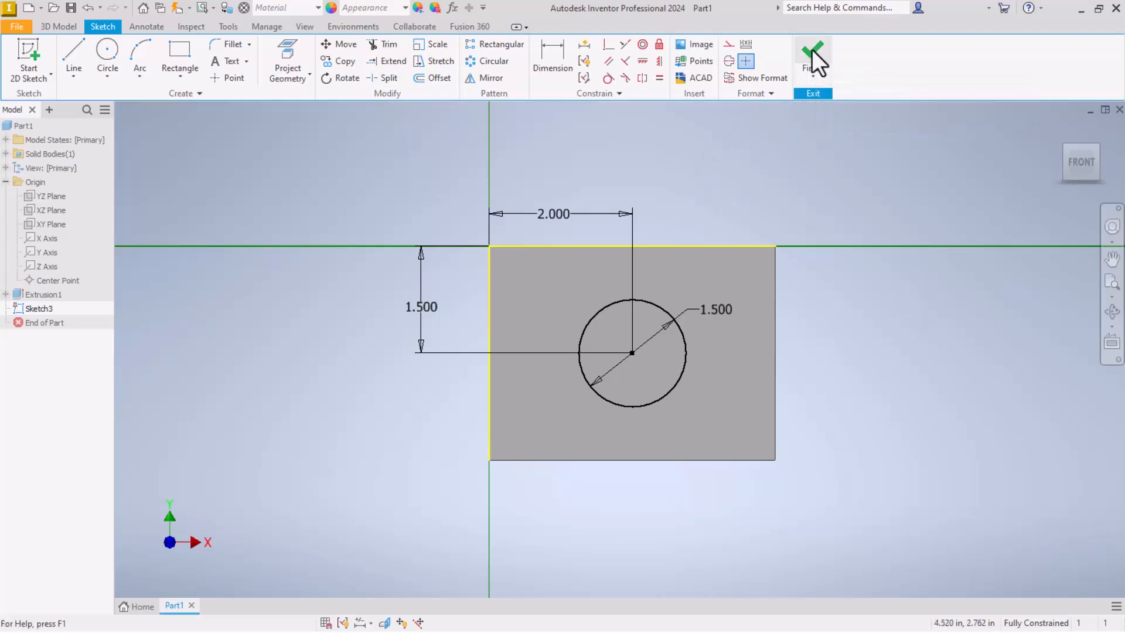
# Finish Sketch3 and return to the 3D model view.
pyautogui.click(813, 52)
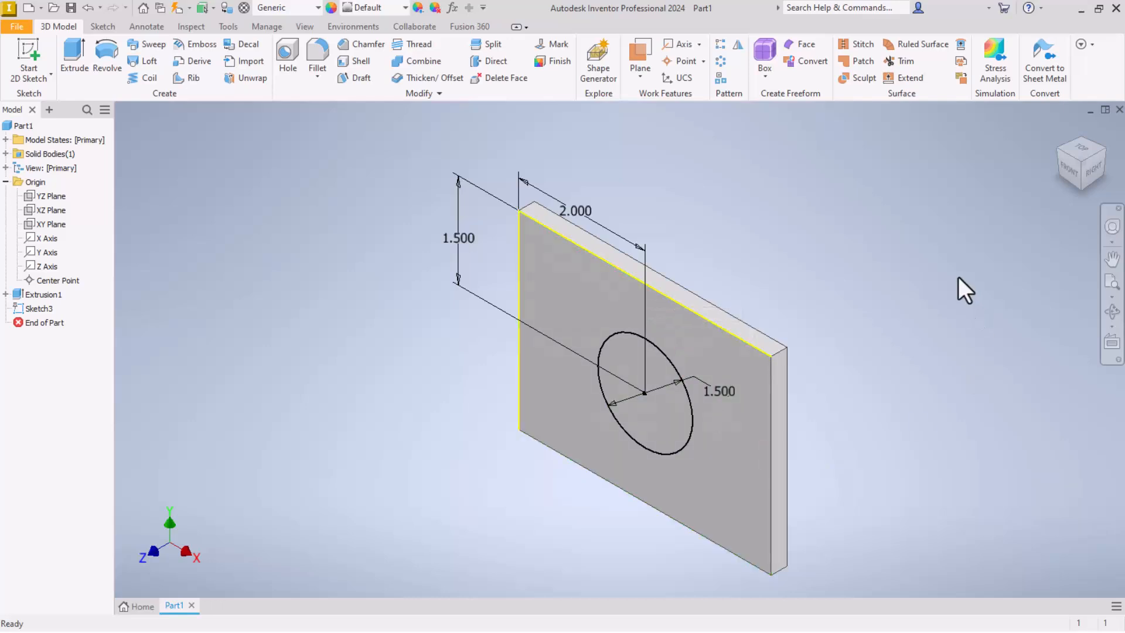
pyautogui.moveTo(959, 403)
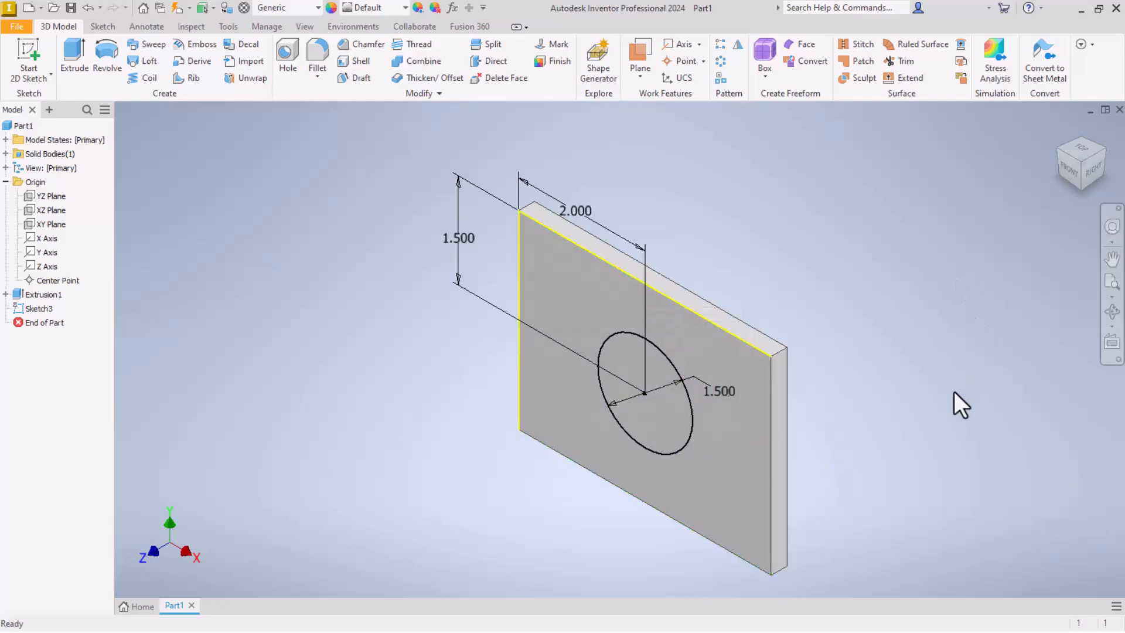
pyautogui.moveTo(631, 353)
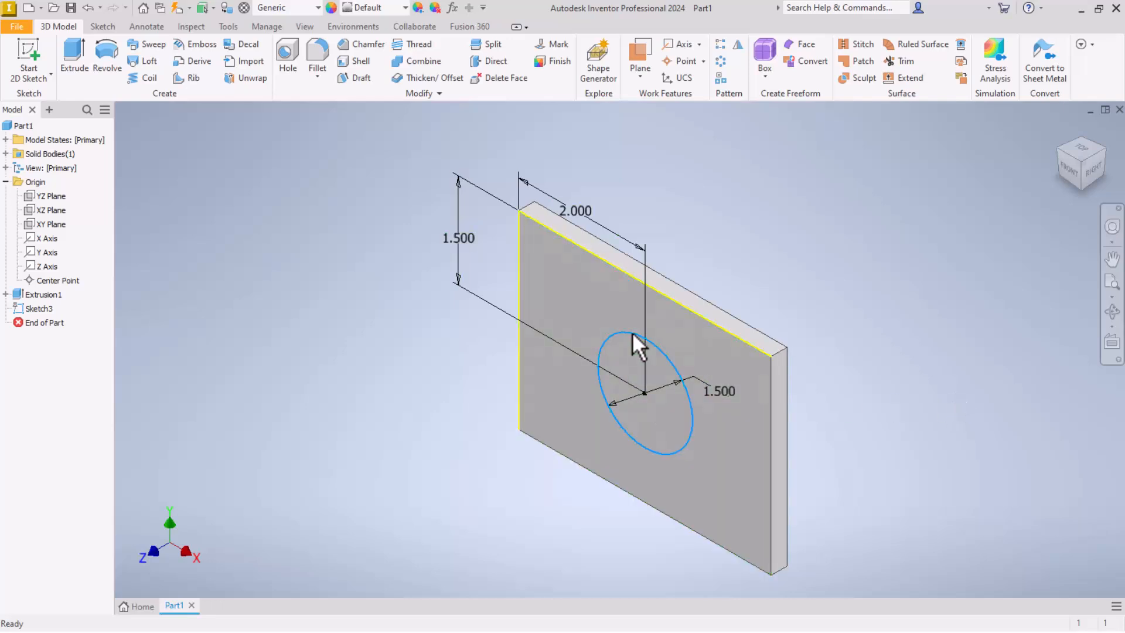
pyautogui.moveTo(417, 380)
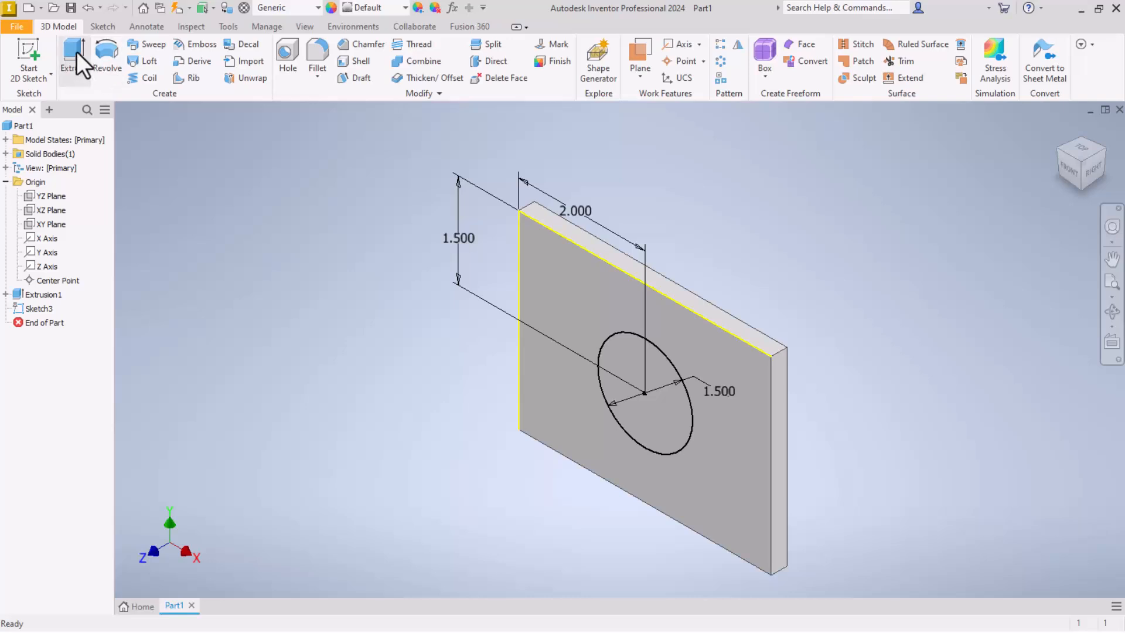
# Extrude the 1.5 circle as a Through All cut, creating Extrusion2's hole.
pyautogui.click(73, 55)
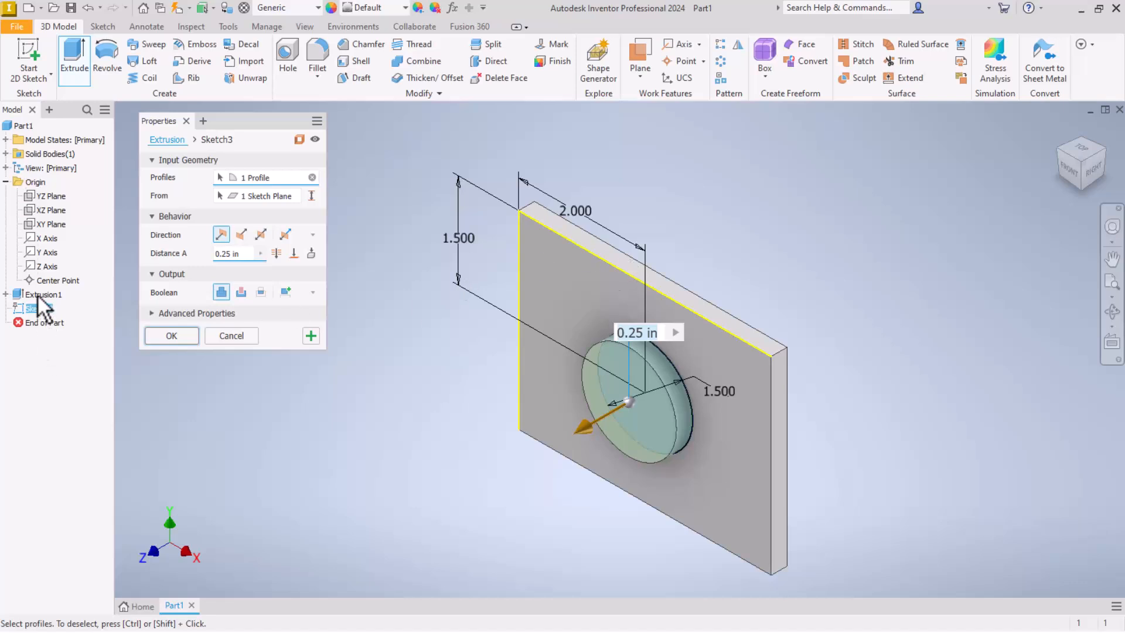
pyautogui.click(37, 308)
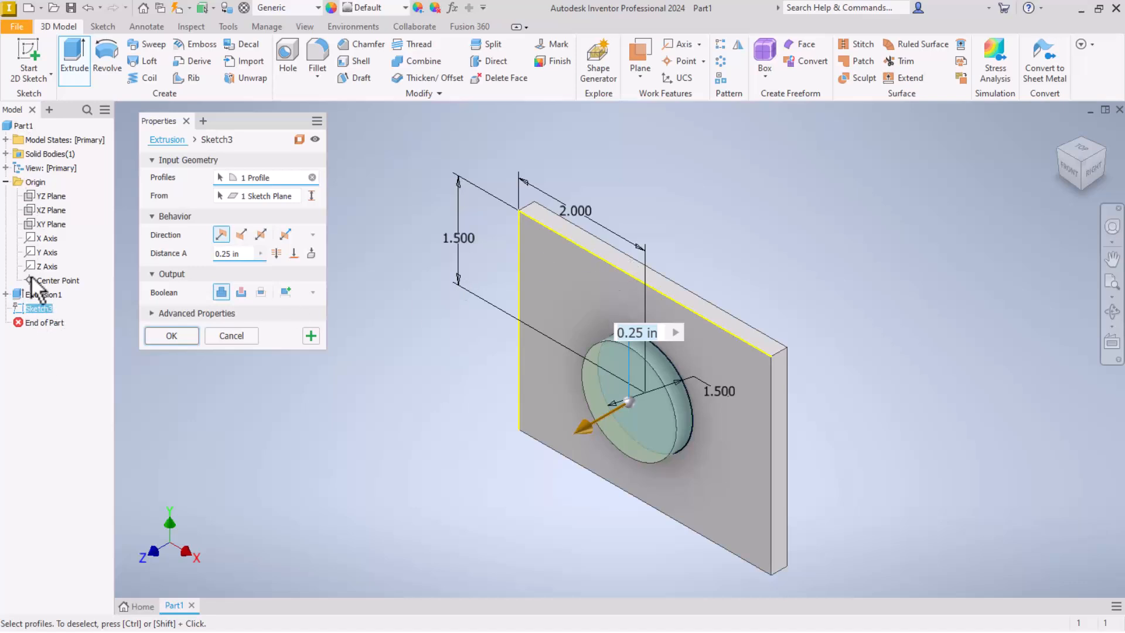
pyautogui.moveTo(714, 299)
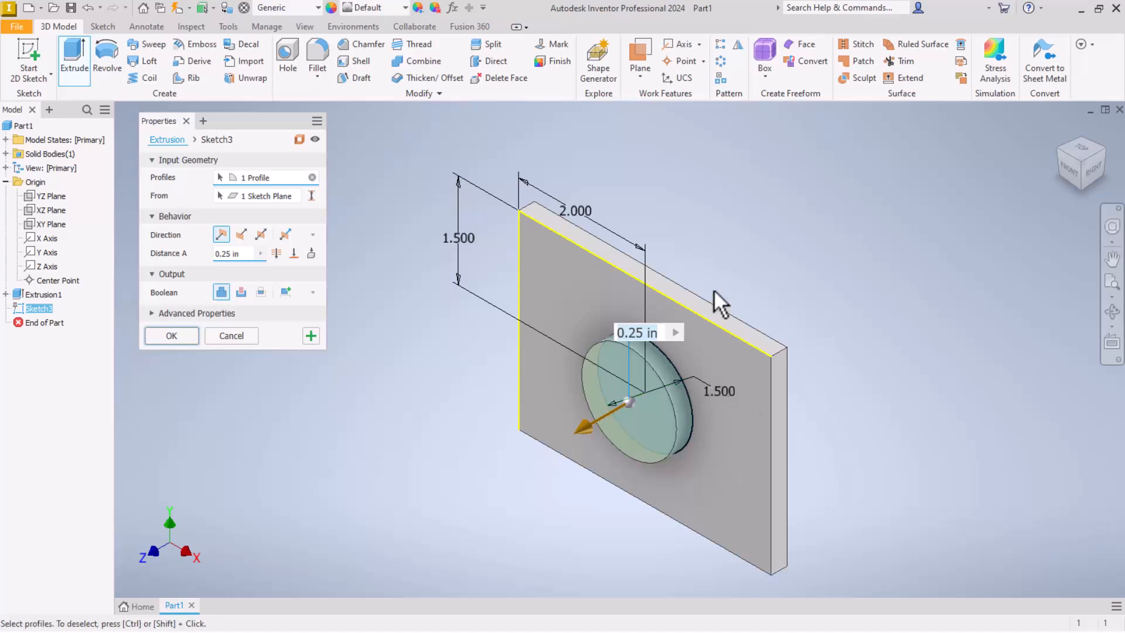
pyautogui.moveTo(220, 292)
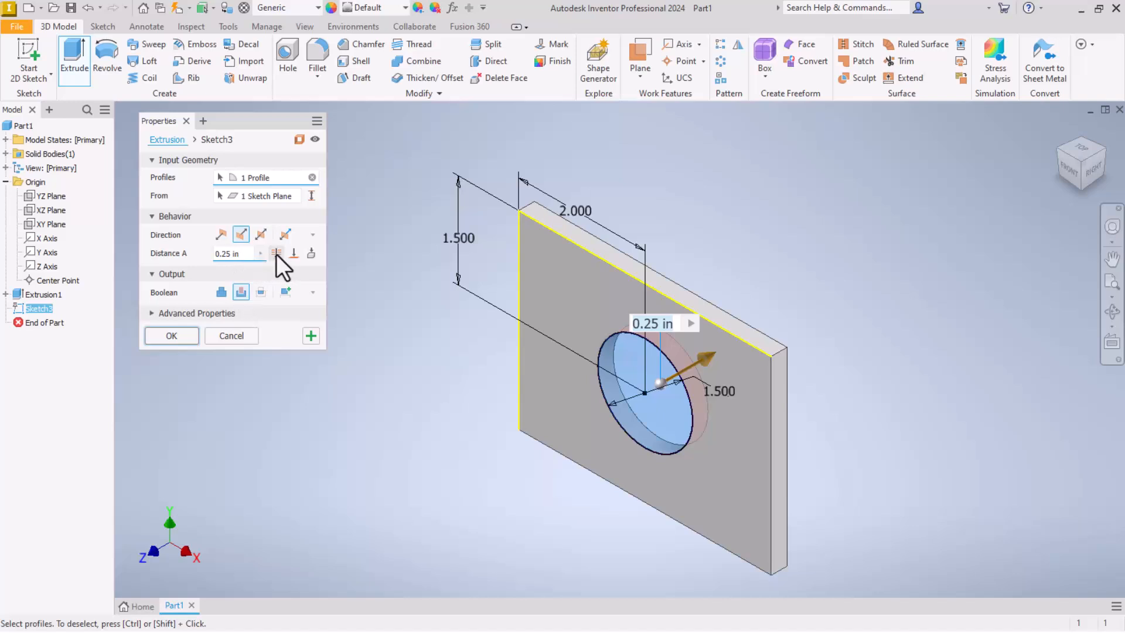
pyautogui.moveTo(276, 253)
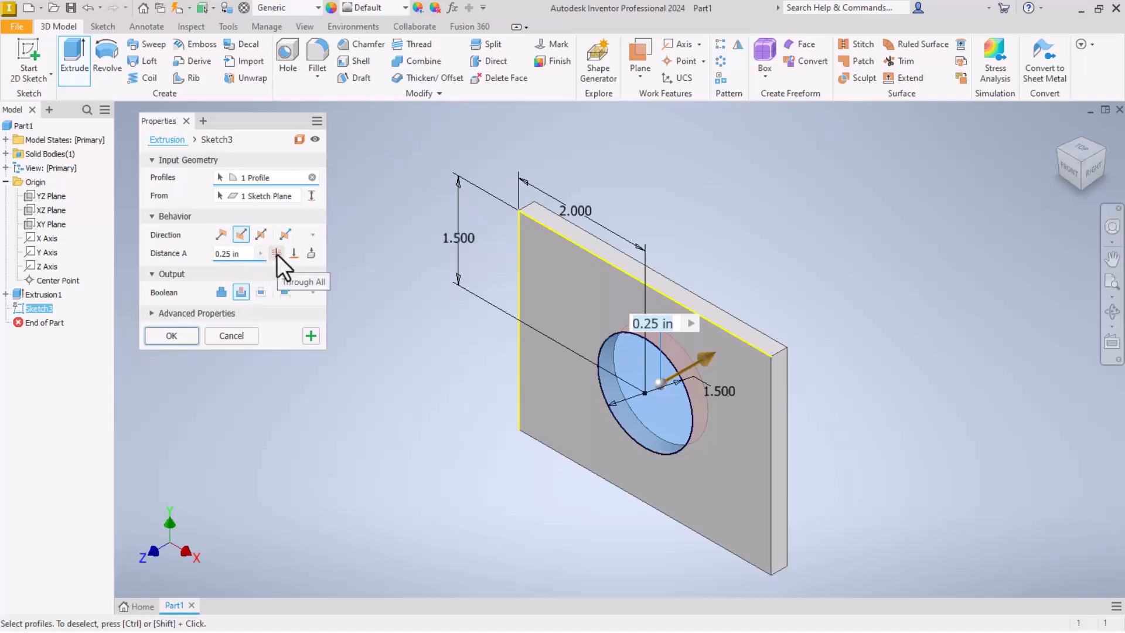
pyautogui.click(276, 253)
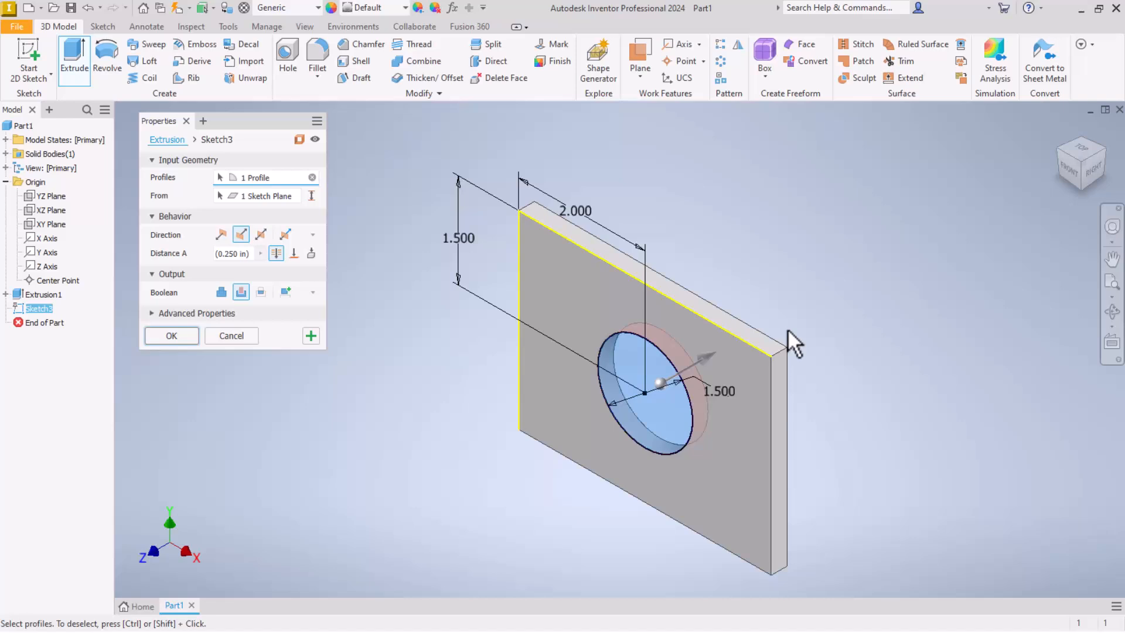
pyautogui.moveTo(726, 394)
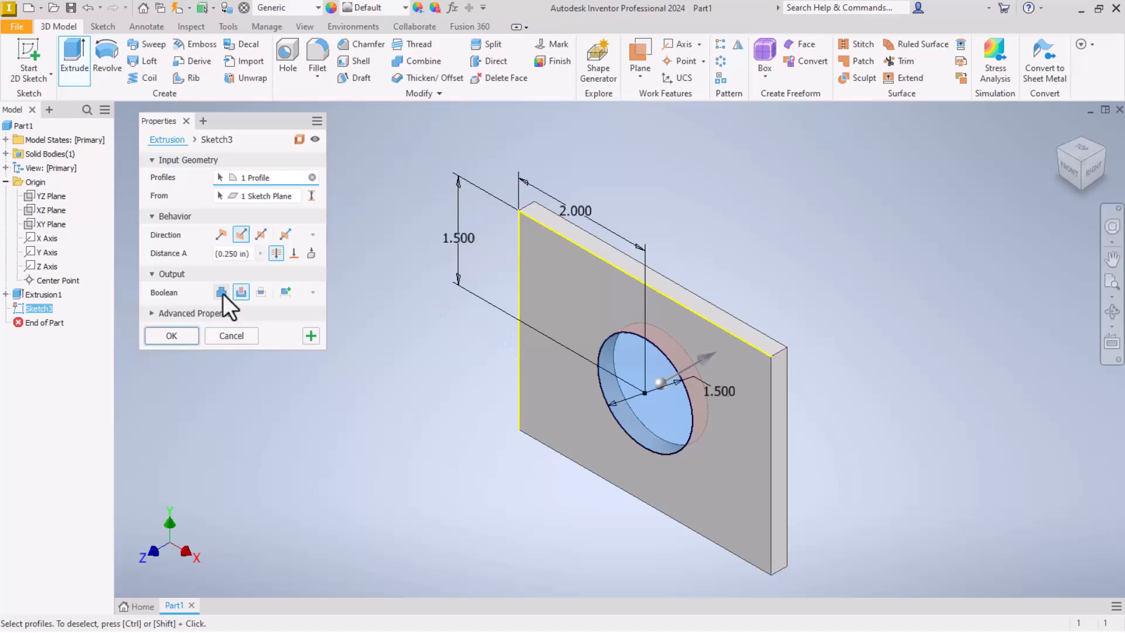
pyautogui.click(171, 335)
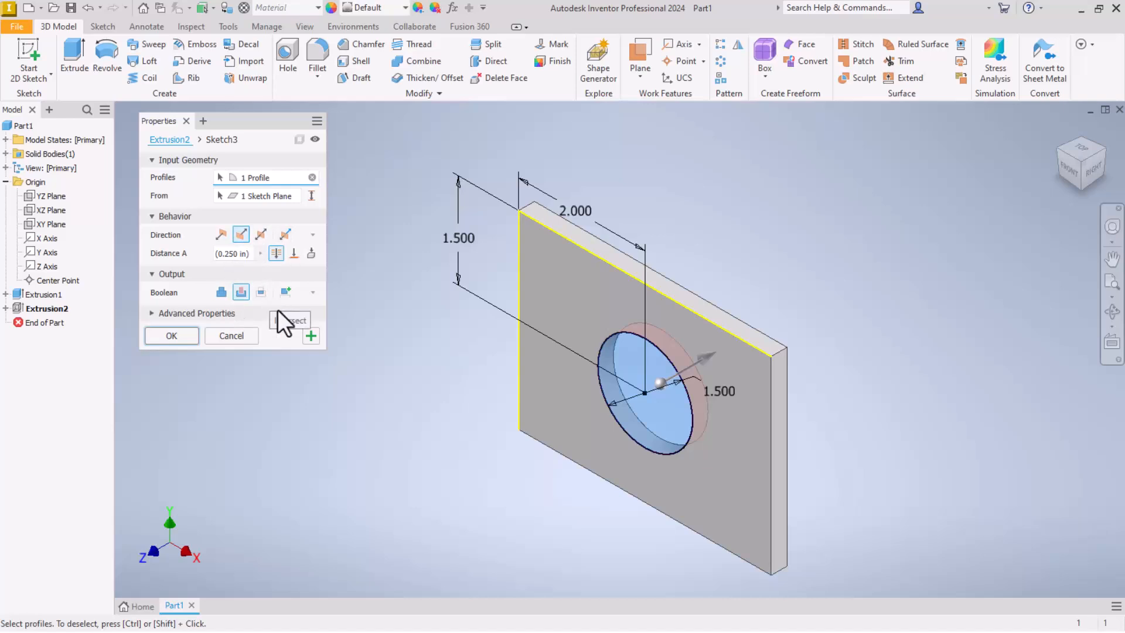
pyautogui.moveTo(181, 315)
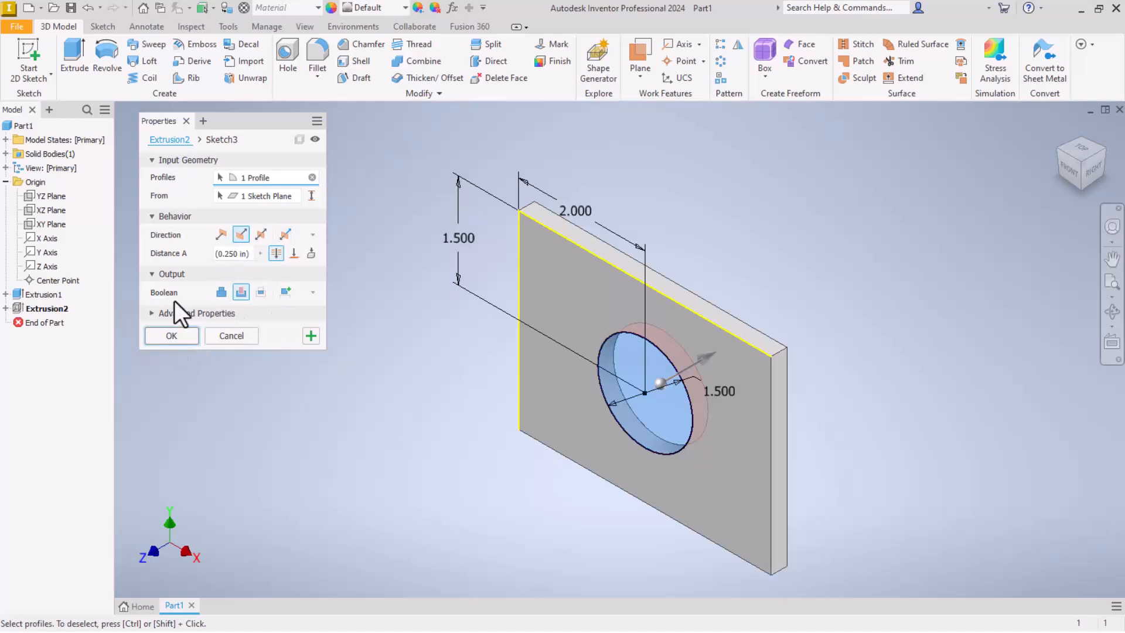
pyautogui.click(171, 335)
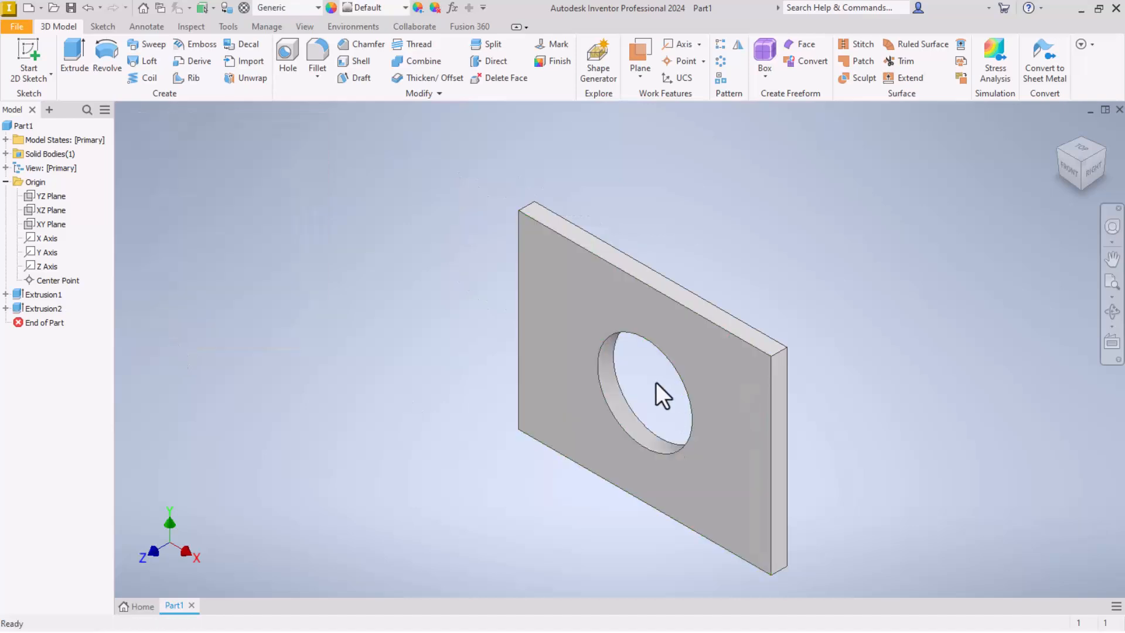
pyautogui.moveTo(350, 370)
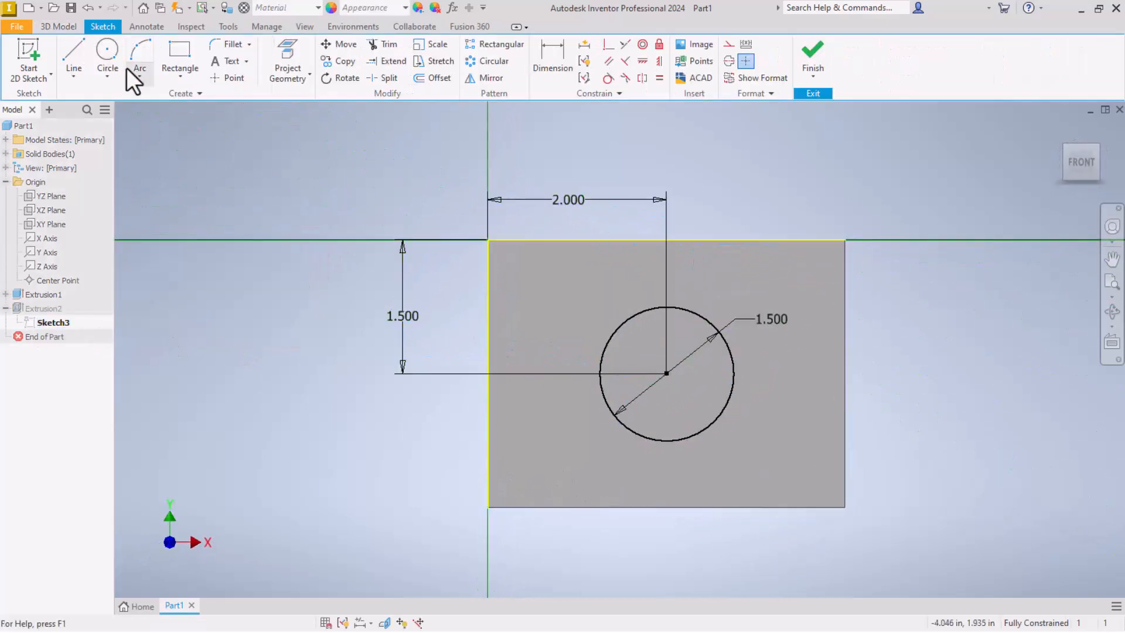
# Browse the rectangle and slot options in the Create panel.
pyautogui.click(181, 53)
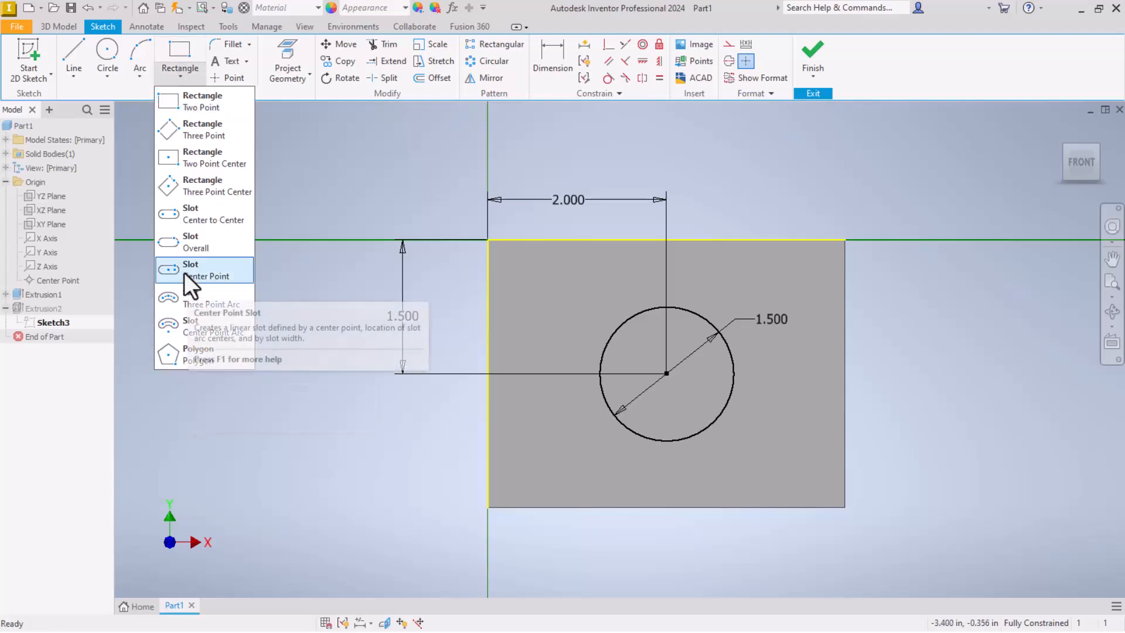
pyautogui.moveTo(193, 276)
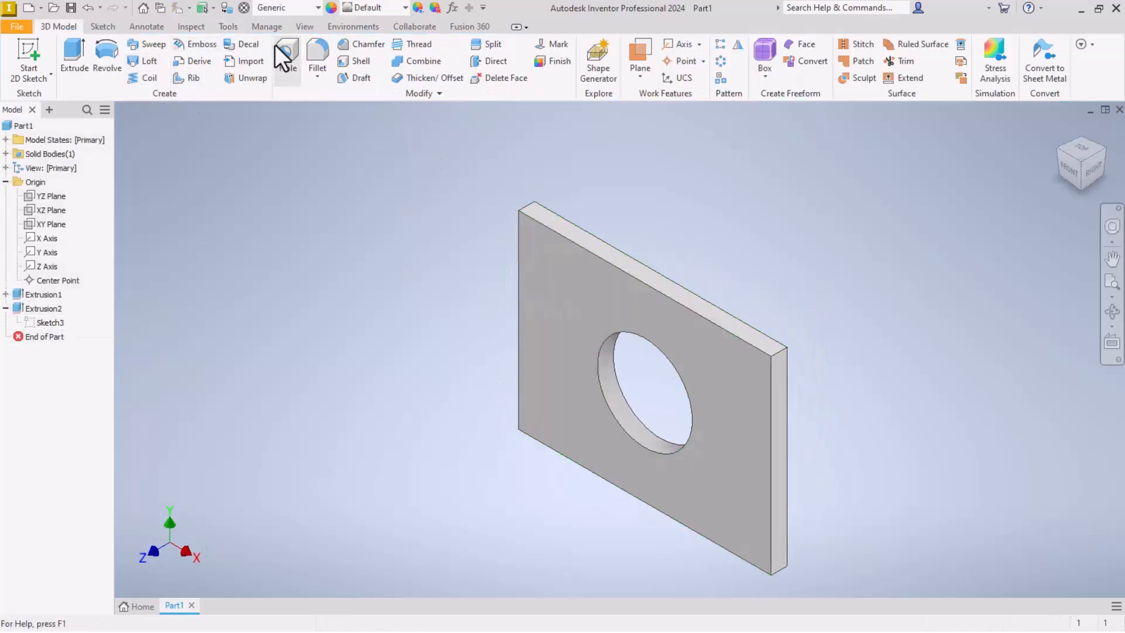
pyautogui.moveTo(286, 49)
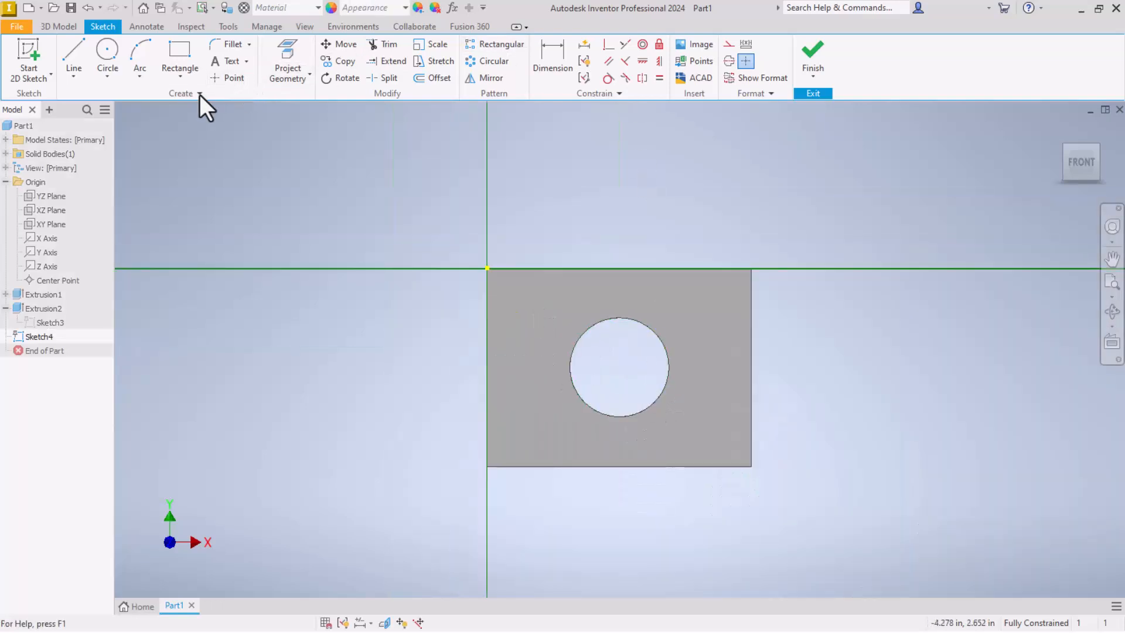
pyautogui.moveTo(225, 96)
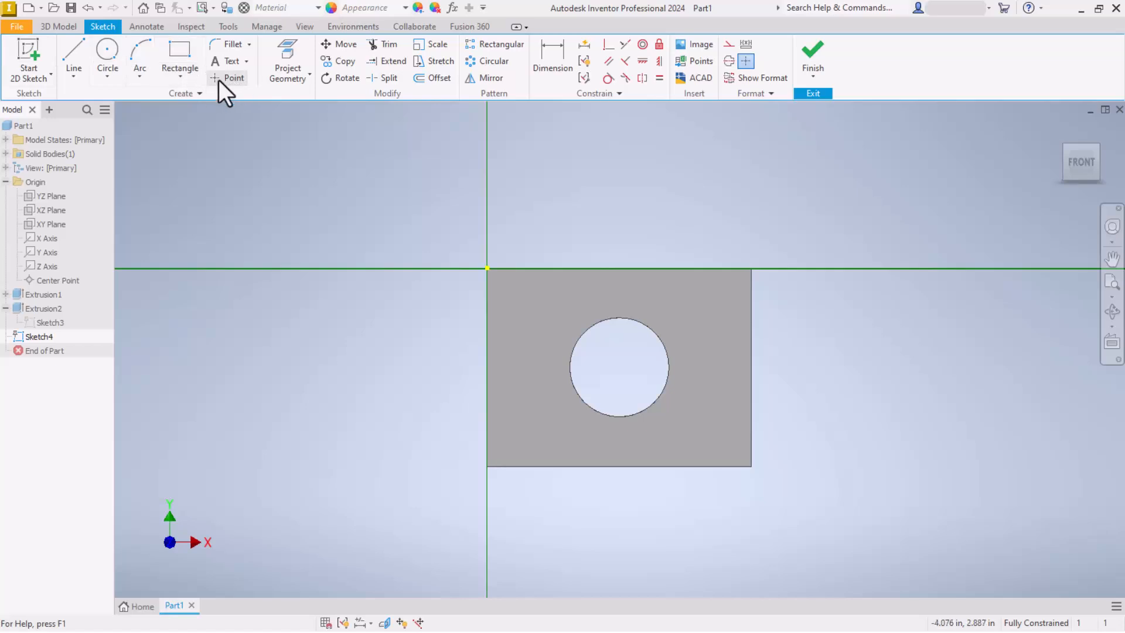
# Switch to the Point tool to place the corner hole locations.
pyautogui.click(227, 77)
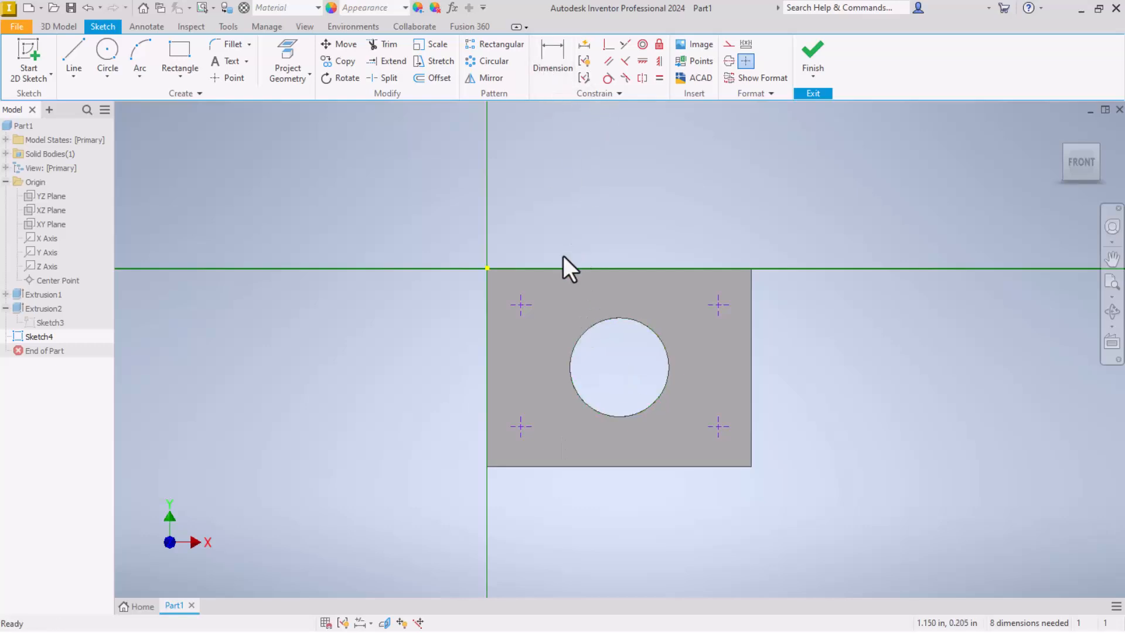
pyautogui.moveTo(521, 441)
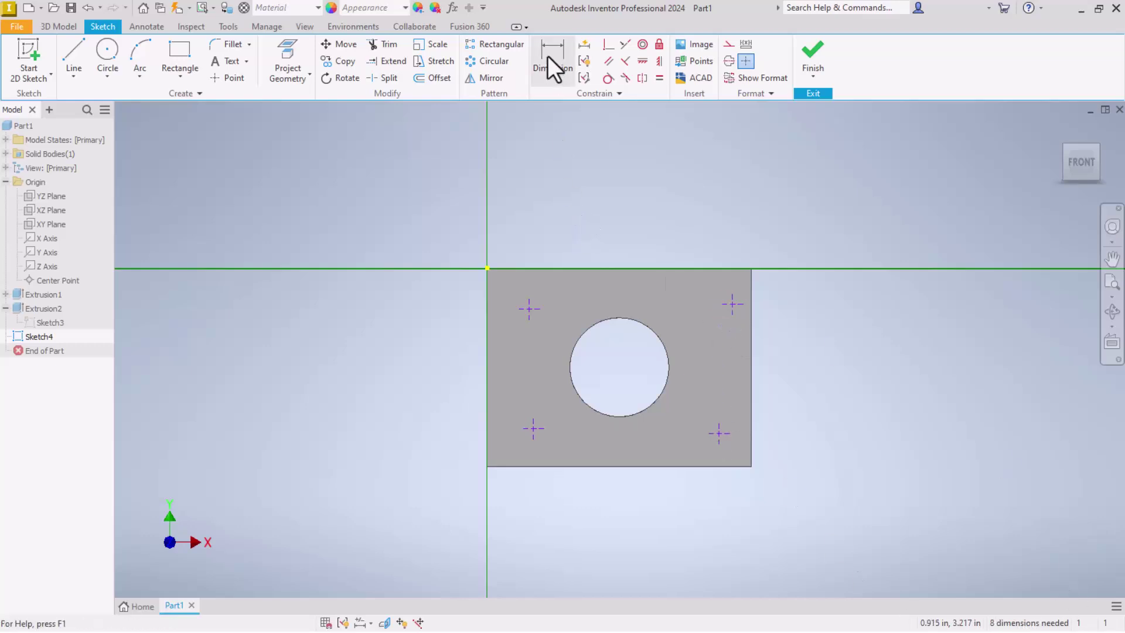
# Dimension the left-side points 1.500 horizontally and 1.000 vertically from the hole centre.
pyautogui.click(553, 60)
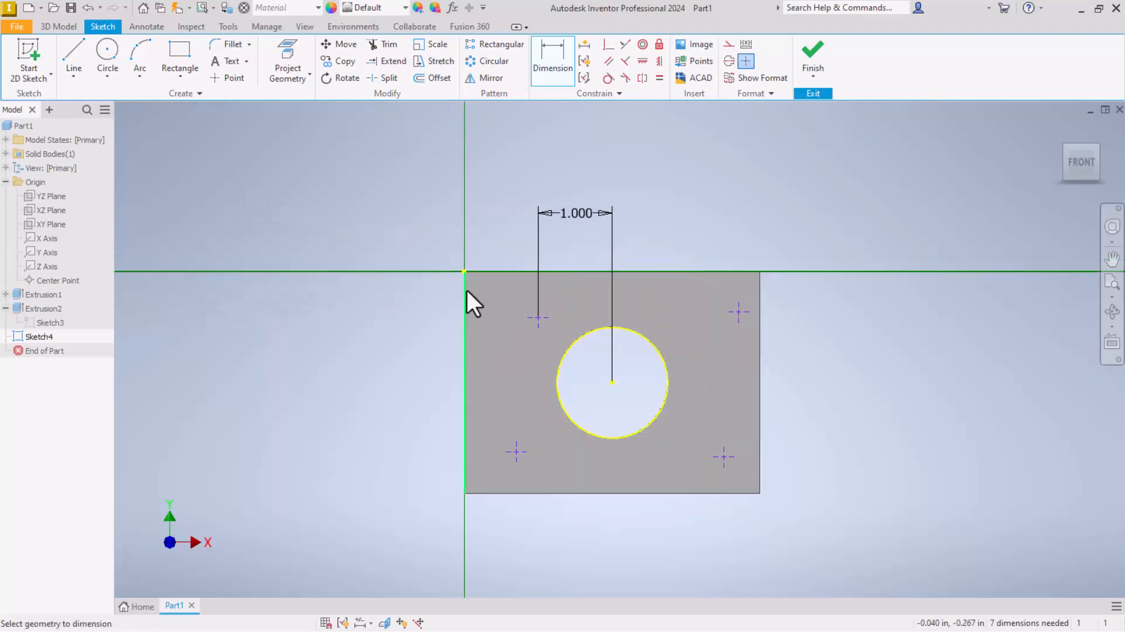
pyautogui.doubleClick(574, 212)
pyautogui.write('1.500')
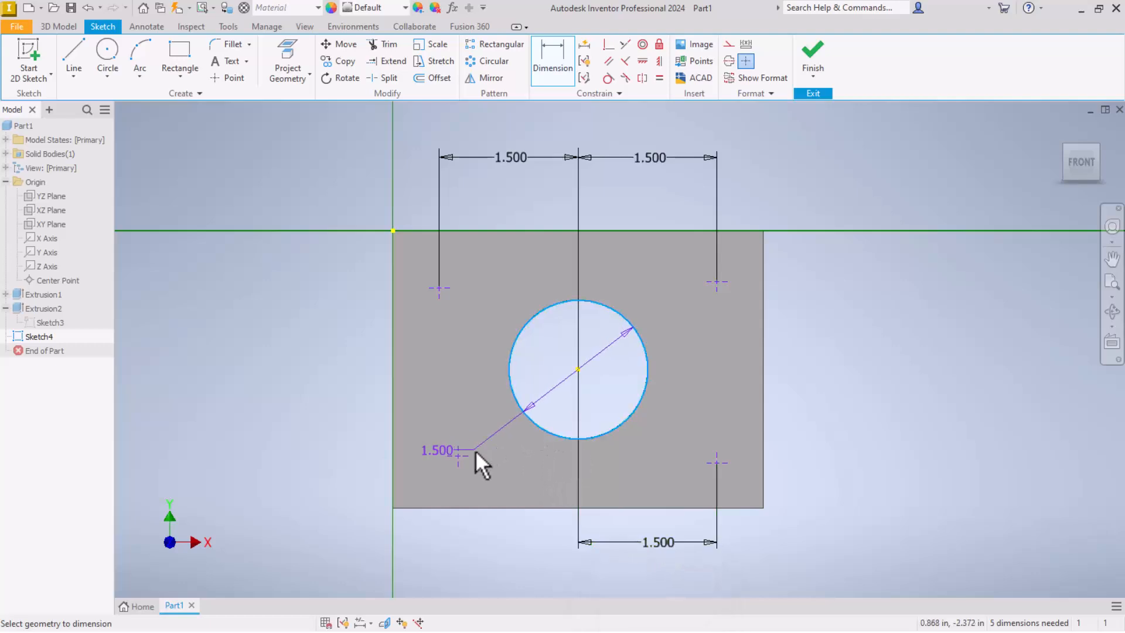
pyautogui.click(480, 462)
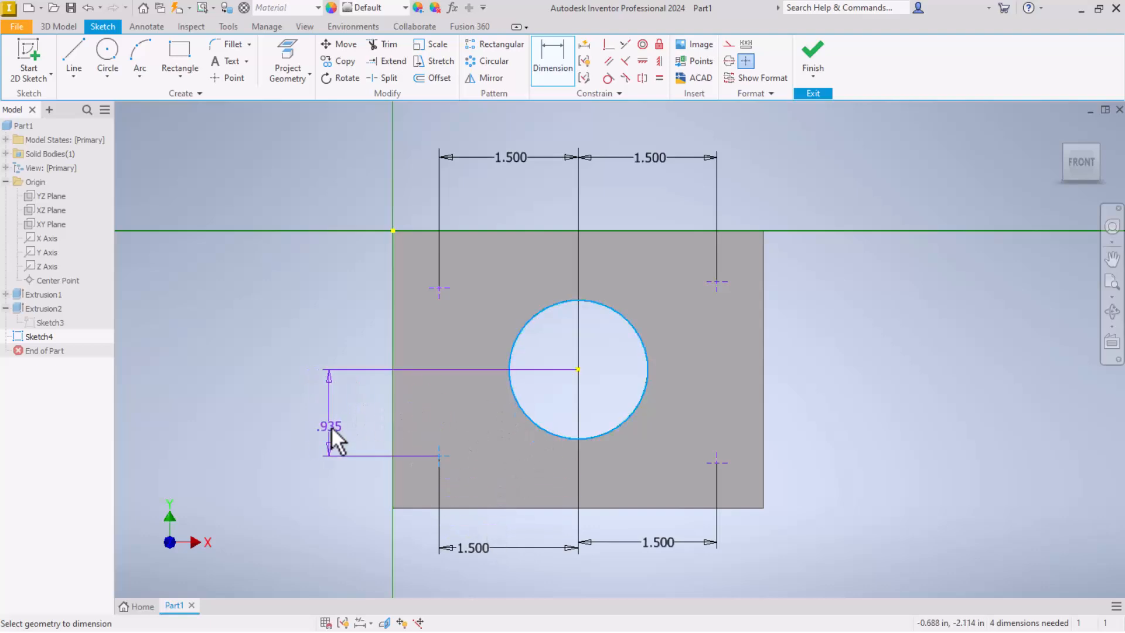
pyautogui.click(327, 426)
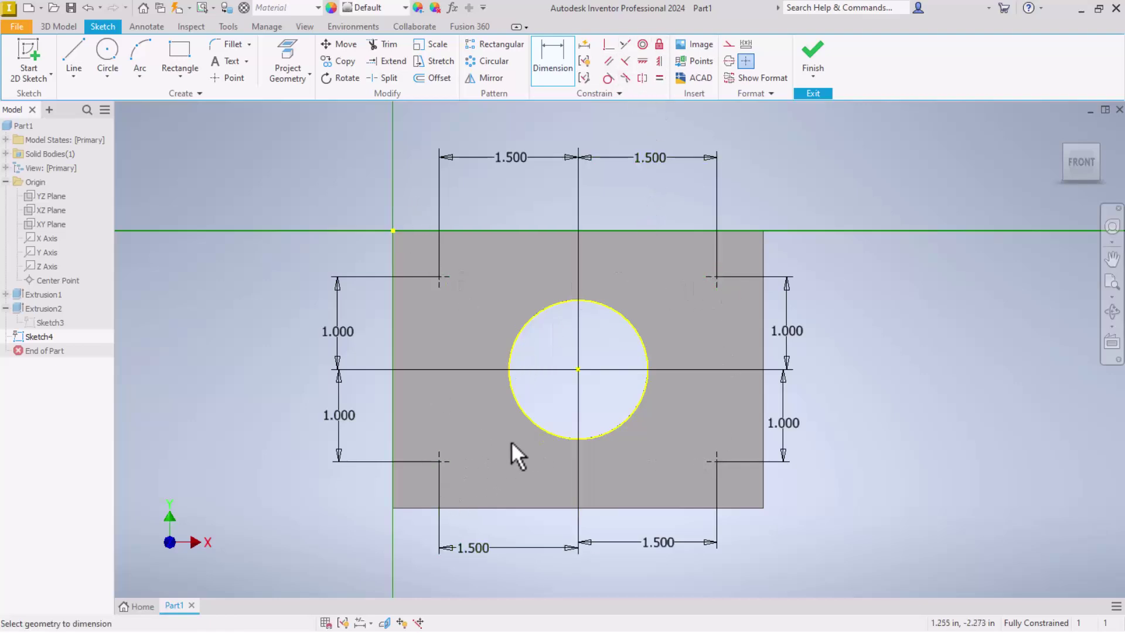
pyautogui.moveTo(615, 176)
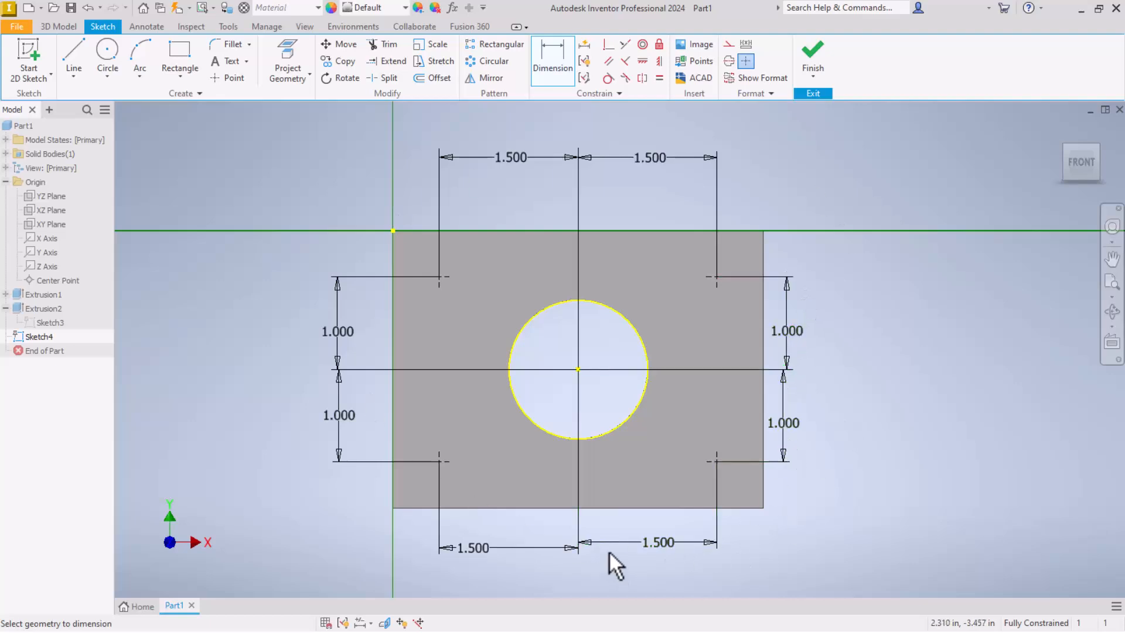
pyautogui.moveTo(612, 367)
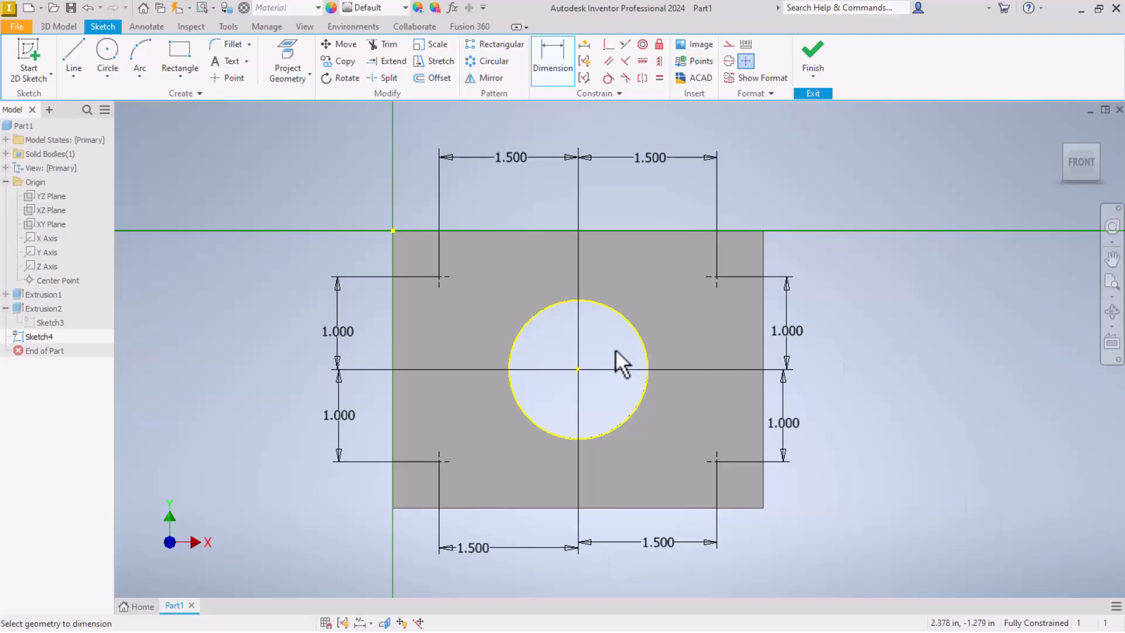
pyautogui.moveTo(612, 349)
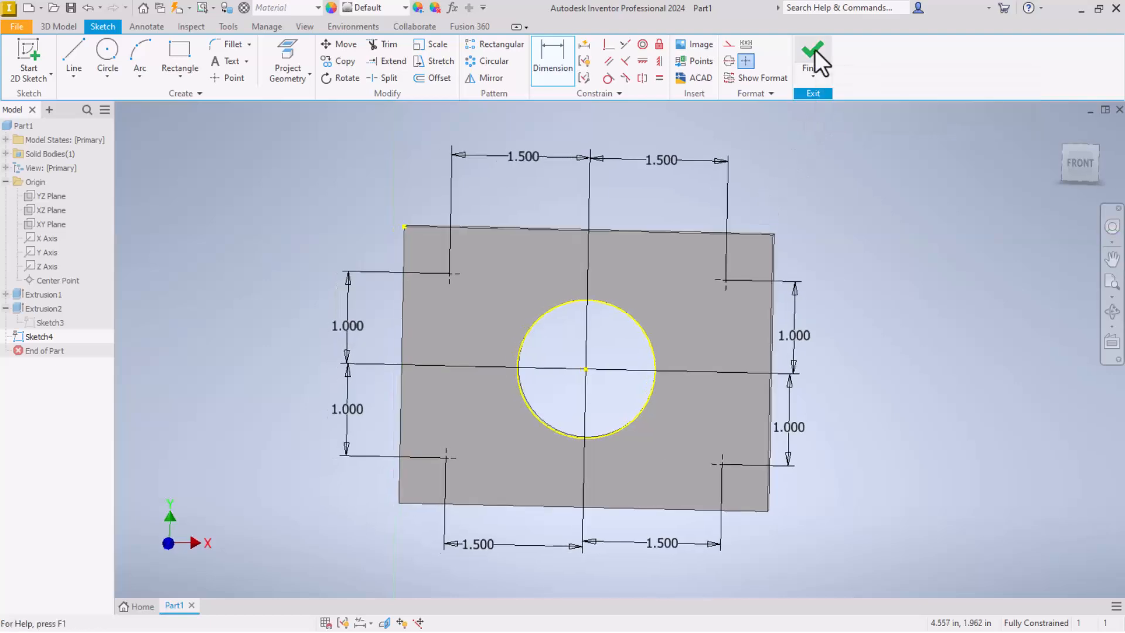
# Finish Sketch4 so the plate returns to the 3D view with its dimensioned points.
pyautogui.click(812, 50)
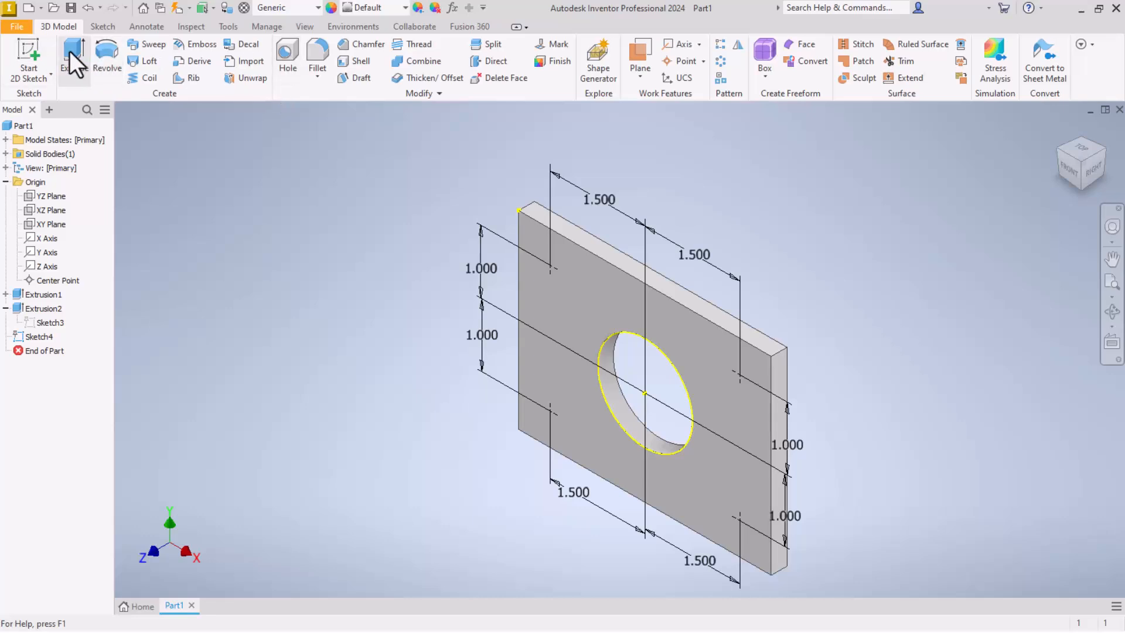
pyautogui.moveTo(80, 61)
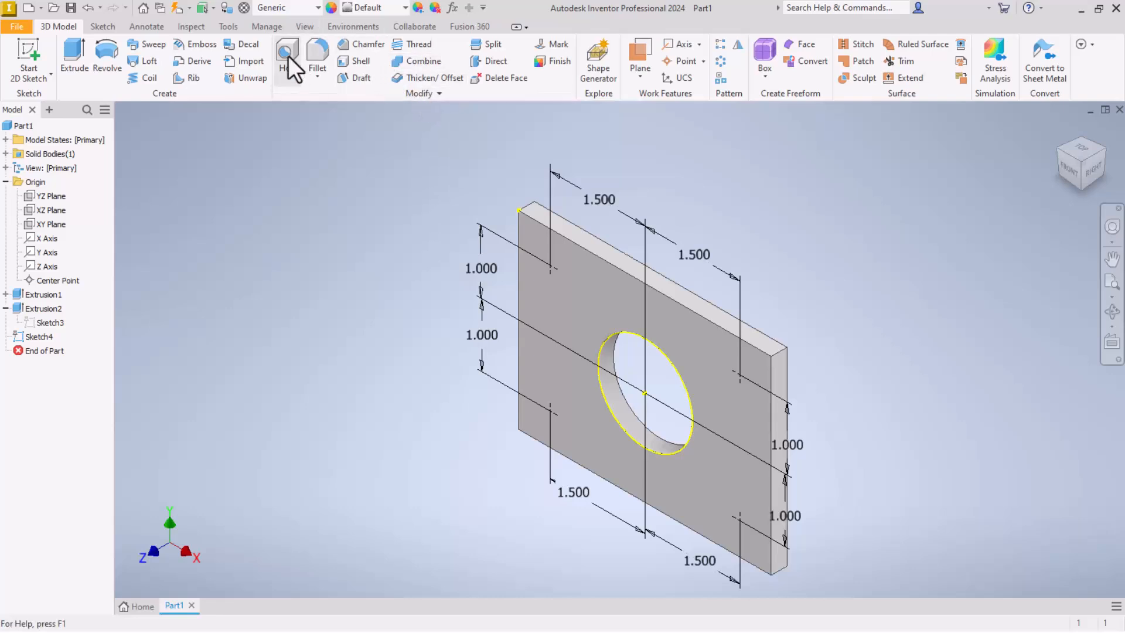
# Define Hole1 as a Simple Hole, Through All, 0.375 in diameter at the four corner points.
pyautogui.click(286, 52)
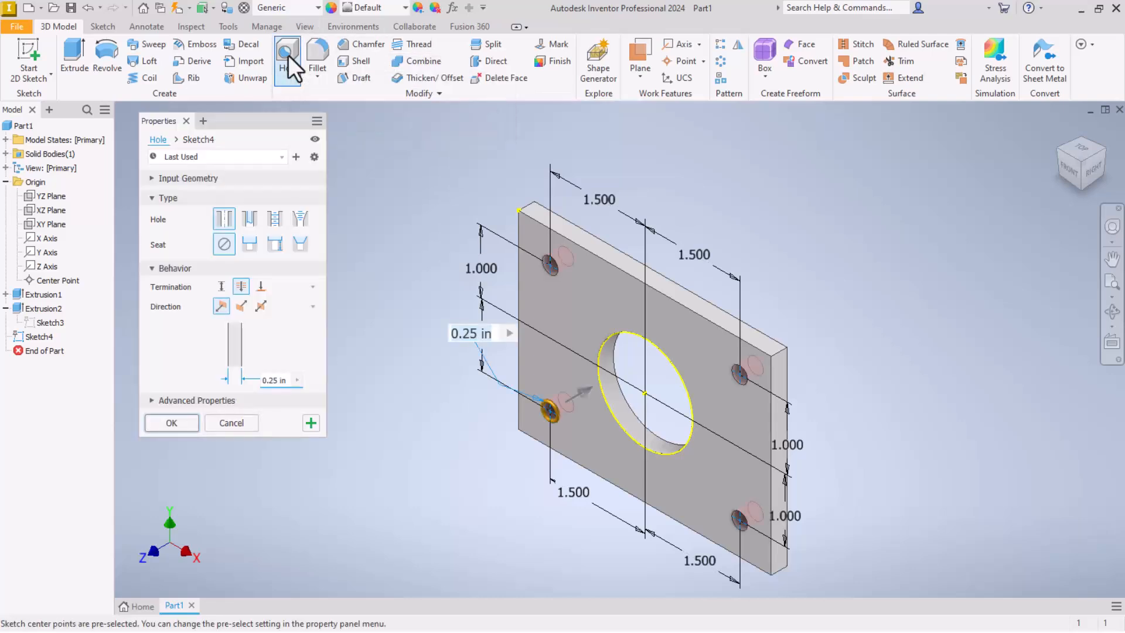
pyautogui.moveTo(285, 55)
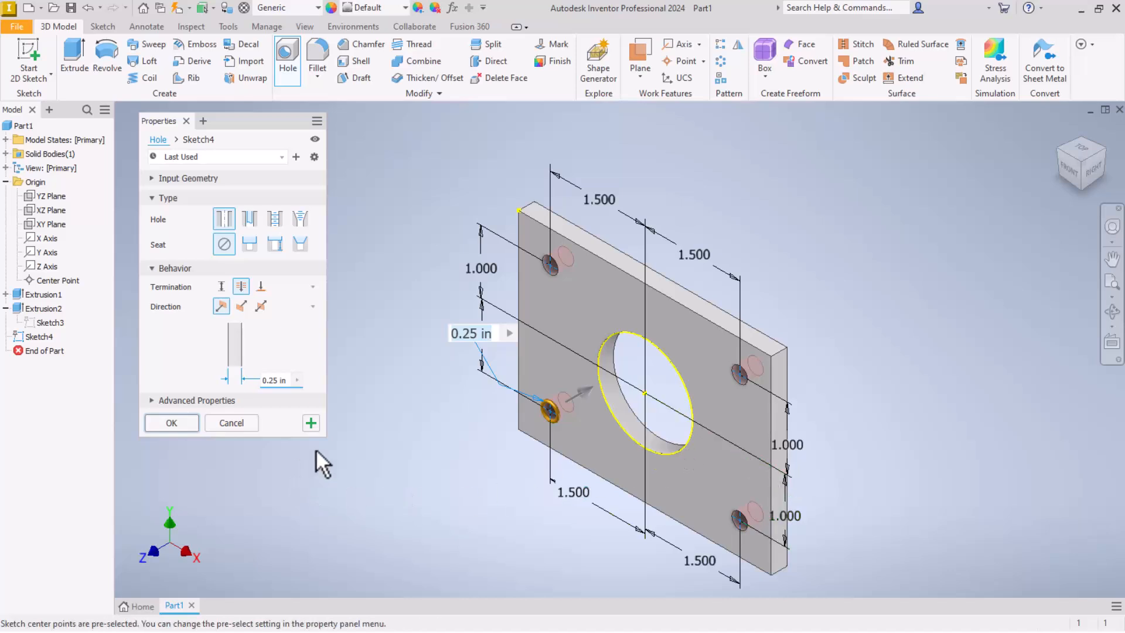
pyautogui.moveTo(224, 219)
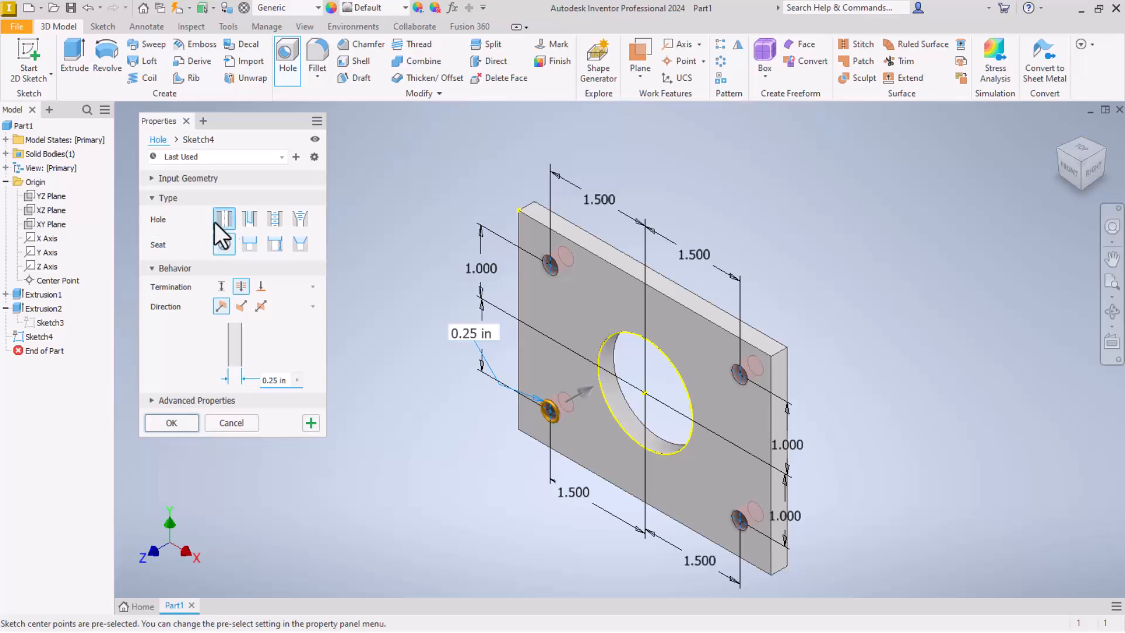
pyautogui.moveTo(225, 219)
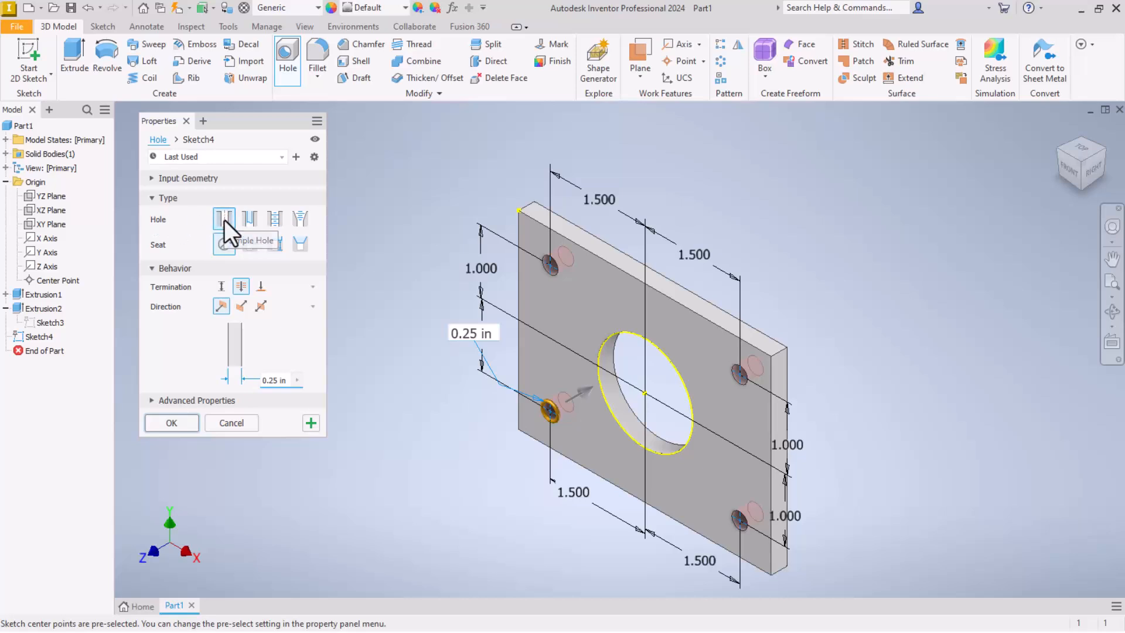
pyautogui.click(249, 218)
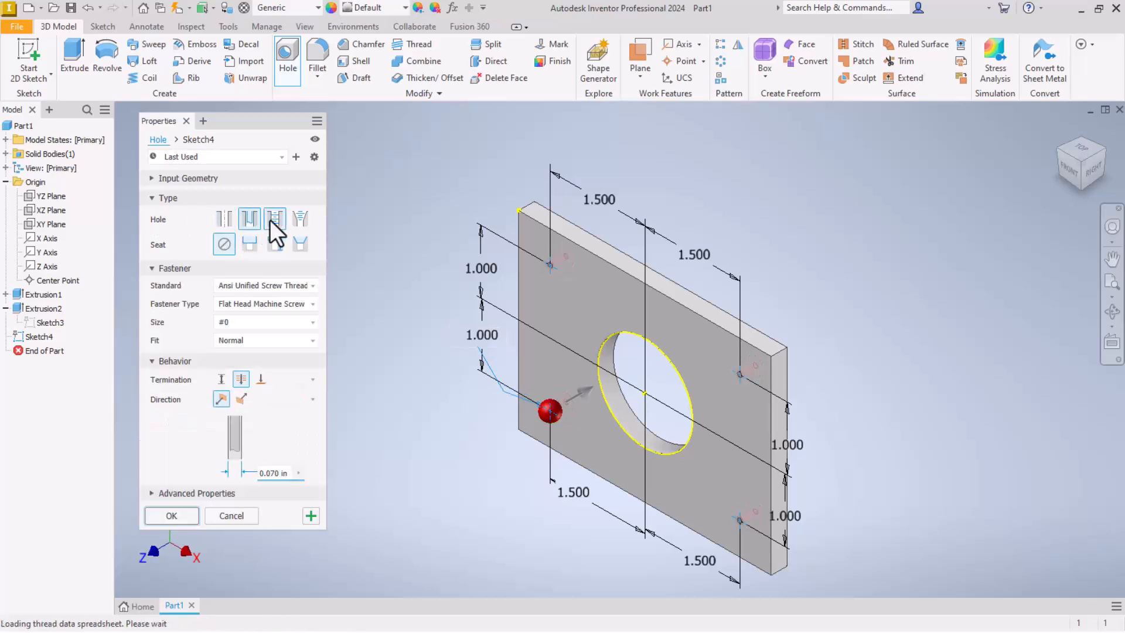
pyautogui.click(300, 218)
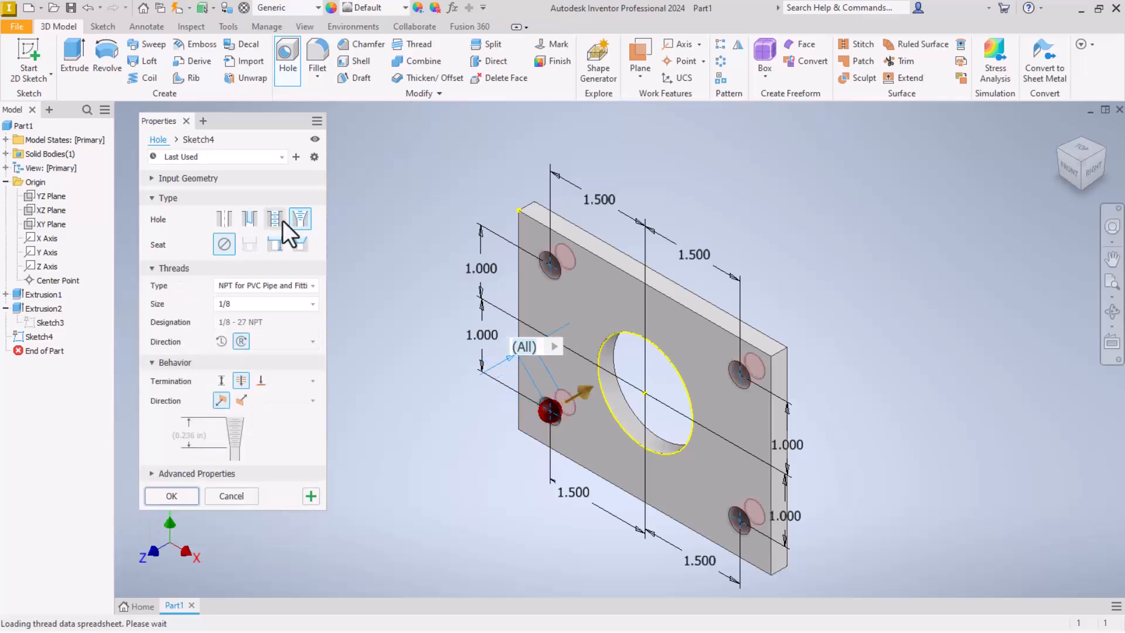
pyautogui.moveTo(213, 222)
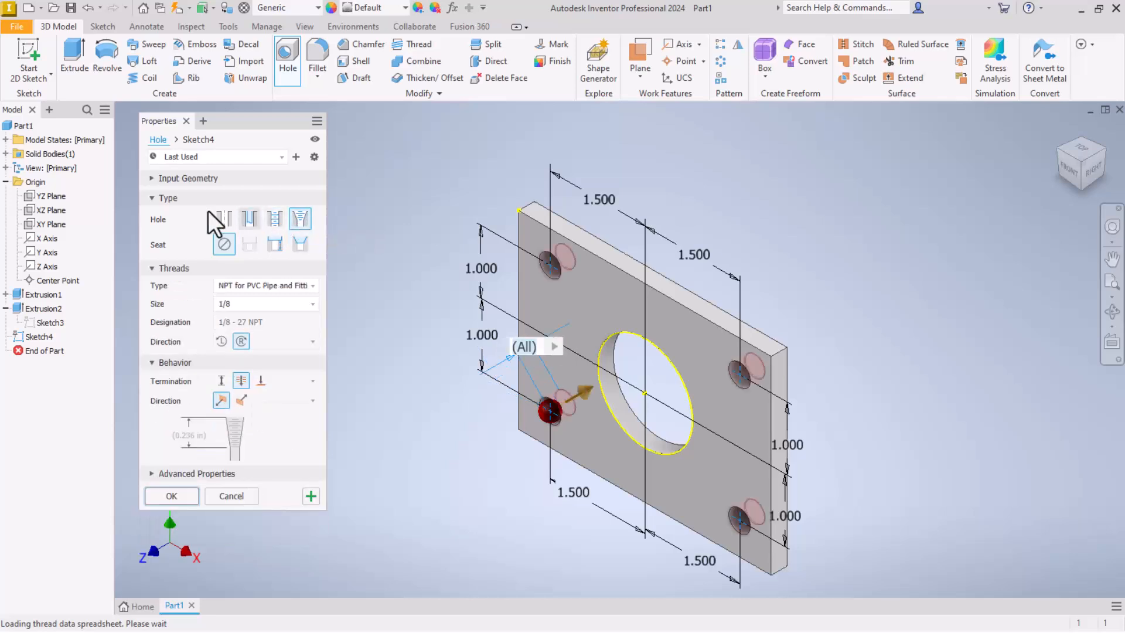
pyautogui.click(224, 220)
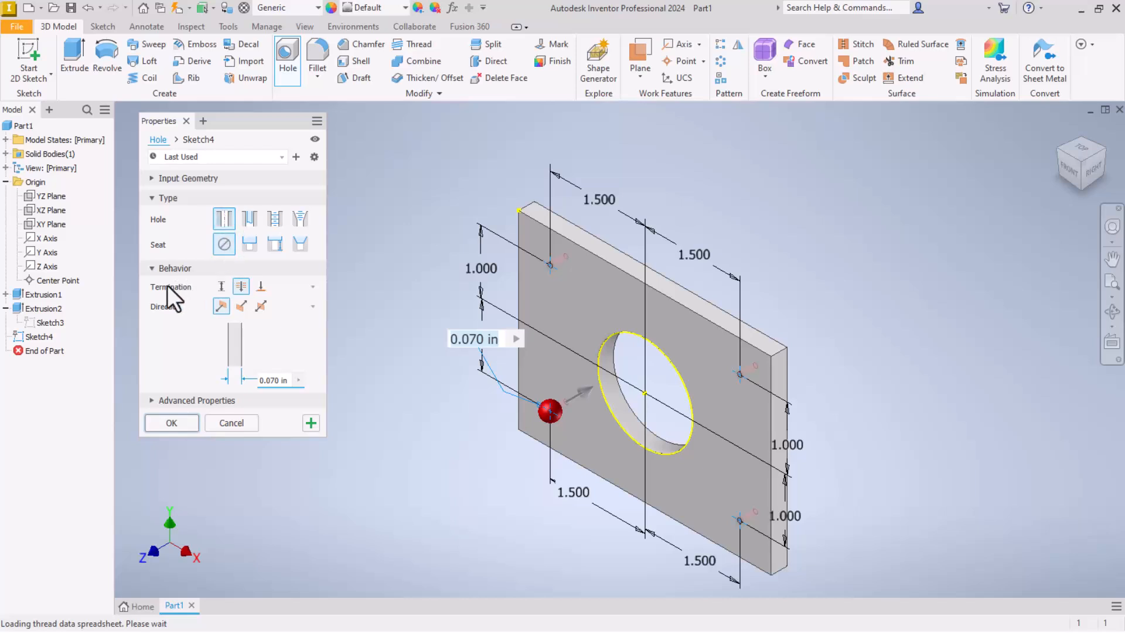
pyautogui.click(221, 286)
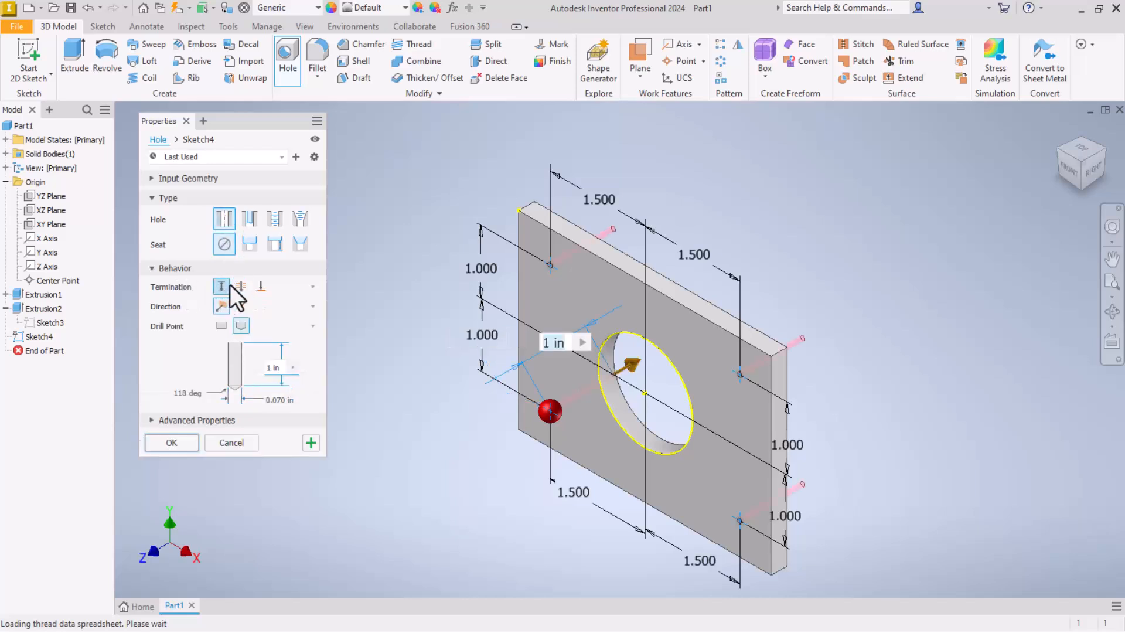
pyautogui.click(241, 286)
pyautogui.write('.375')
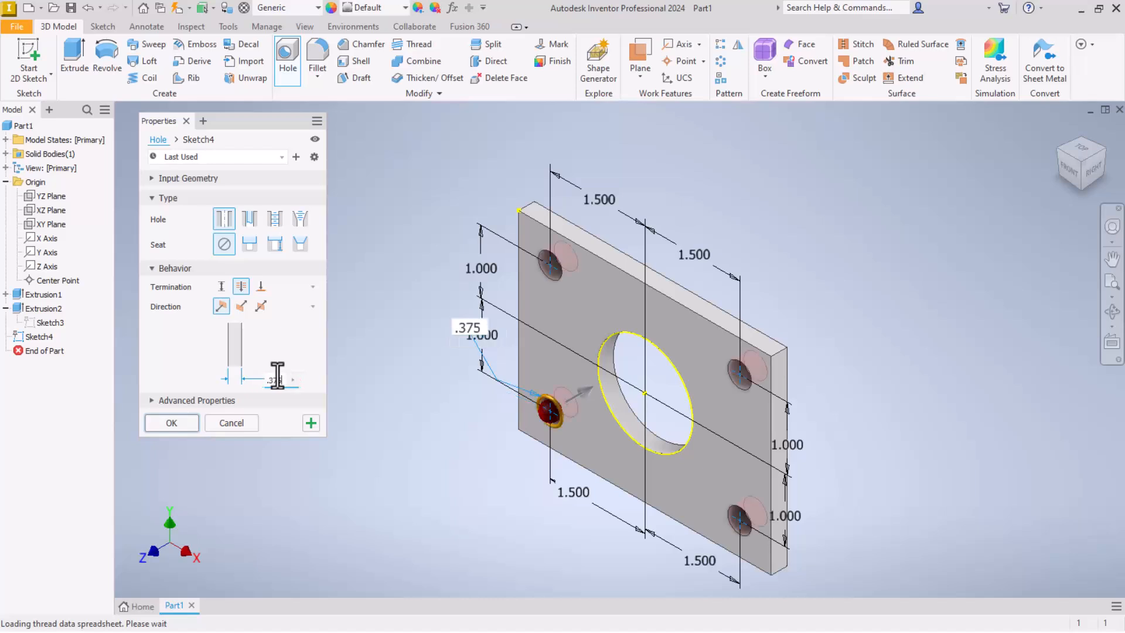
pyautogui.click(171, 423)
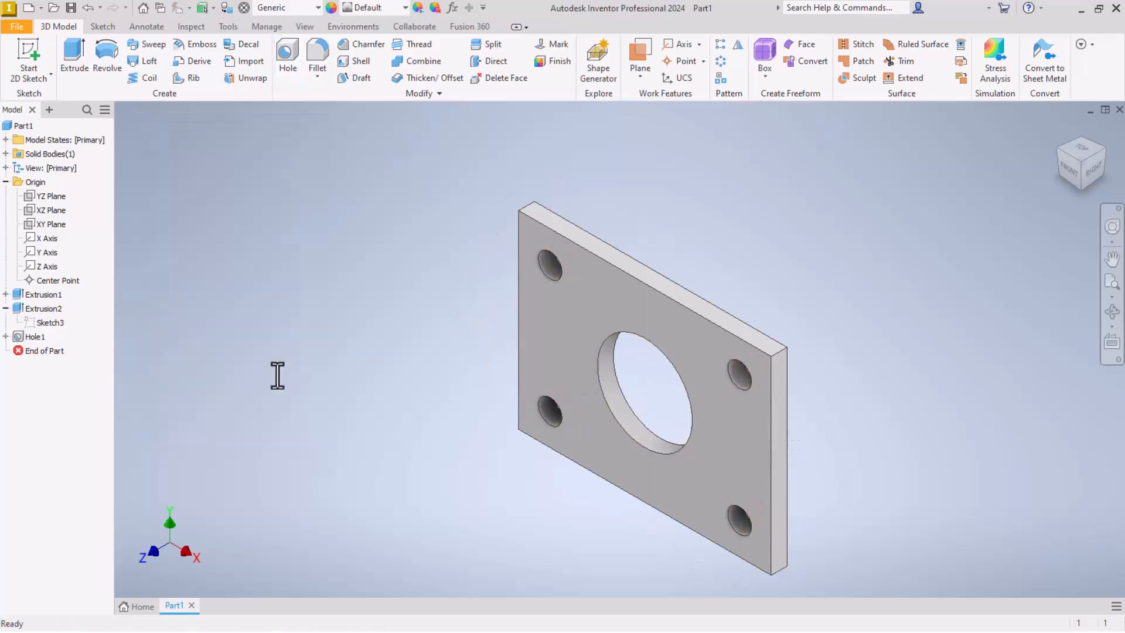
pyautogui.click(35, 336)
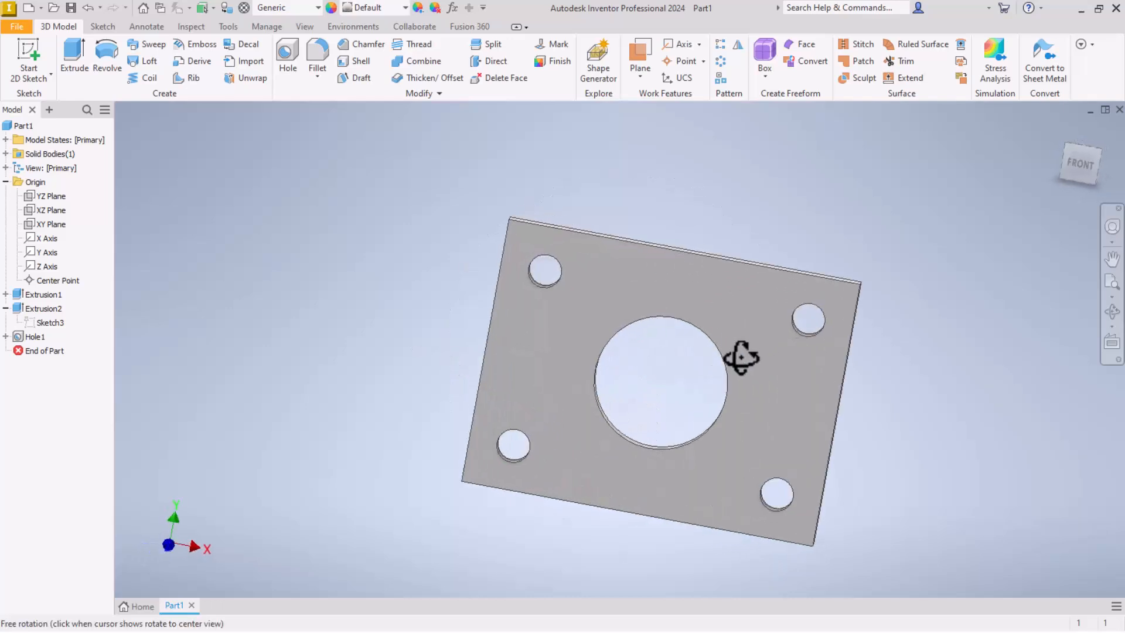
pyautogui.moveTo(740, 357); pyautogui.dragTo(751, 317)
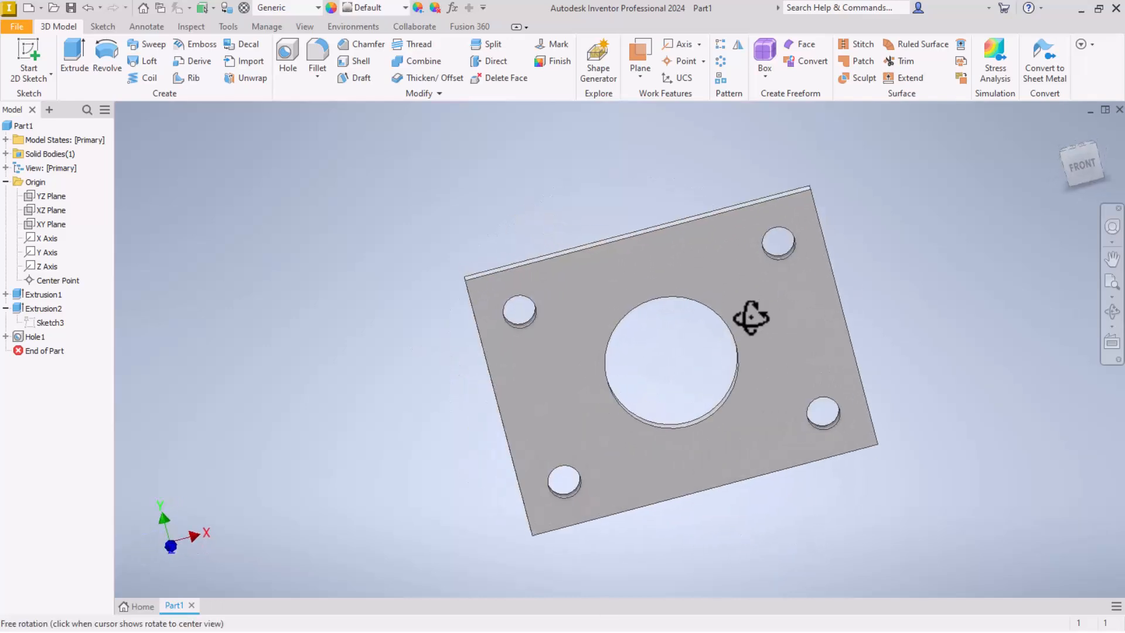
pyautogui.moveTo(751, 317); pyautogui.dragTo(769, 267)
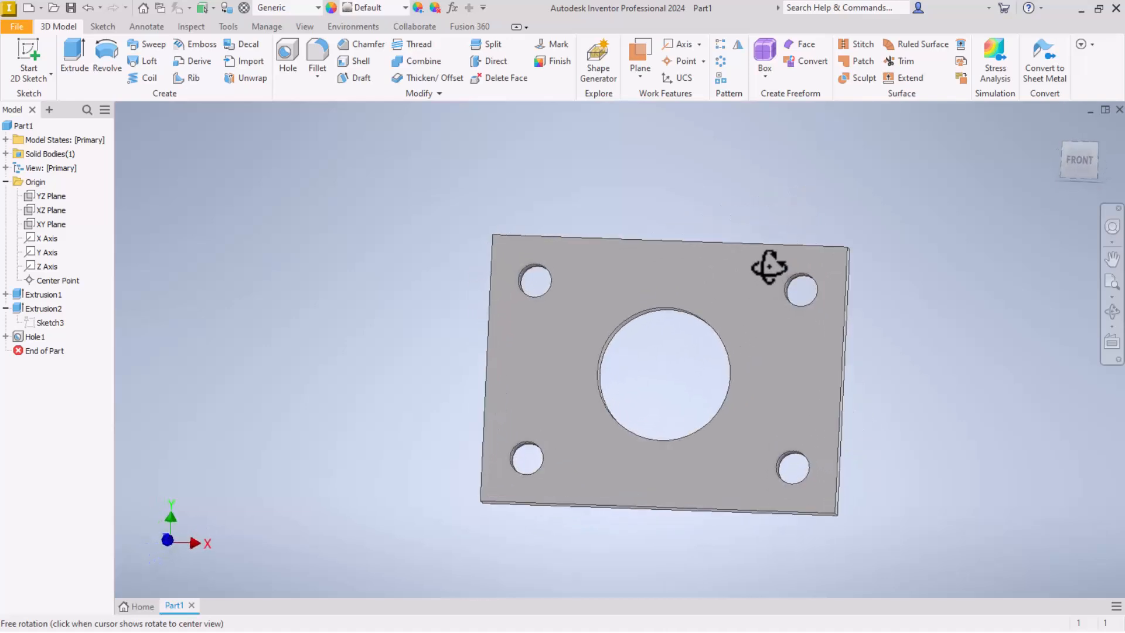
pyautogui.moveTo(768, 269); pyautogui.dragTo(624, 369)
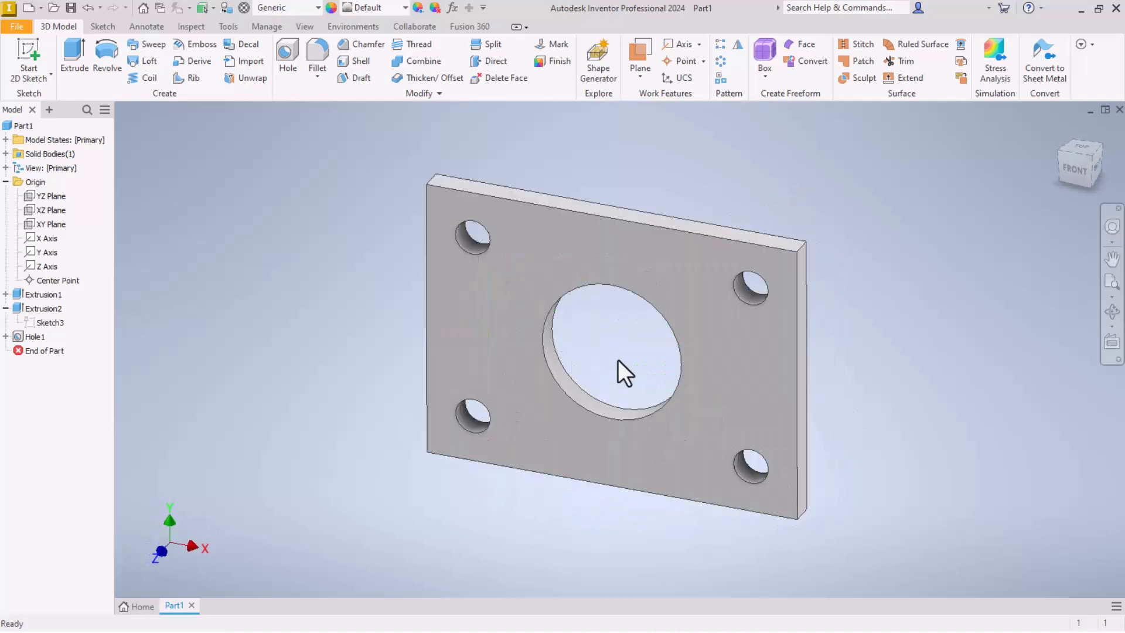
pyautogui.click(625, 373)
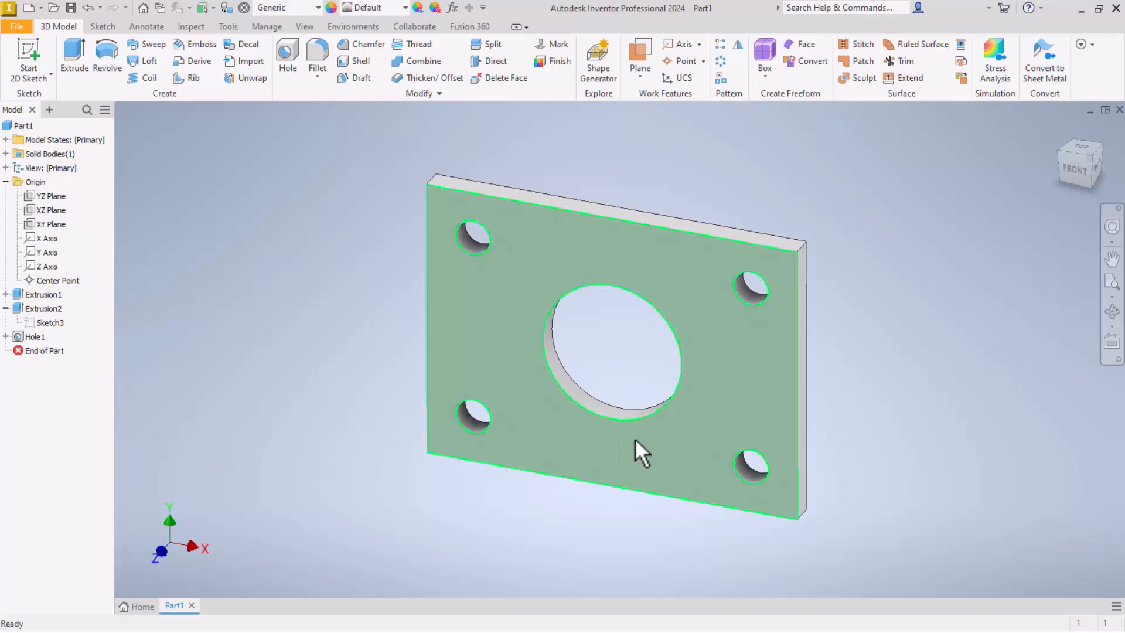
pyautogui.moveTo(574, 246)
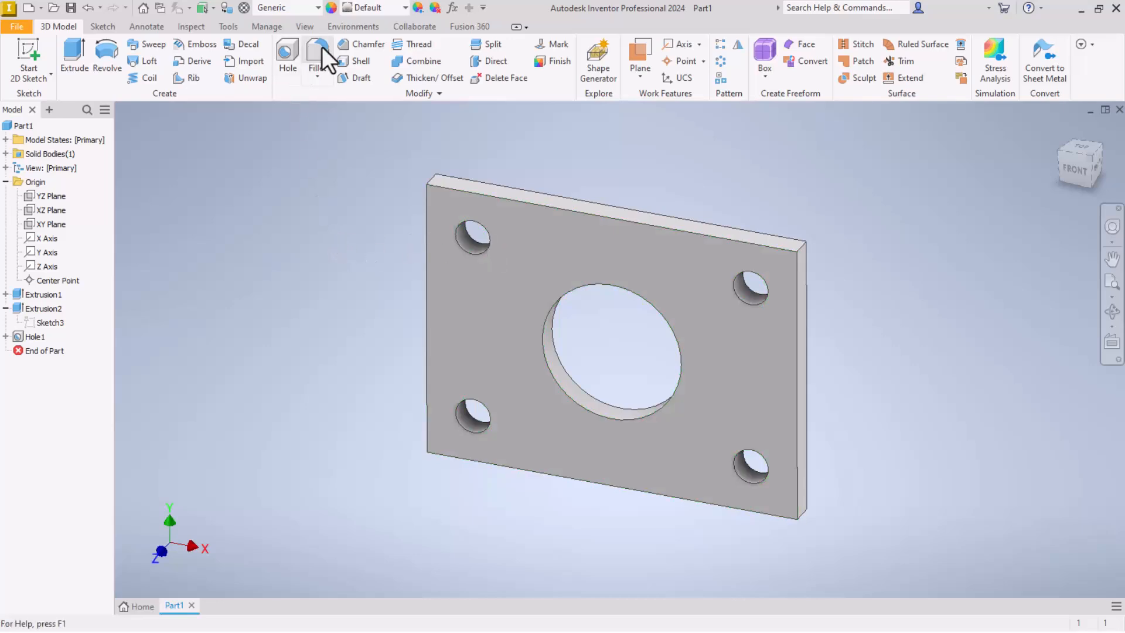
pyautogui.moveTo(317, 53)
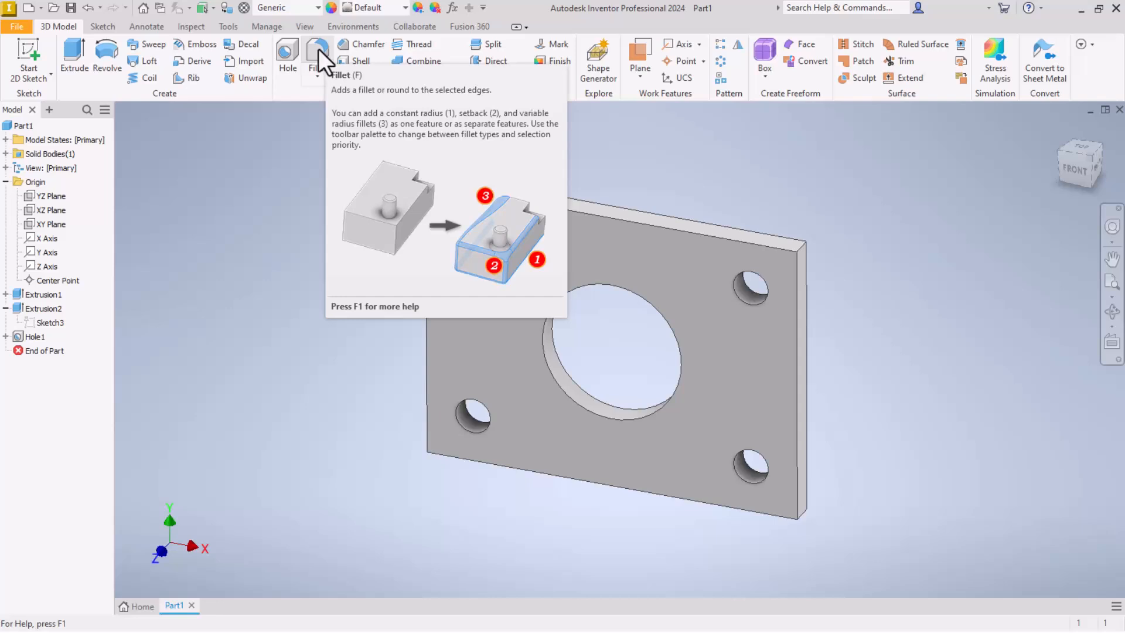
# Apply Fillet1 at .25 radius to the four corner edges, leaving the top long edge out.
pyautogui.click(314, 52)
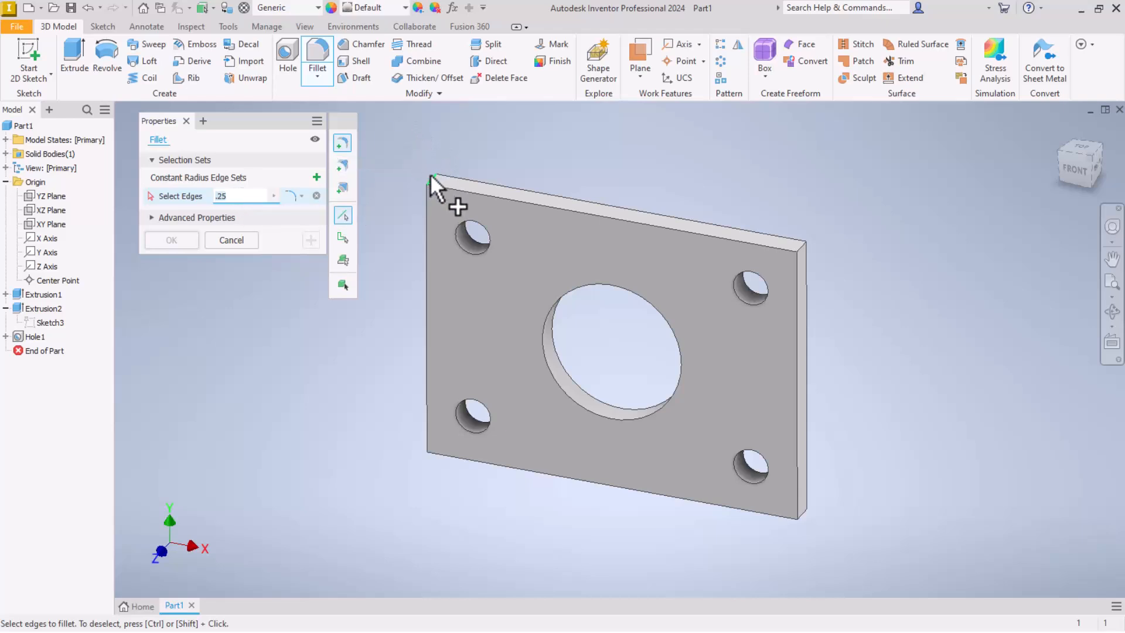
pyautogui.moveTo(437, 188)
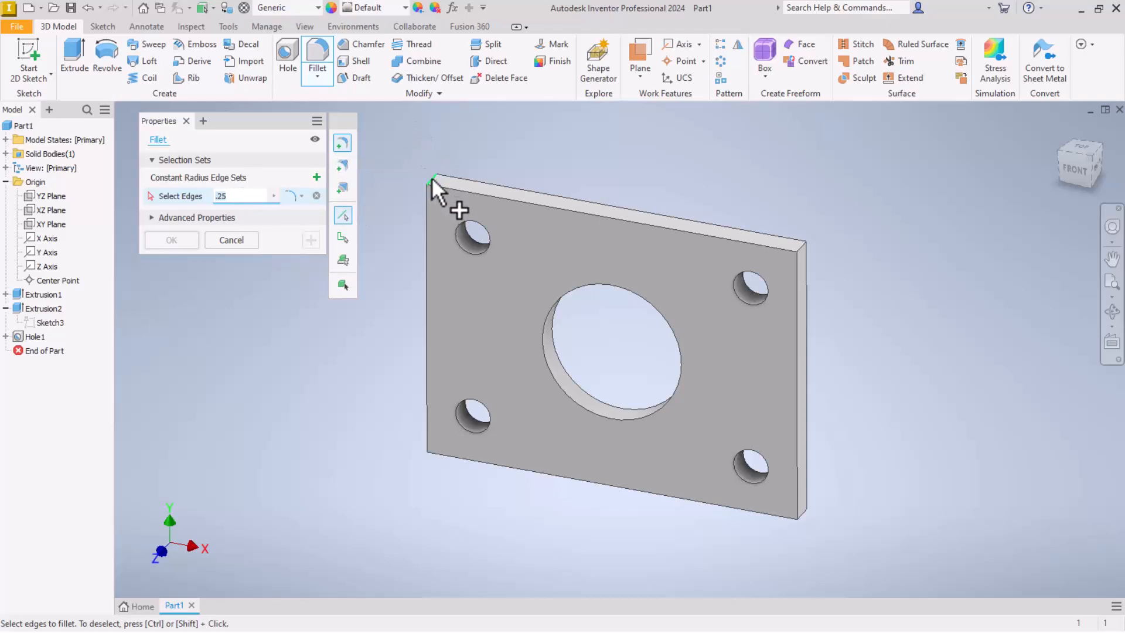
pyautogui.moveTo(645, 297)
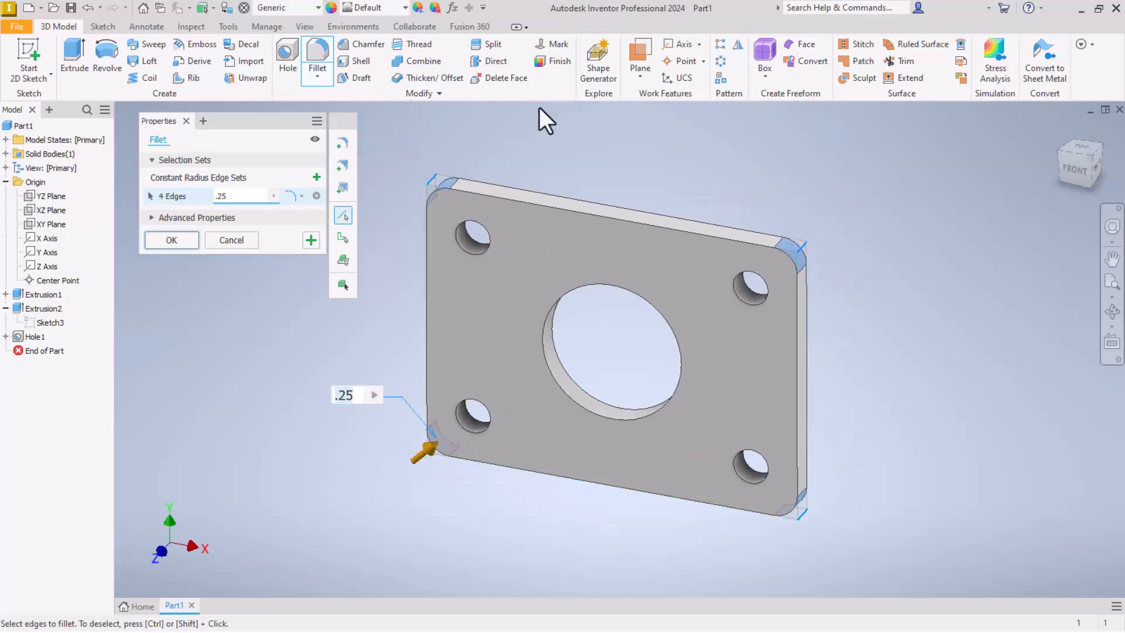
pyautogui.click(515, 197)
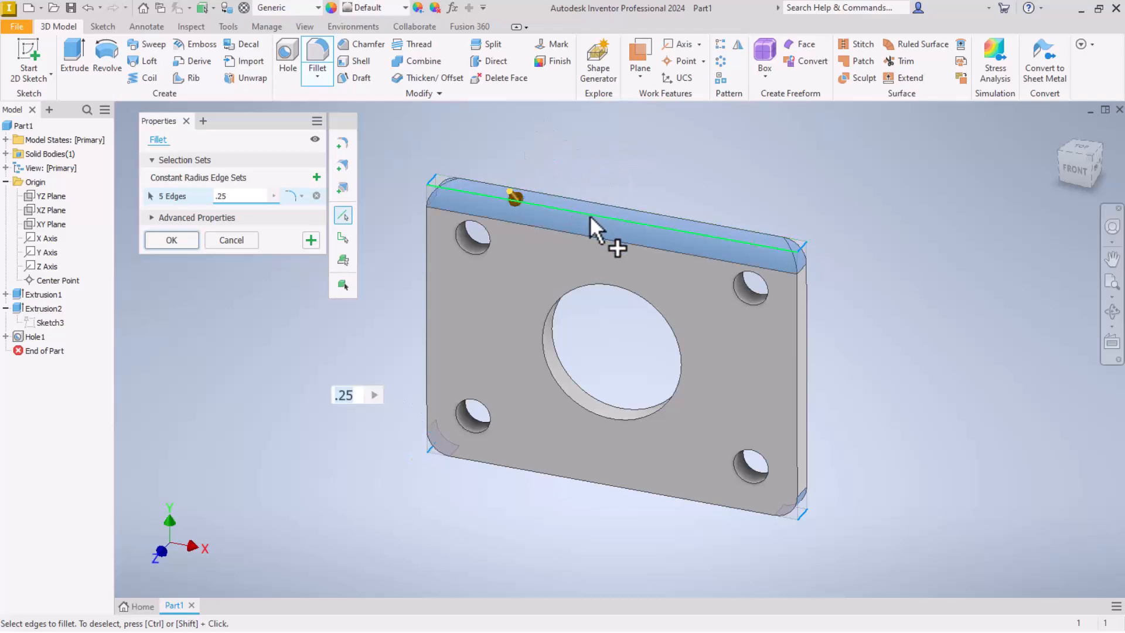
pyautogui.click(439, 314)
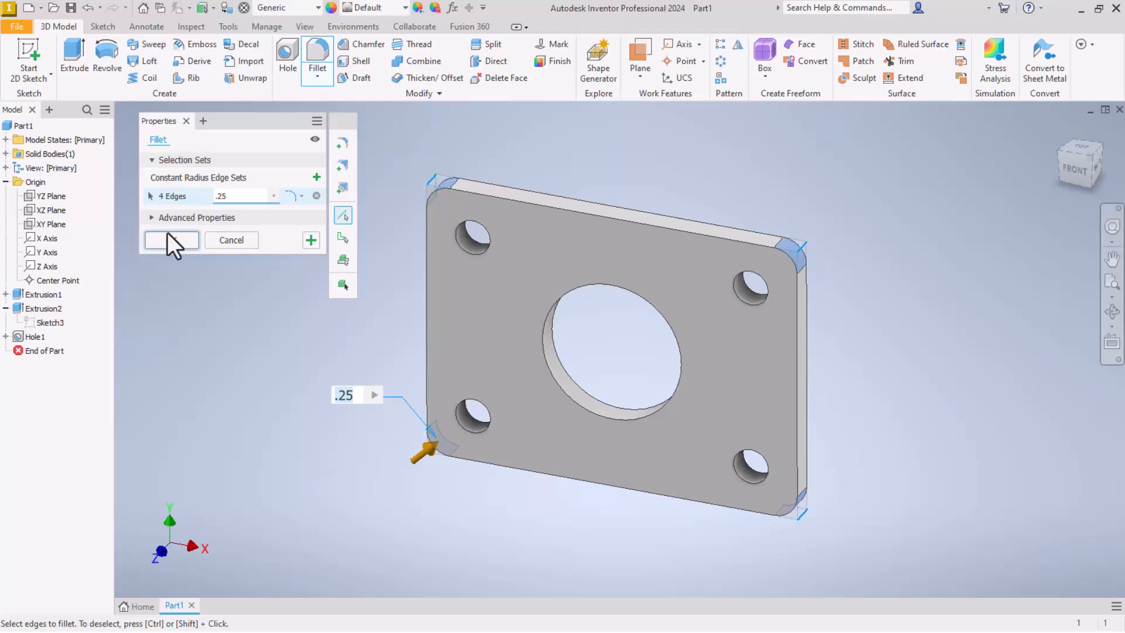
pyautogui.click(171, 239)
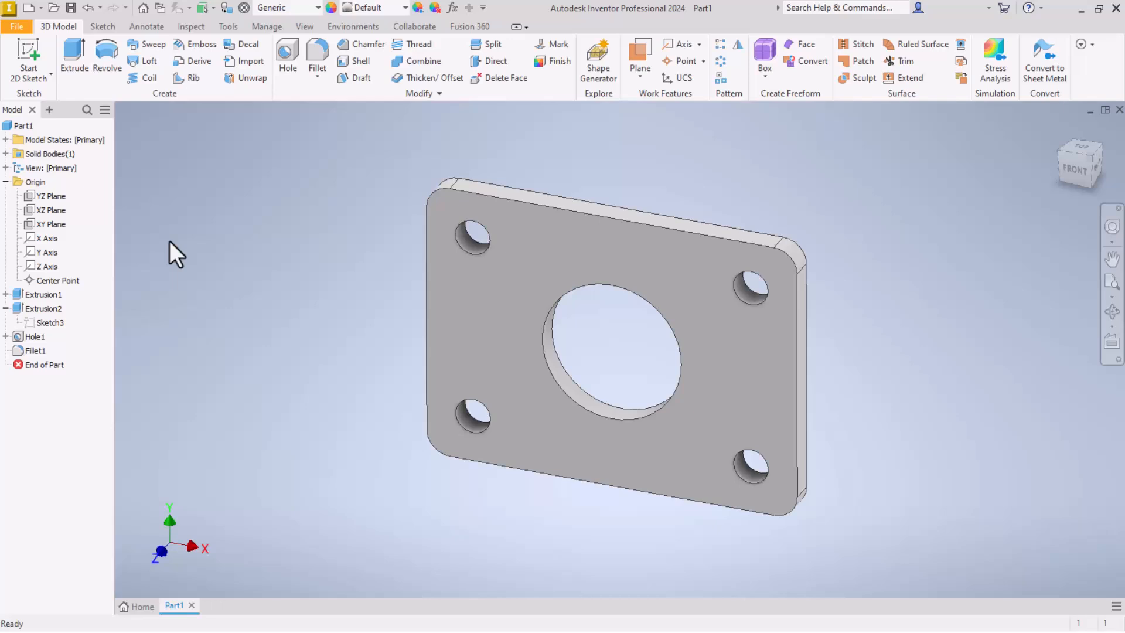
pyautogui.moveTo(448, 208)
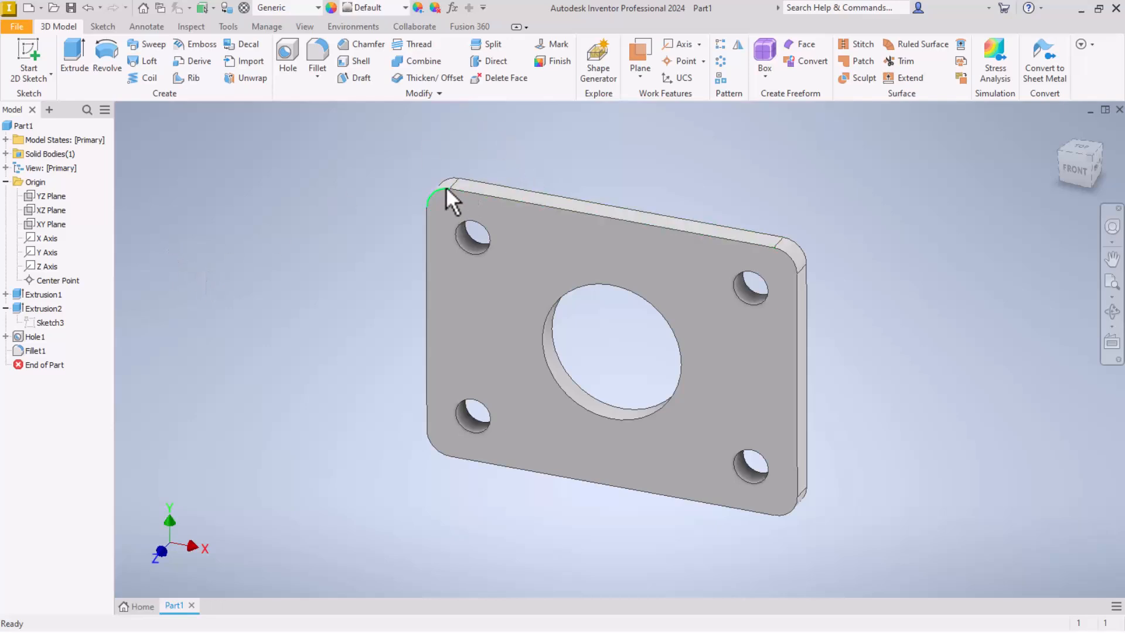
pyautogui.moveTo(317, 55)
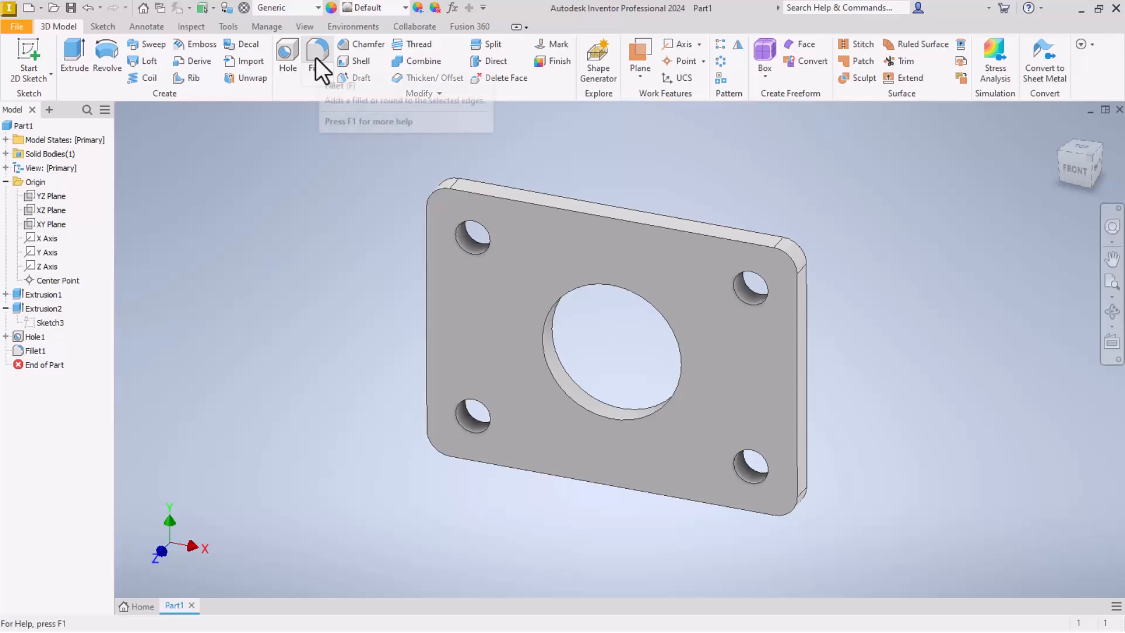
pyautogui.moveTo(368, 54)
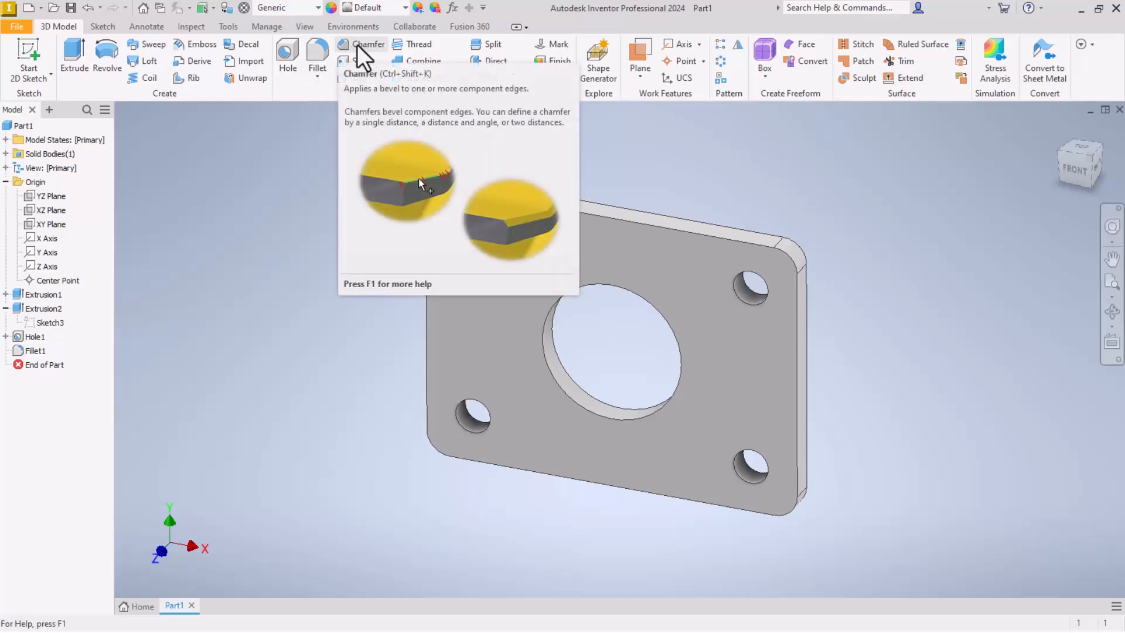
# Apply Chamfer1 at .020 distance to the front face outline and hole edges.
pyautogui.click(361, 44)
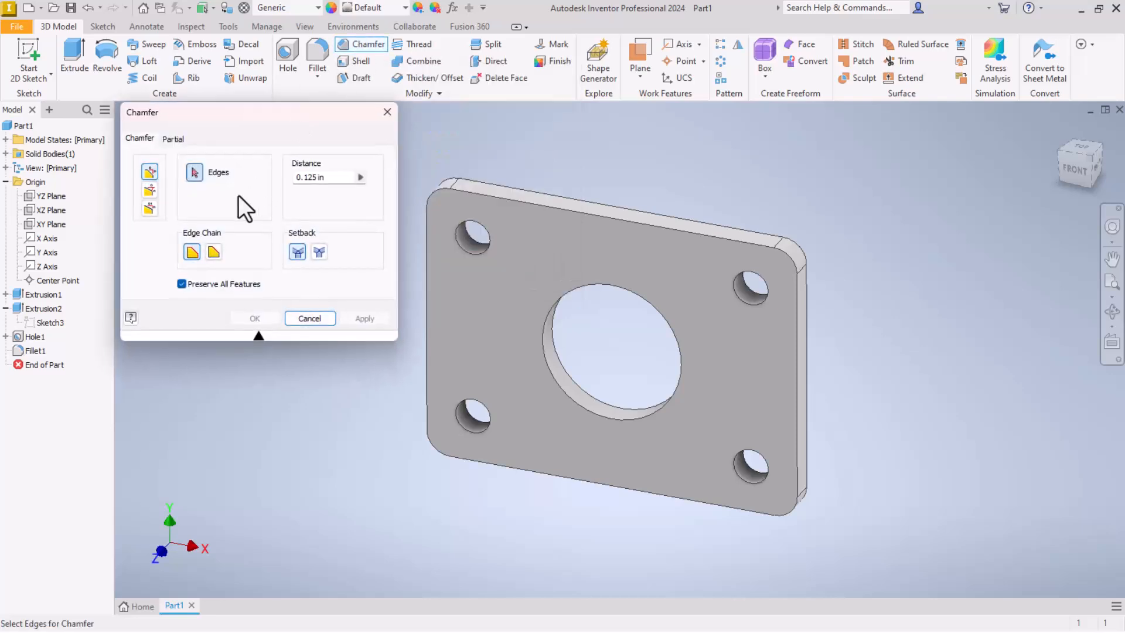
pyautogui.moveTo(150, 171)
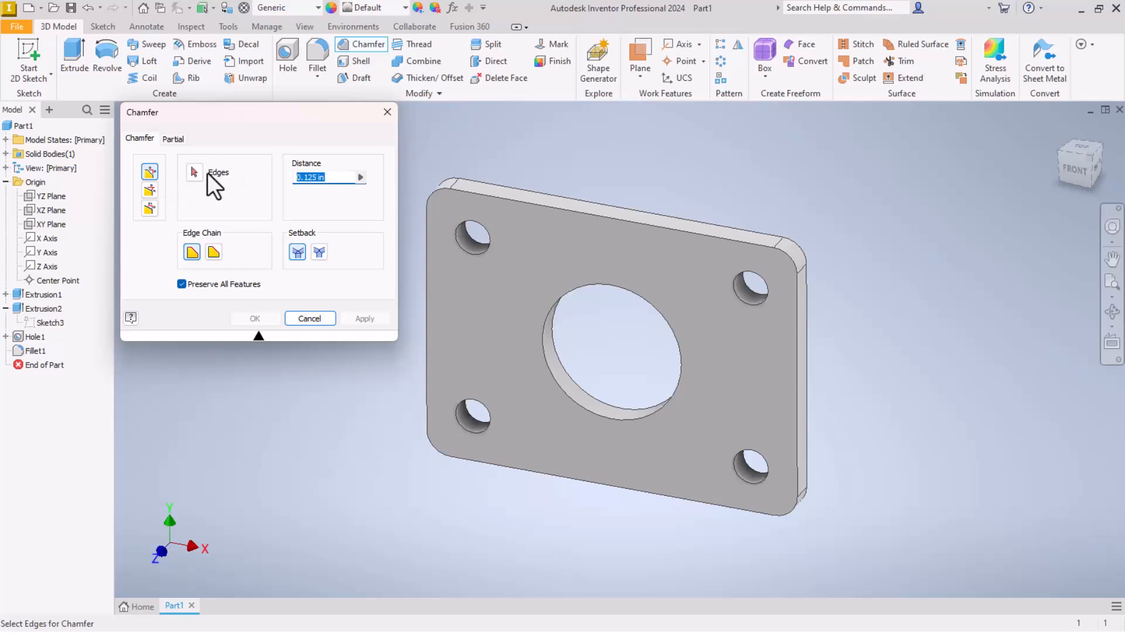
pyautogui.write('.020')
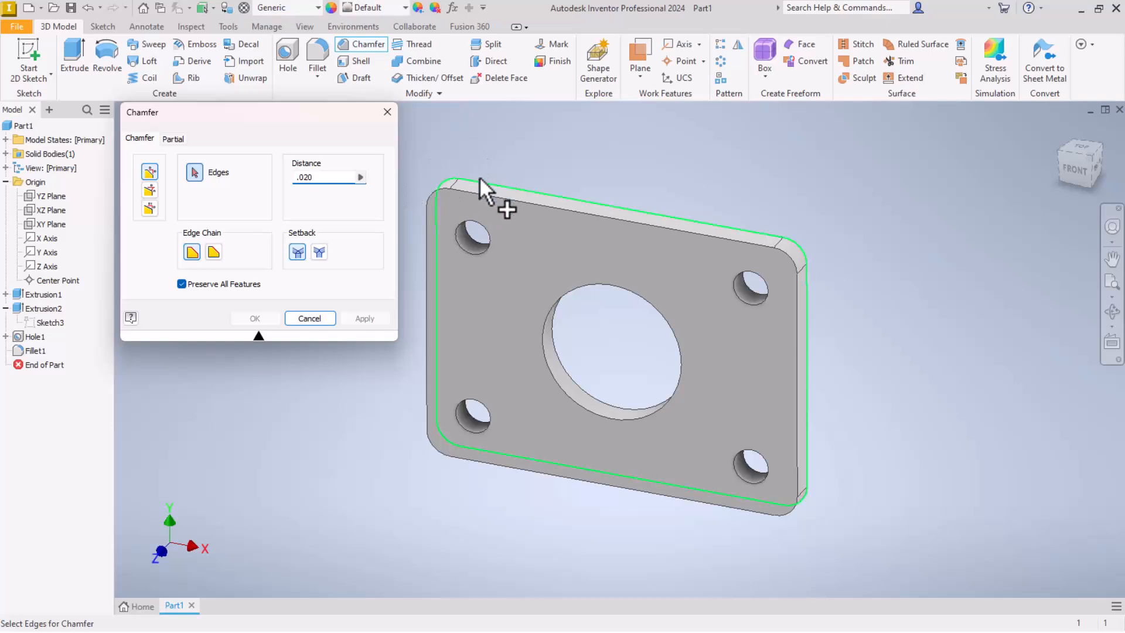
pyautogui.click(487, 197)
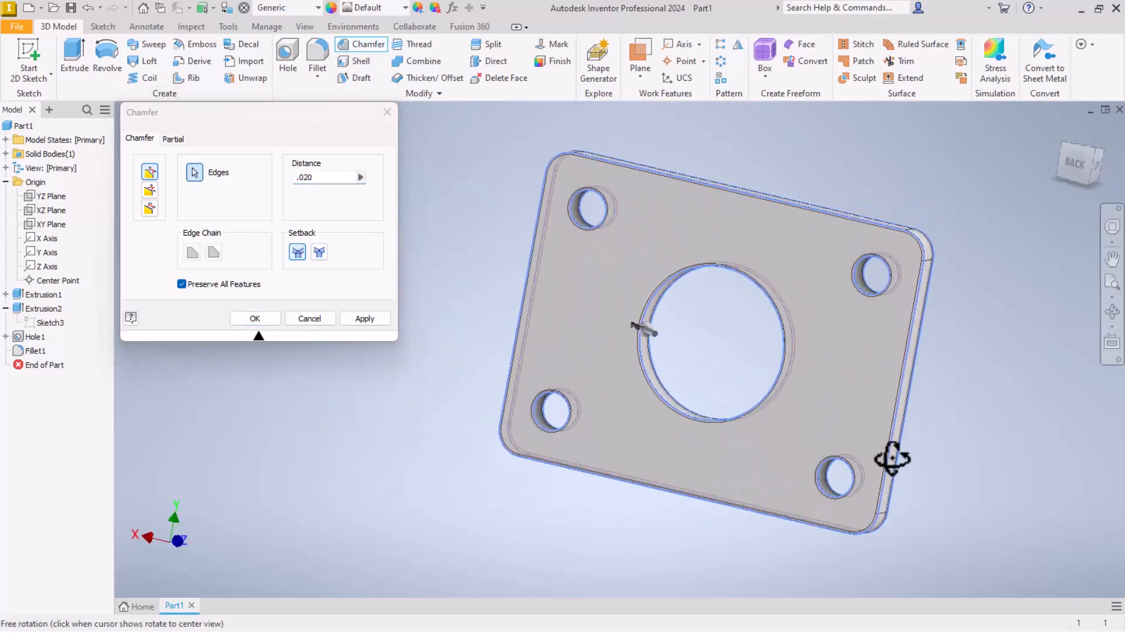
pyautogui.moveTo(889, 459); pyautogui.dragTo(522, 428)
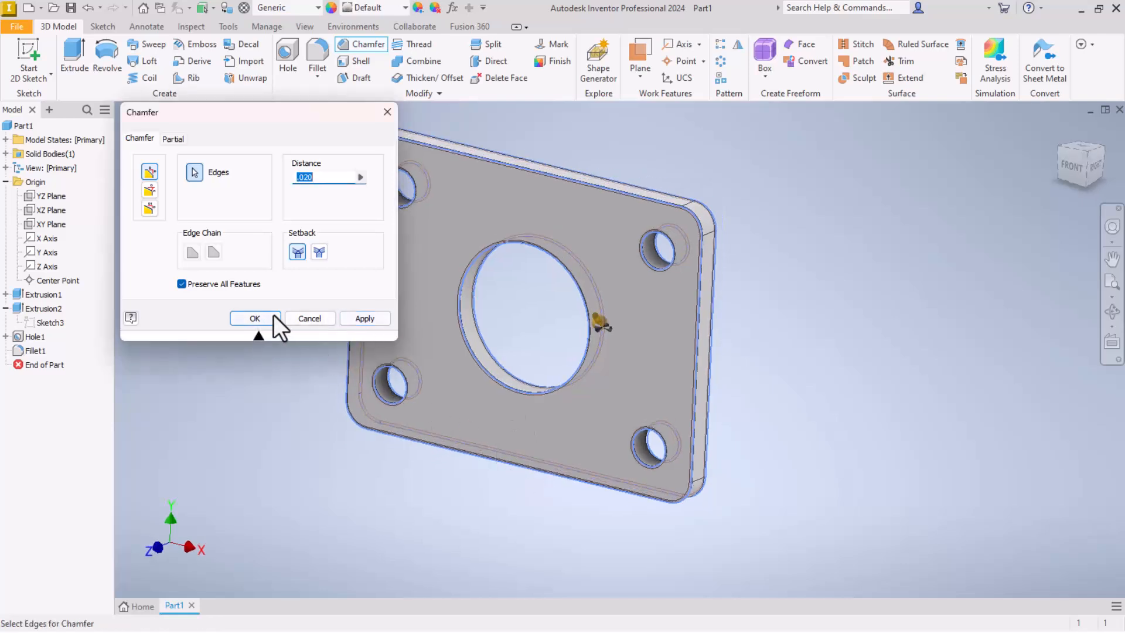
pyautogui.click(256, 319)
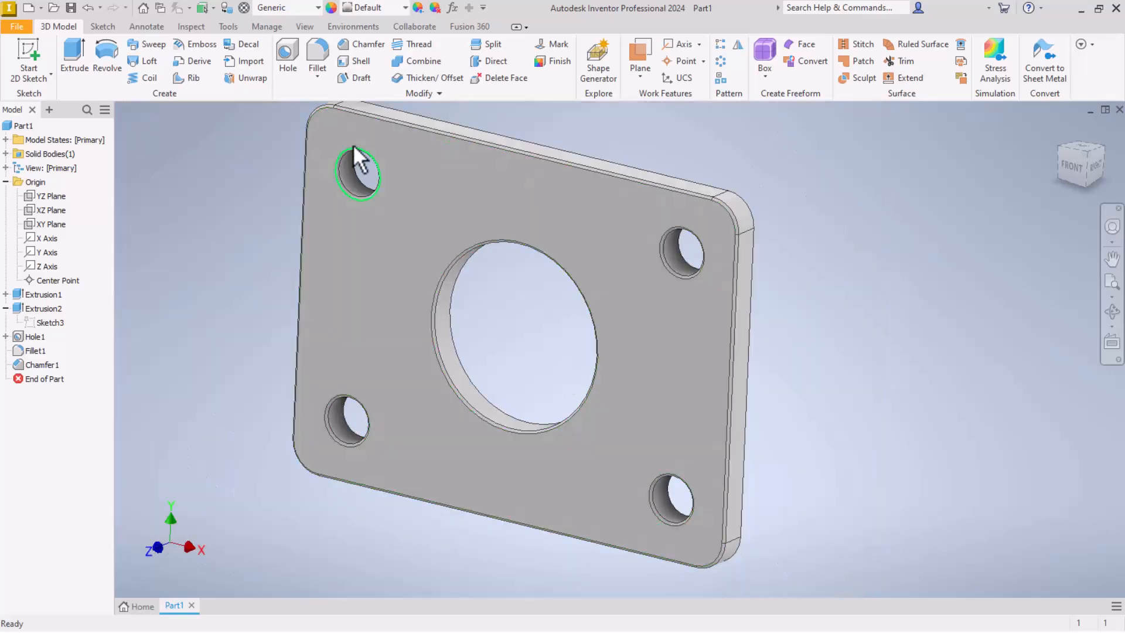
pyautogui.click(43, 294)
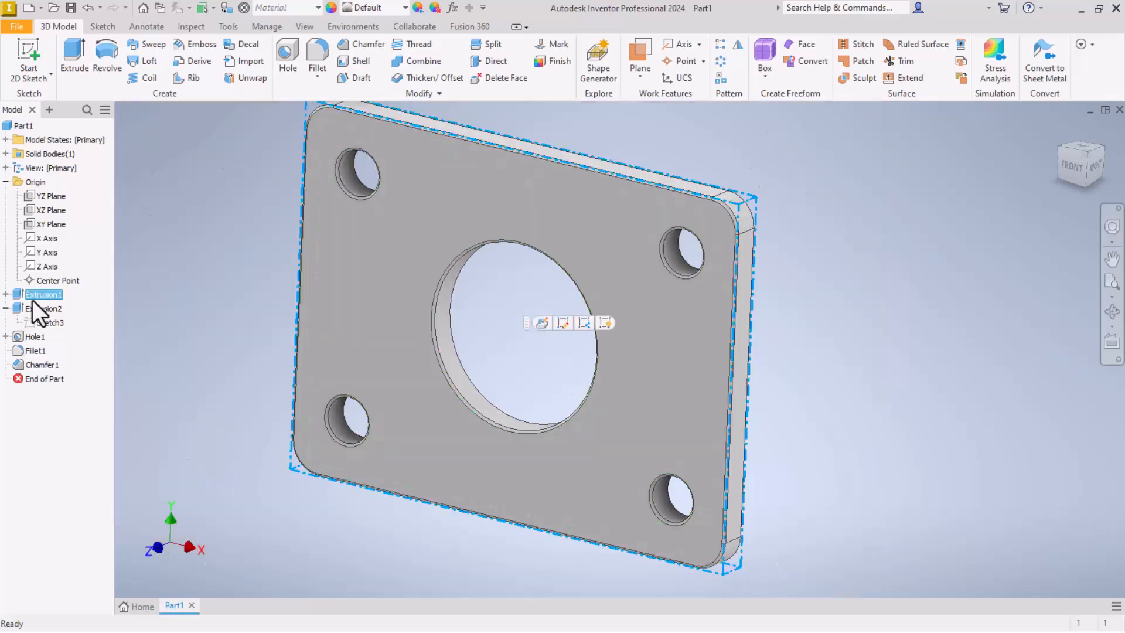
pyautogui.click(42, 308)
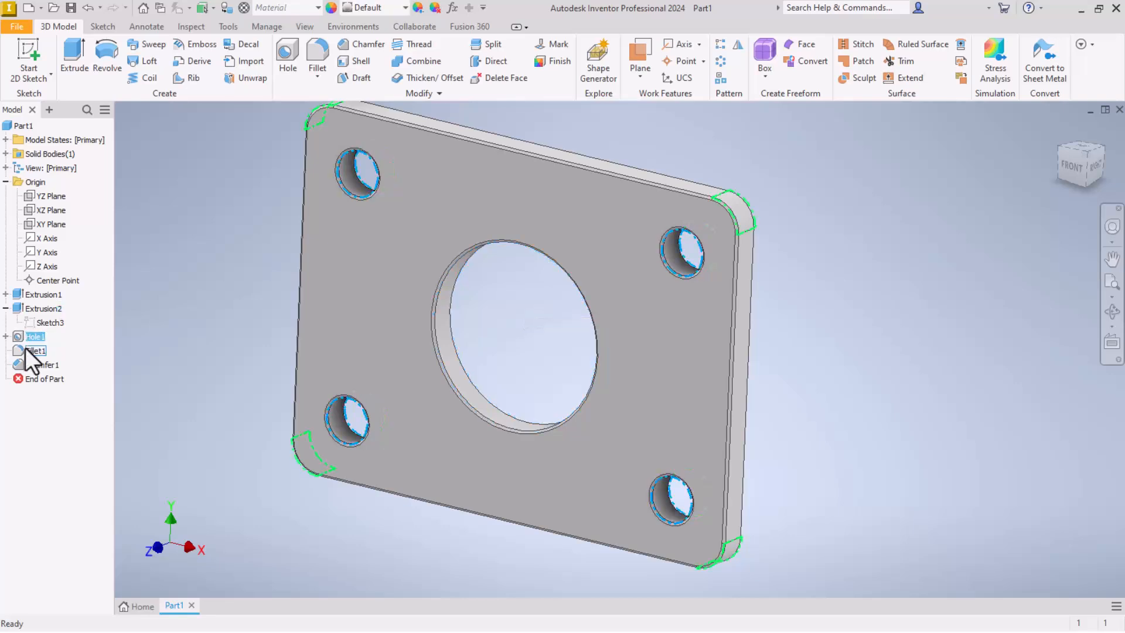
pyautogui.click(42, 365)
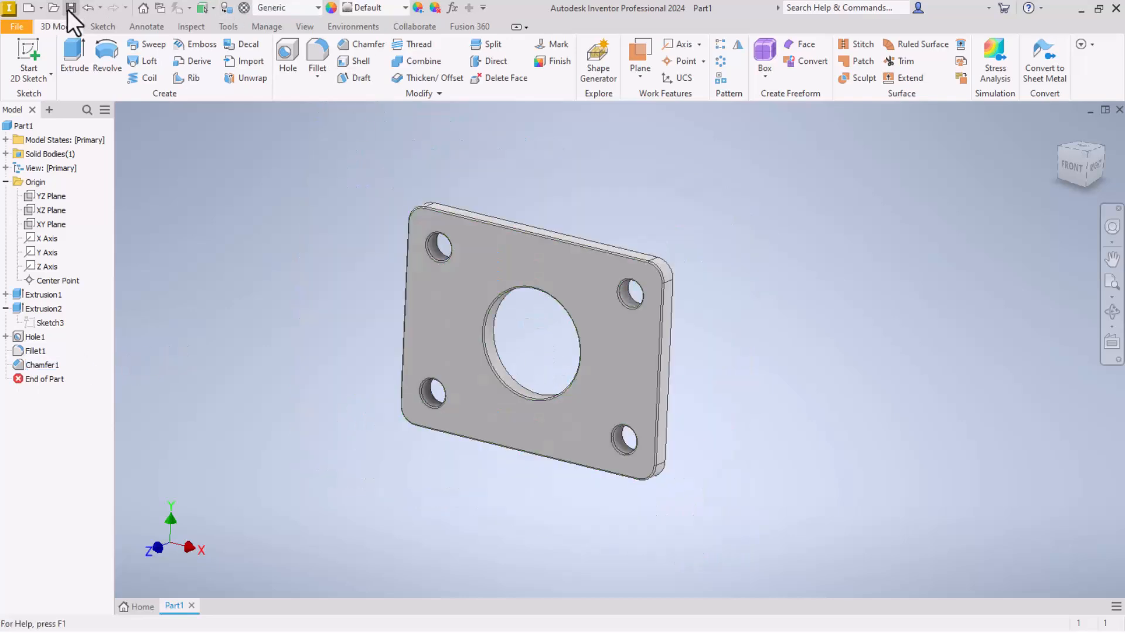
pyautogui.moveTo(75, 9)
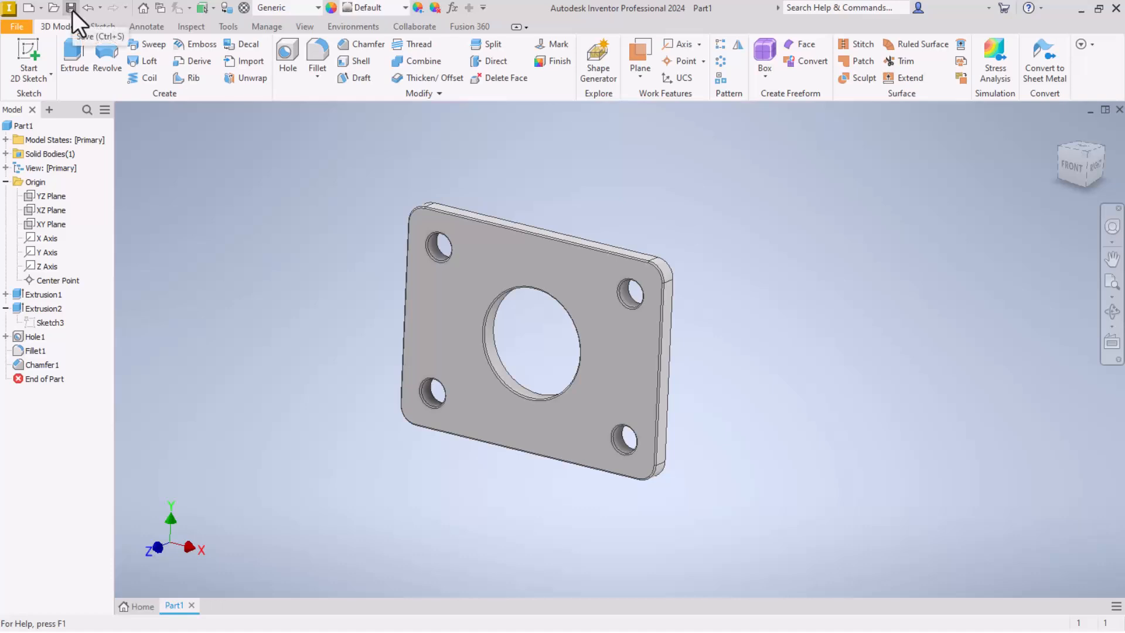
# Save the part as Lesson 2.ipt in the Beginner Lessons folder.
pyautogui.click(68, 7)
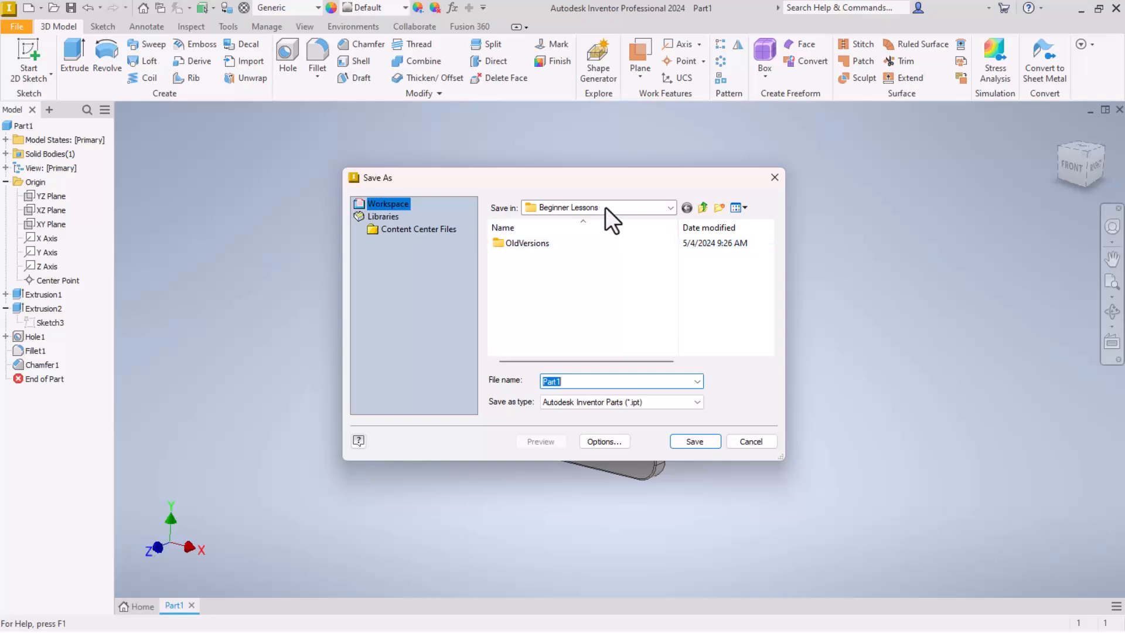
pyautogui.click(588, 381)
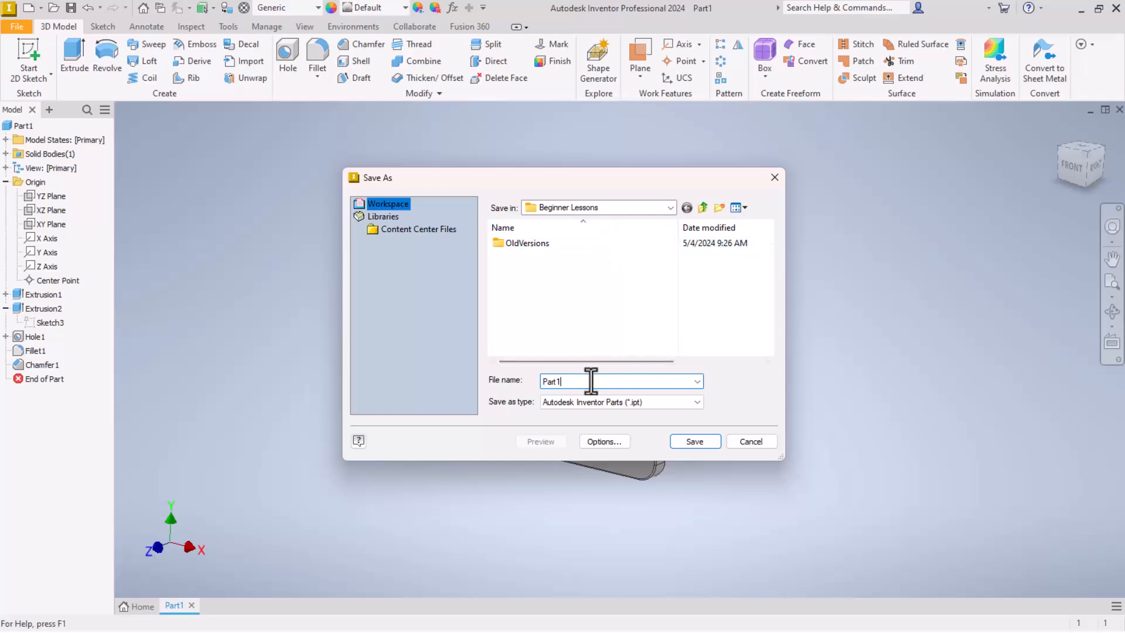
pyautogui.write('Lesson 2')
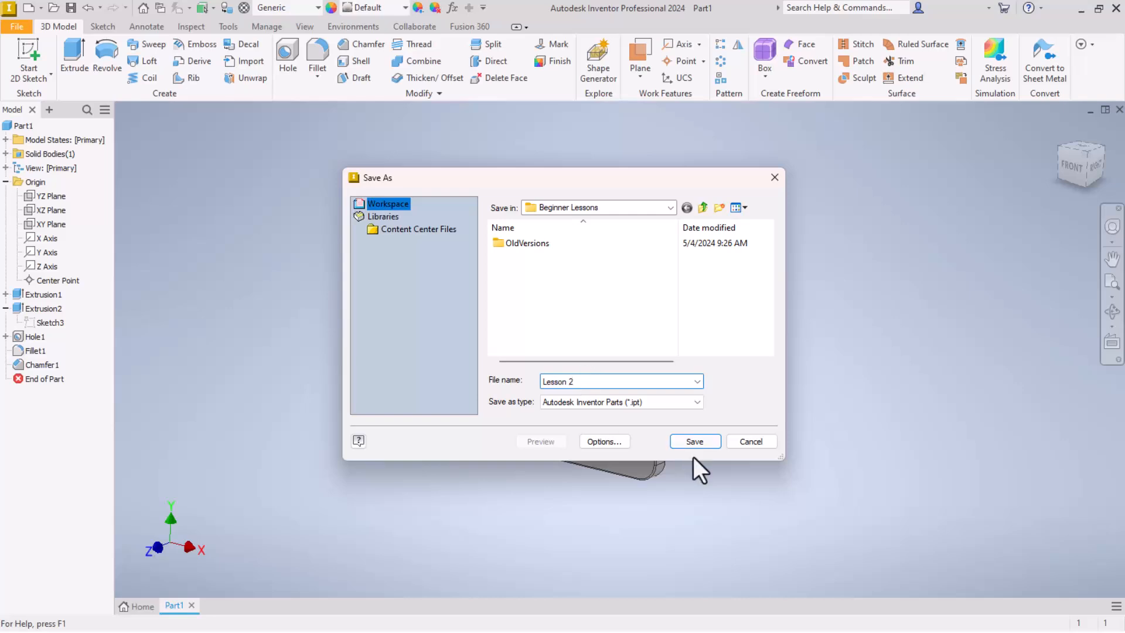
pyautogui.click(694, 440)
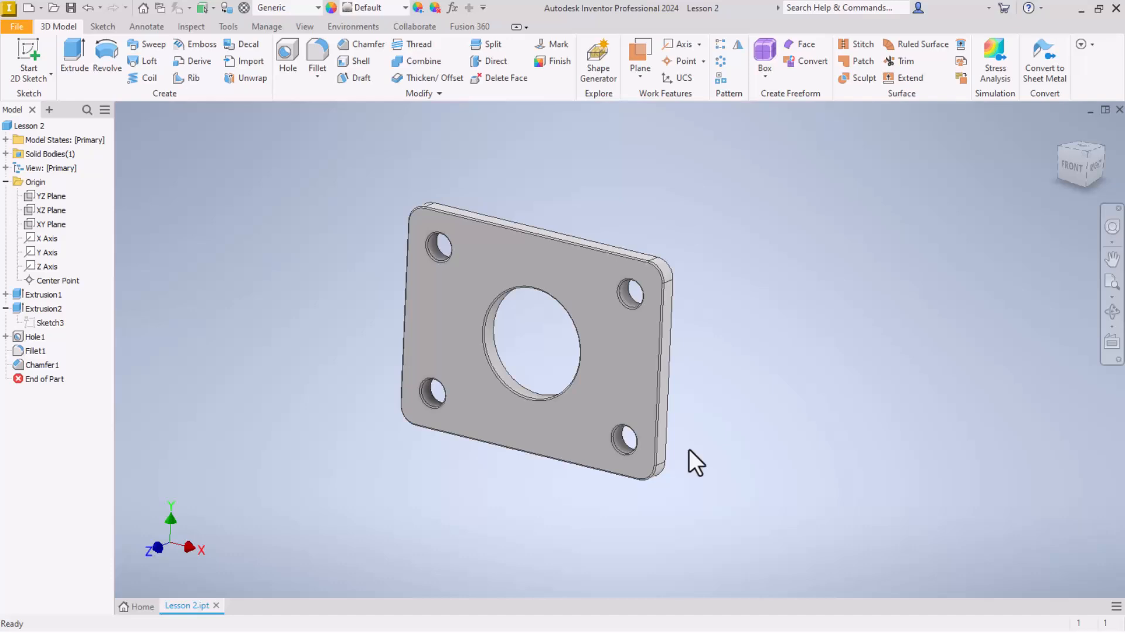
pyautogui.moveTo(546, 369)
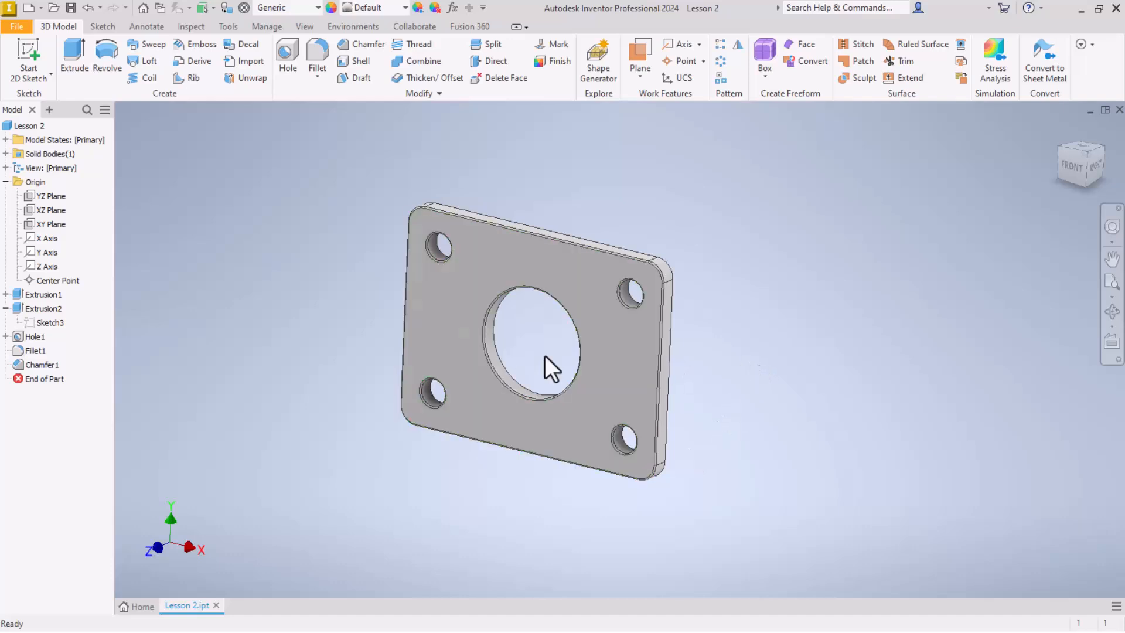
pyautogui.moveTo(347, 237)
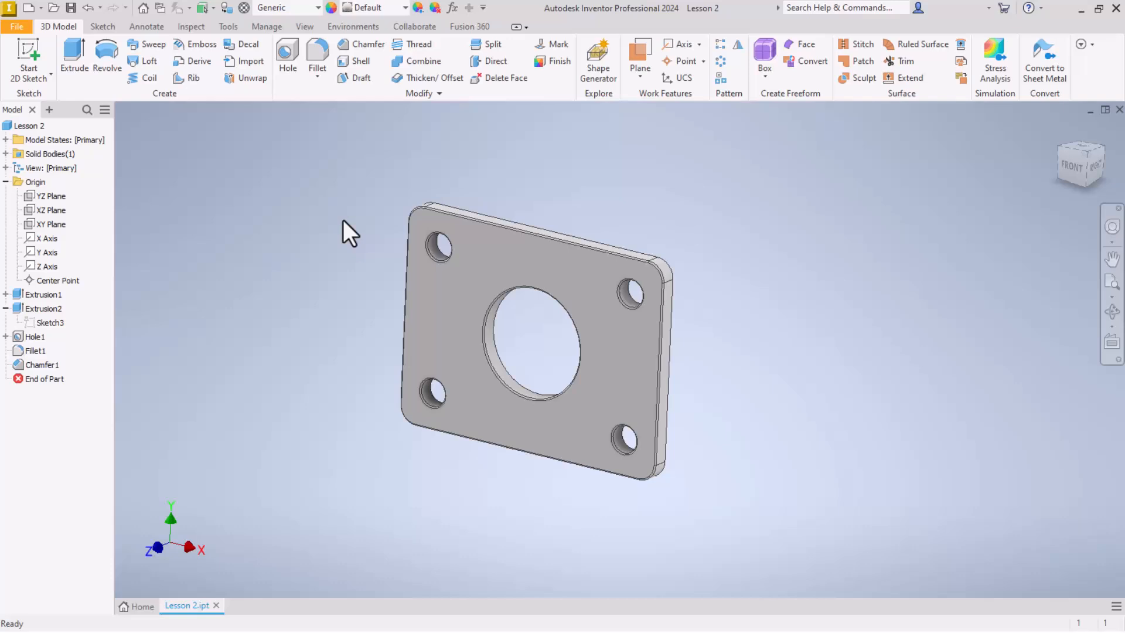
pyautogui.moveTo(333, 263)
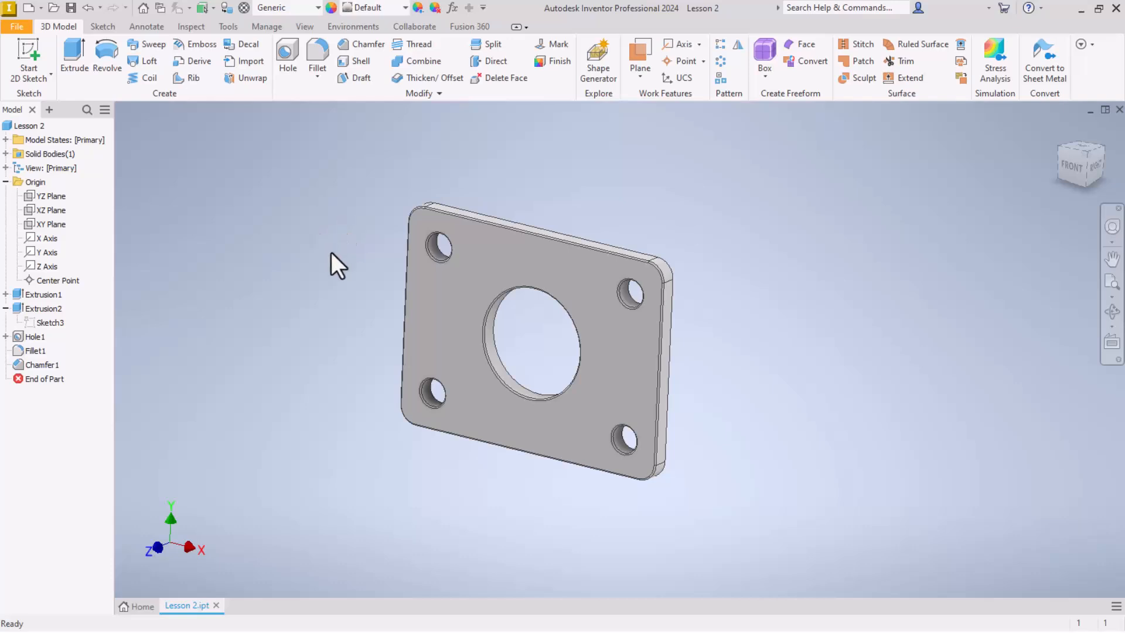
pyautogui.moveTo(368, 327)
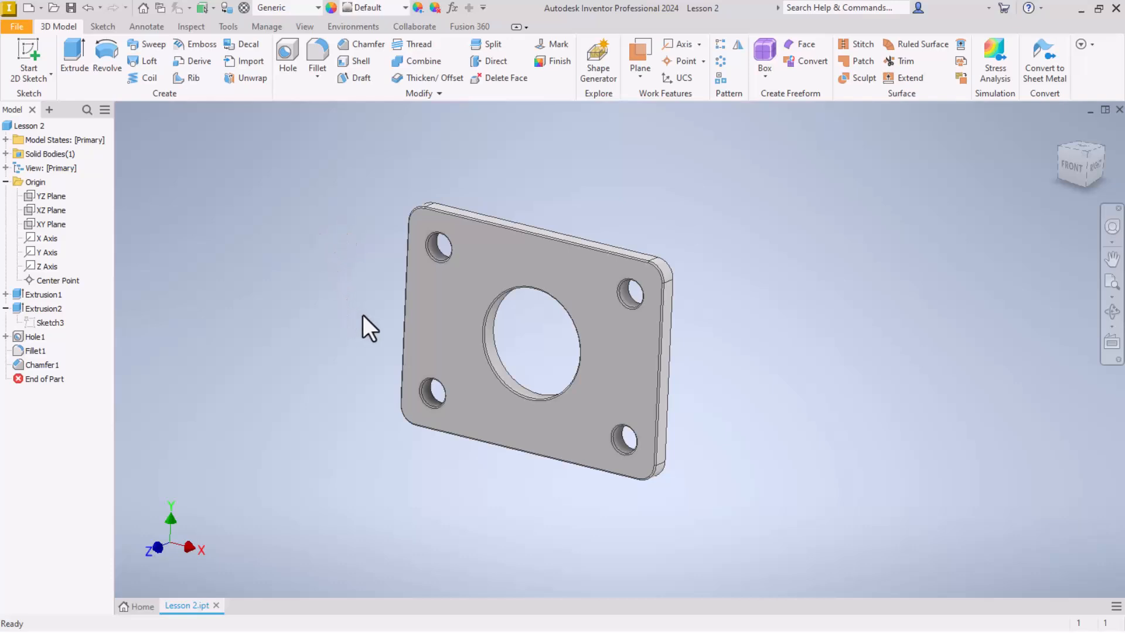